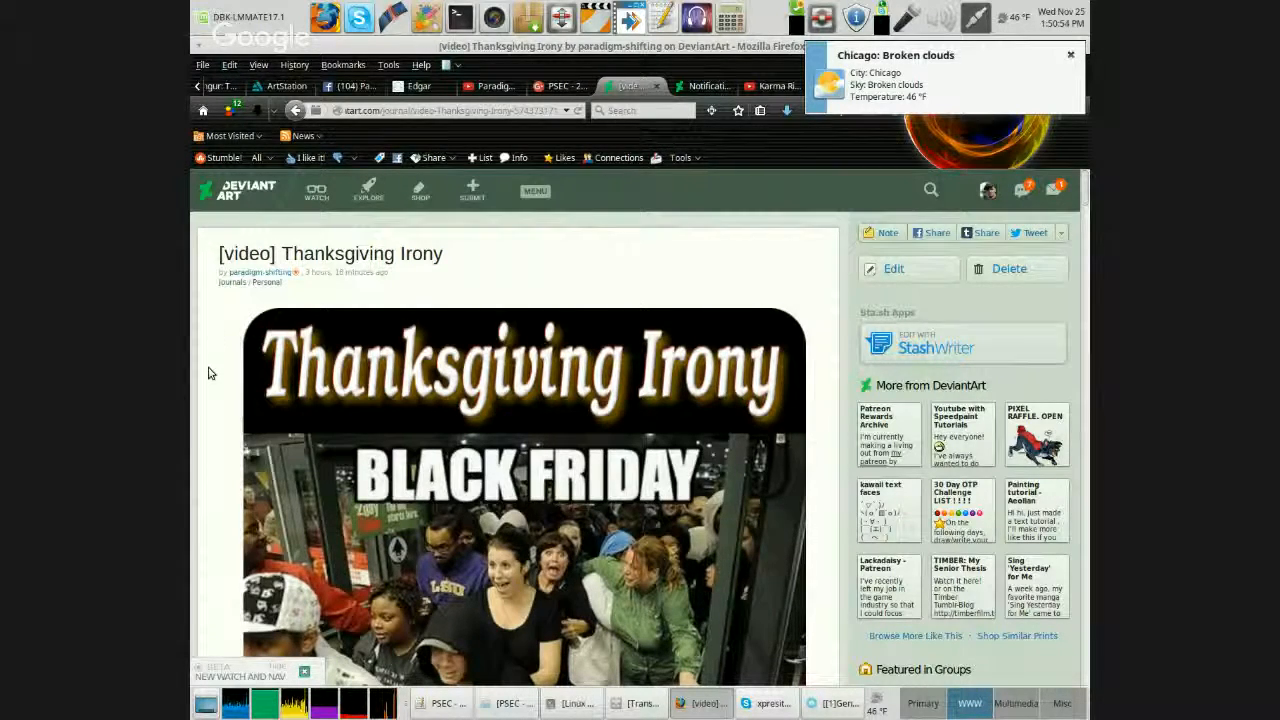
# Scroll the Thanksgiving Irony journal past the Black Friday image to its opening paragraphs.
pyautogui.click(1070, 54)
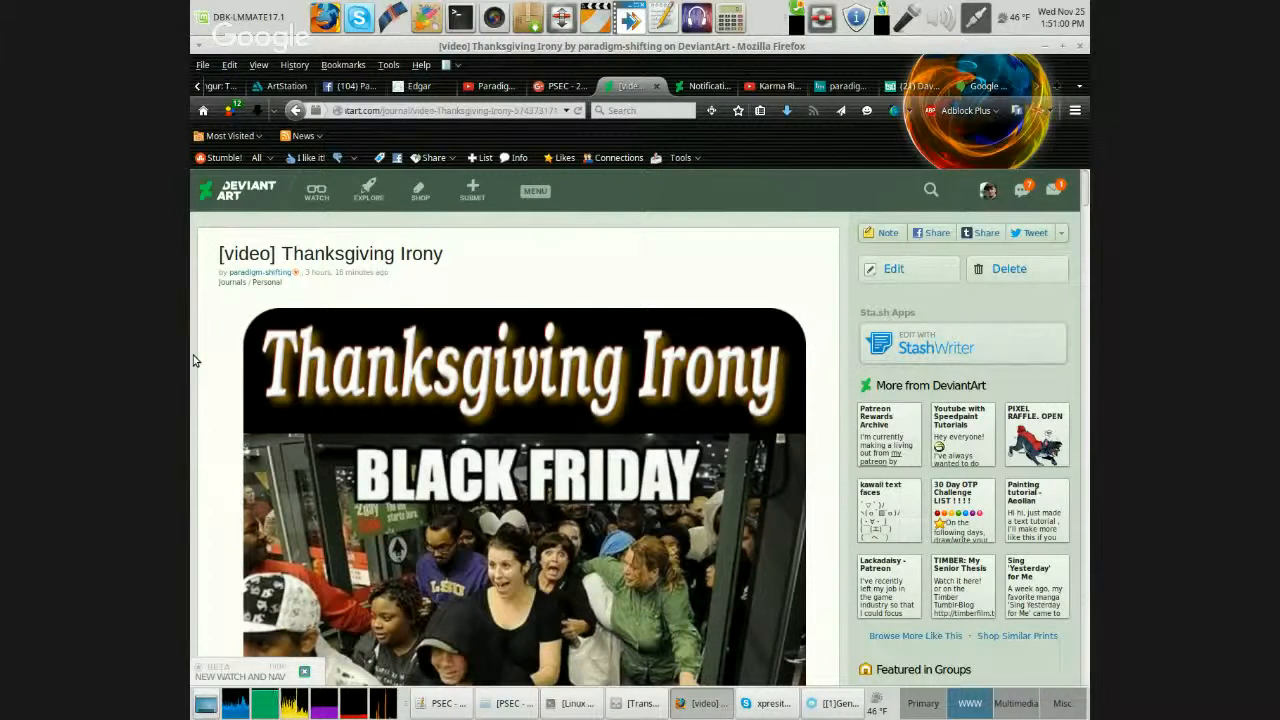
pyautogui.moveTo(210, 370)
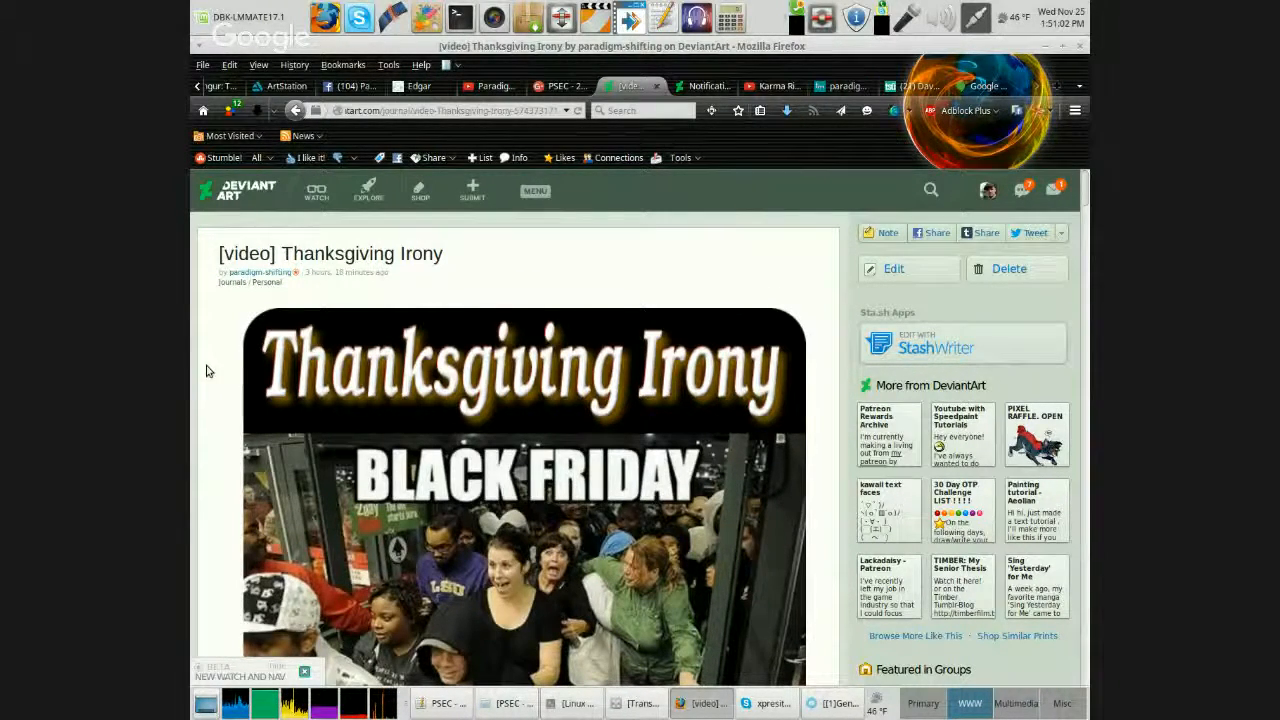
pyautogui.scroll(-3)
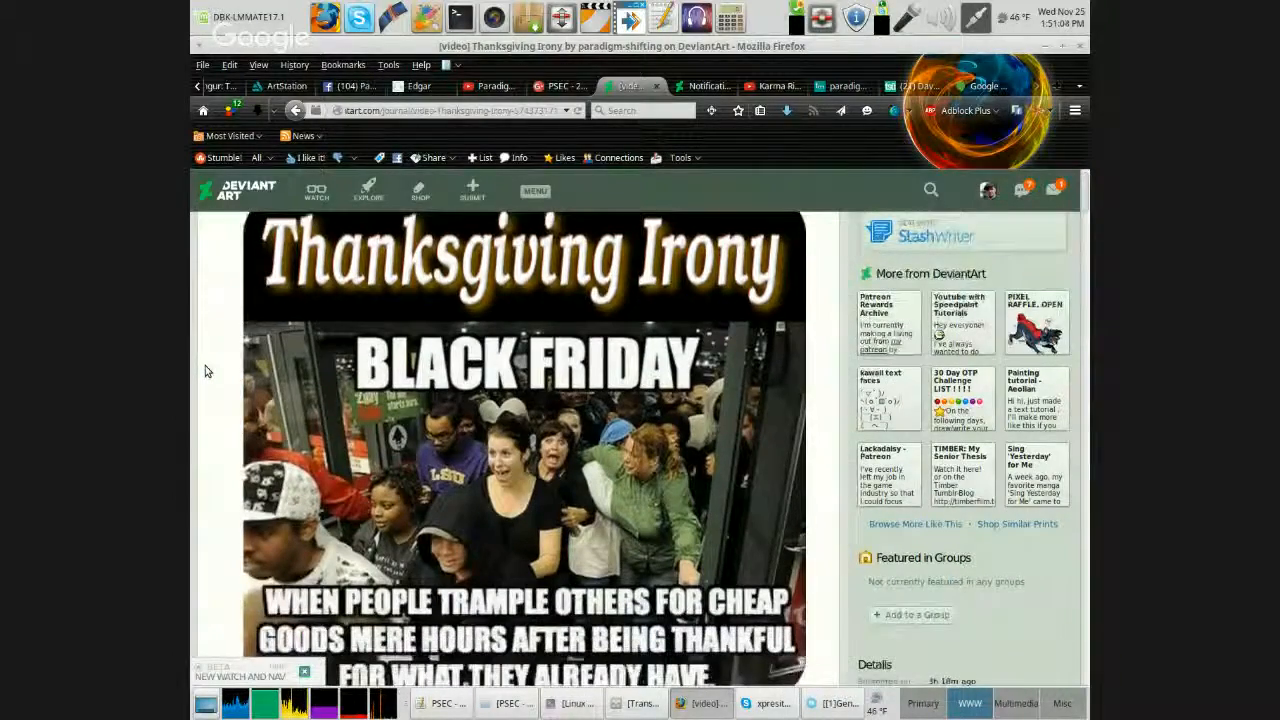
pyautogui.scroll(-3)
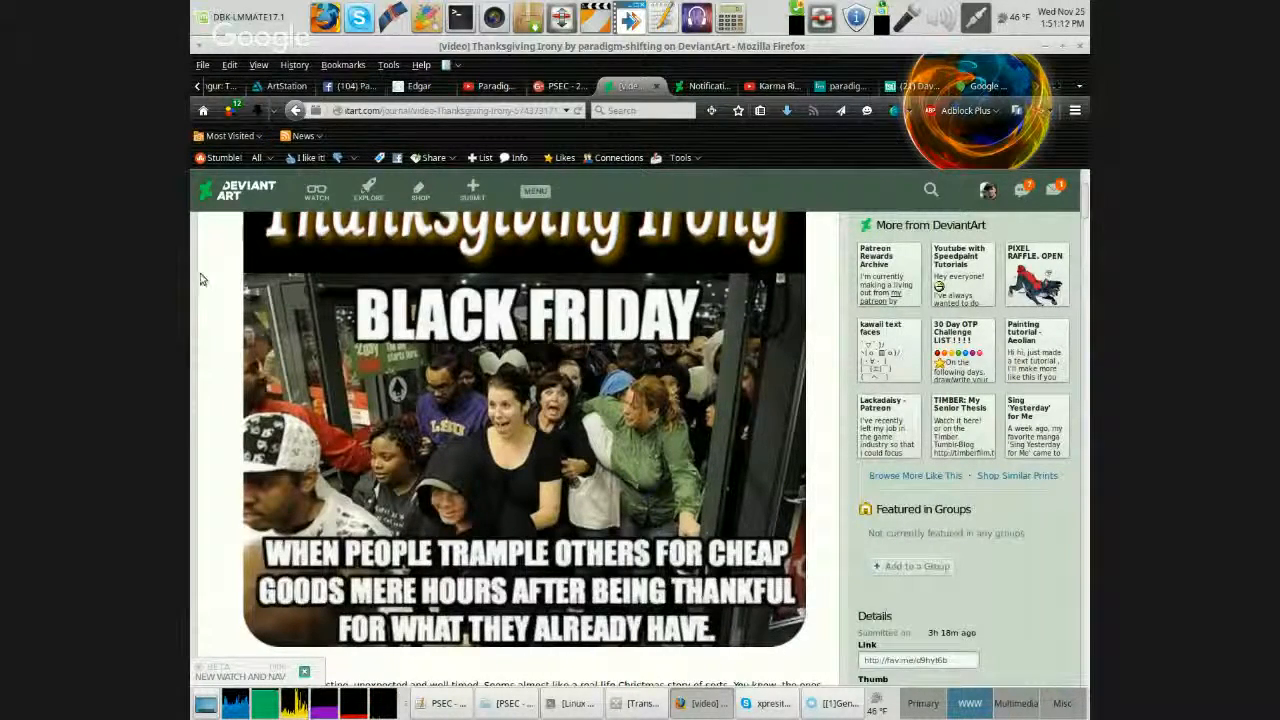
pyautogui.scroll(-3)
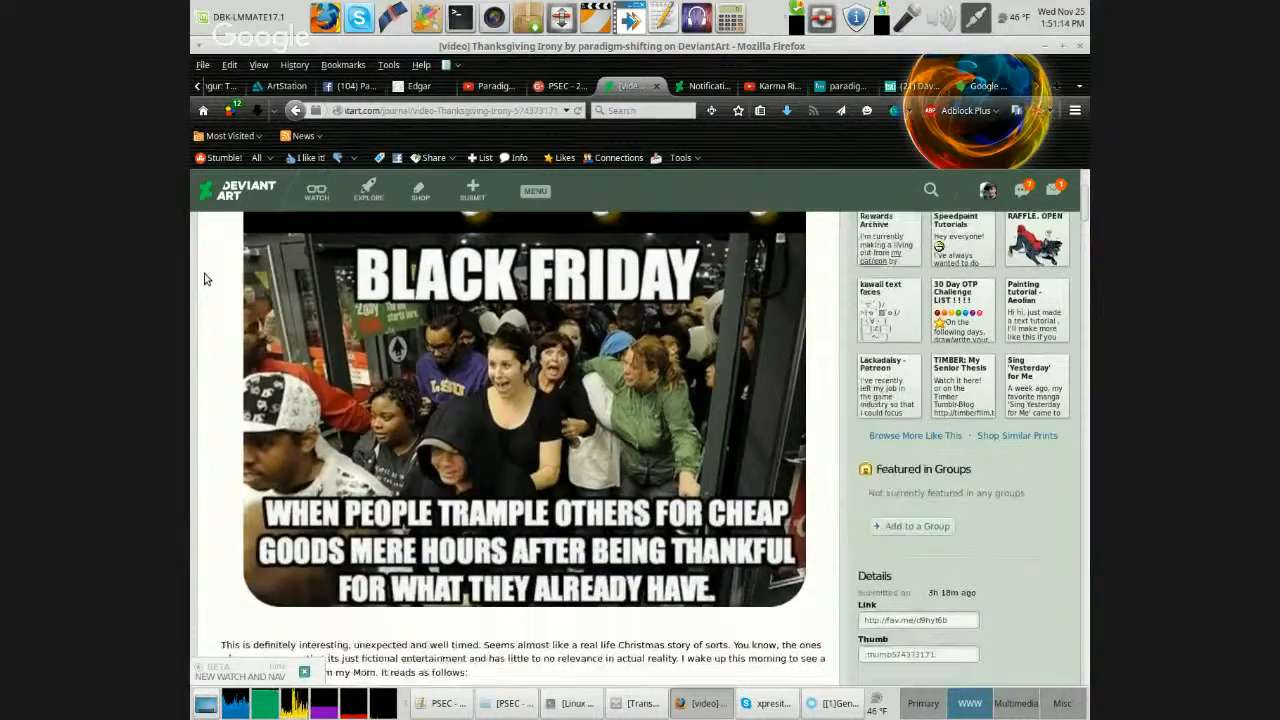
pyautogui.scroll(-3)
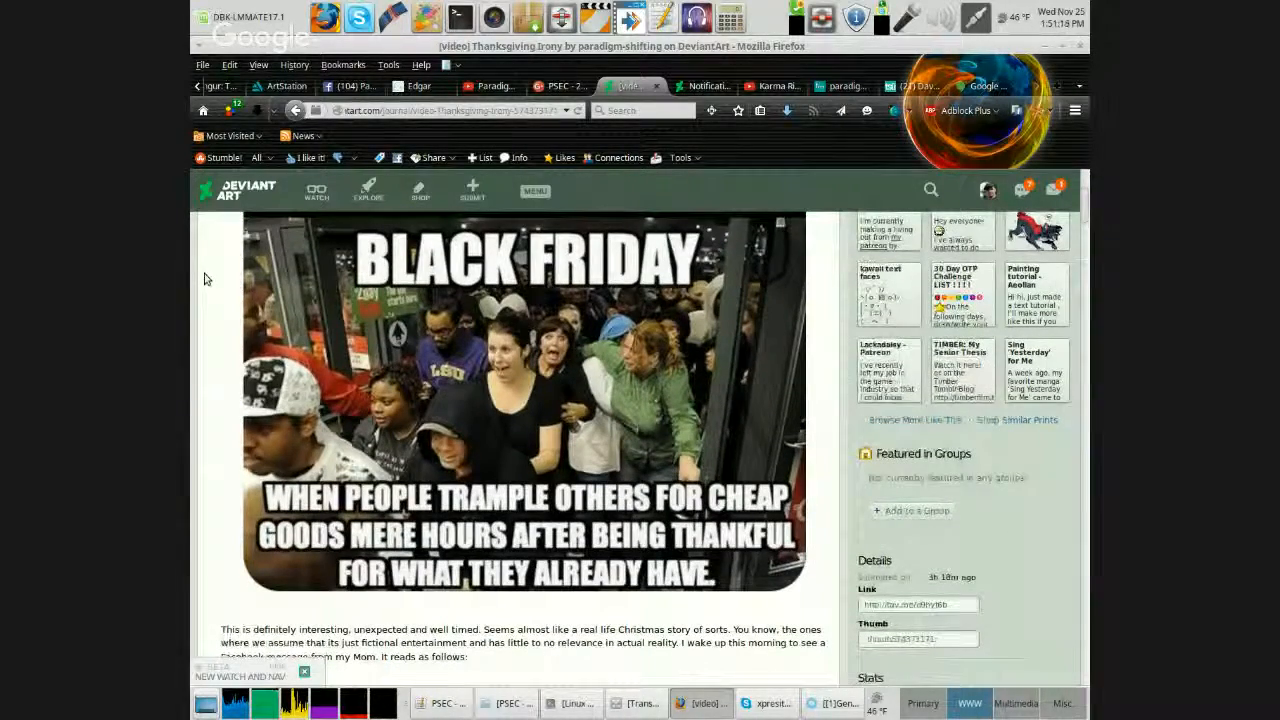
pyautogui.scroll(-3)
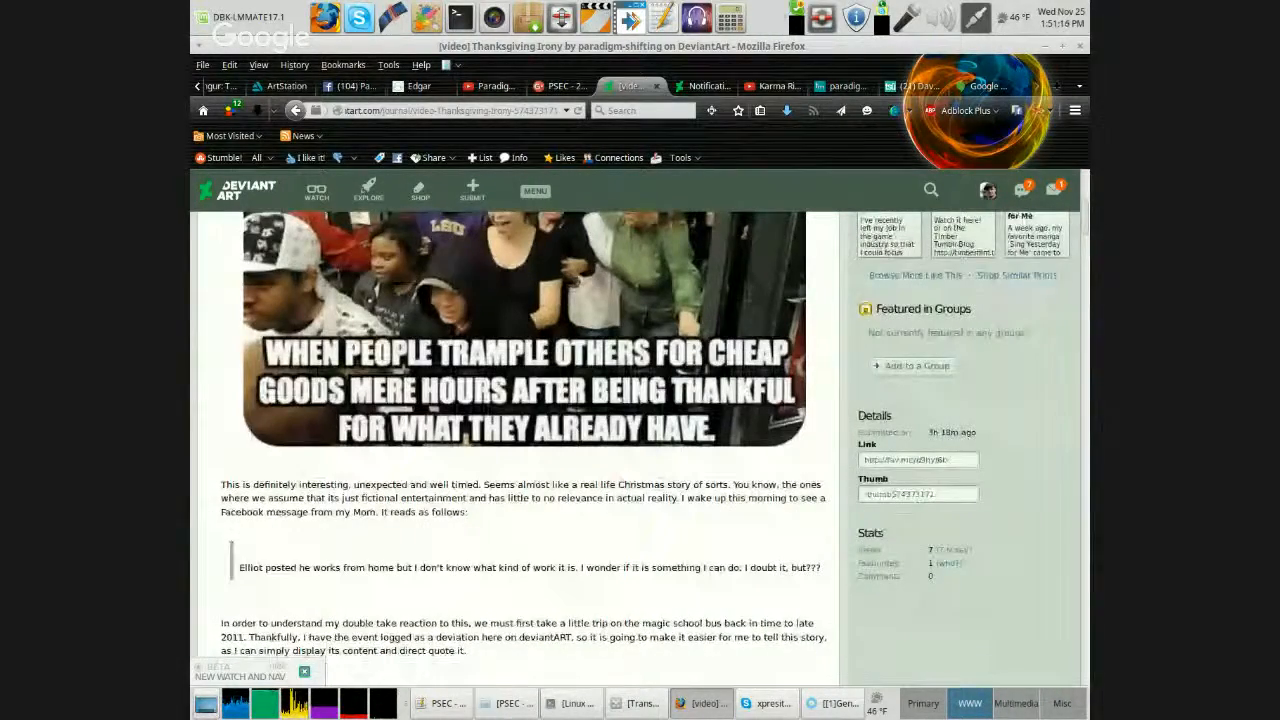
pyautogui.scroll(-3)
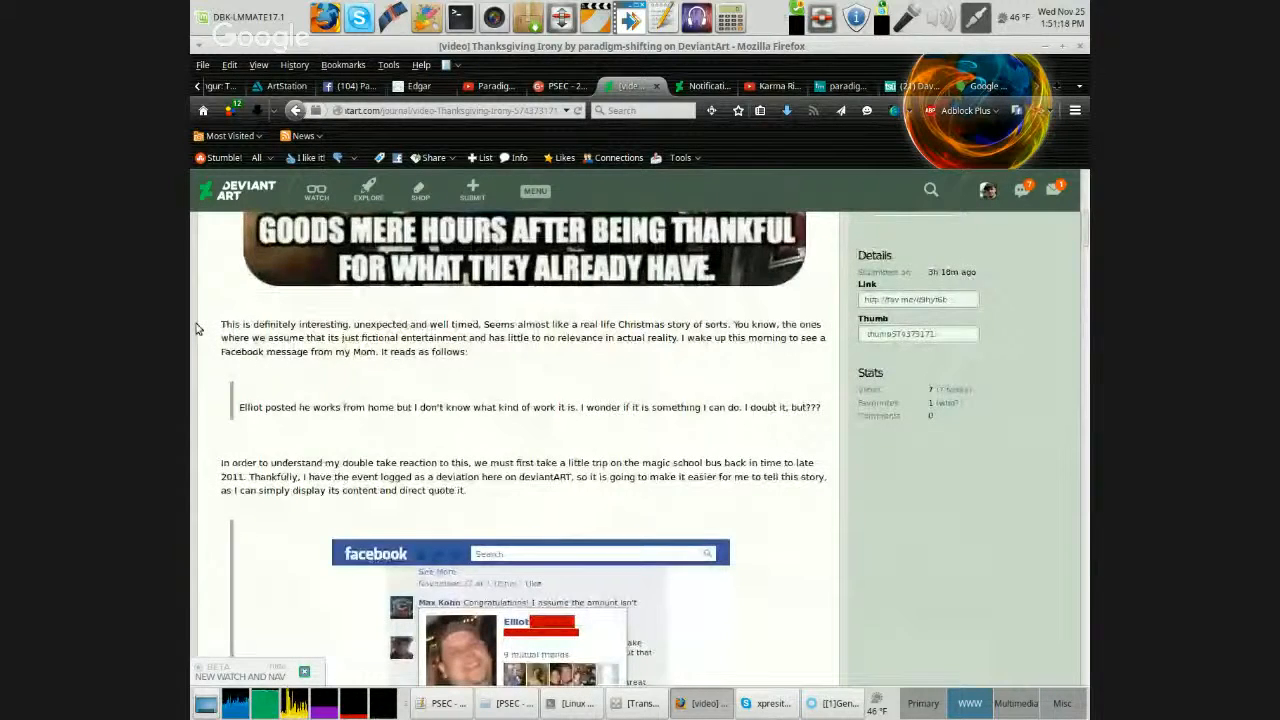
# Scroll down until the embedded Facebook post screenshot and the paragraph beneath it are visible.
pyautogui.scroll(-3)
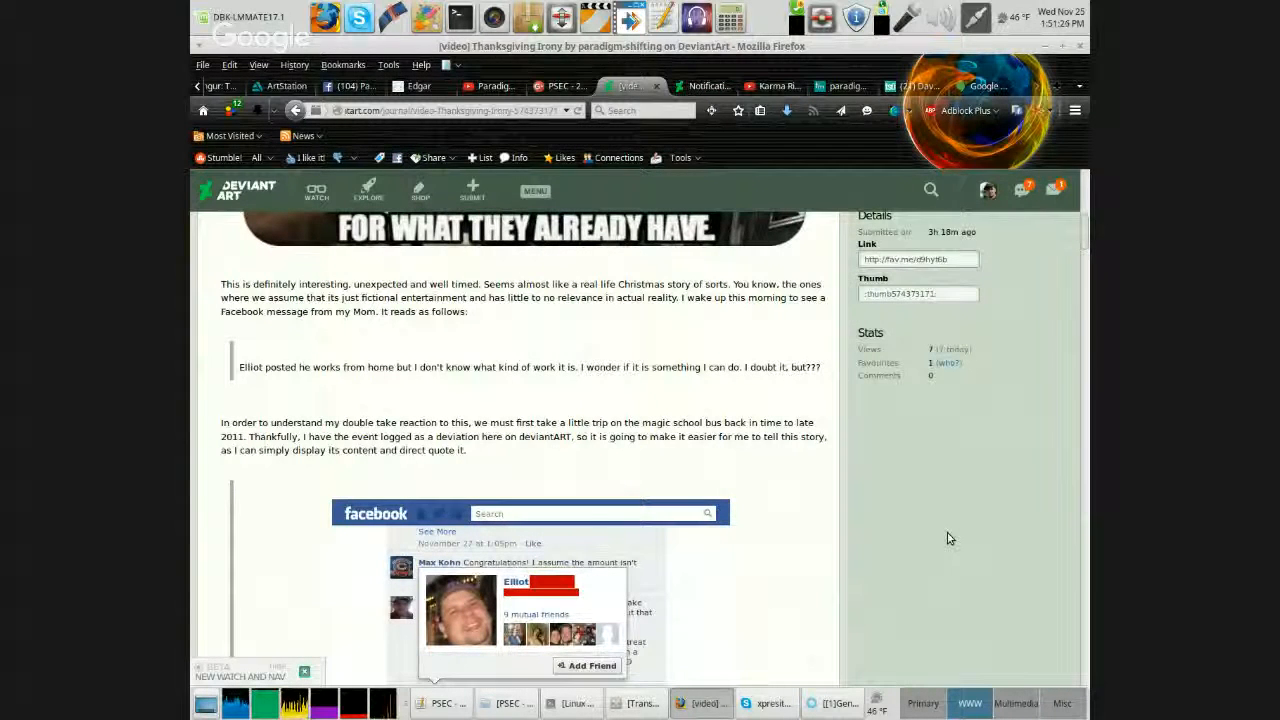
pyautogui.moveTo(964, 504)
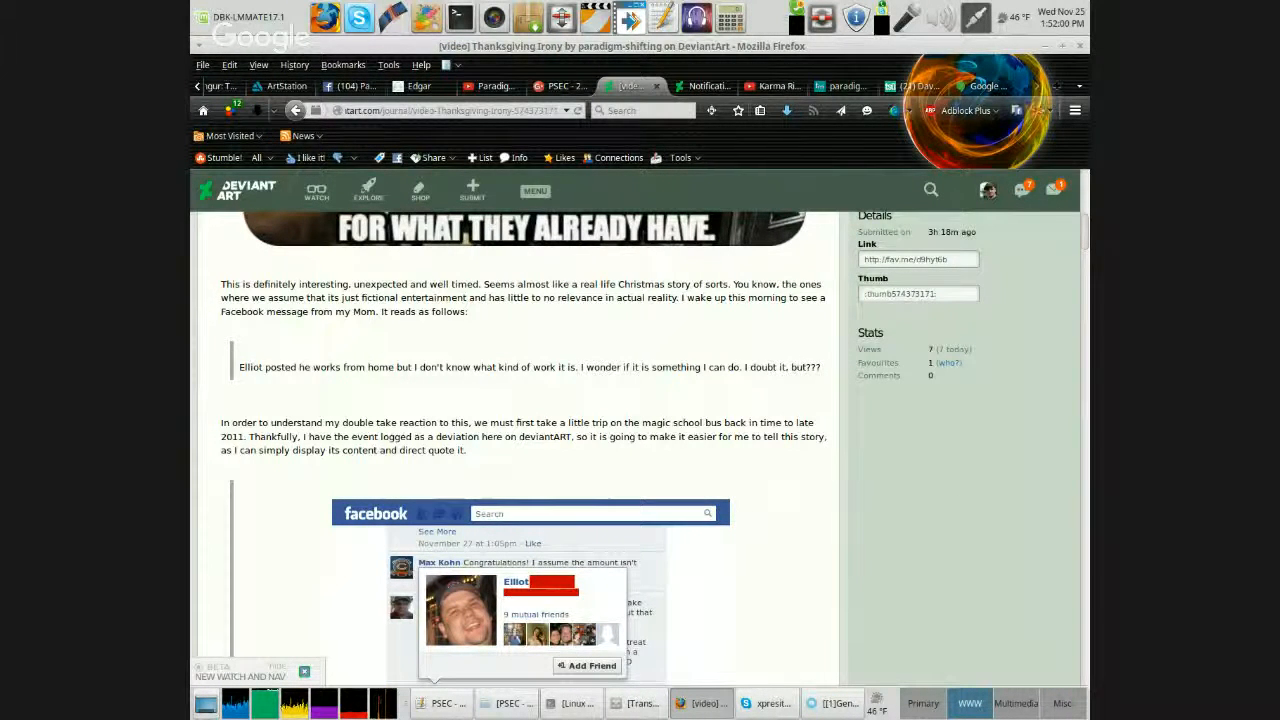
pyautogui.scroll(-3)
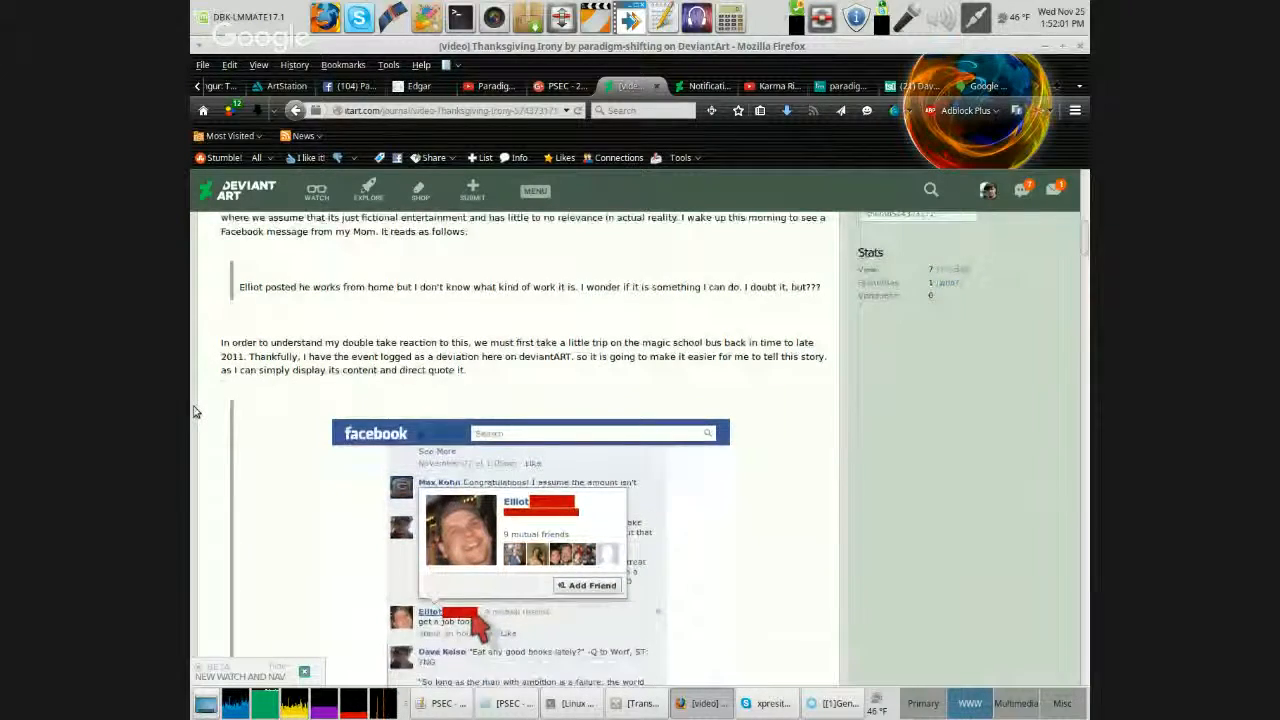
pyautogui.scroll(-3)
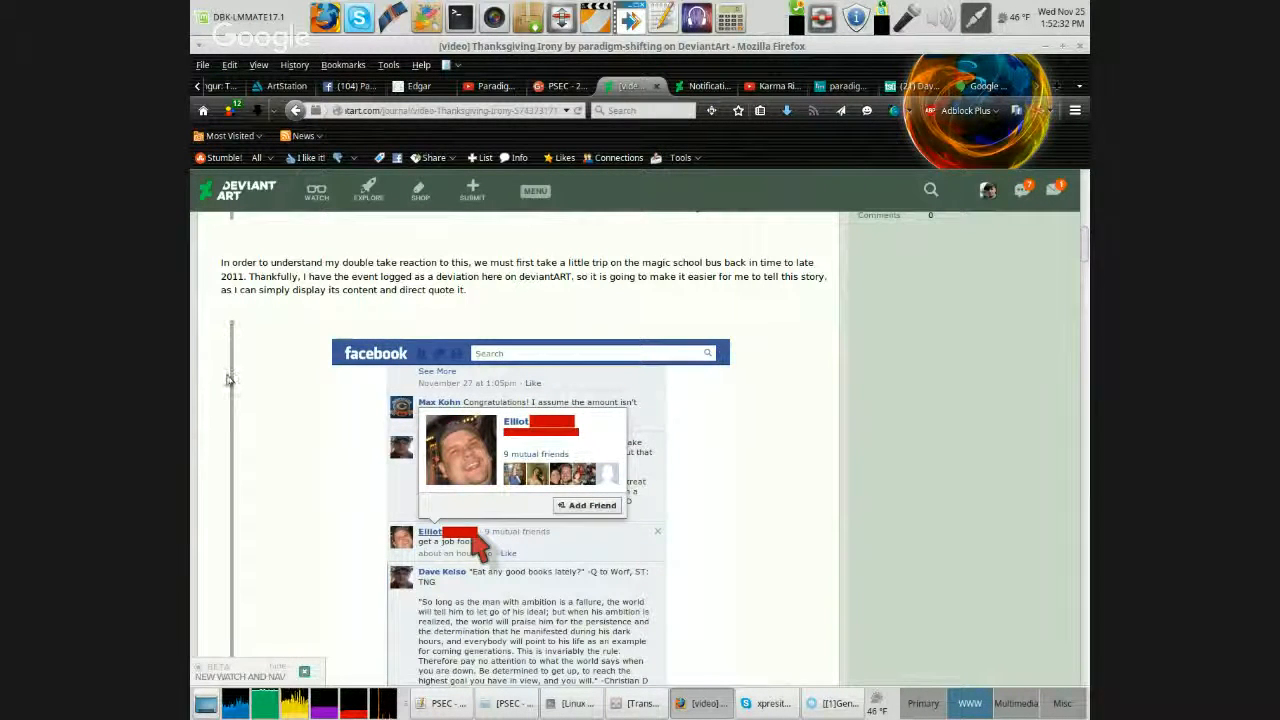
pyautogui.scroll(-3)
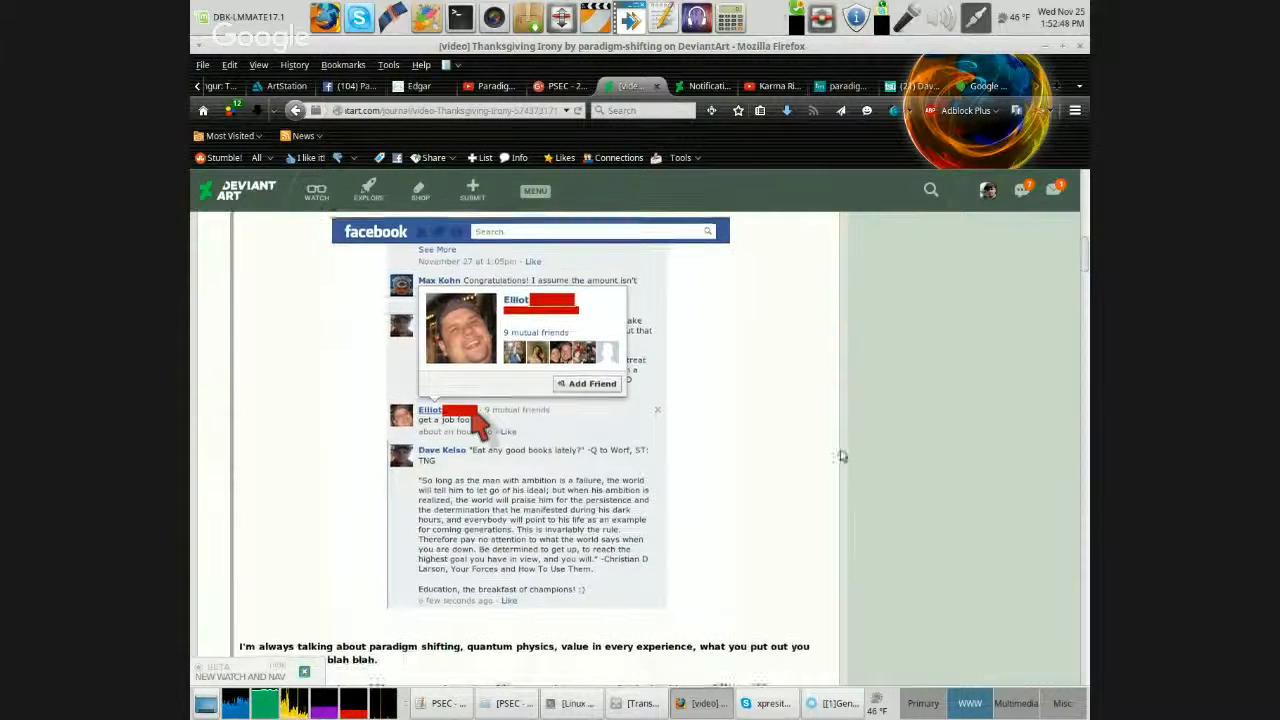
# Scroll on to the story paragraphs about the talented female friend and her mother's business.
pyautogui.scroll(-3)
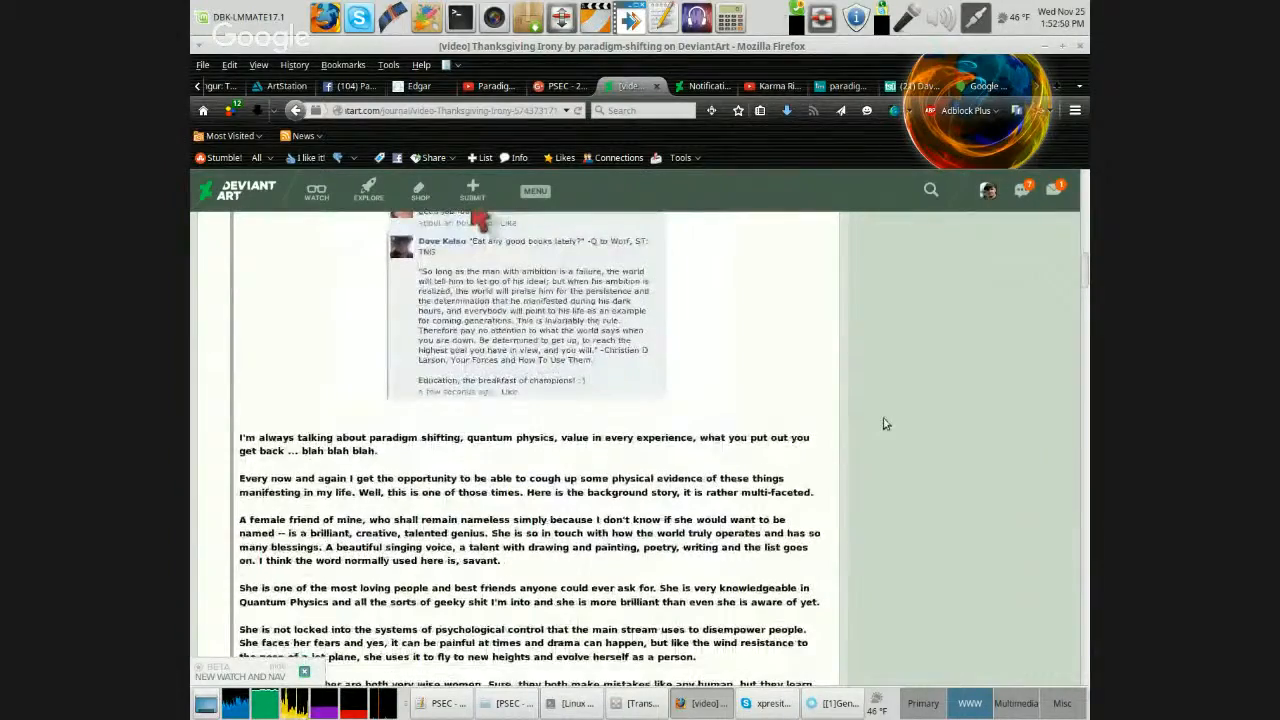
pyautogui.scroll(-3)
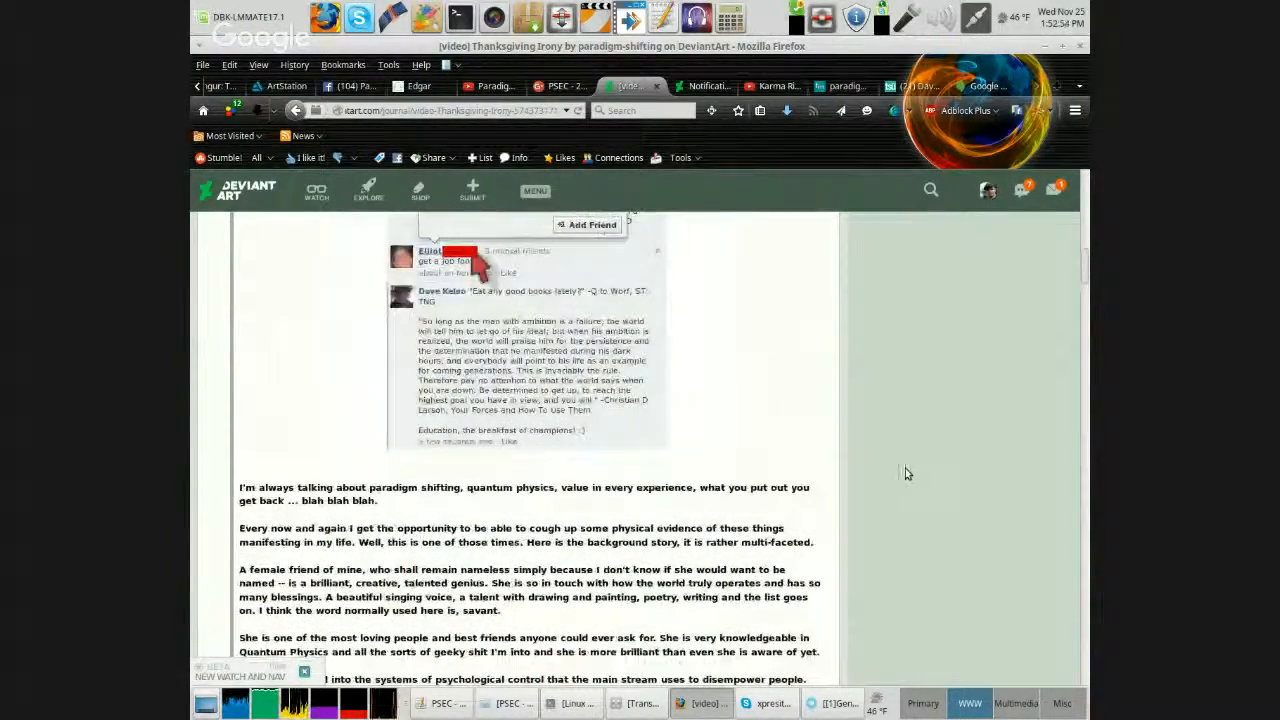
pyautogui.scroll(-3)
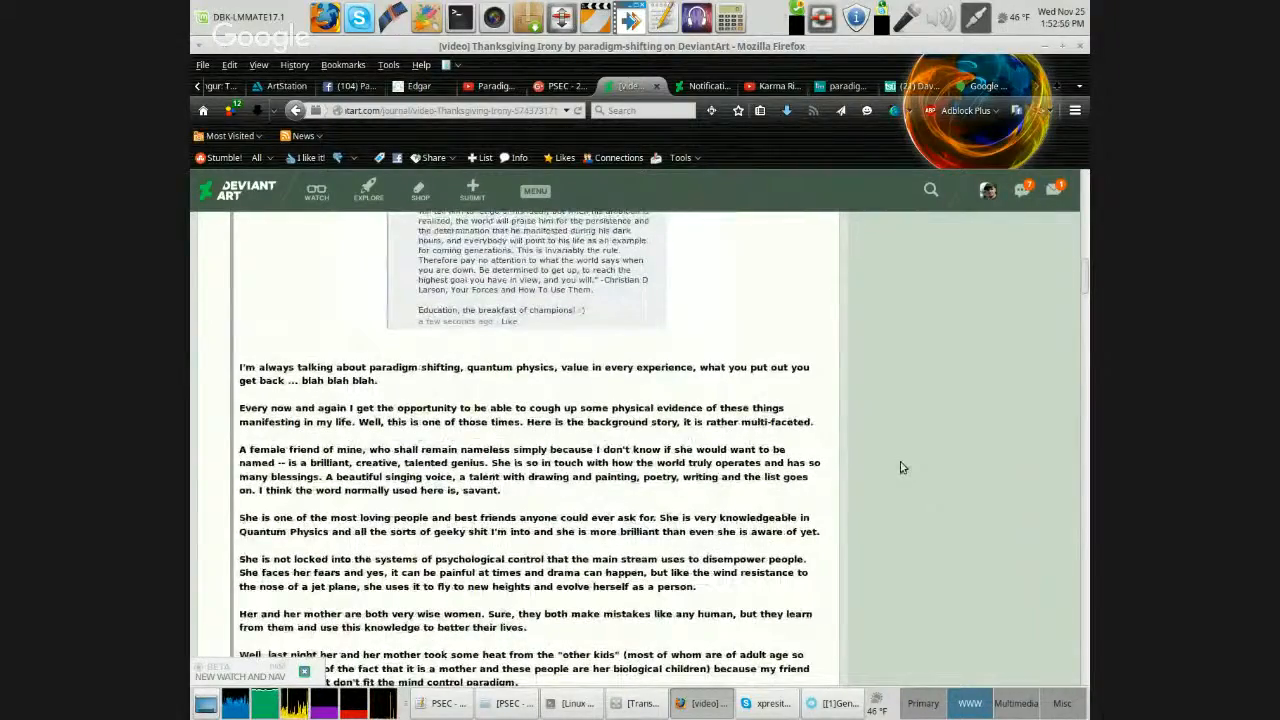
pyautogui.scroll(-3)
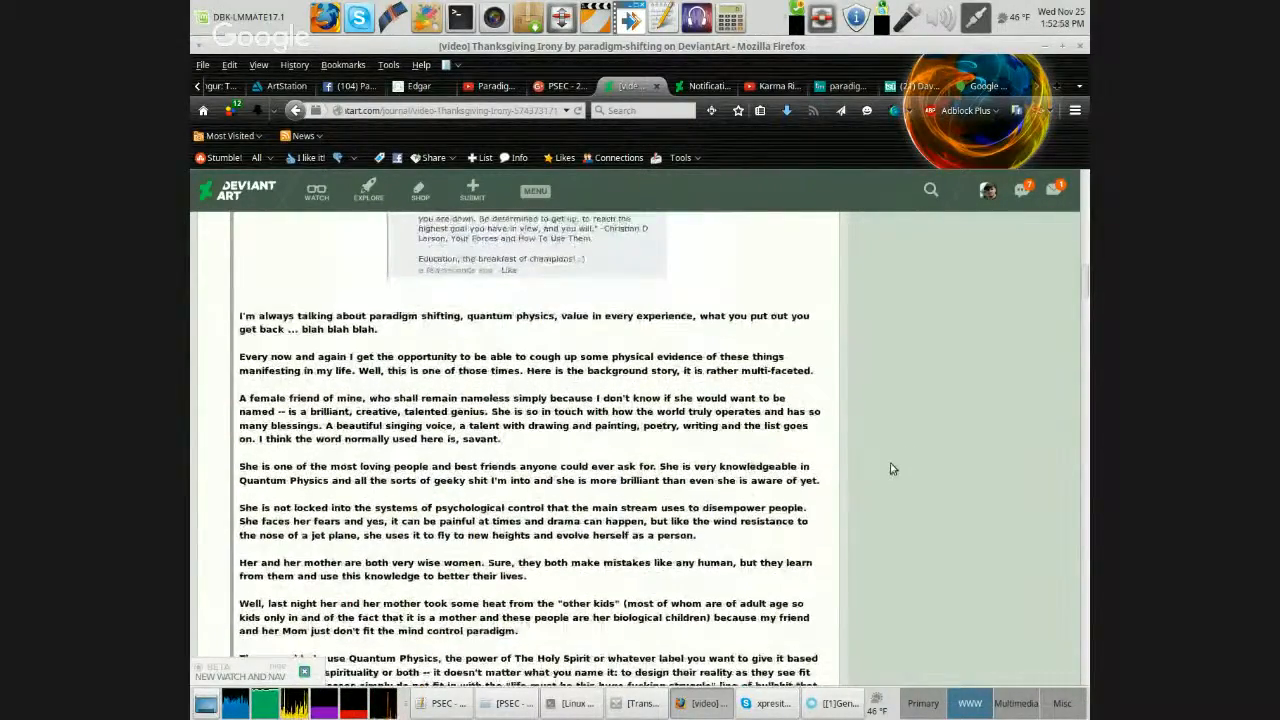
pyautogui.scroll(-3)
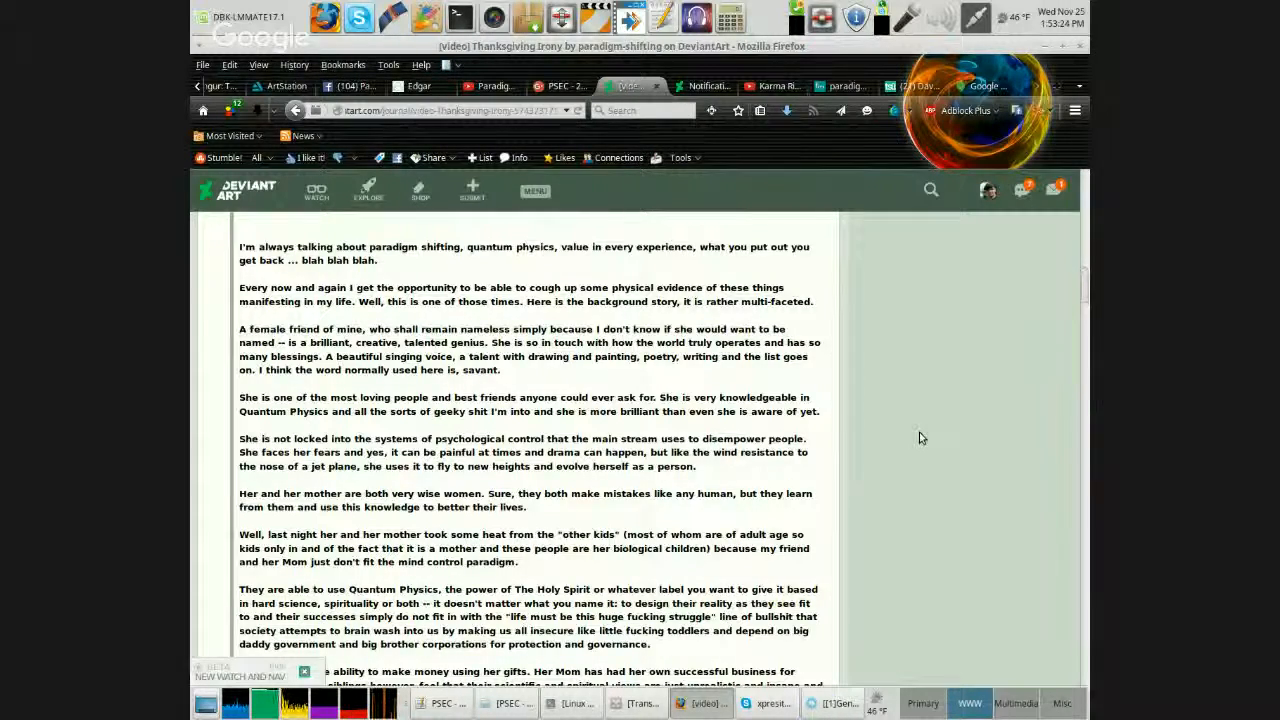
pyautogui.scroll(-3)
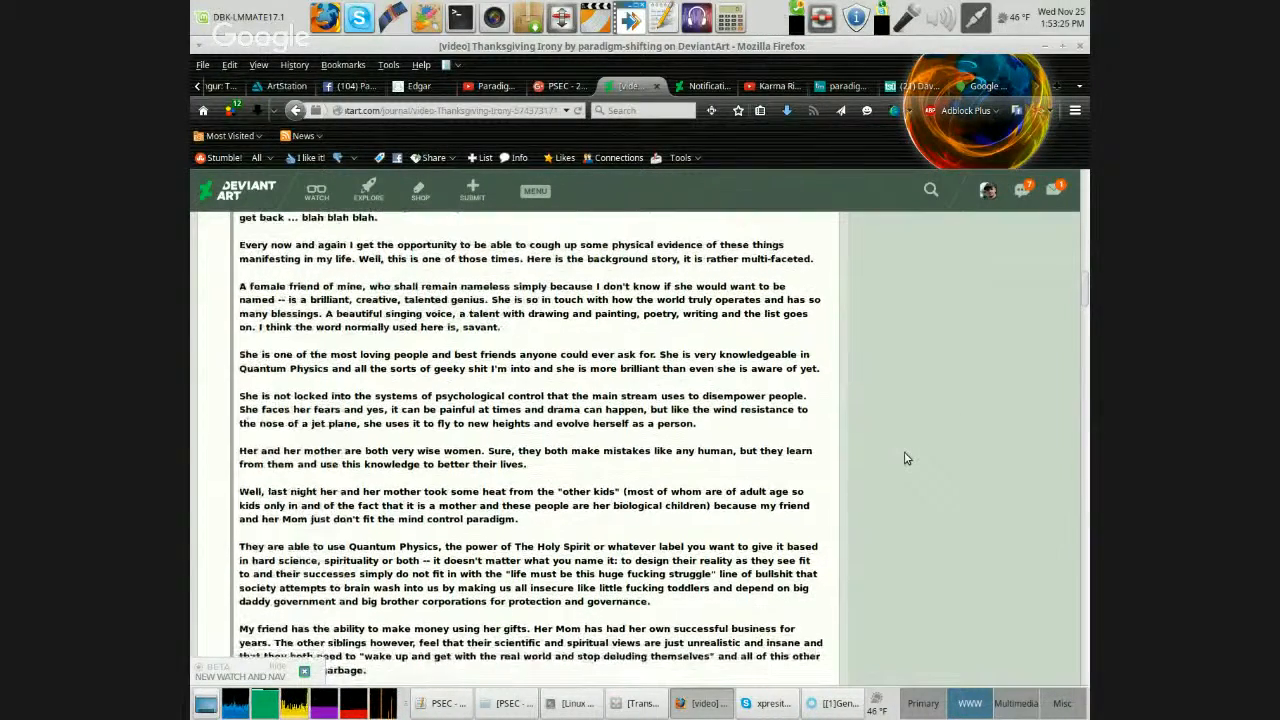
pyautogui.scroll(-3)
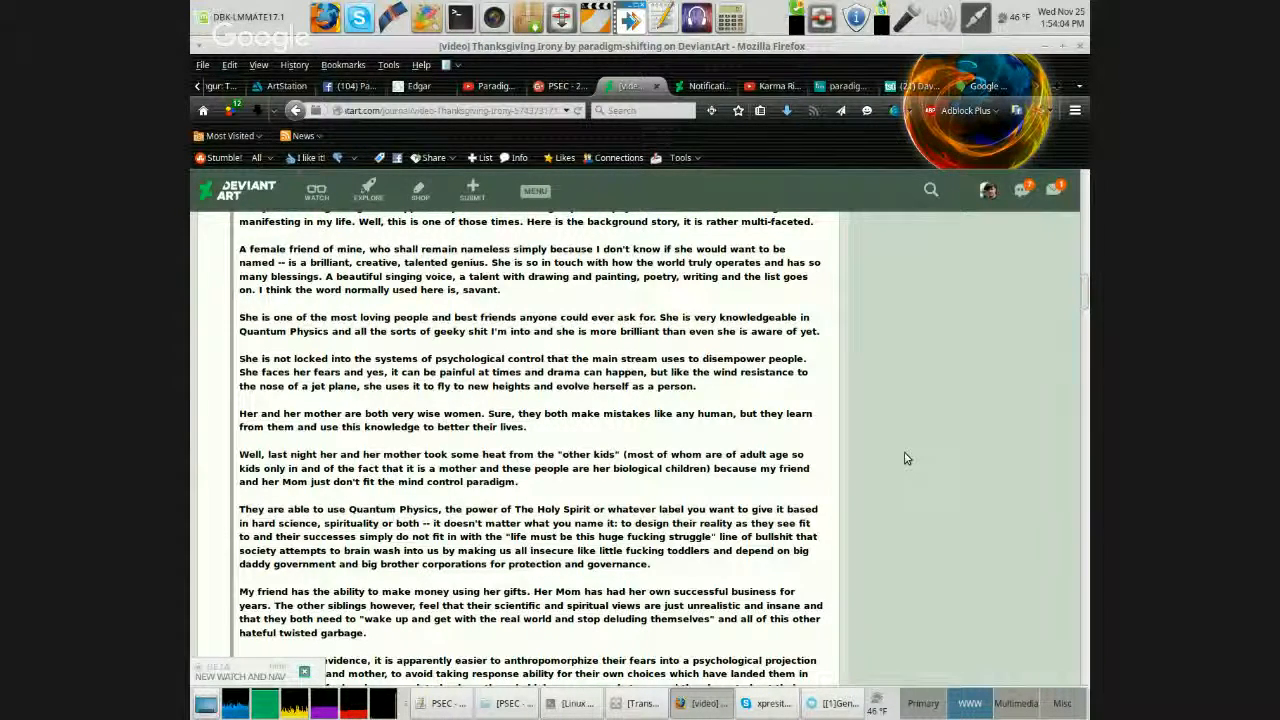
pyautogui.scroll(-3)
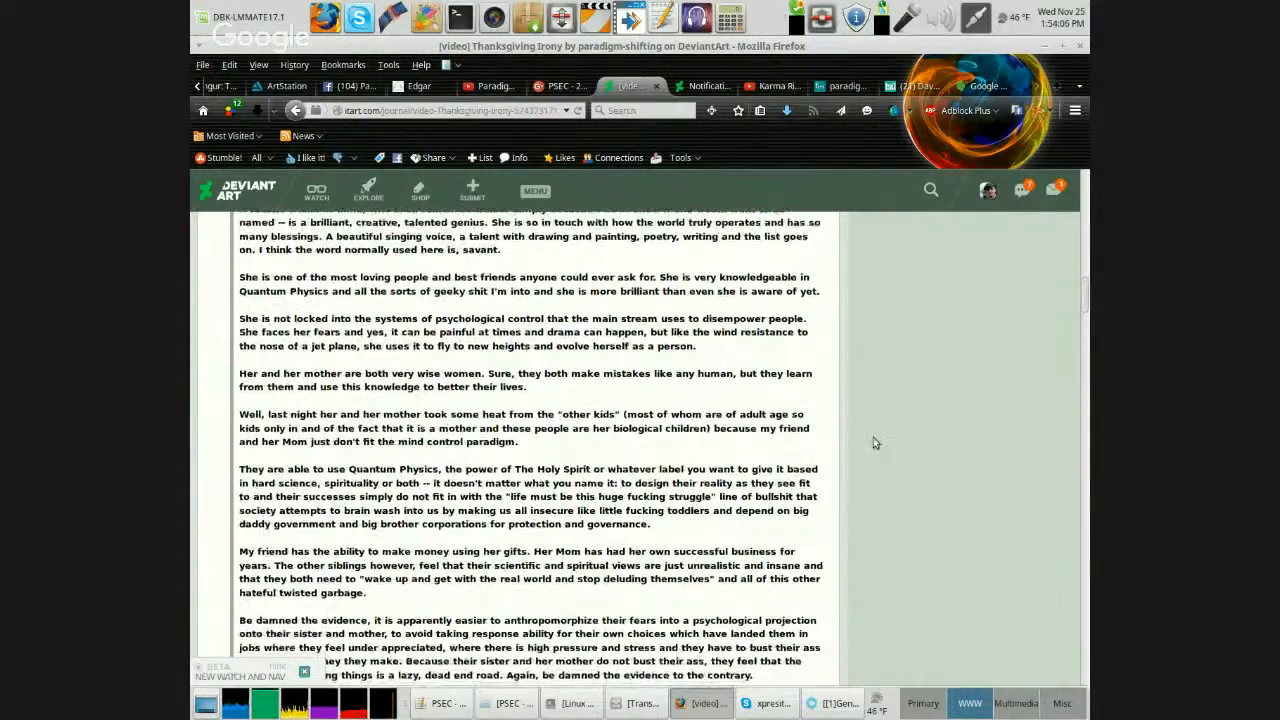
pyautogui.scroll(-3)
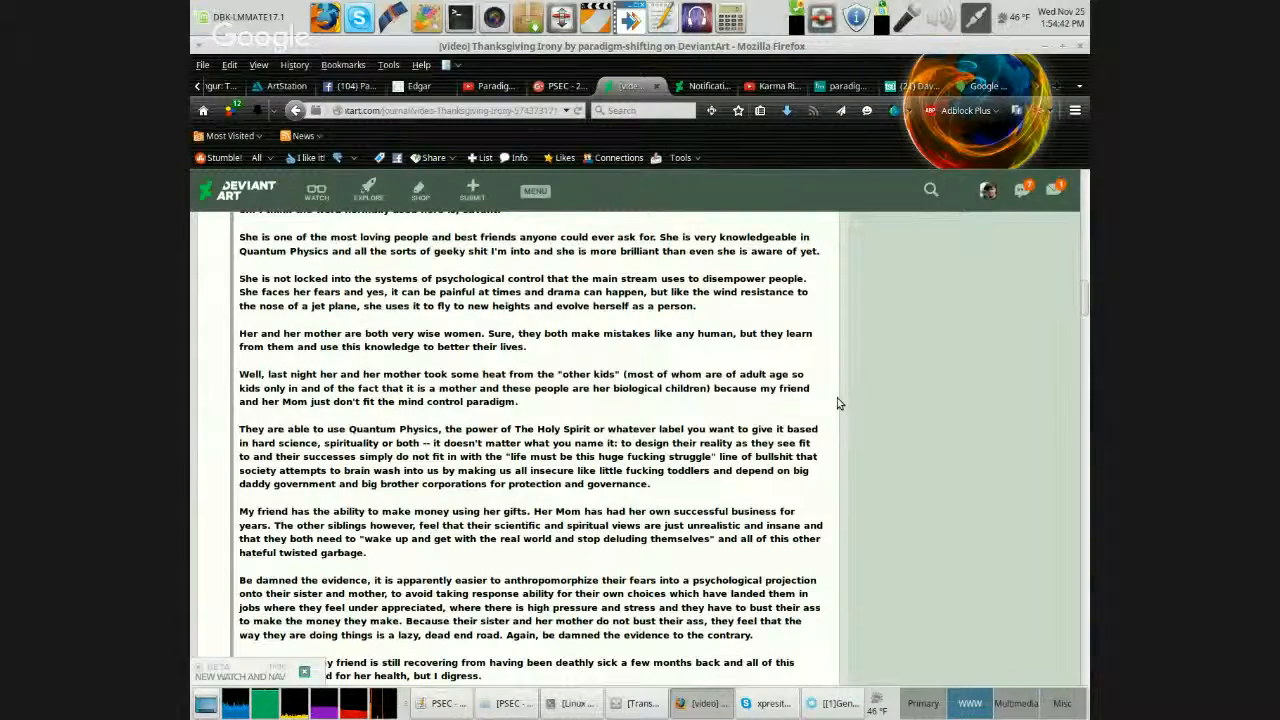
pyautogui.scroll(-3)
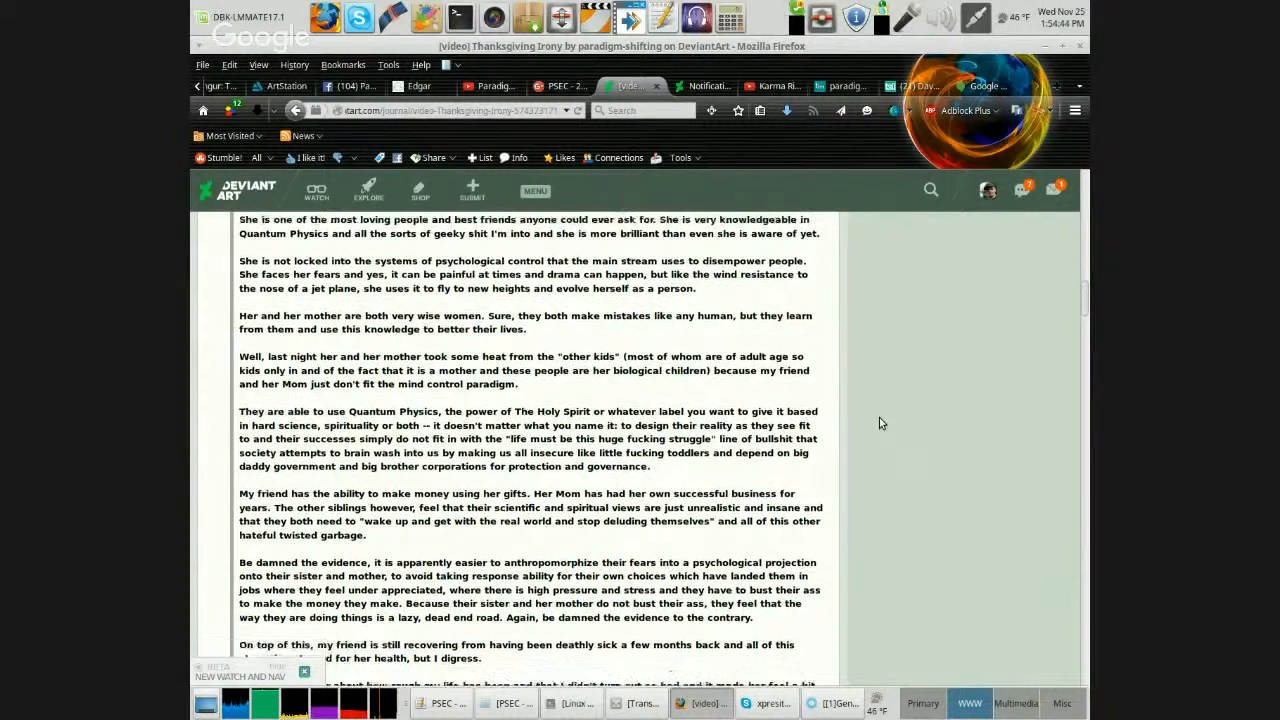
pyautogui.scroll(-3)
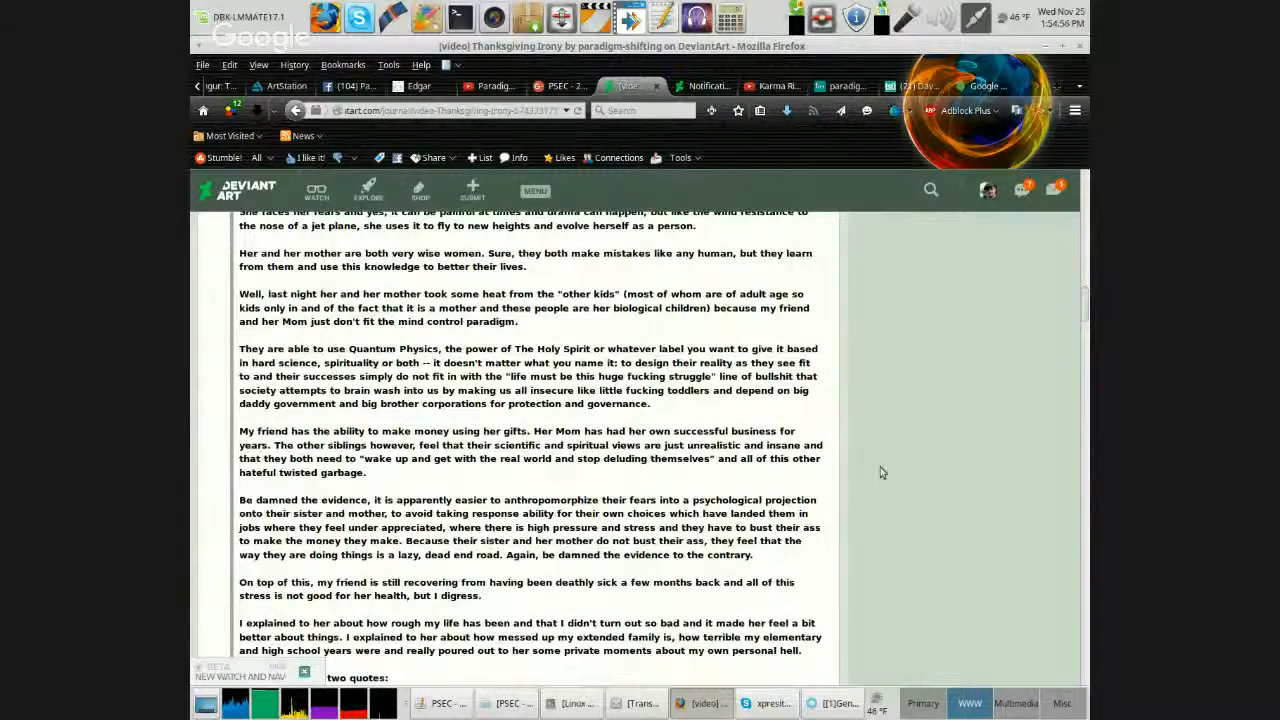
pyautogui.scroll(-3)
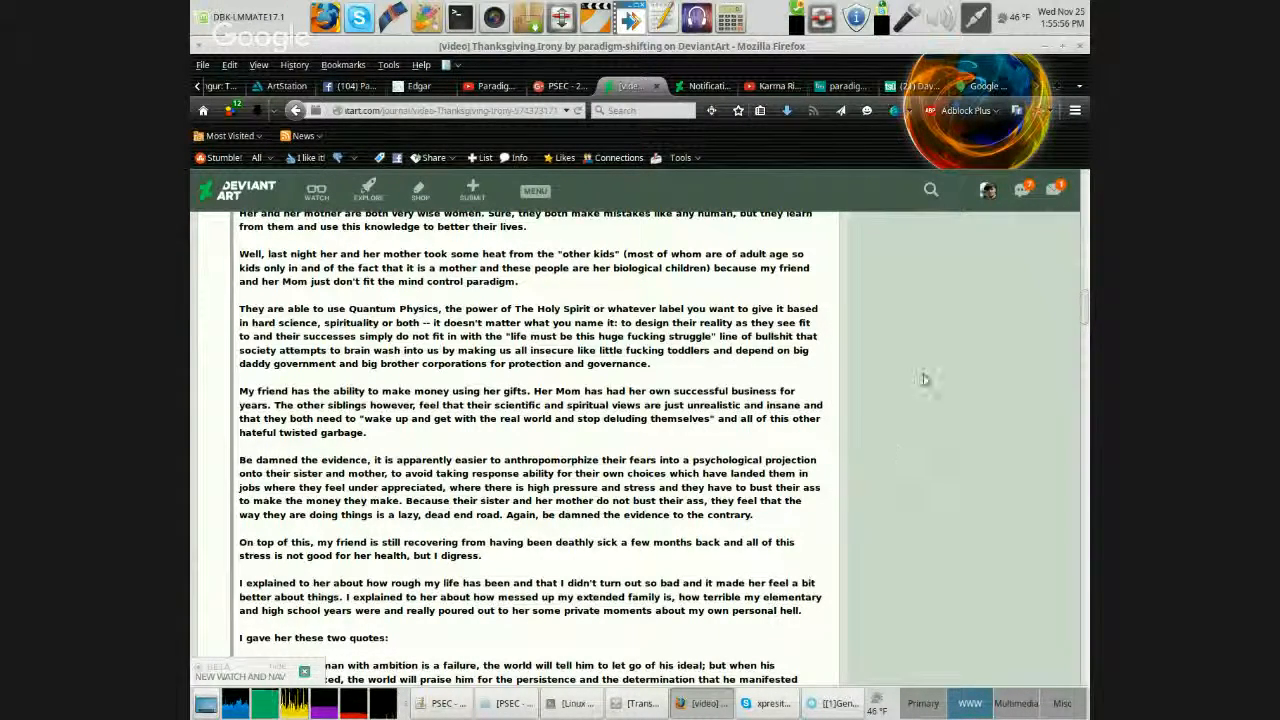
pyautogui.scroll(-3)
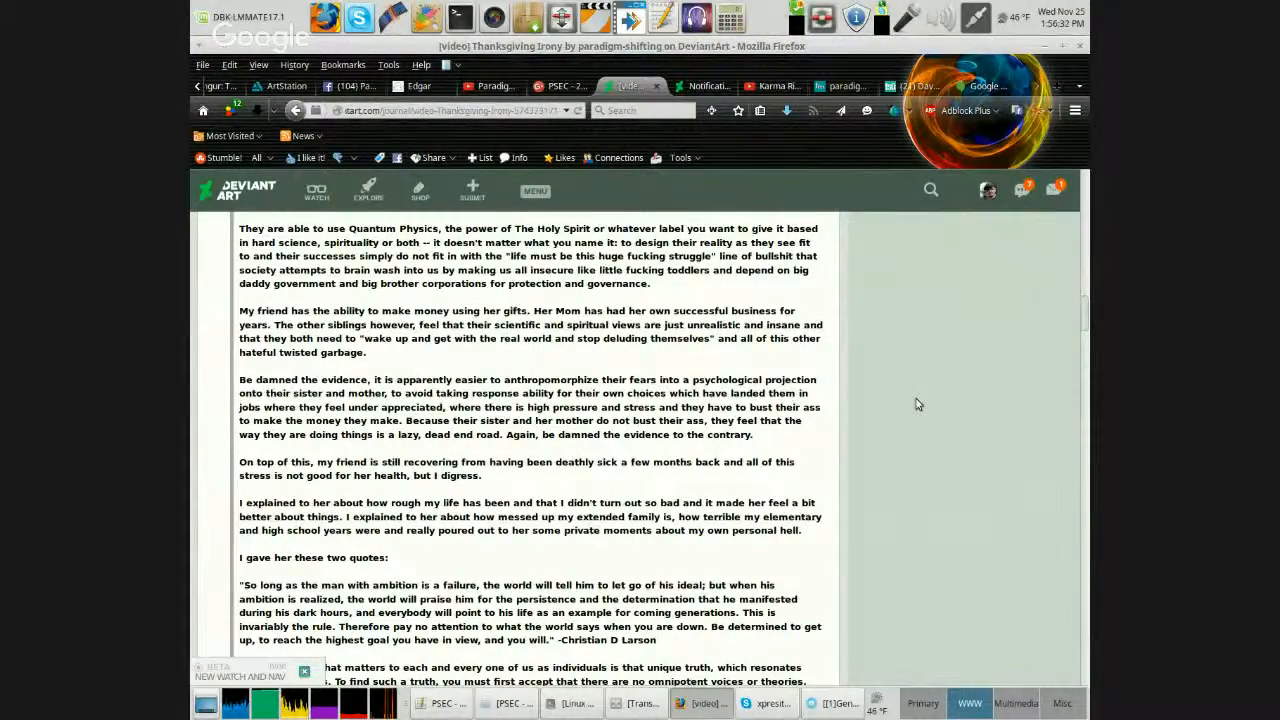
pyautogui.scroll(-3)
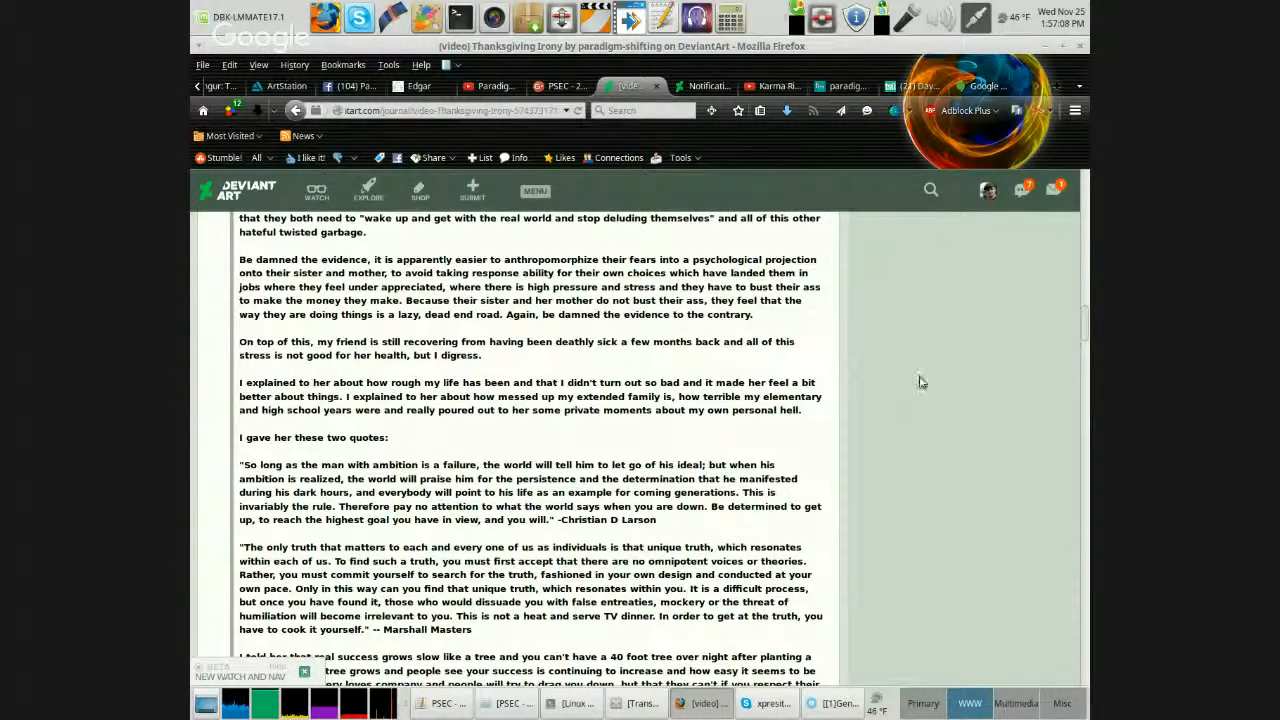
pyautogui.scroll(-3)
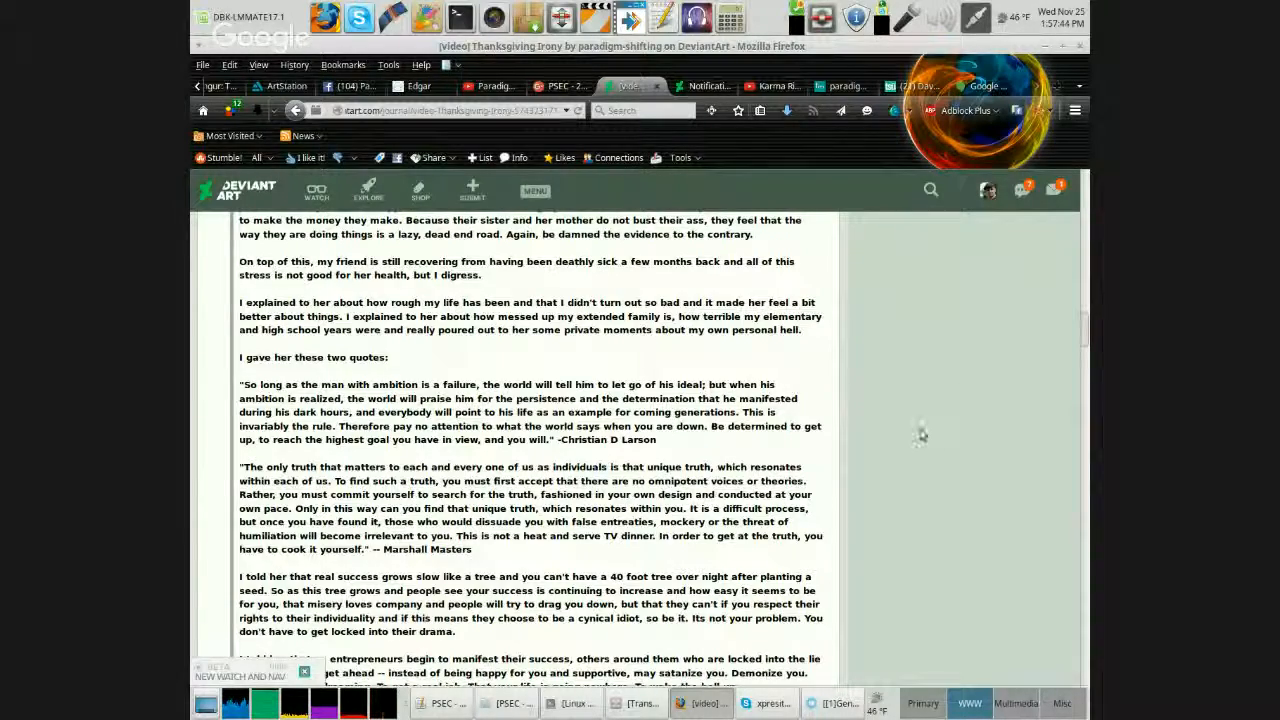
pyautogui.scroll(-3)
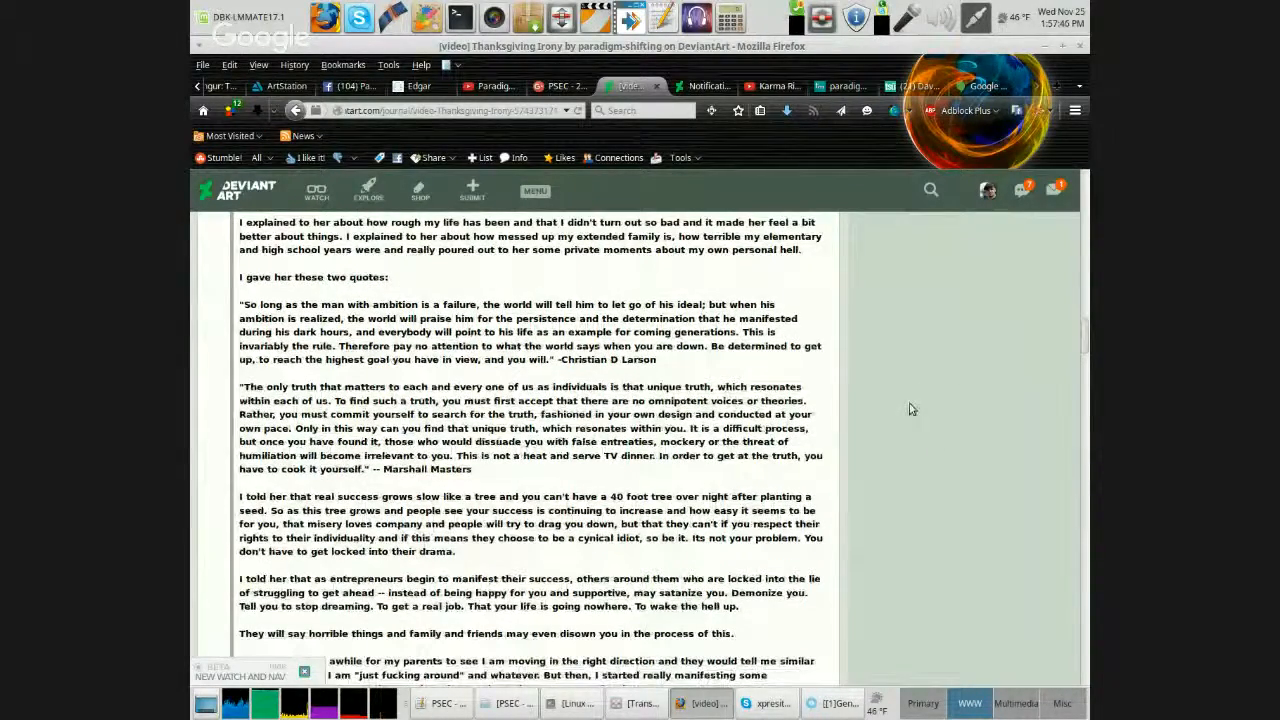
pyautogui.scroll(-3)
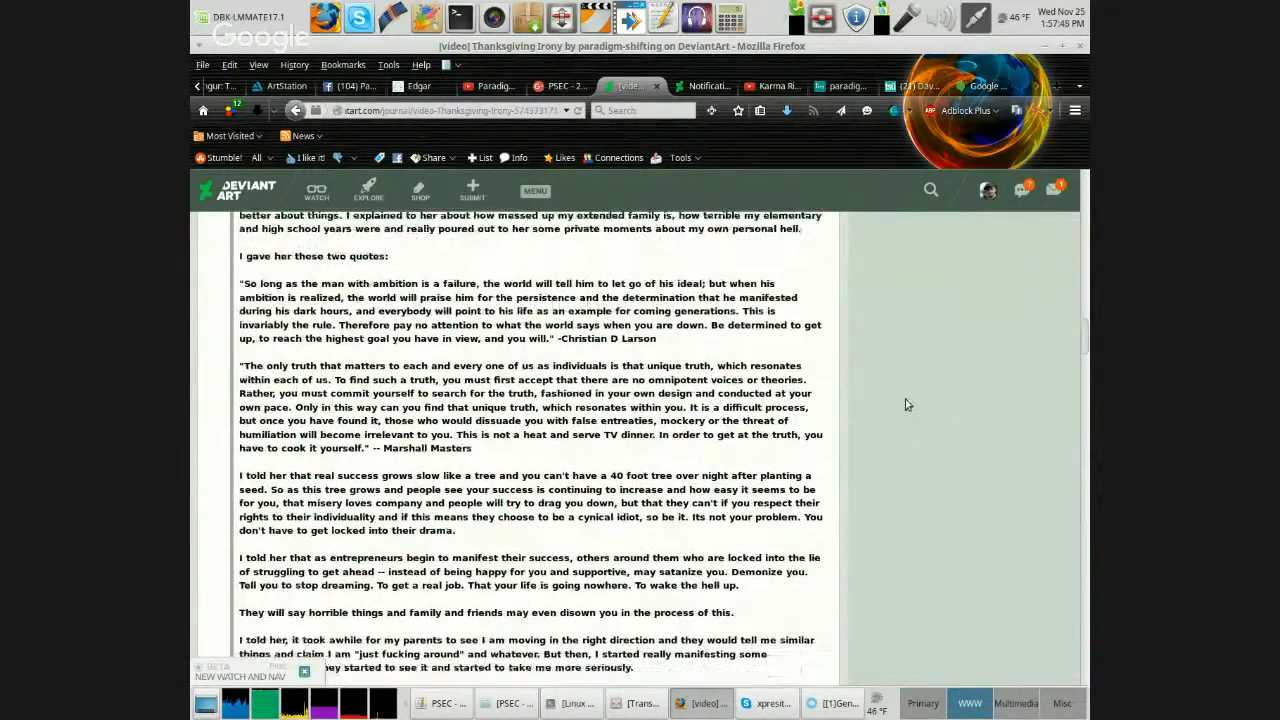
pyautogui.scroll(-3)
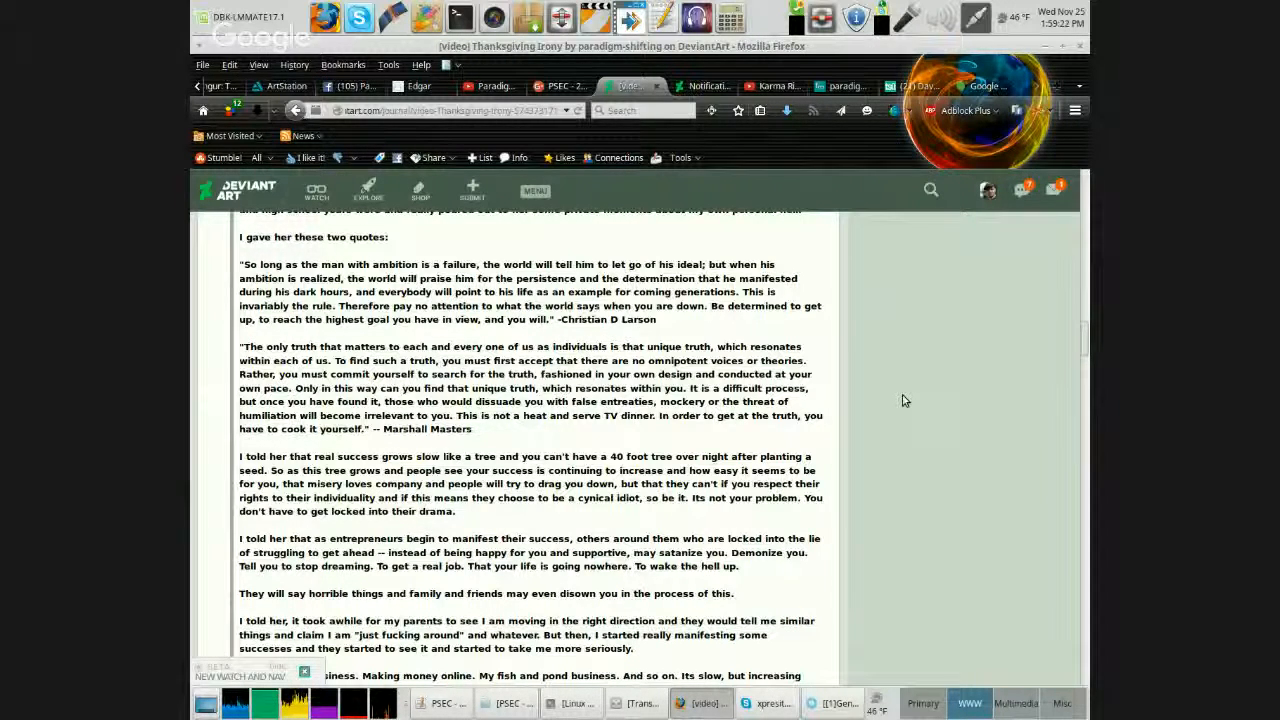
# Scroll through Elliot's unfriending and the 'synchronicity strikes' passage to the 'Who is truly the fool?' line.
pyautogui.scroll(-3)
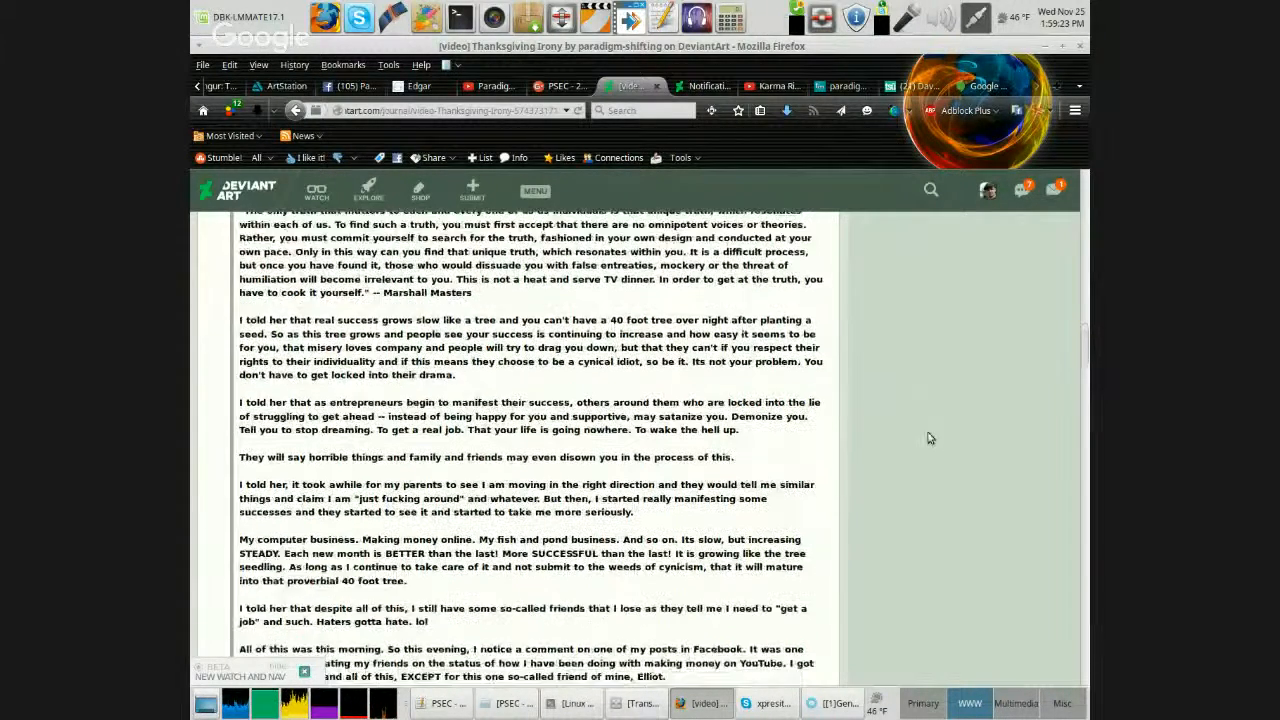
pyautogui.scroll(-3)
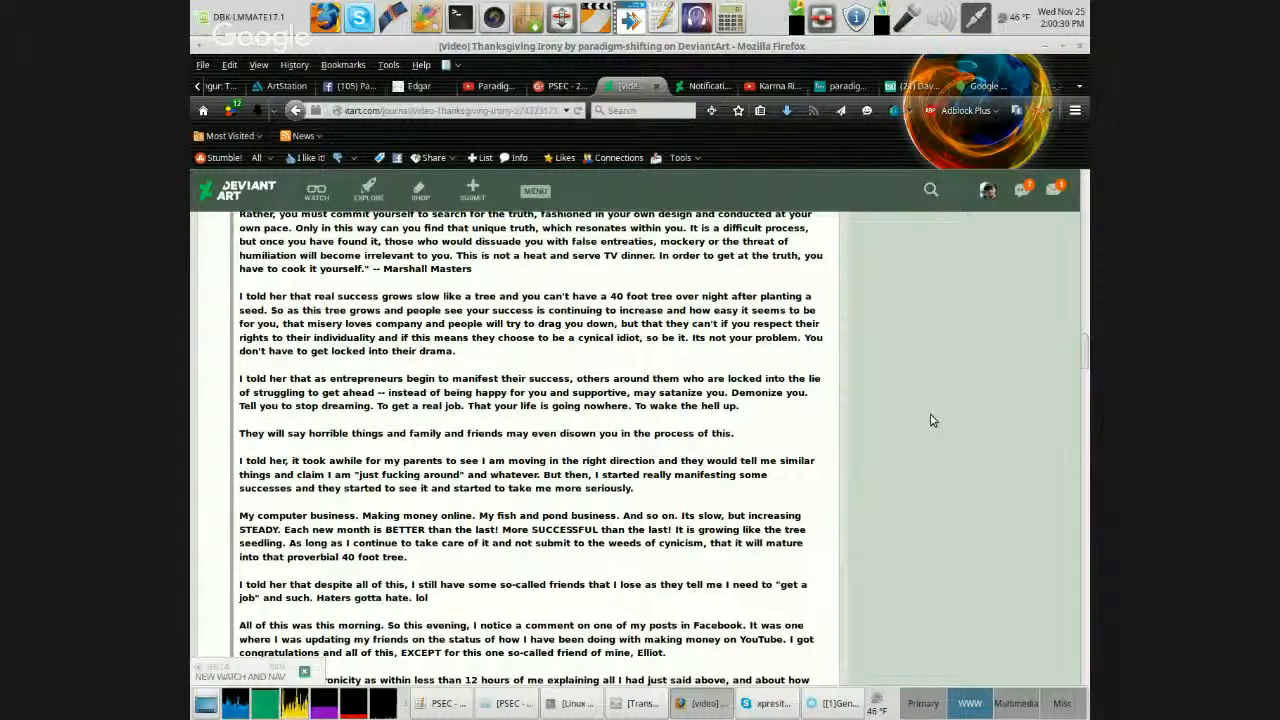
pyautogui.scroll(-3)
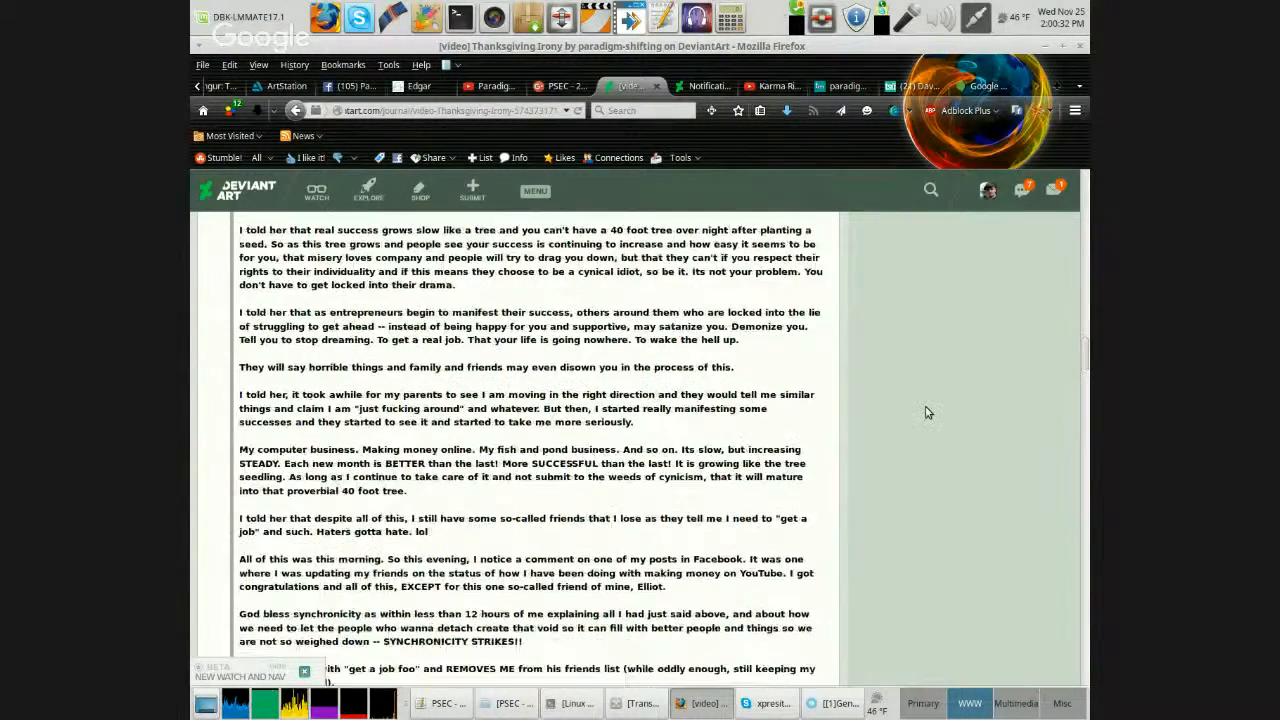
pyautogui.scroll(-3)
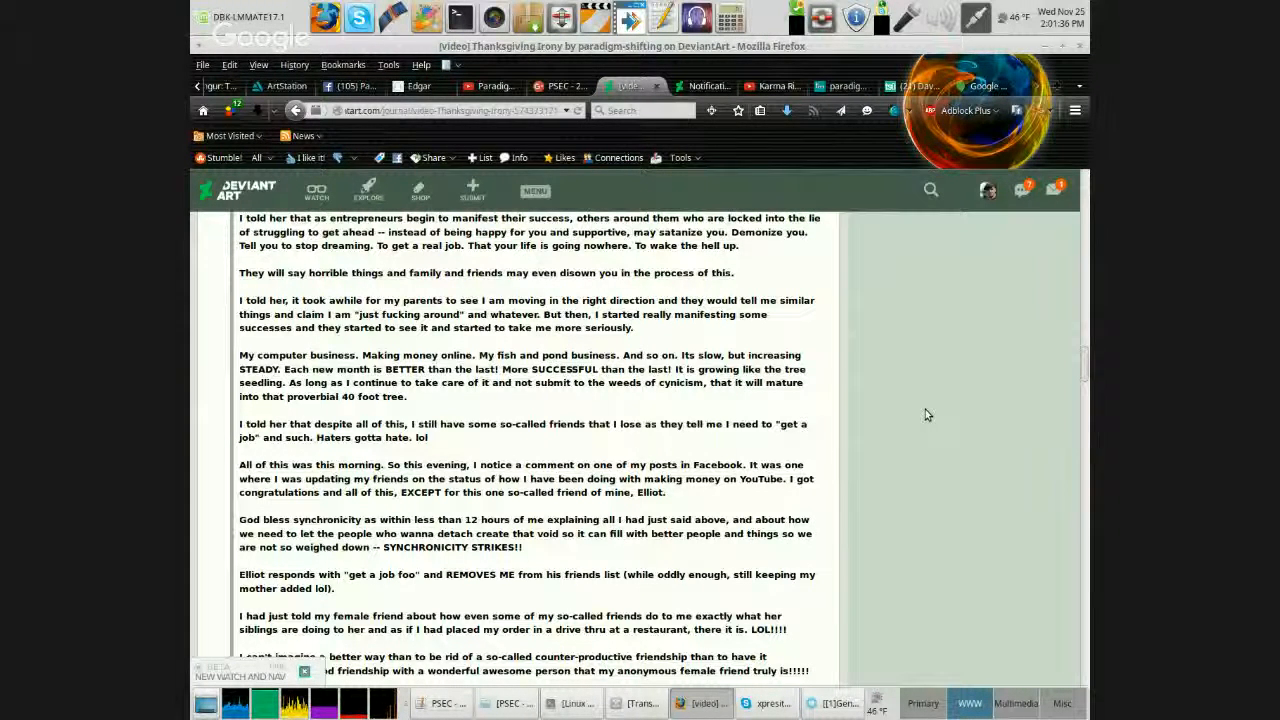
pyautogui.scroll(-3)
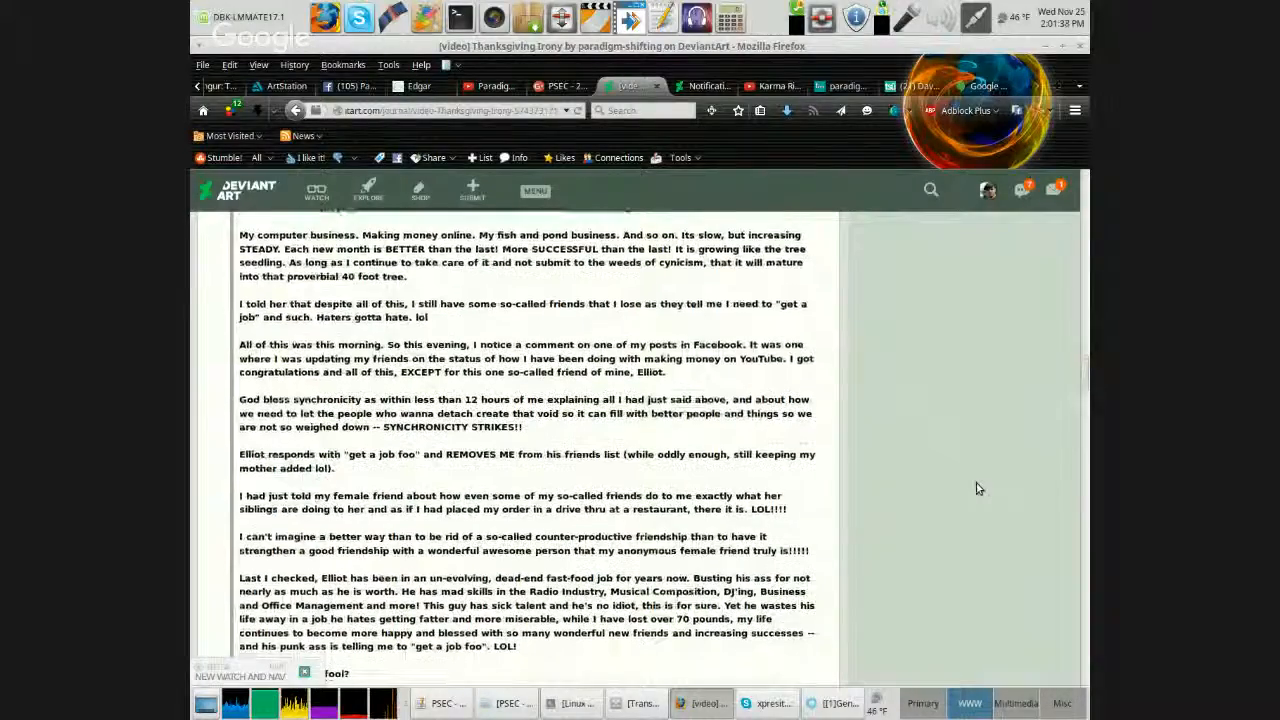
pyautogui.scroll(-3)
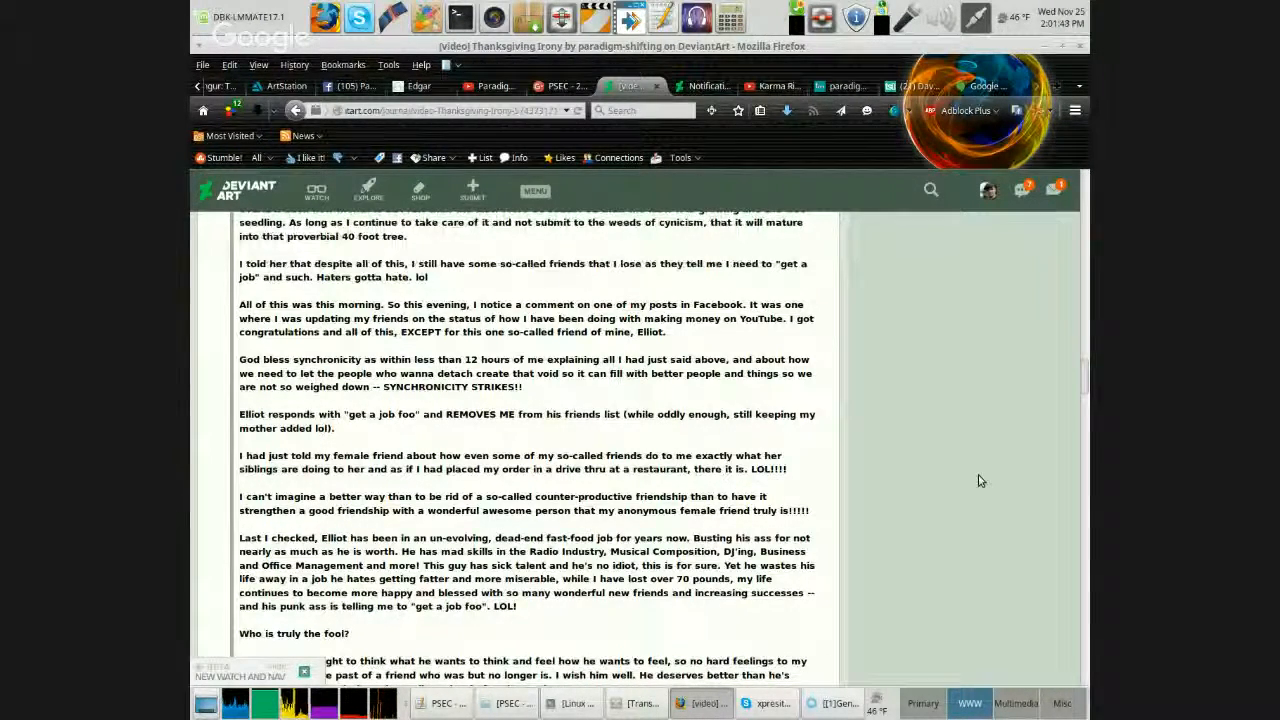
# Scroll to the final paragraphs wishing Elliot well and encouraging the female friend.
pyautogui.scroll(-3)
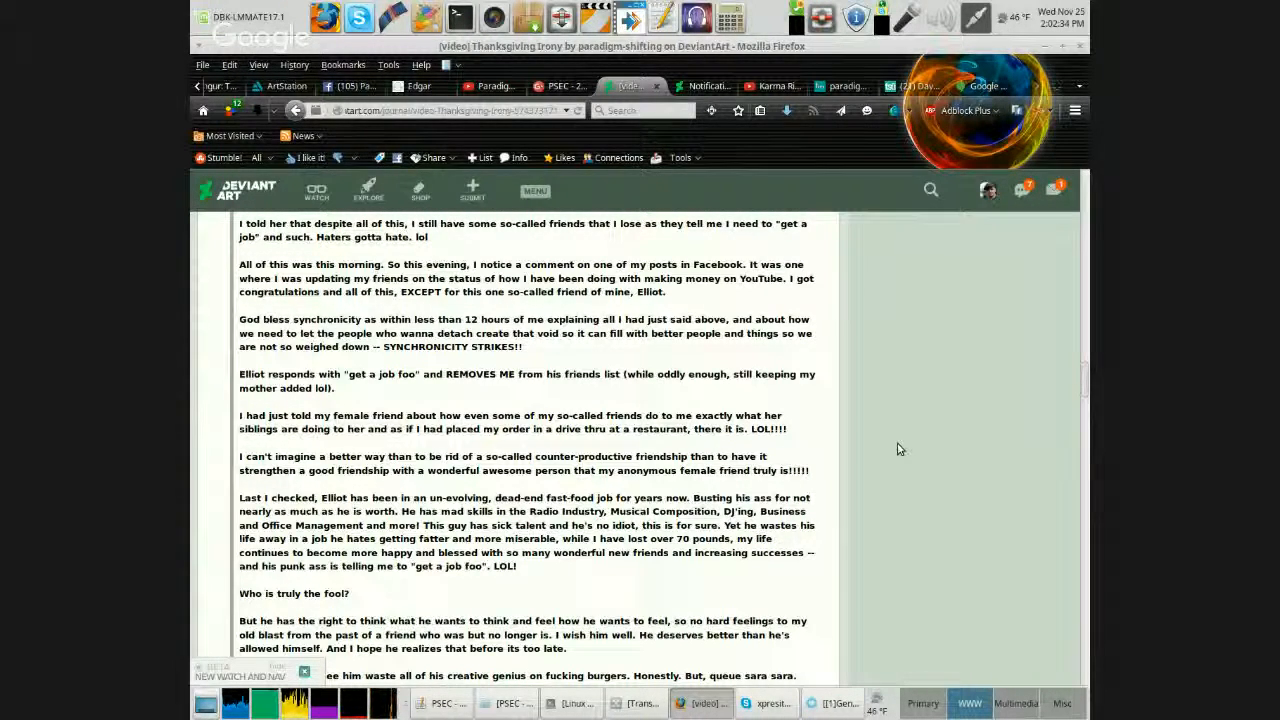
pyautogui.scroll(-3)
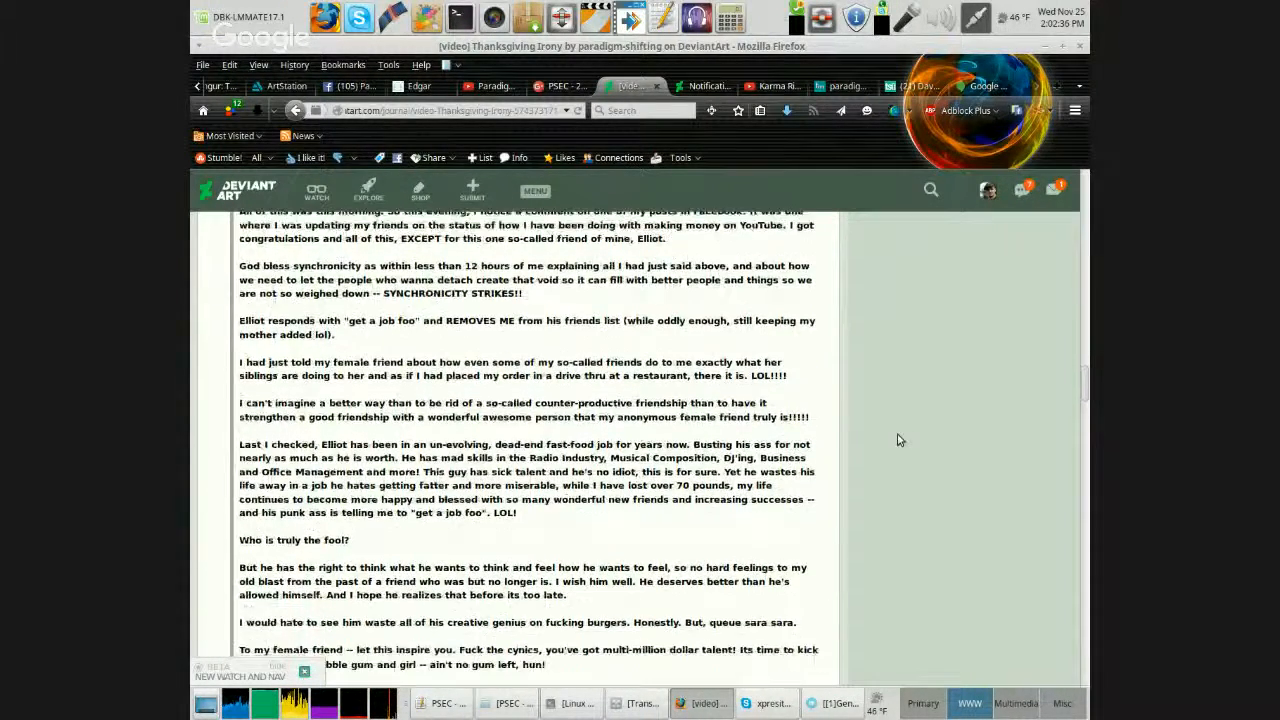
pyautogui.scroll(-3)
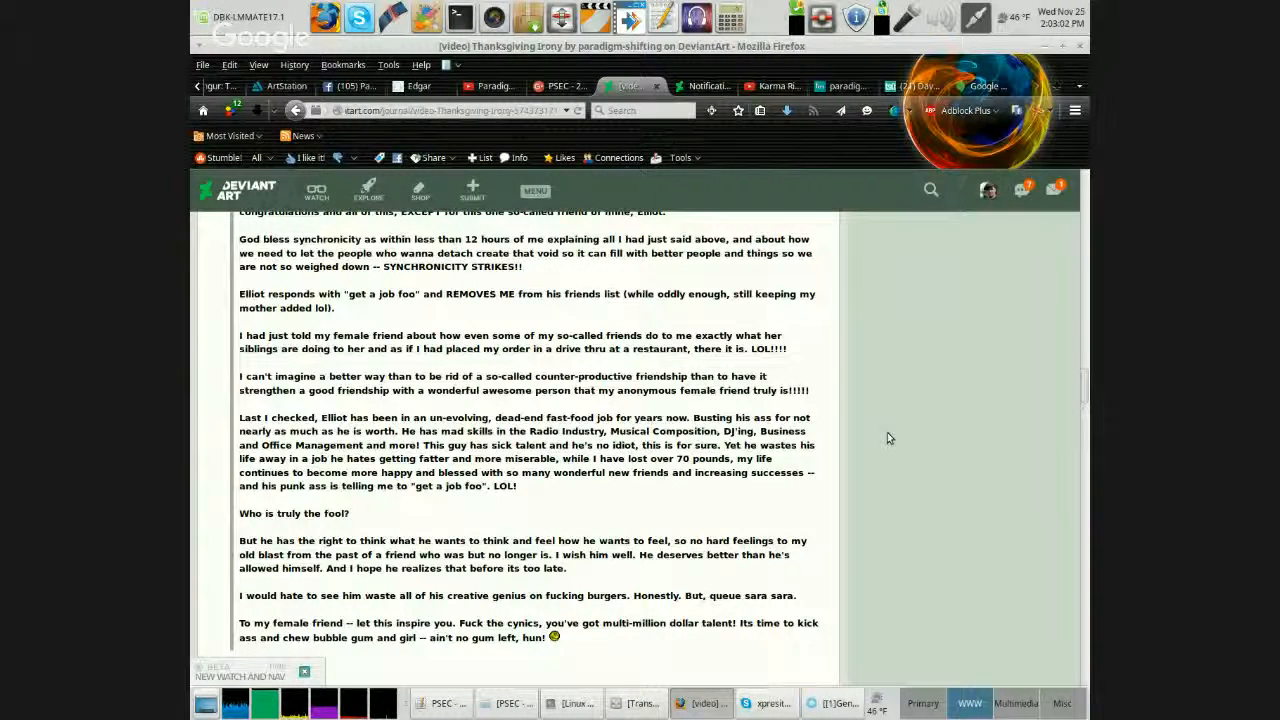
pyautogui.scroll(-3)
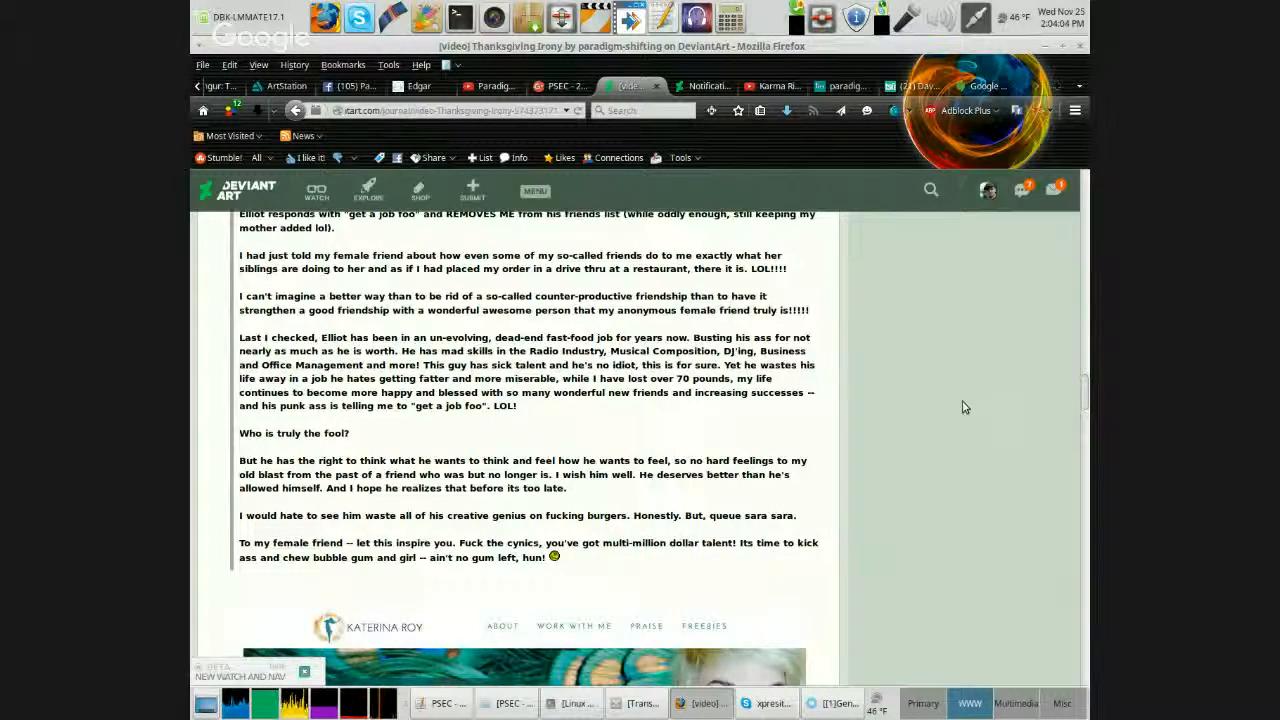
pyautogui.scroll(-3)
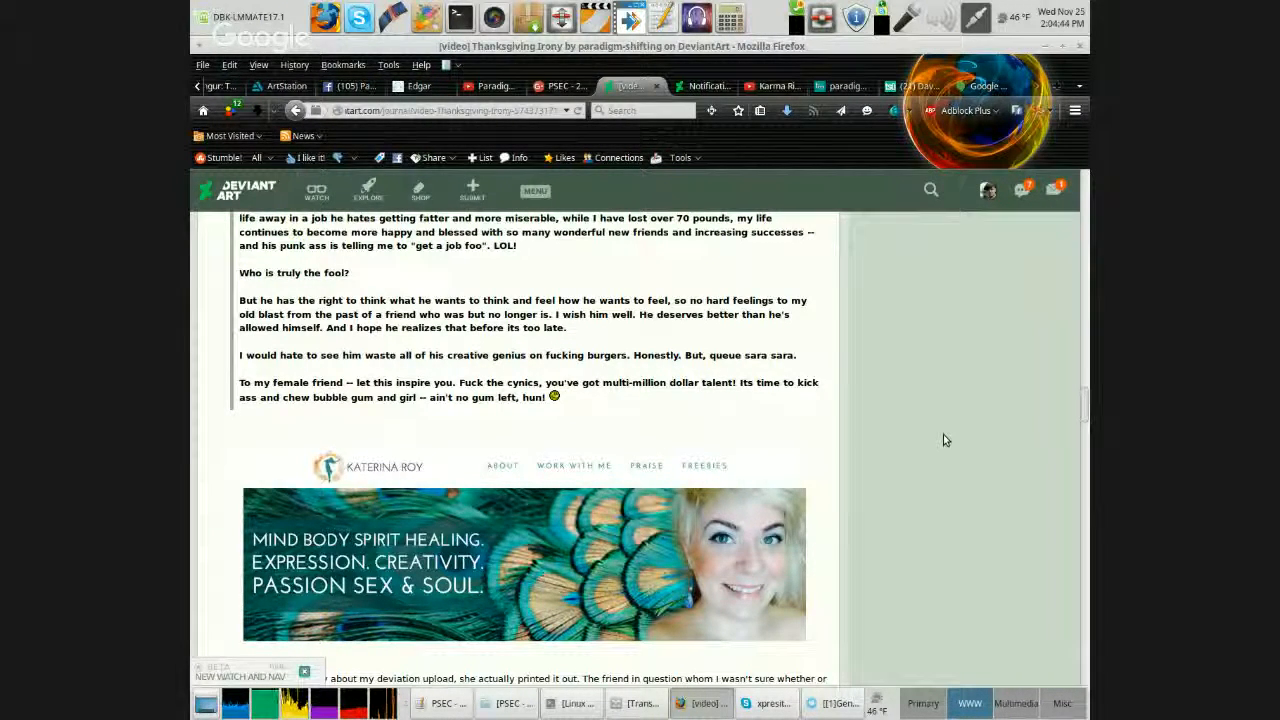
pyautogui.moveTo(970, 374)
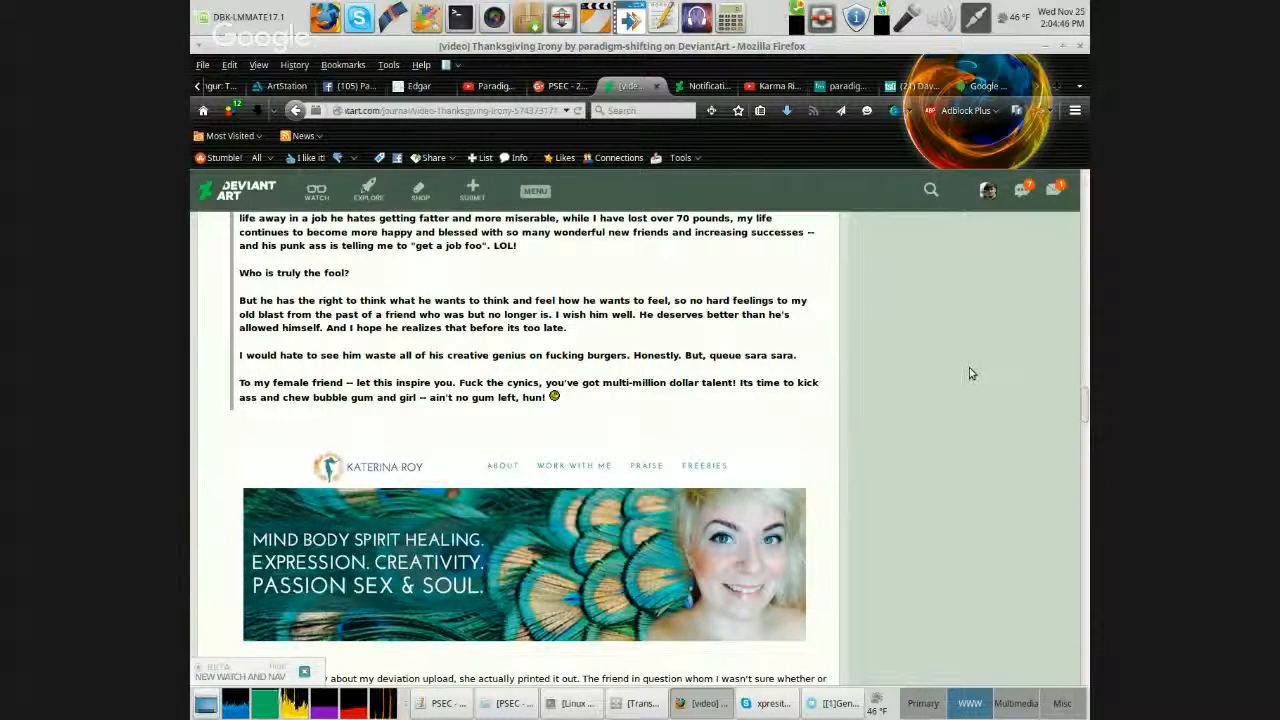
pyautogui.scroll(-3)
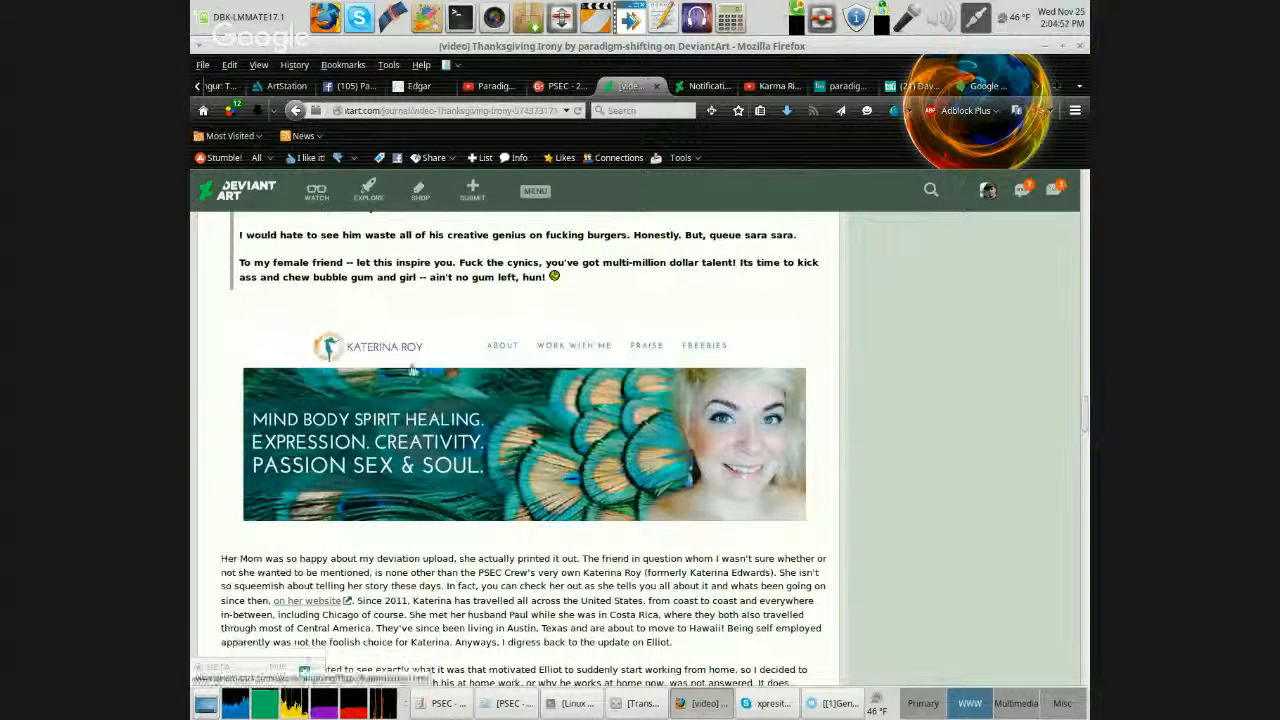
pyautogui.moveTo(918, 408)
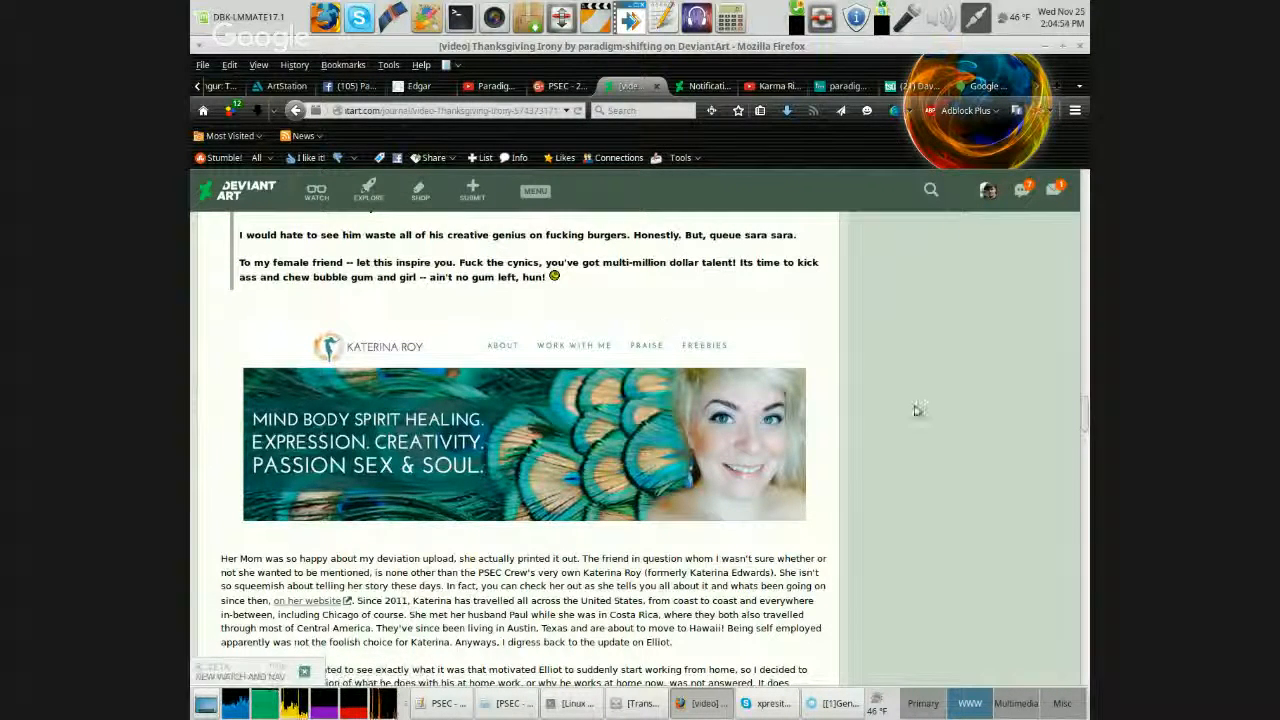
pyautogui.moveTo(236, 452)
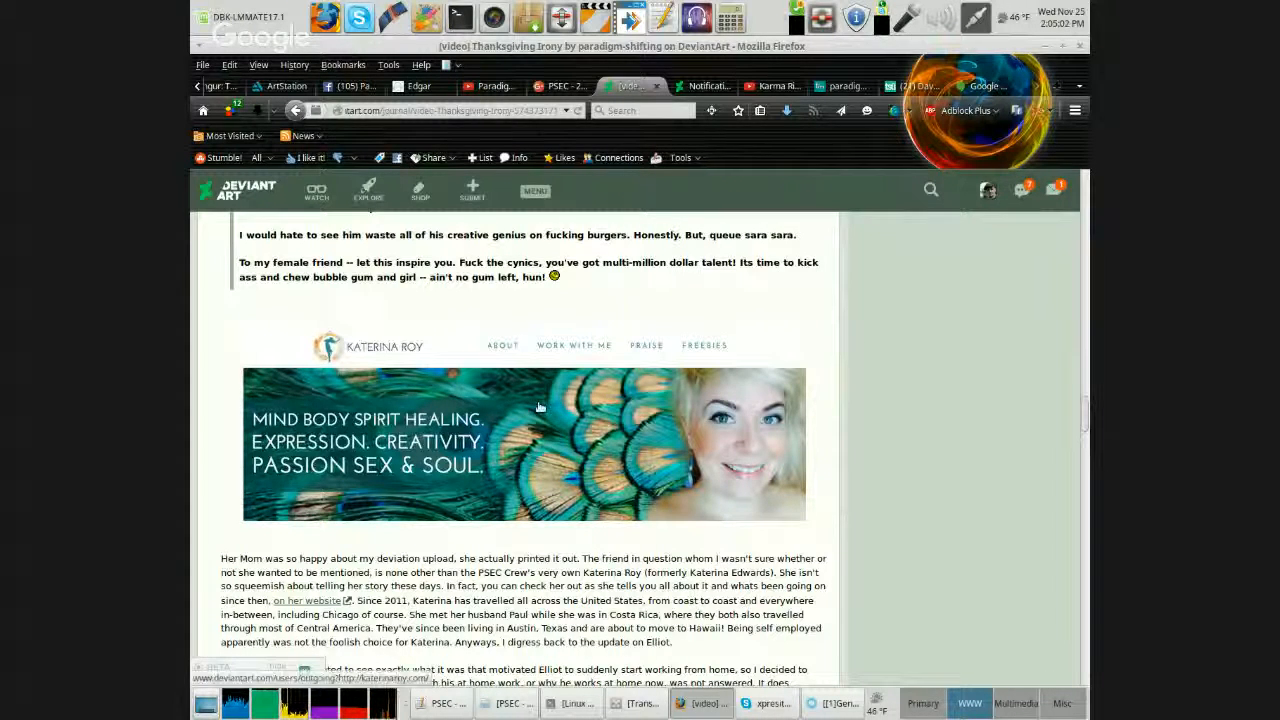
pyautogui.moveTo(912, 500)
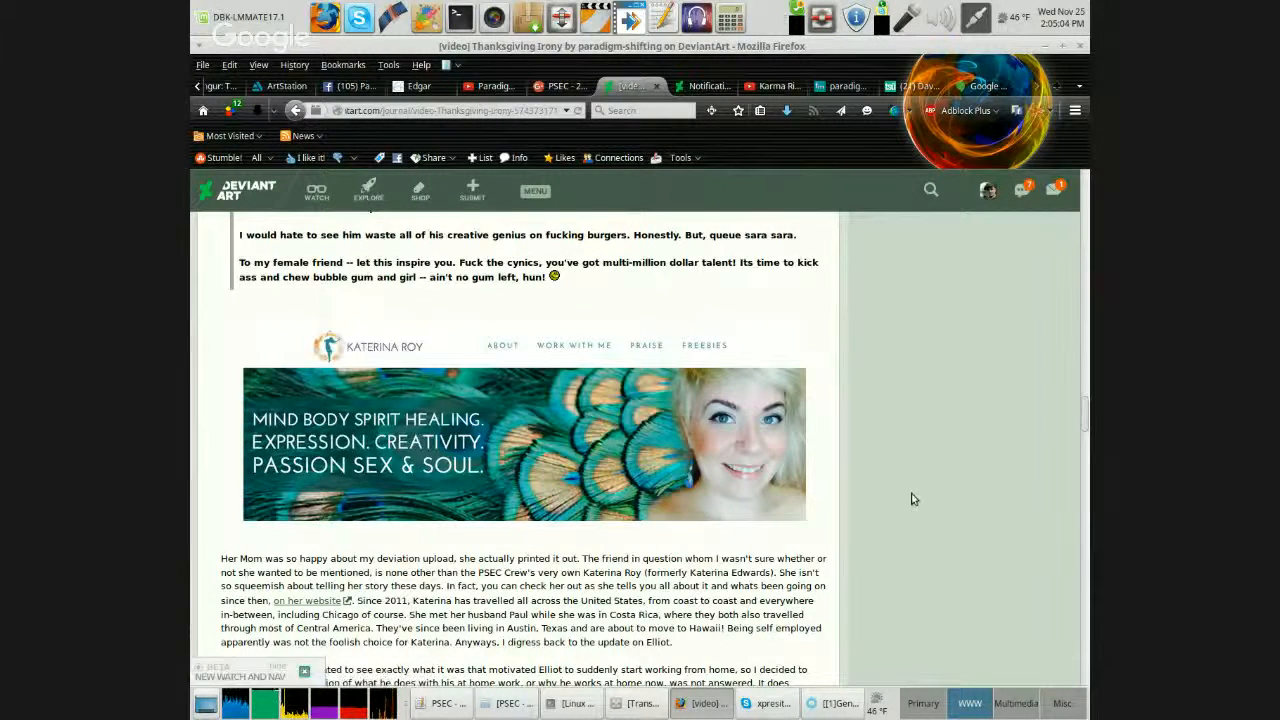
pyautogui.scroll(-3)
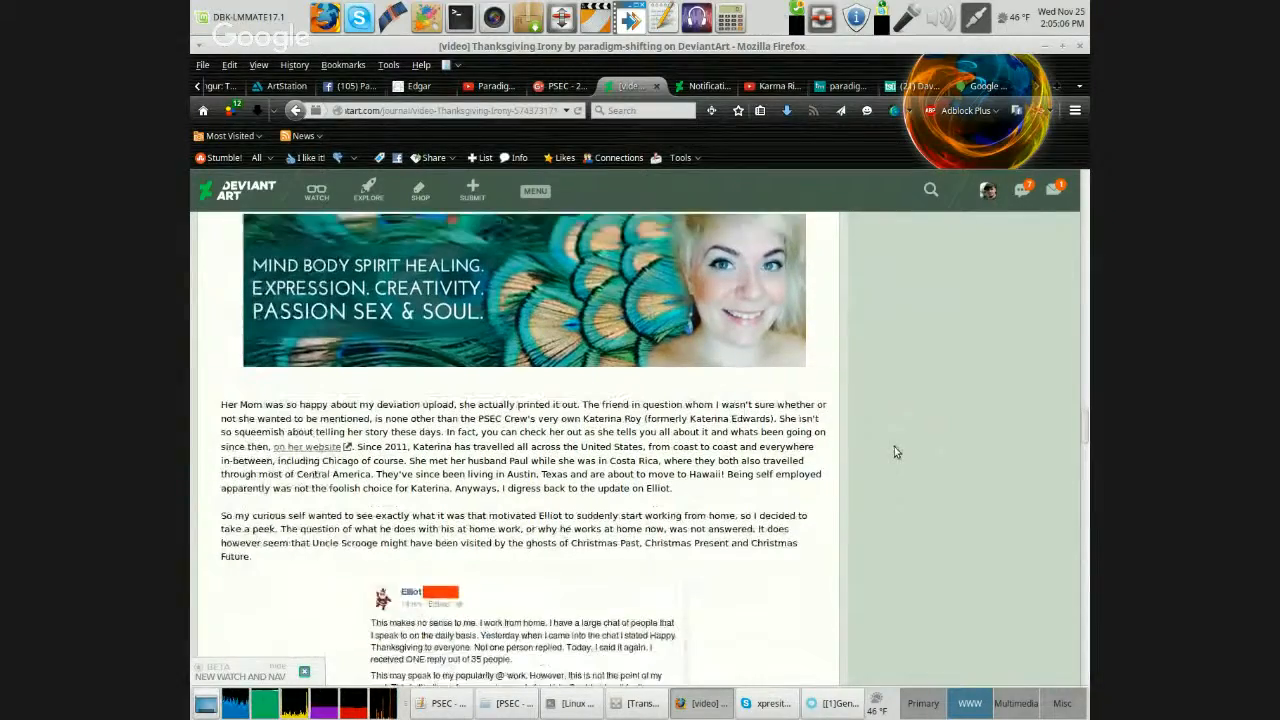
pyautogui.scroll(-3)
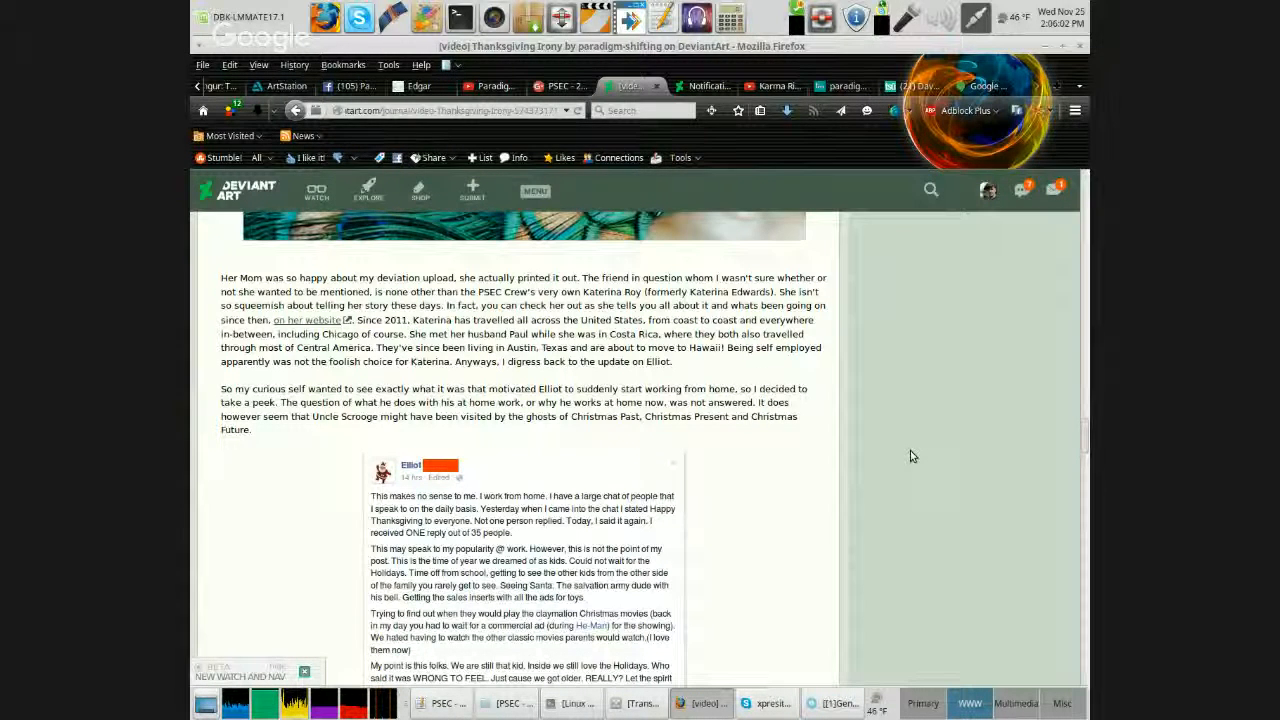
pyautogui.scroll(-3)
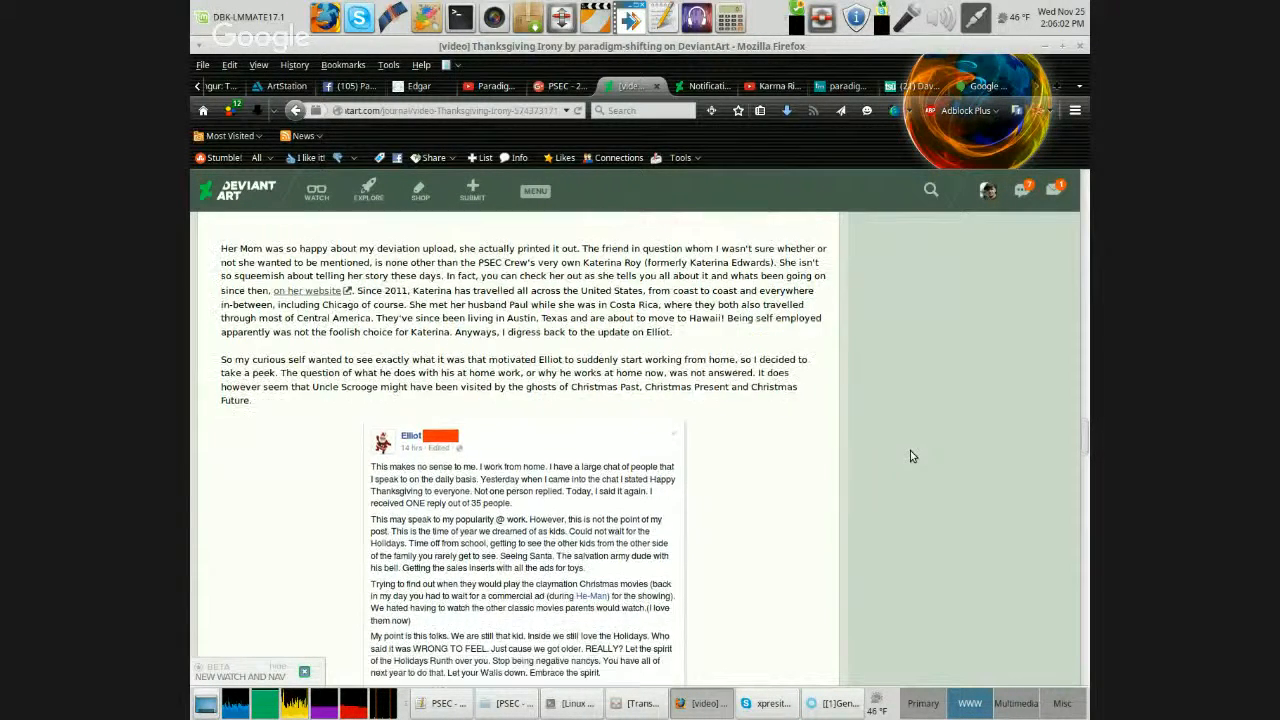
pyautogui.scroll(-3)
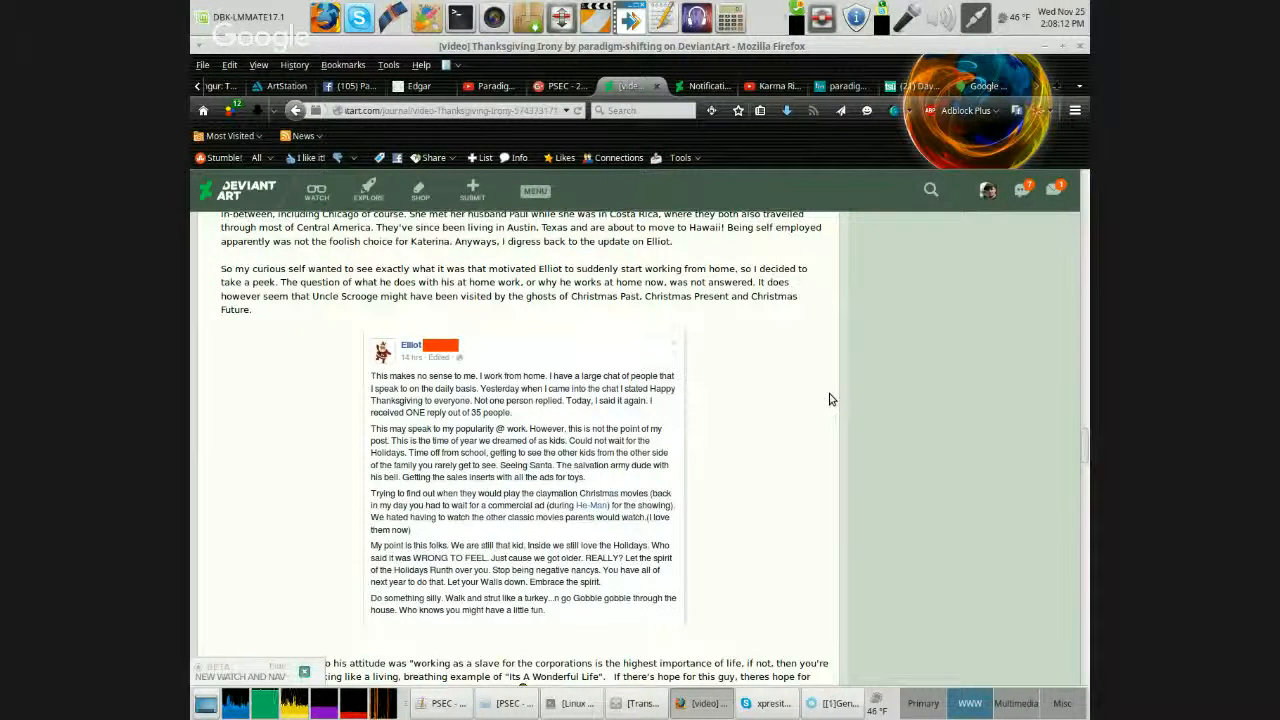
# Scroll until the embedded 'How to deal with your Dark Side' video is fully visible.
pyautogui.scroll(-3)
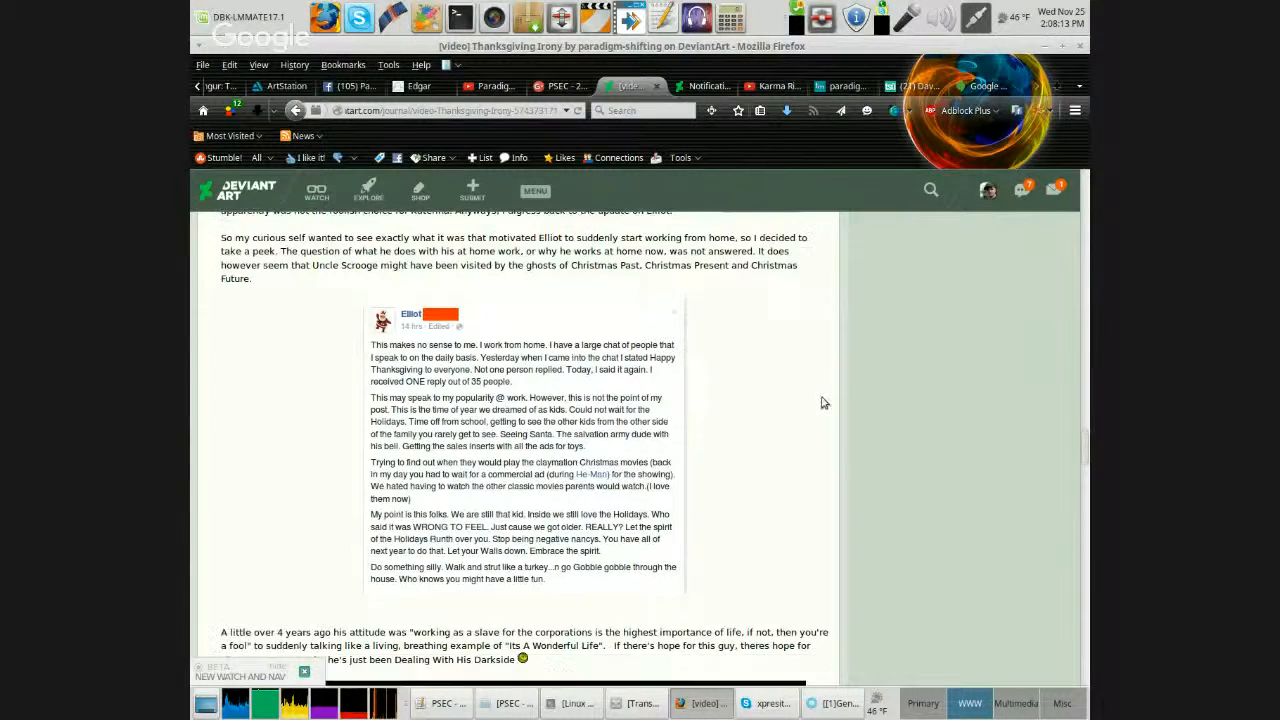
pyautogui.scroll(-3)
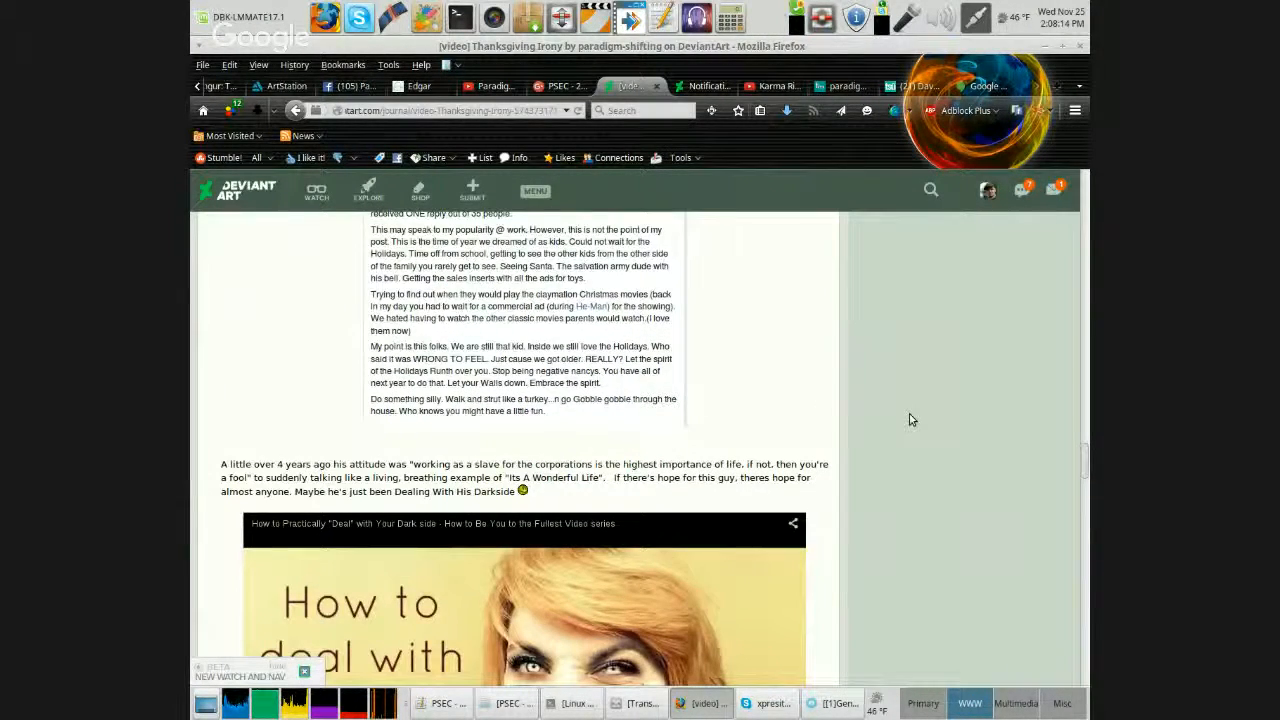
pyautogui.scroll(-3)
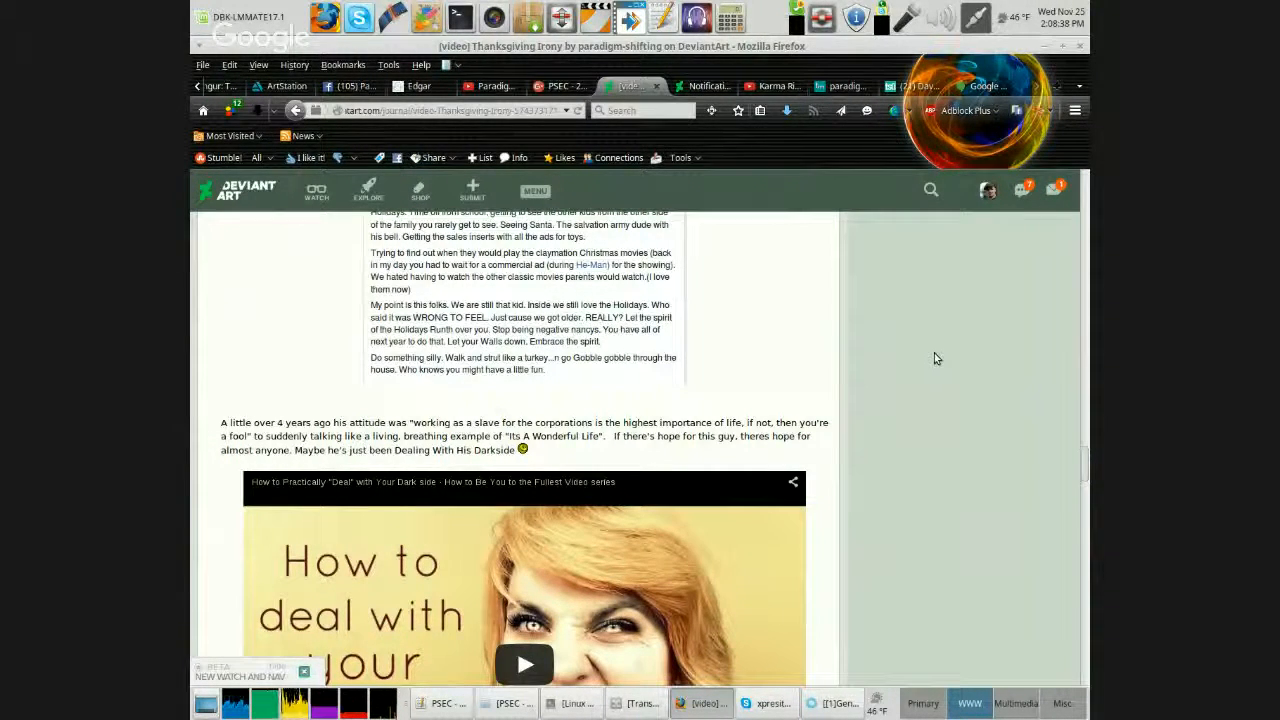
pyautogui.scroll(-3)
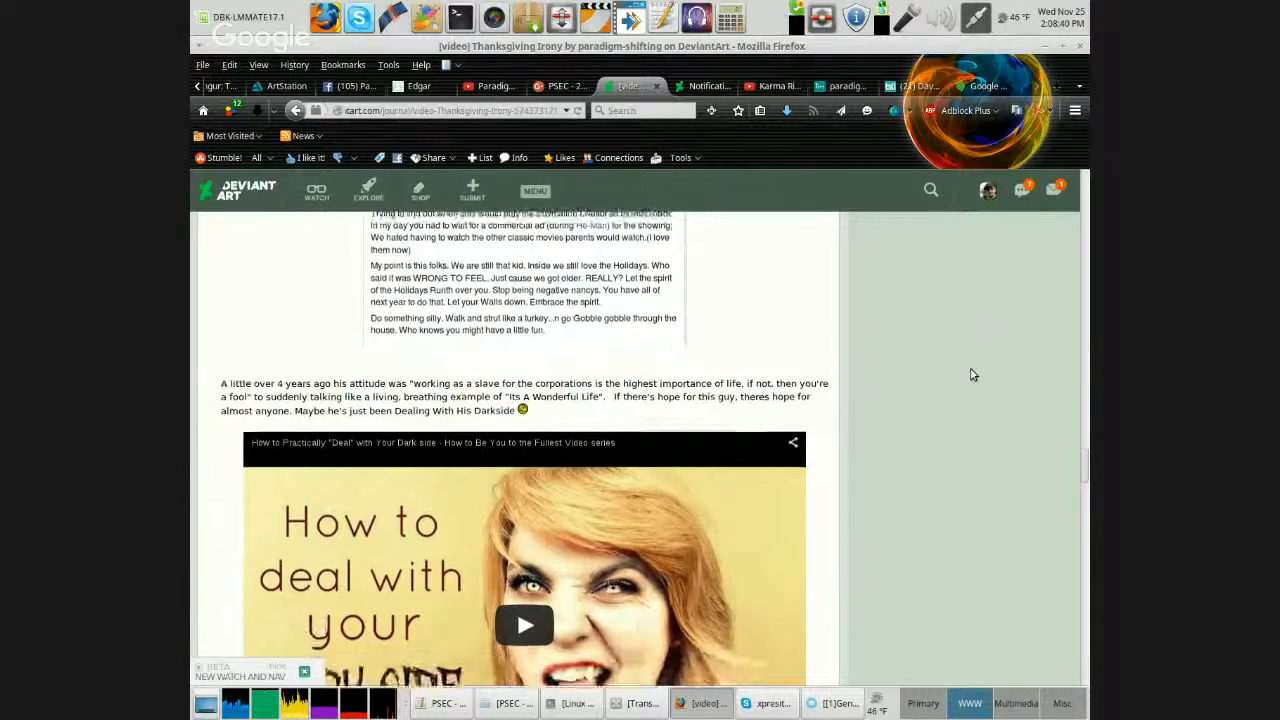
pyautogui.scroll(-3)
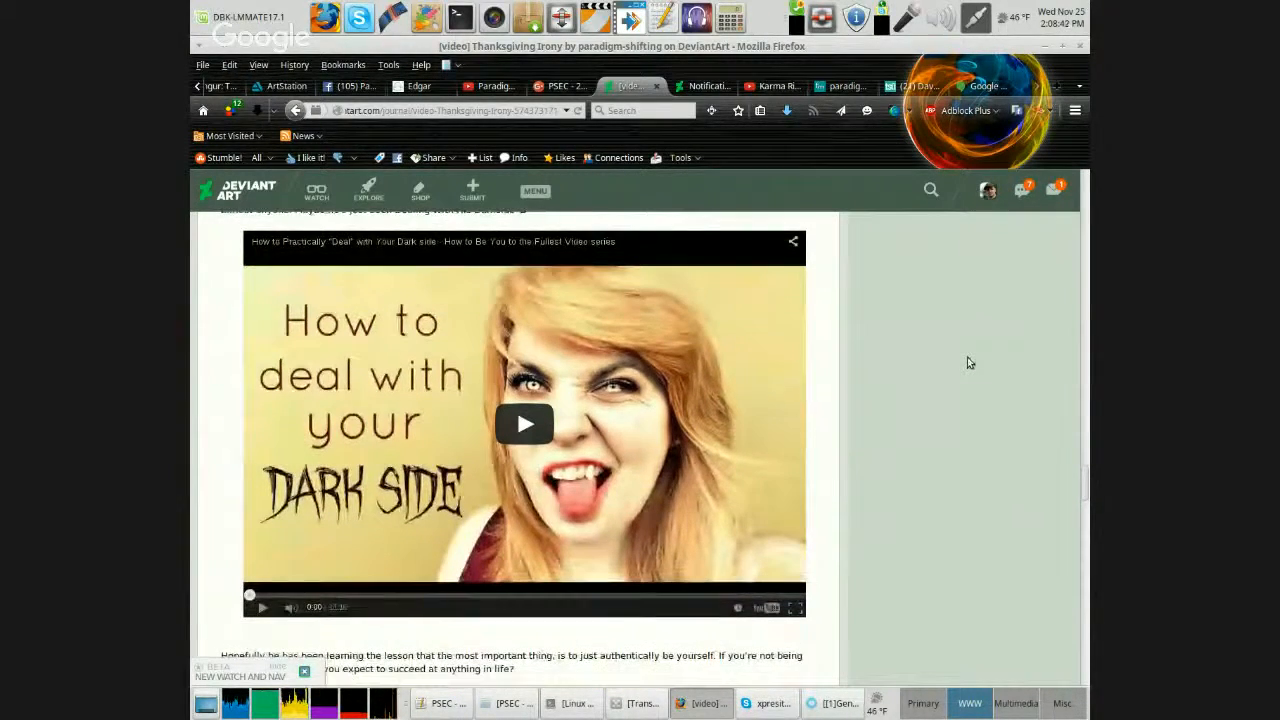
pyautogui.moveTo(524, 424)
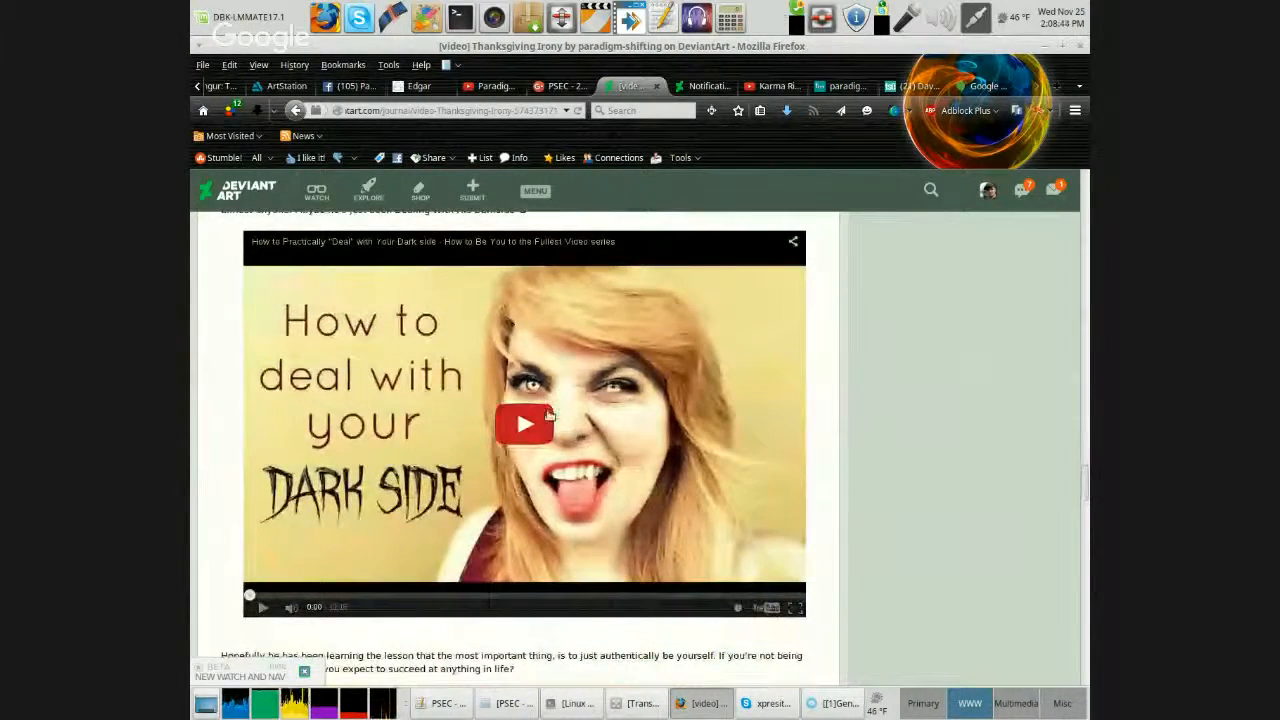
# Play the embedded 'How to deal with your Dark Side' video through to its end.
pyautogui.click(524, 424)
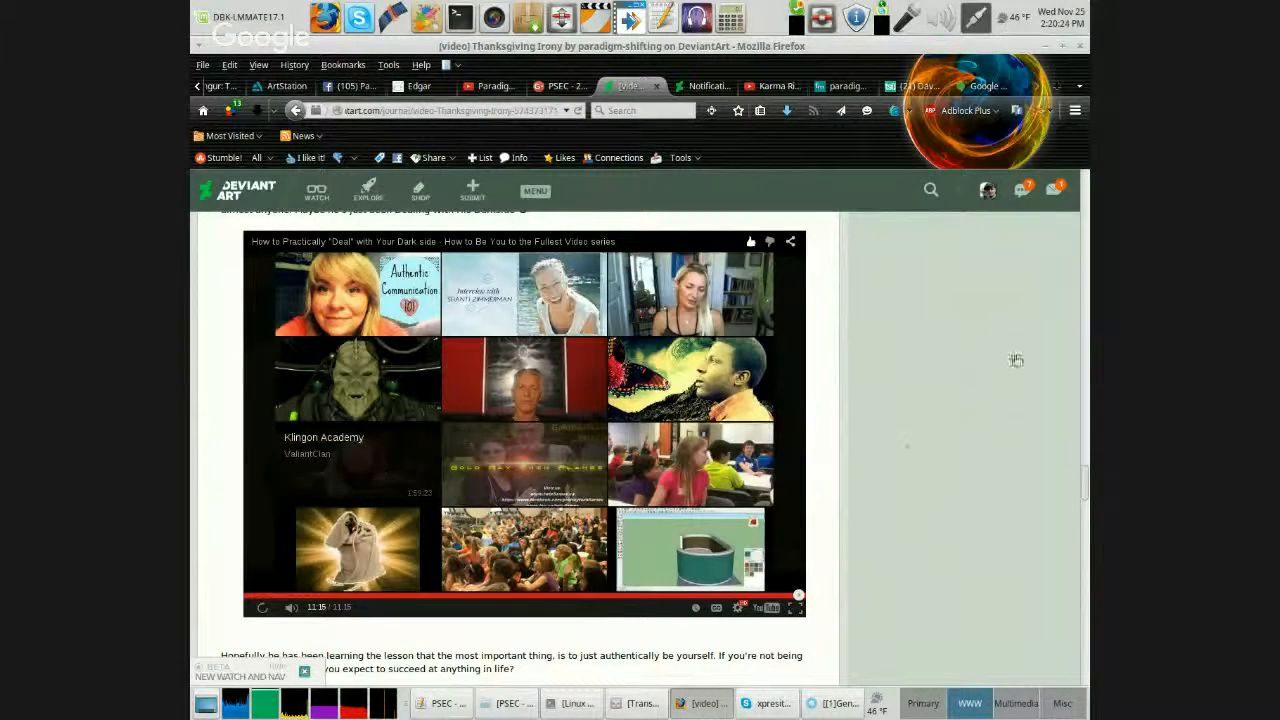
# Scroll down to the second embedded video, 'Don't Be Afraid To Be Yourself', starting playback.
pyautogui.scroll(-3)
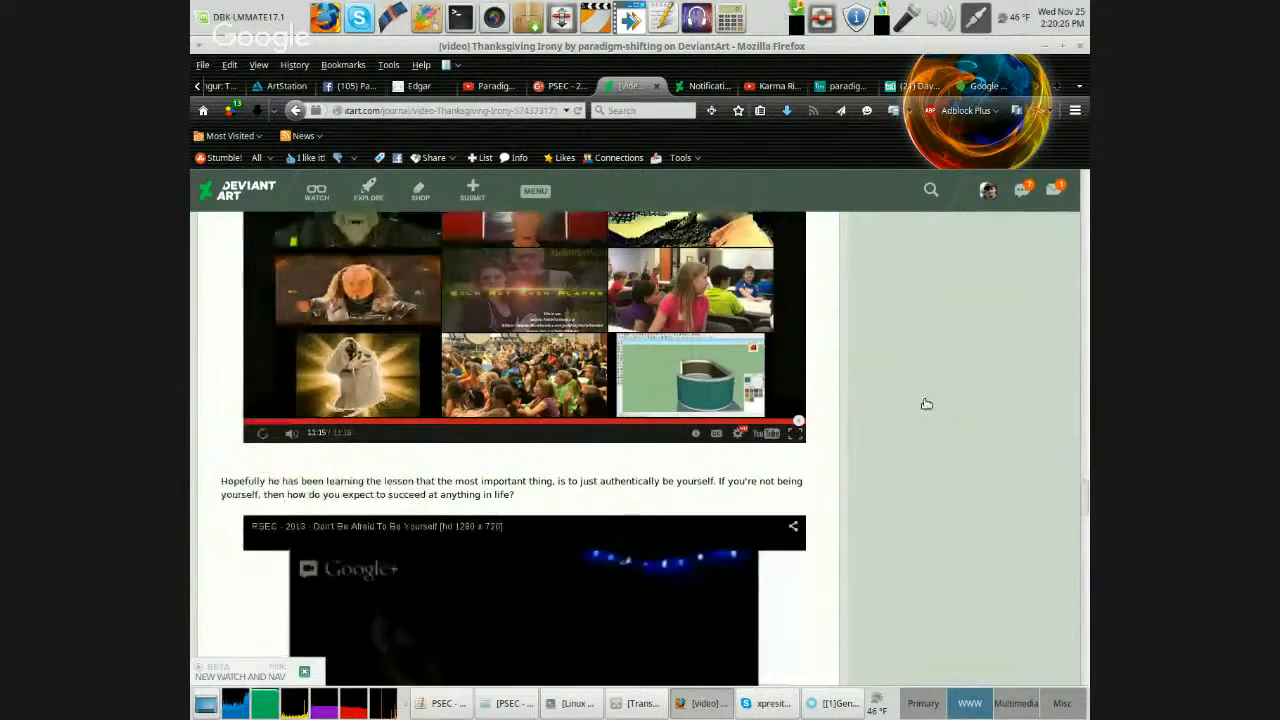
pyautogui.scroll(-3)
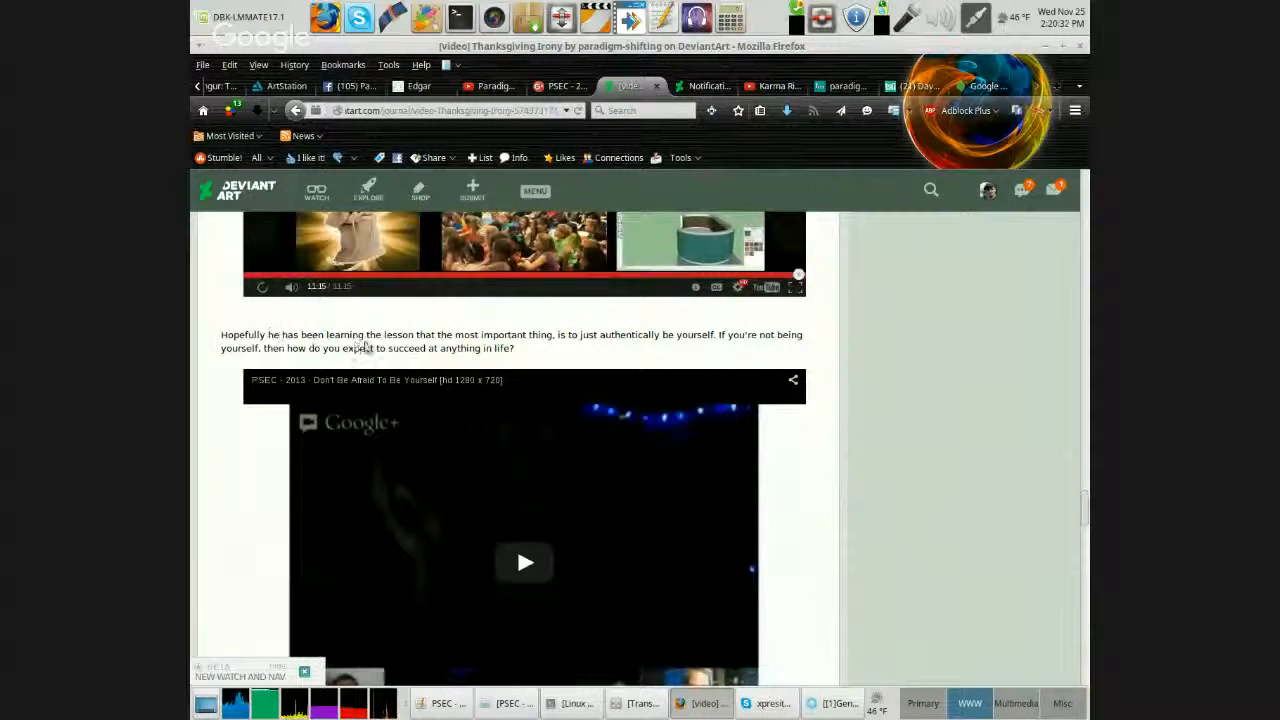
pyautogui.moveTo(544, 348)
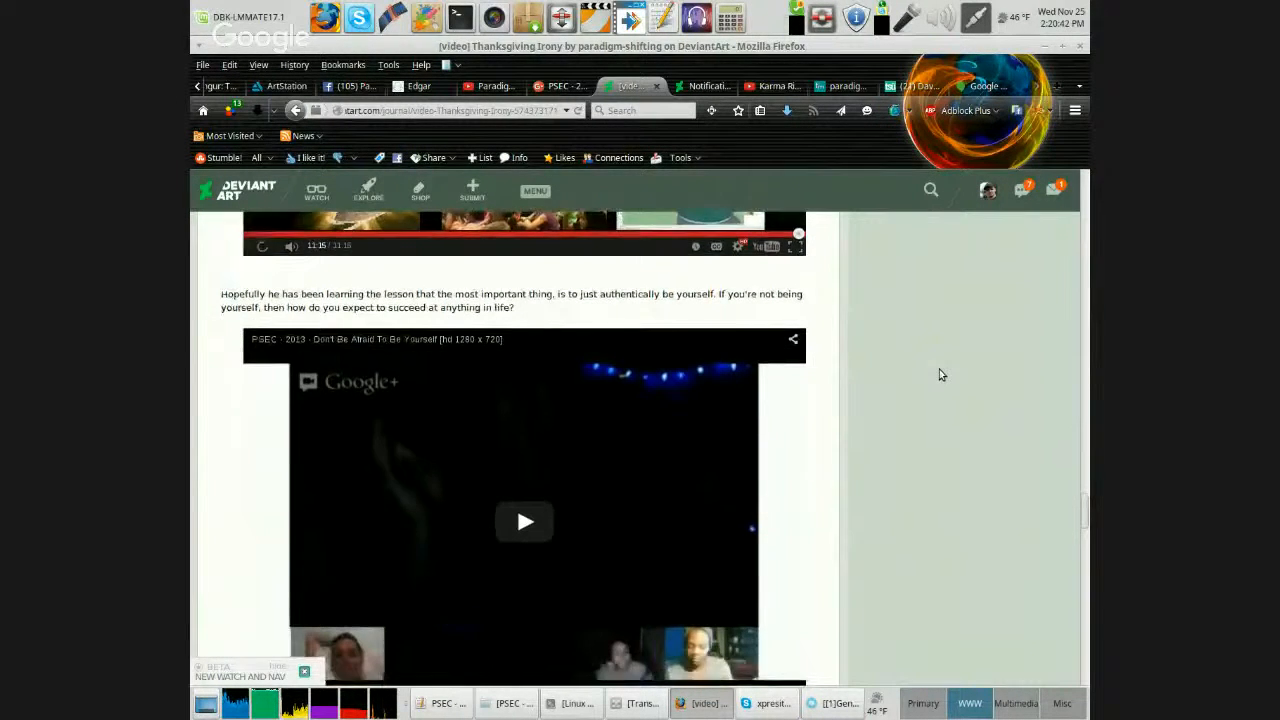
pyautogui.scroll(-3)
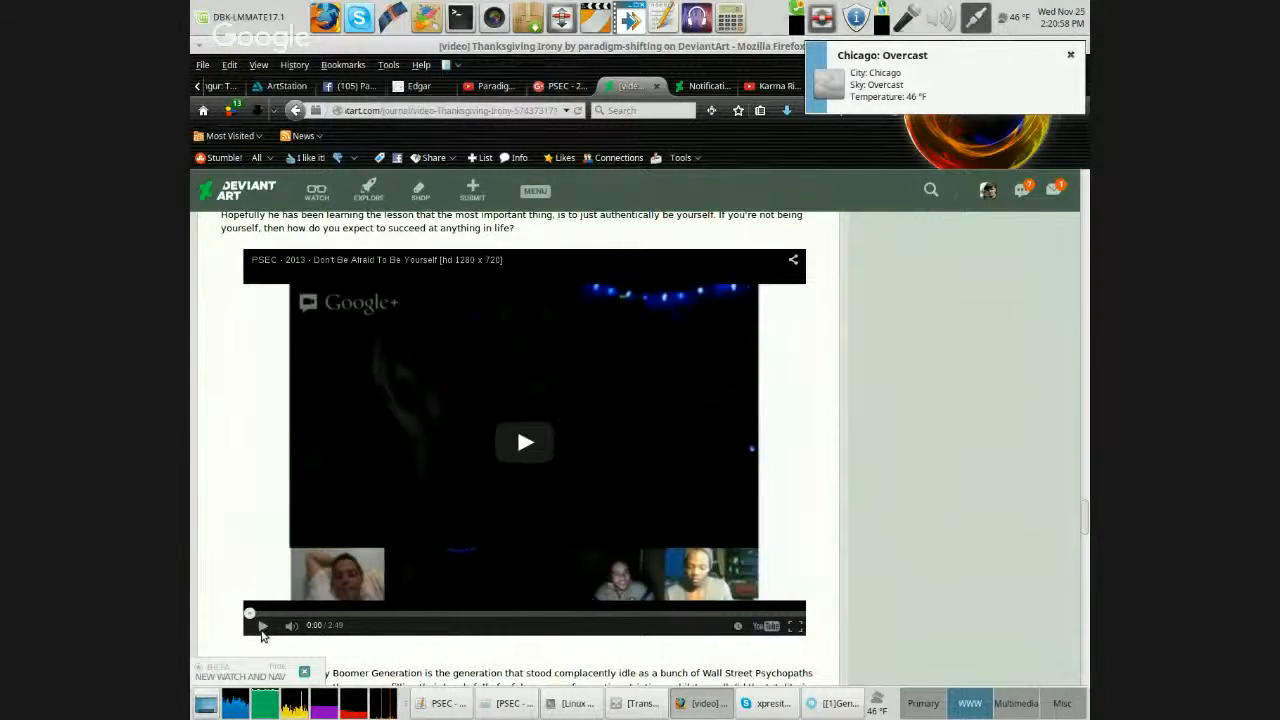
pyautogui.click(264, 624)
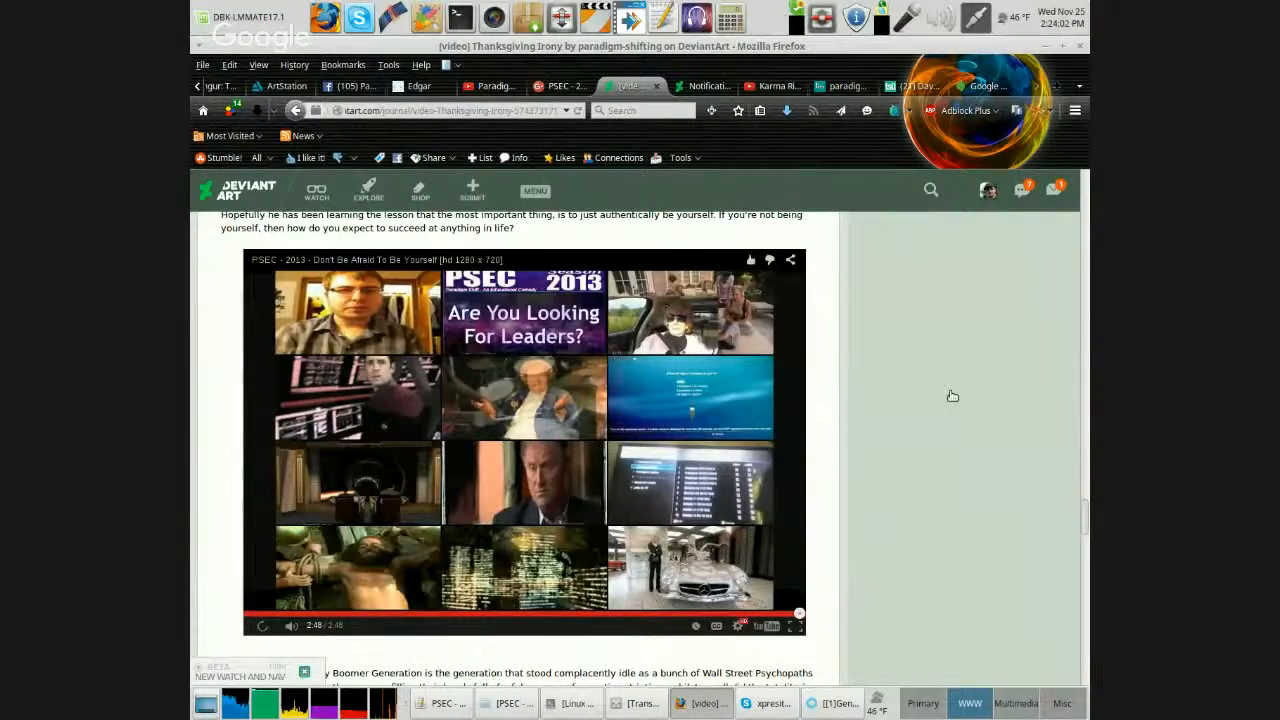
pyautogui.scroll(-3)
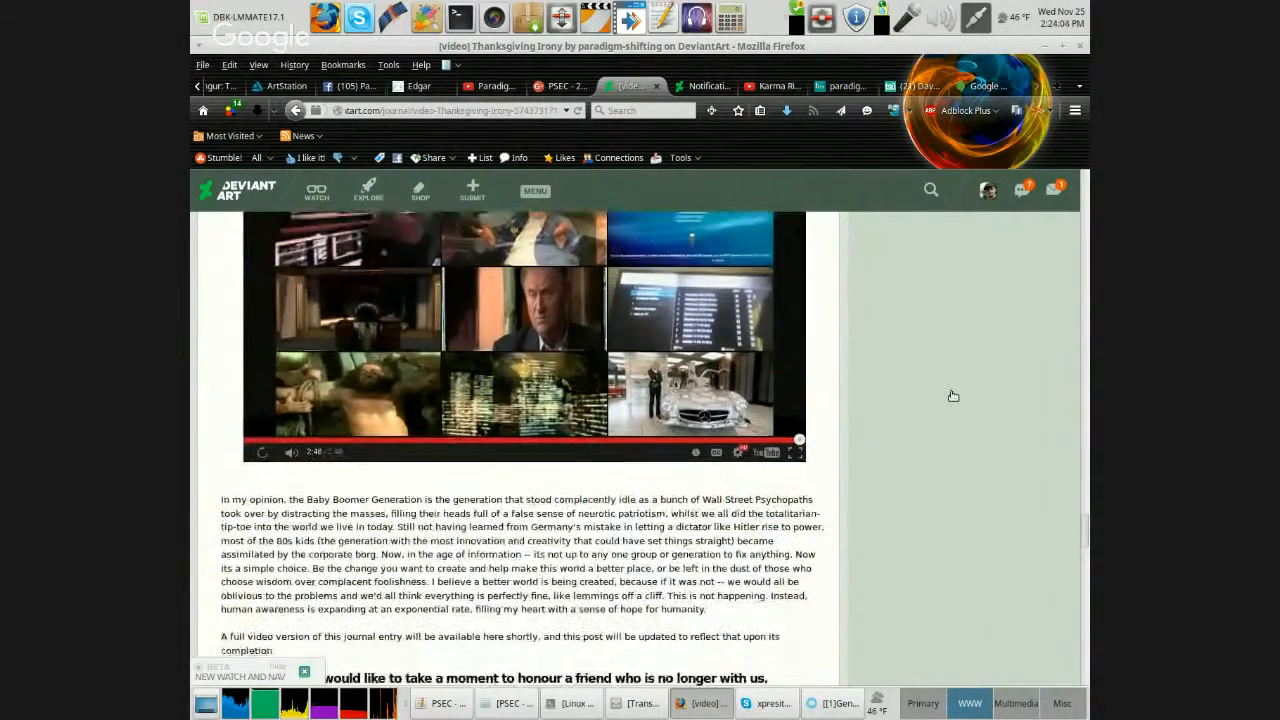
pyautogui.scroll(-3)
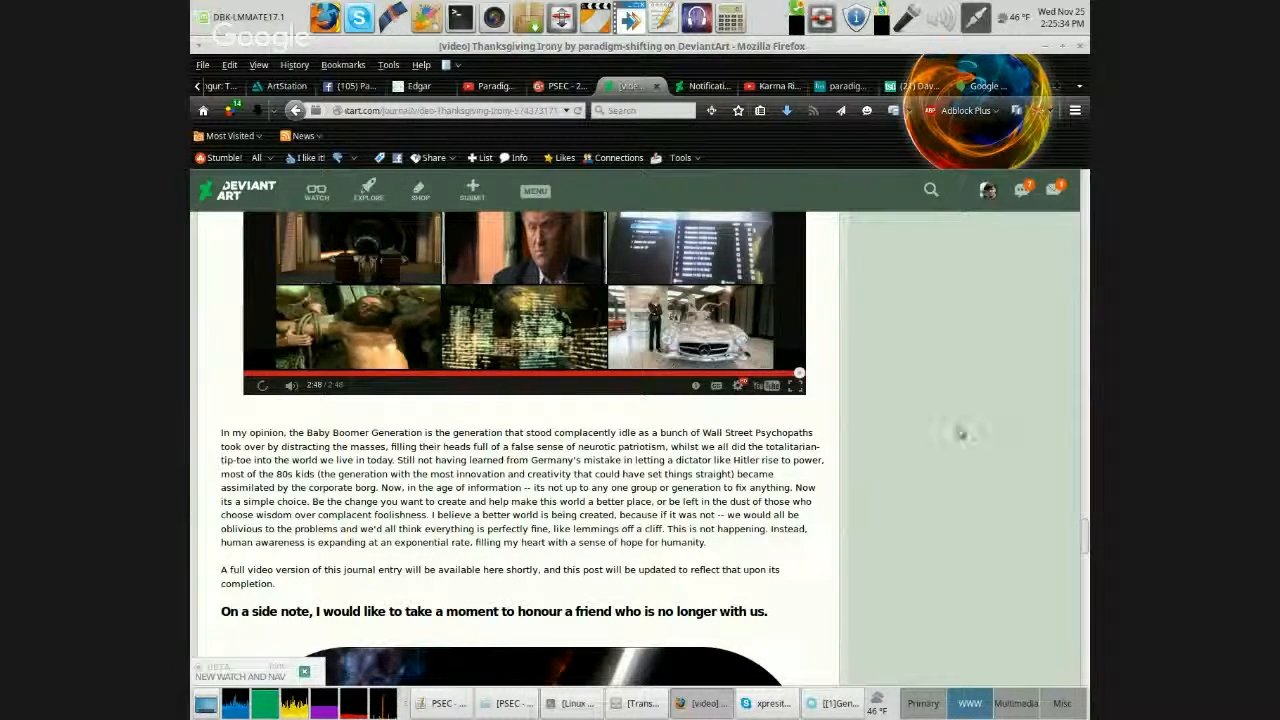
pyautogui.scroll(-3)
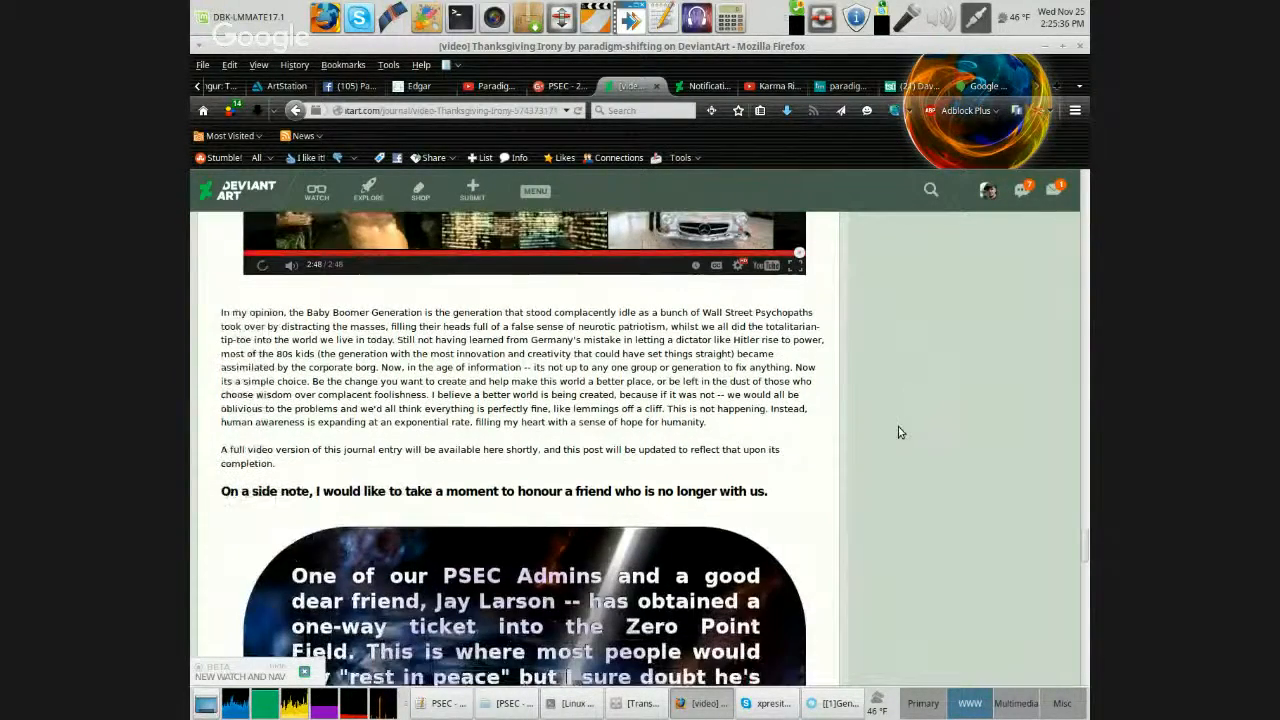
pyautogui.scroll(-3)
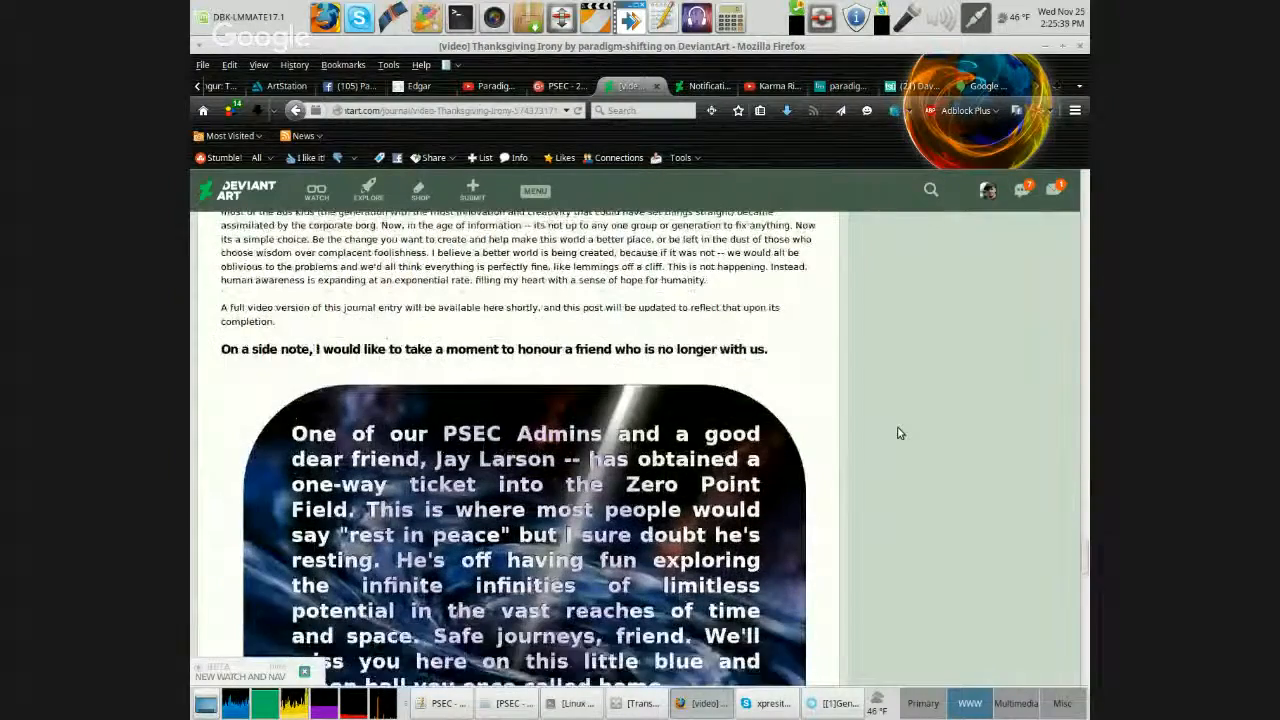
pyautogui.scroll(-3)
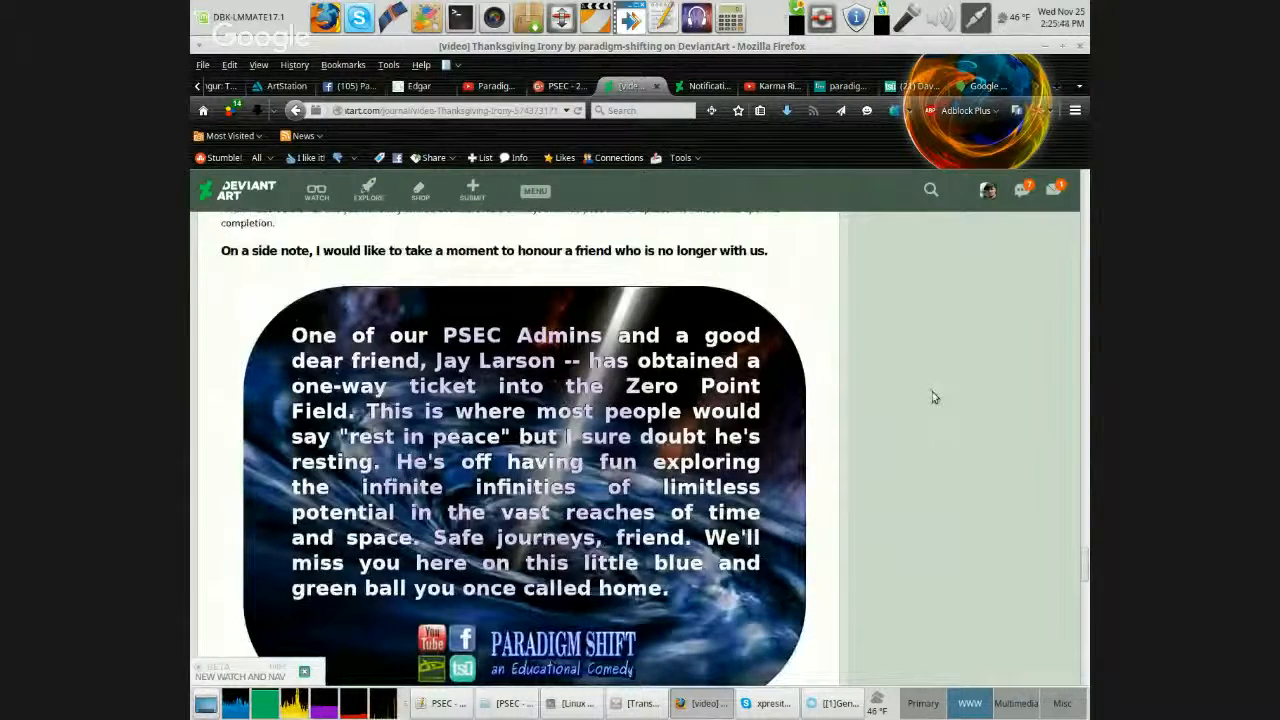
pyautogui.scroll(-3)
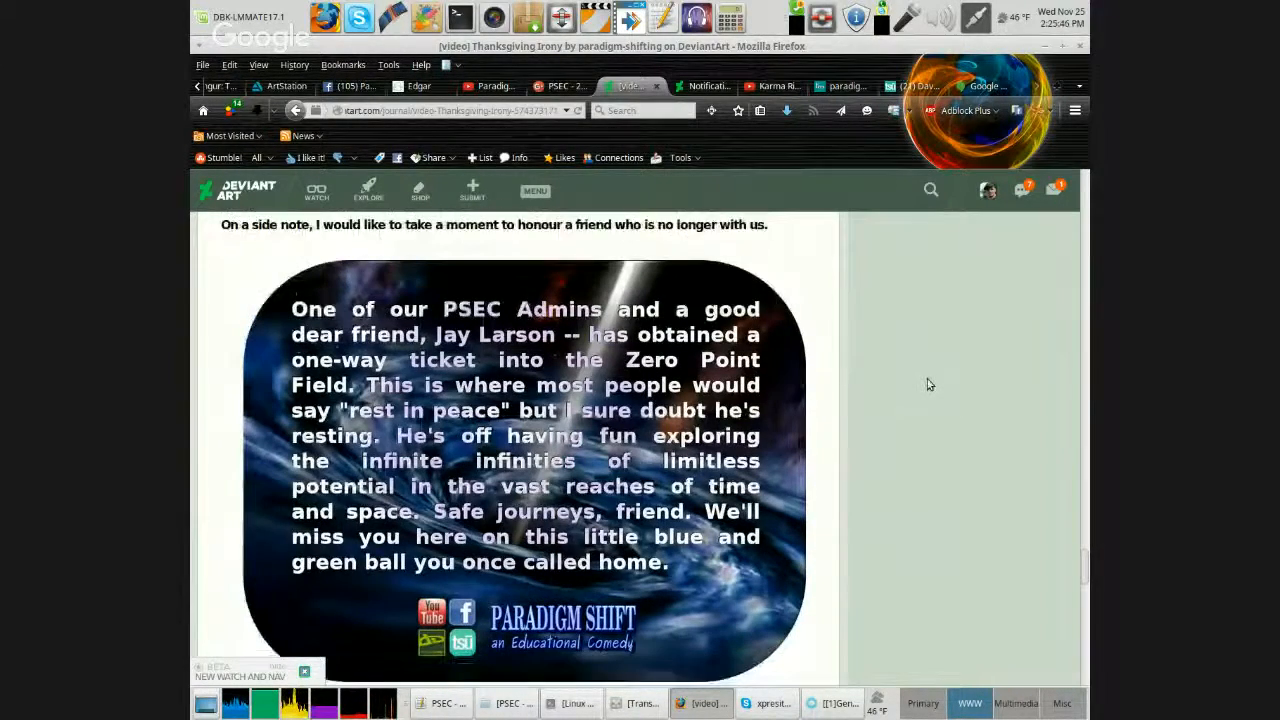
pyautogui.scroll(-3)
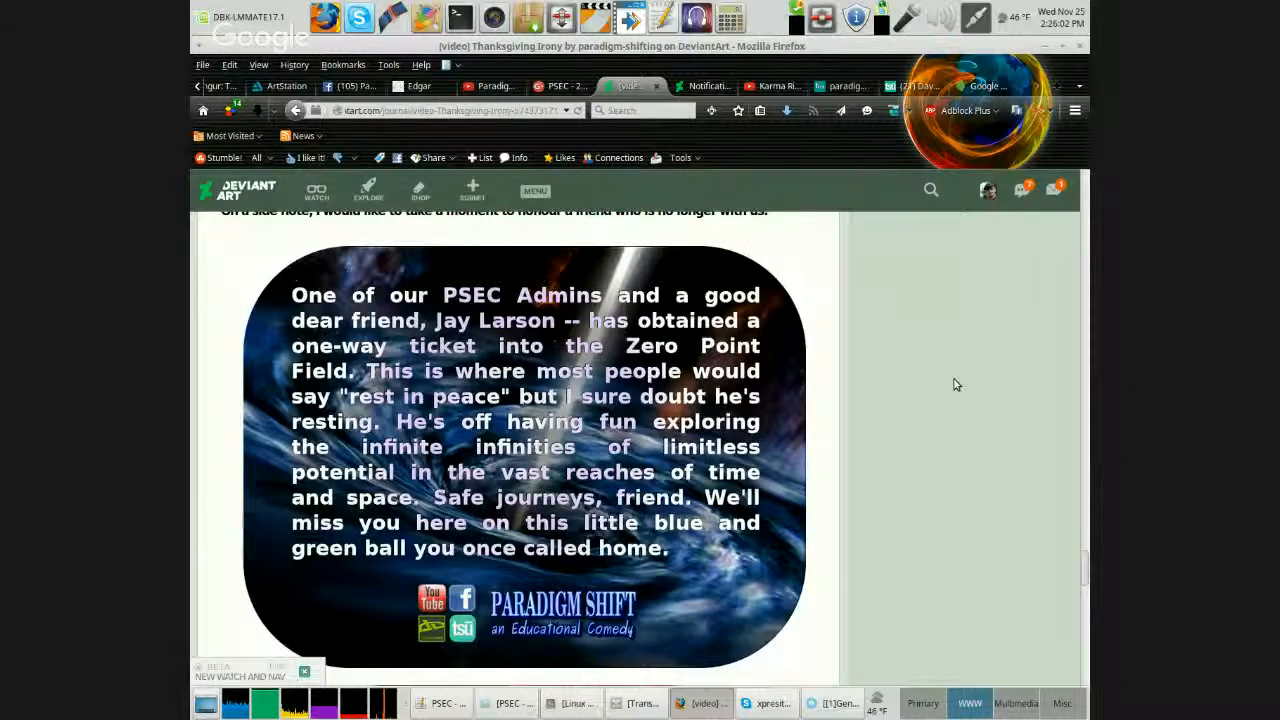
pyautogui.scroll(-3)
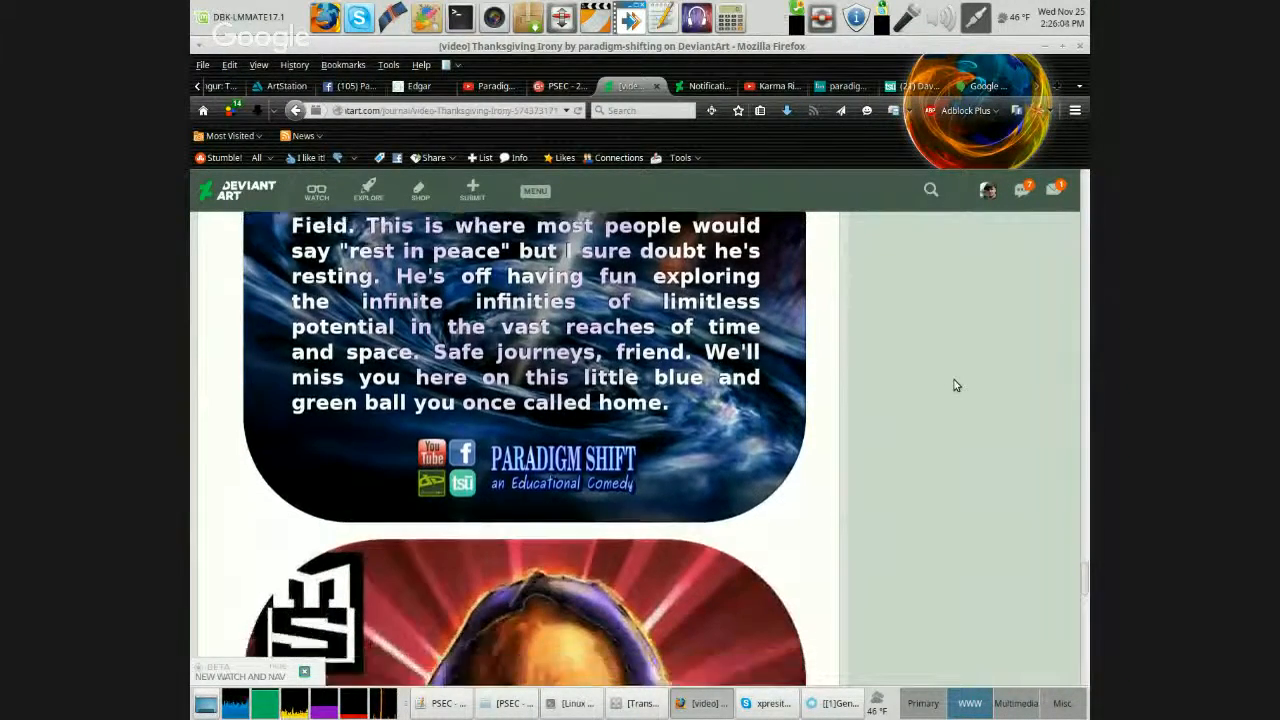
pyautogui.scroll(-3)
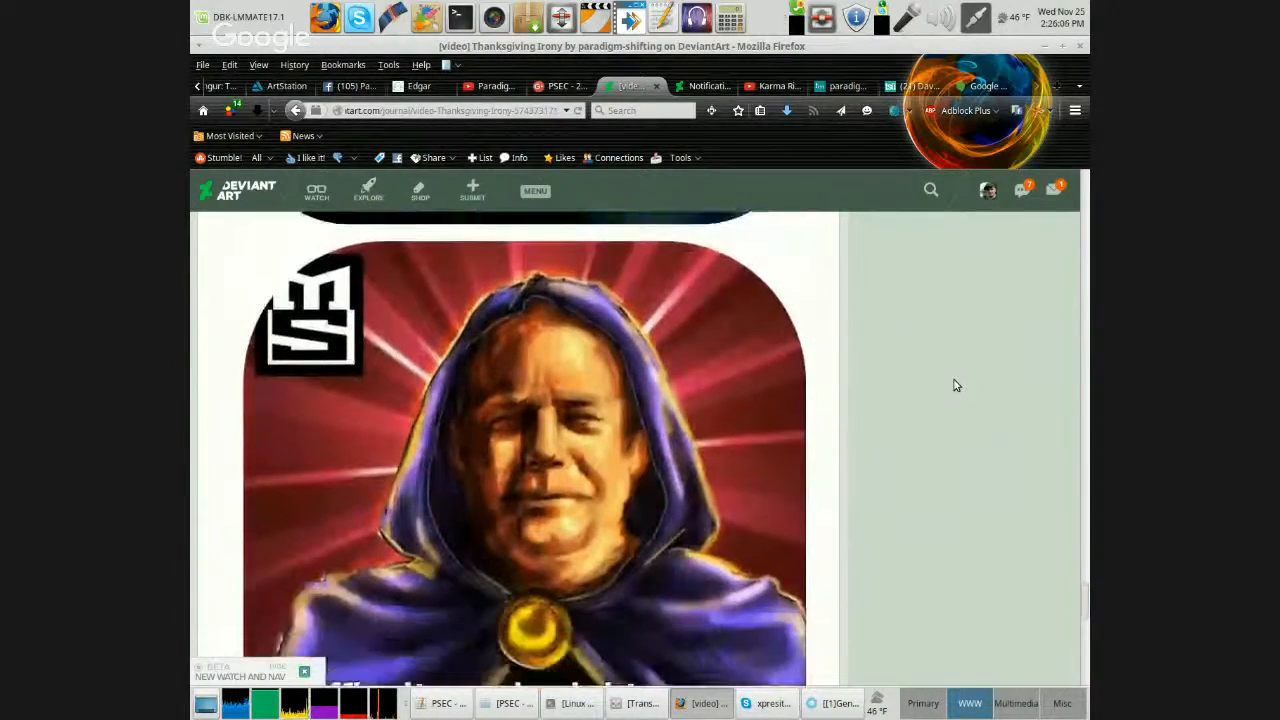
pyautogui.scroll(-3)
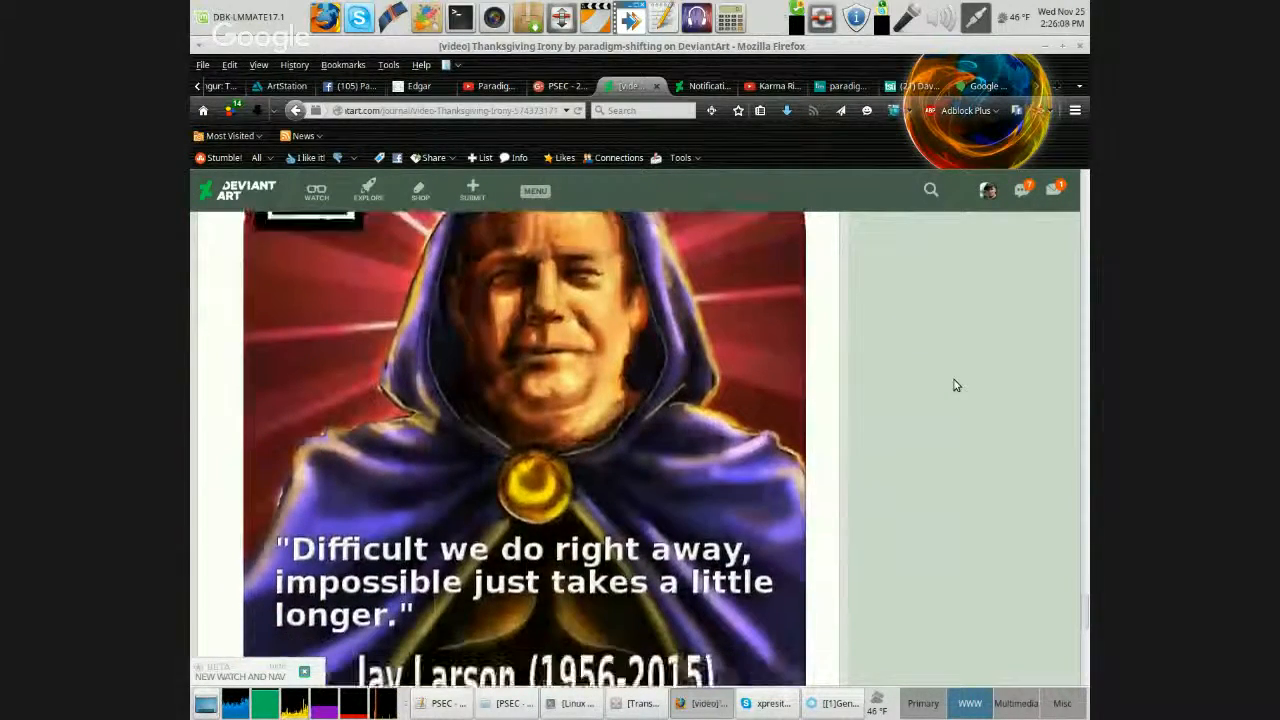
pyautogui.scroll(-3)
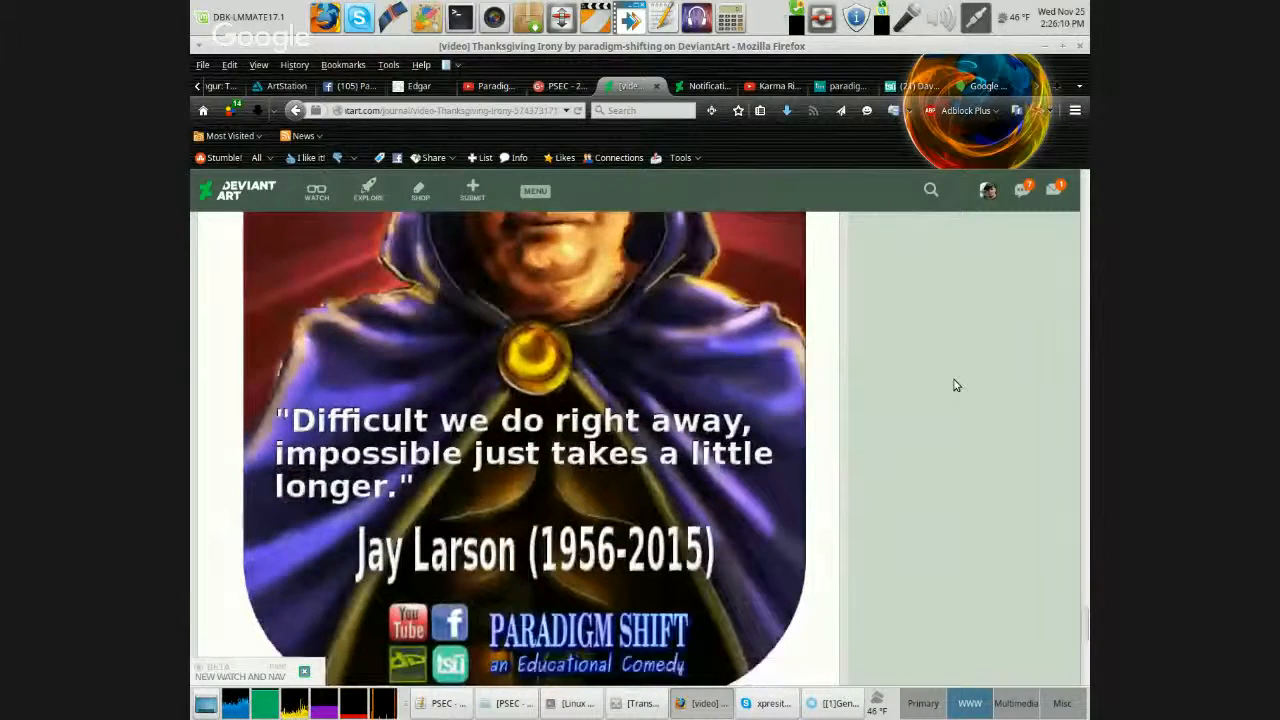
pyautogui.scroll(-3)
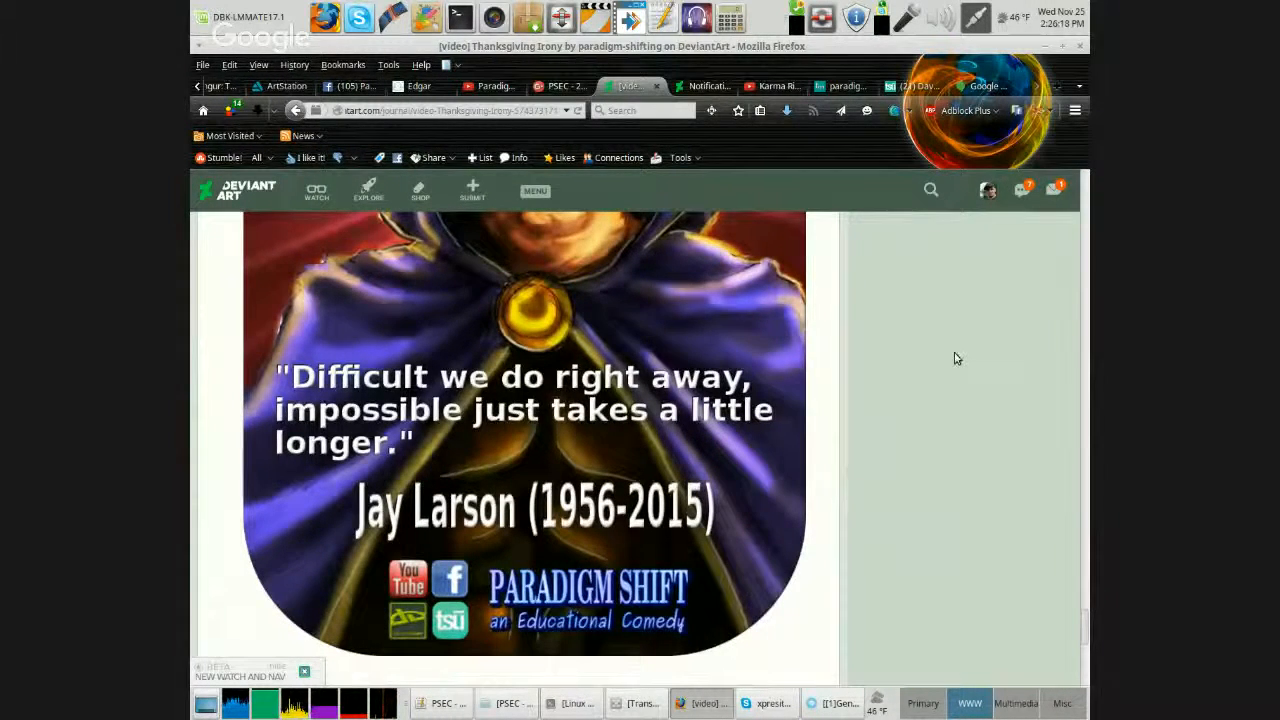
pyautogui.scroll(-3)
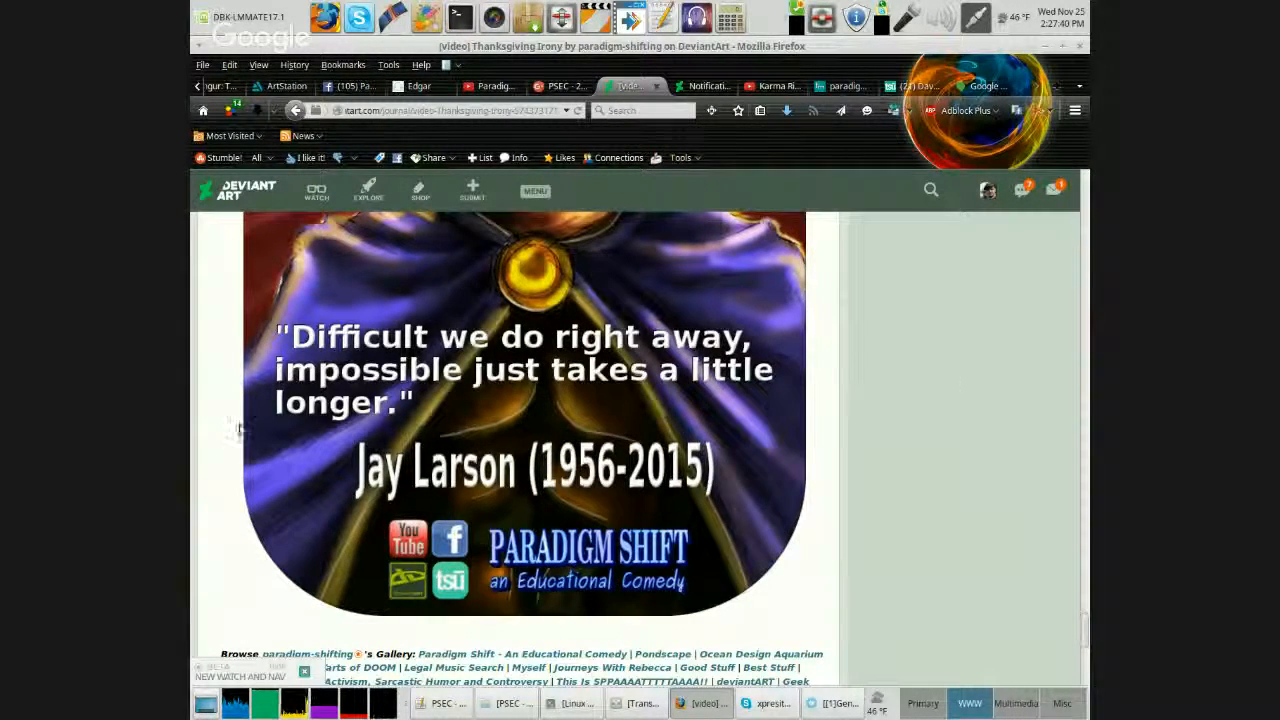
pyautogui.scroll(3)
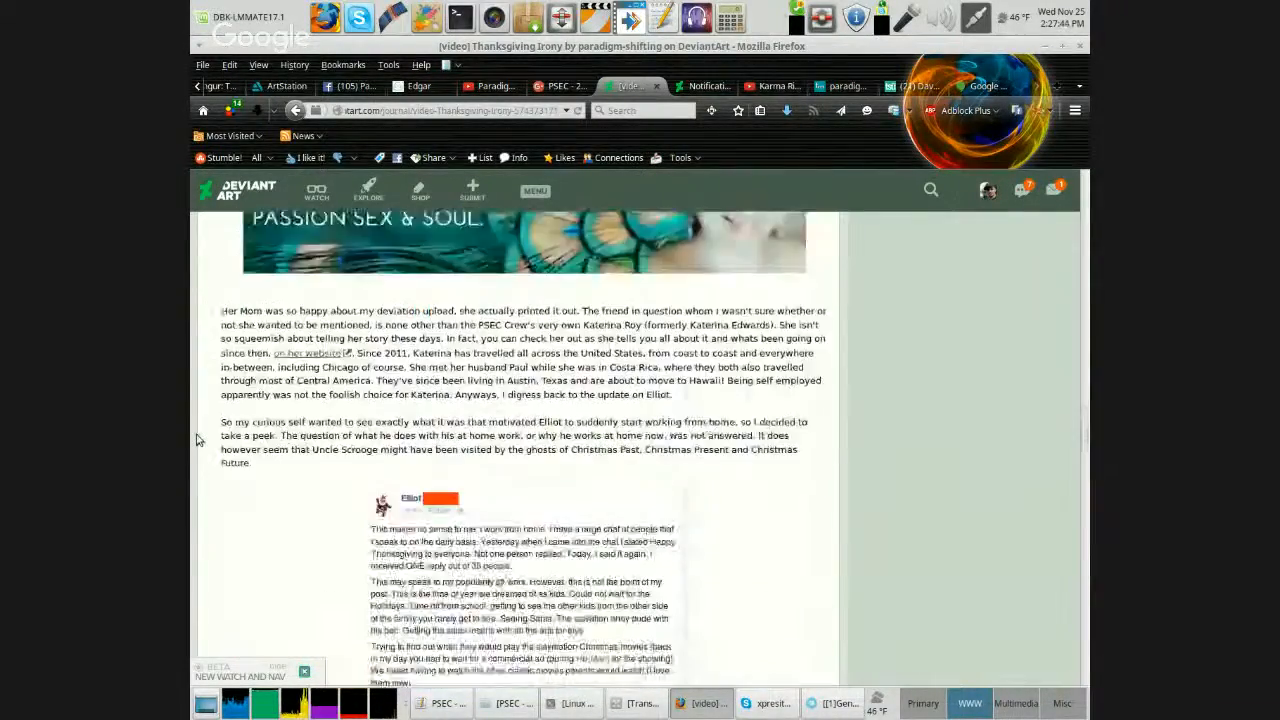
# Scroll the journal, then switch to the Paradigm Shift - An Educational Comedy Facebook page.
pyautogui.scroll(-3)
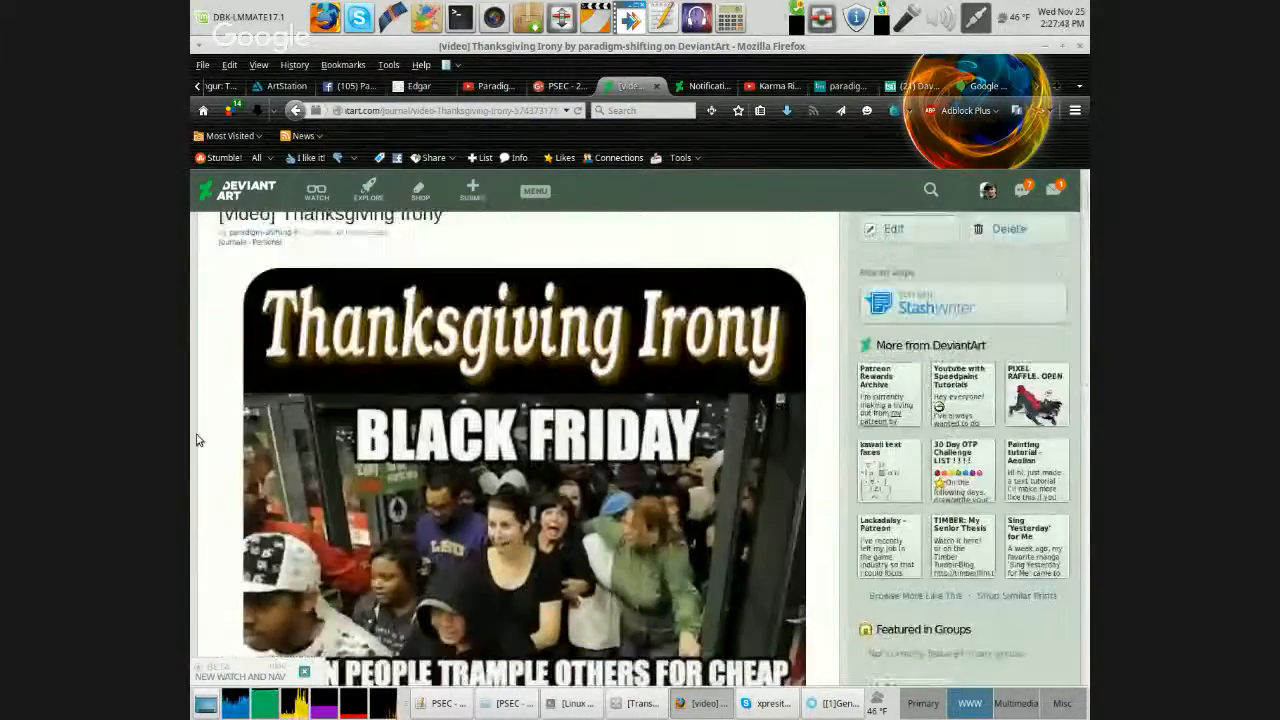
pyautogui.scroll(-3)
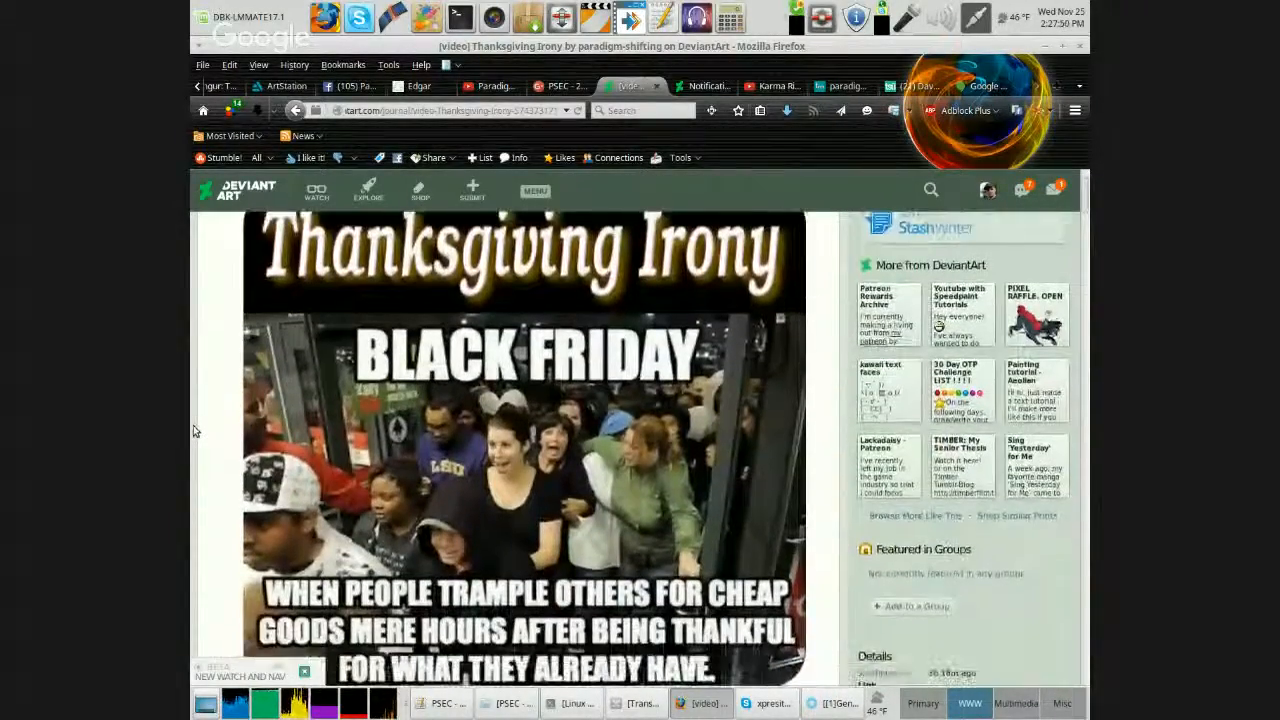
pyautogui.scroll(-3)
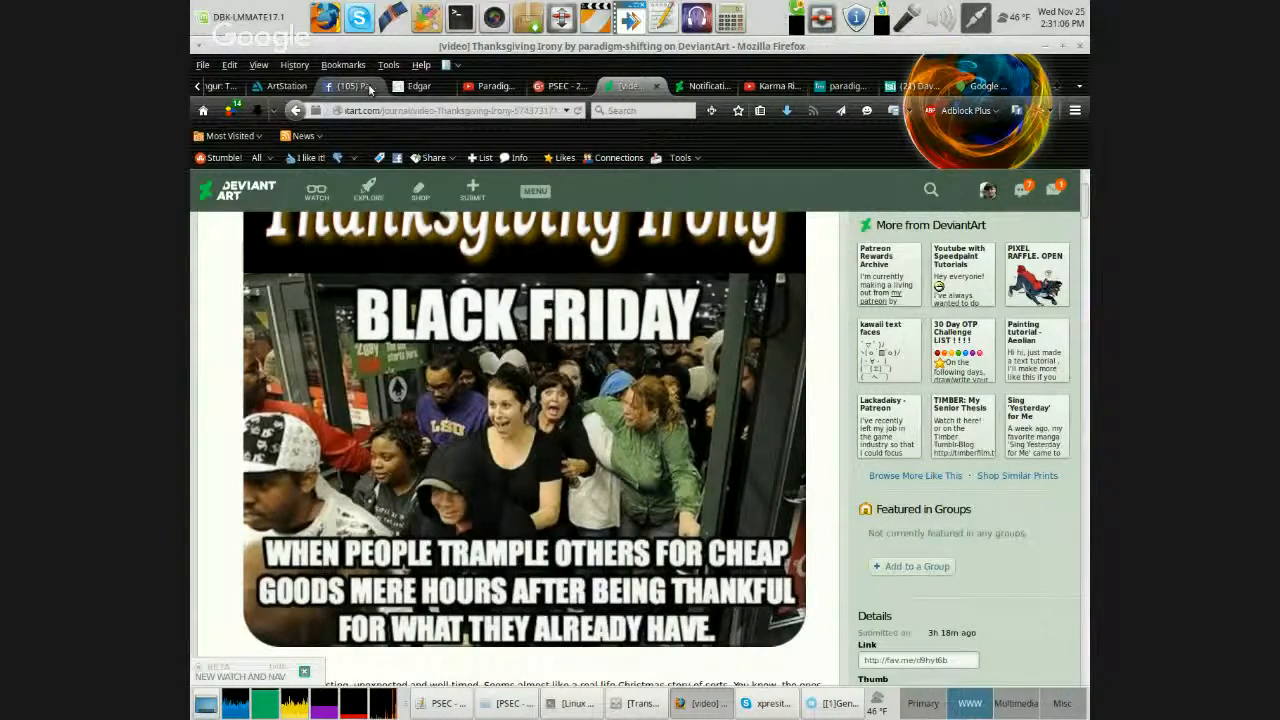
pyautogui.click(350, 86)
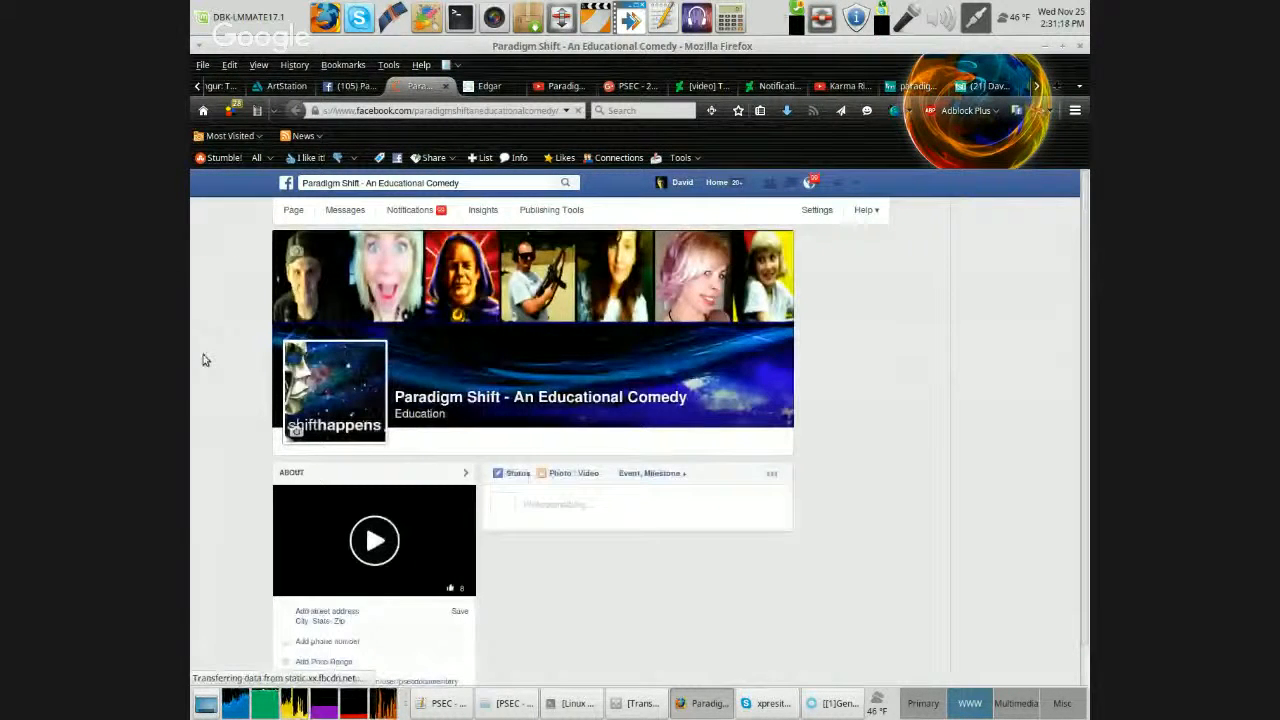
# Scroll the Paradigm Shift page to its Photos section and show the Albums list.
pyautogui.scroll(-3)
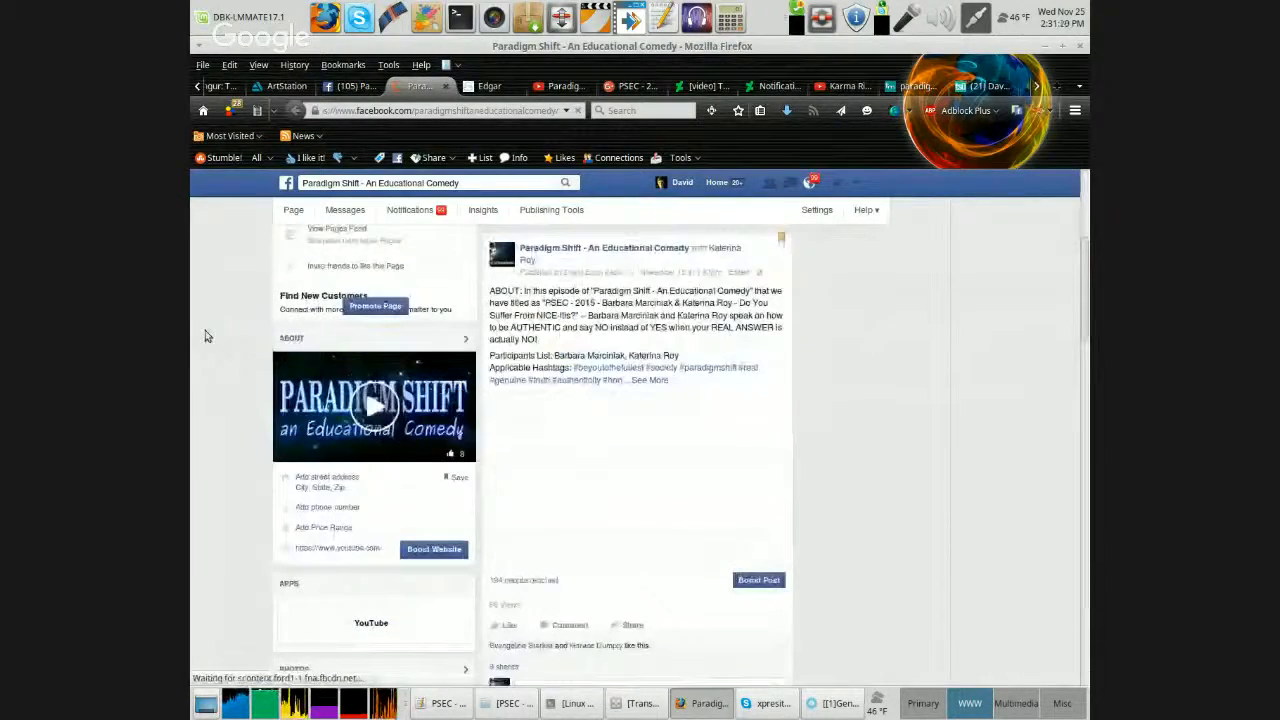
pyautogui.scroll(-3)
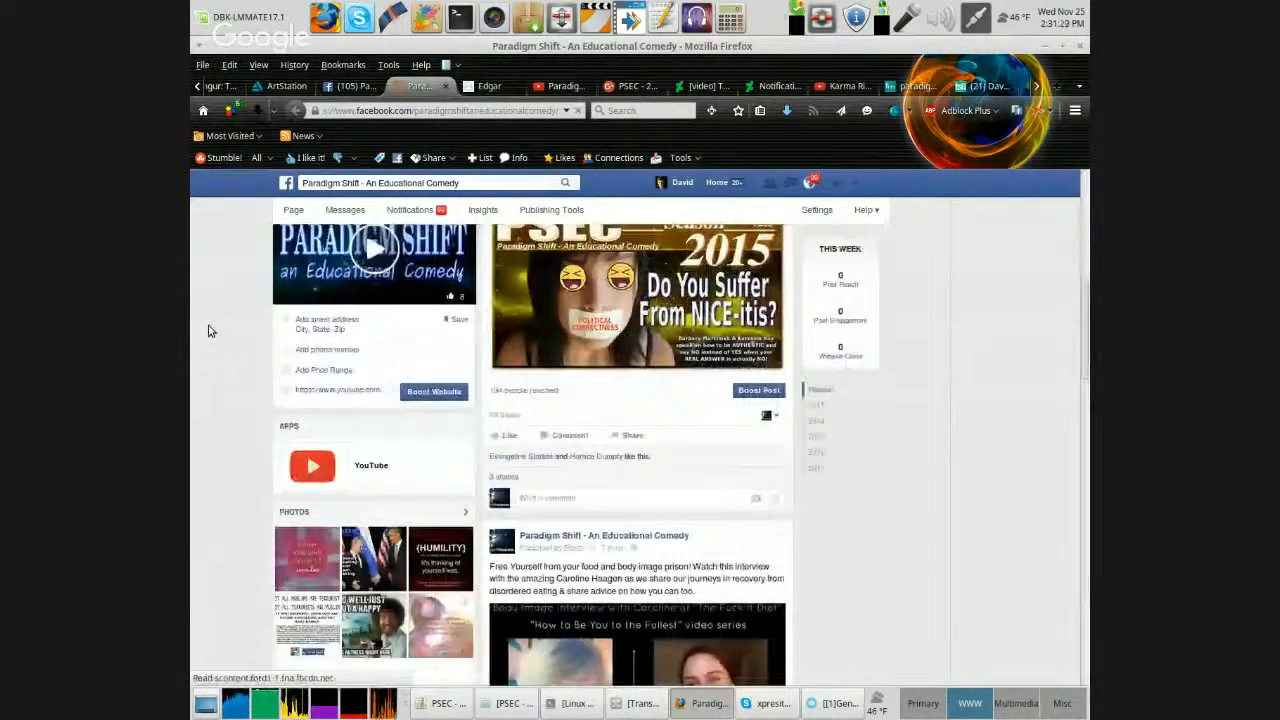
pyautogui.scroll(-3)
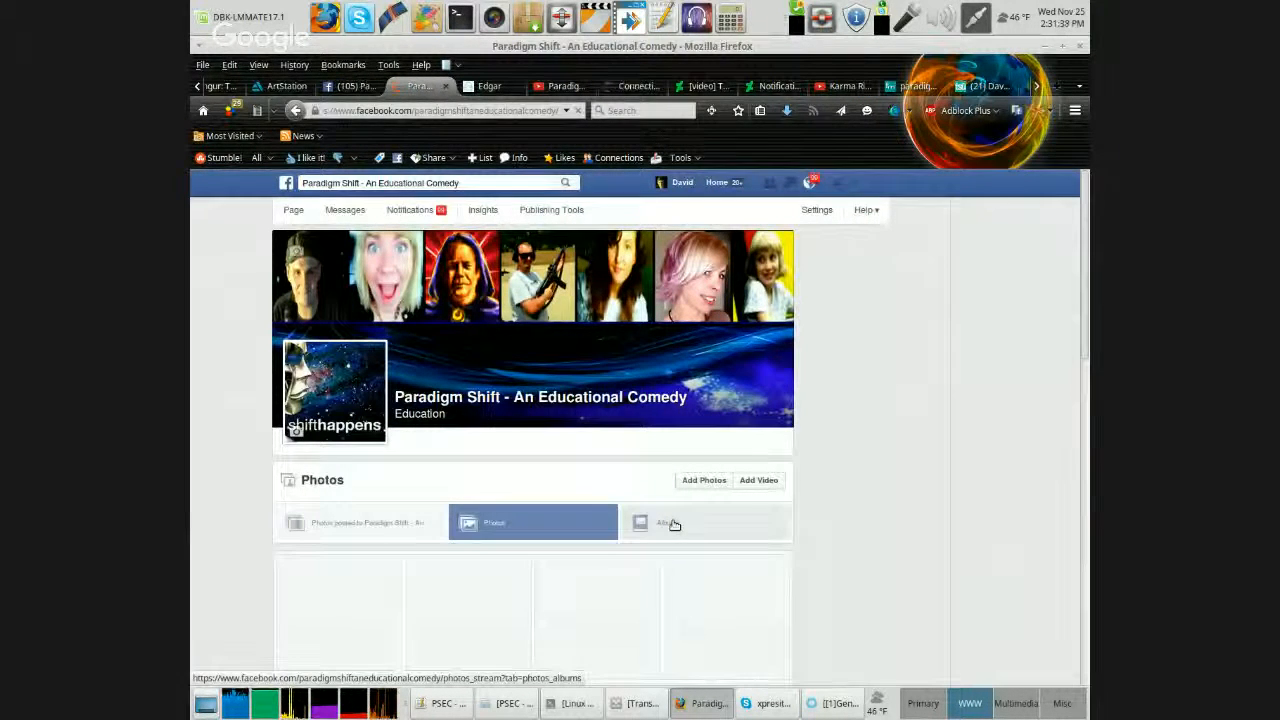
pyautogui.click(668, 524)
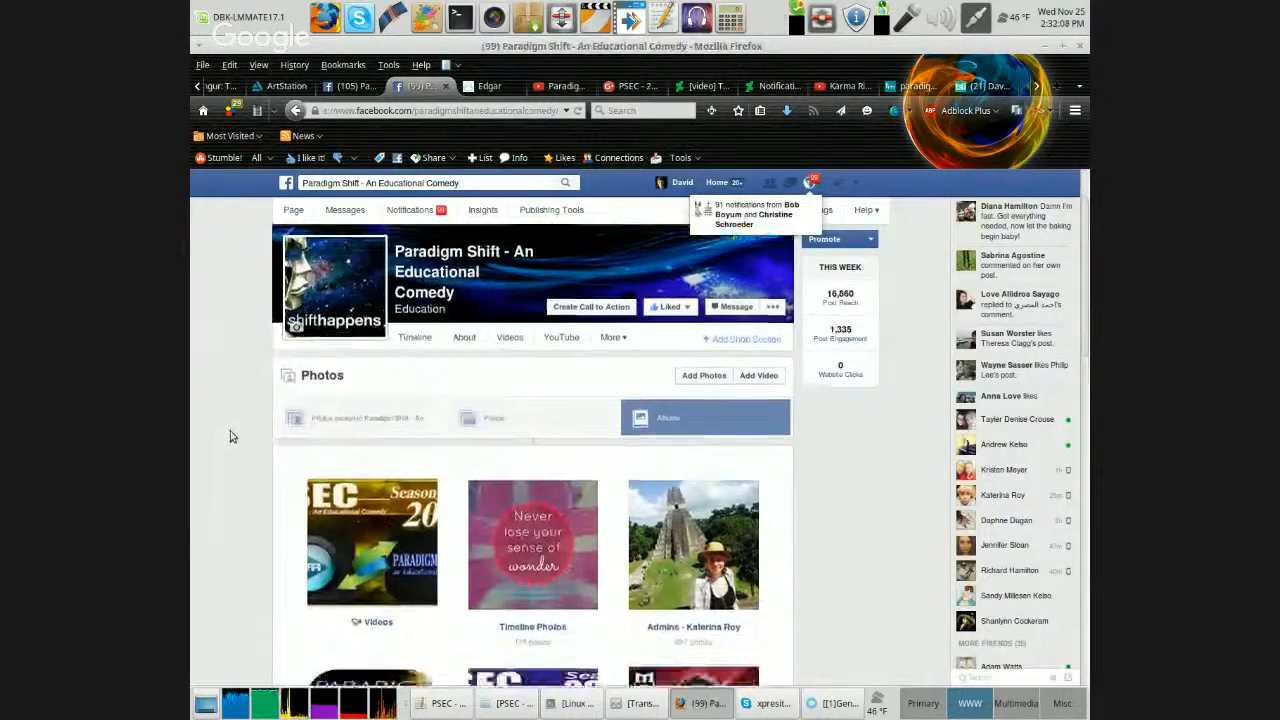
pyautogui.scroll(-3)
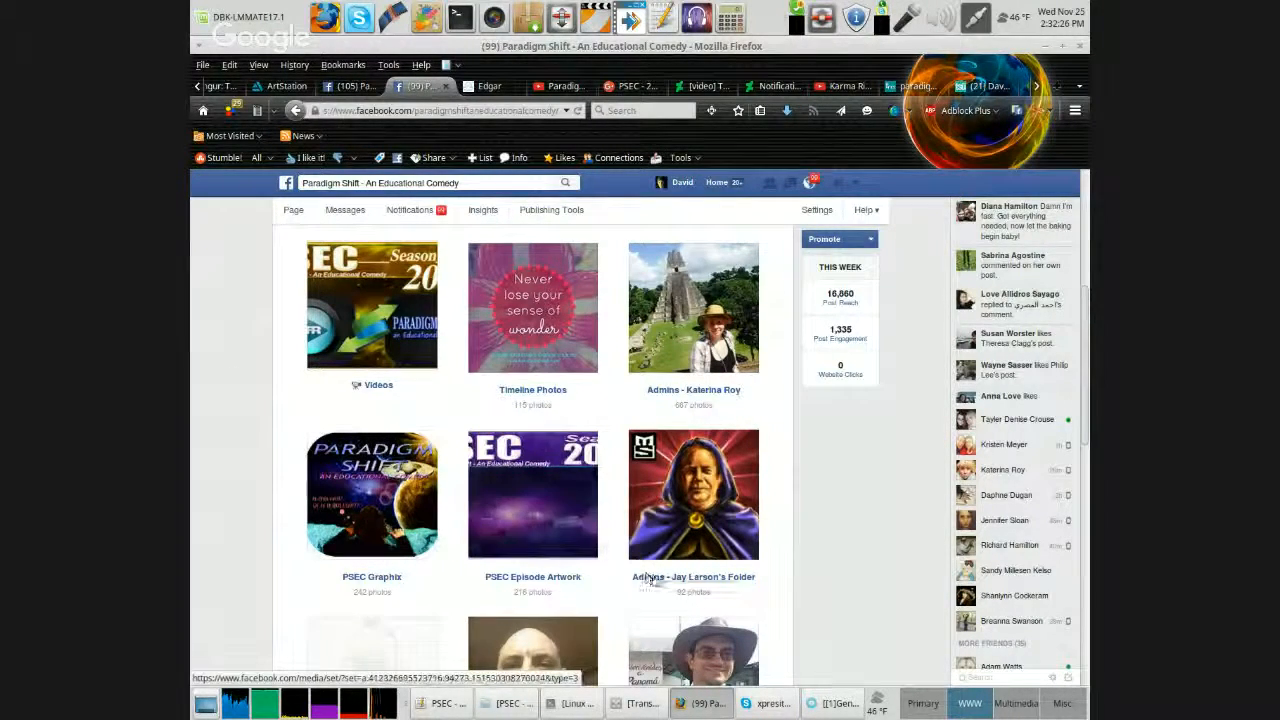
pyautogui.click(692, 576)
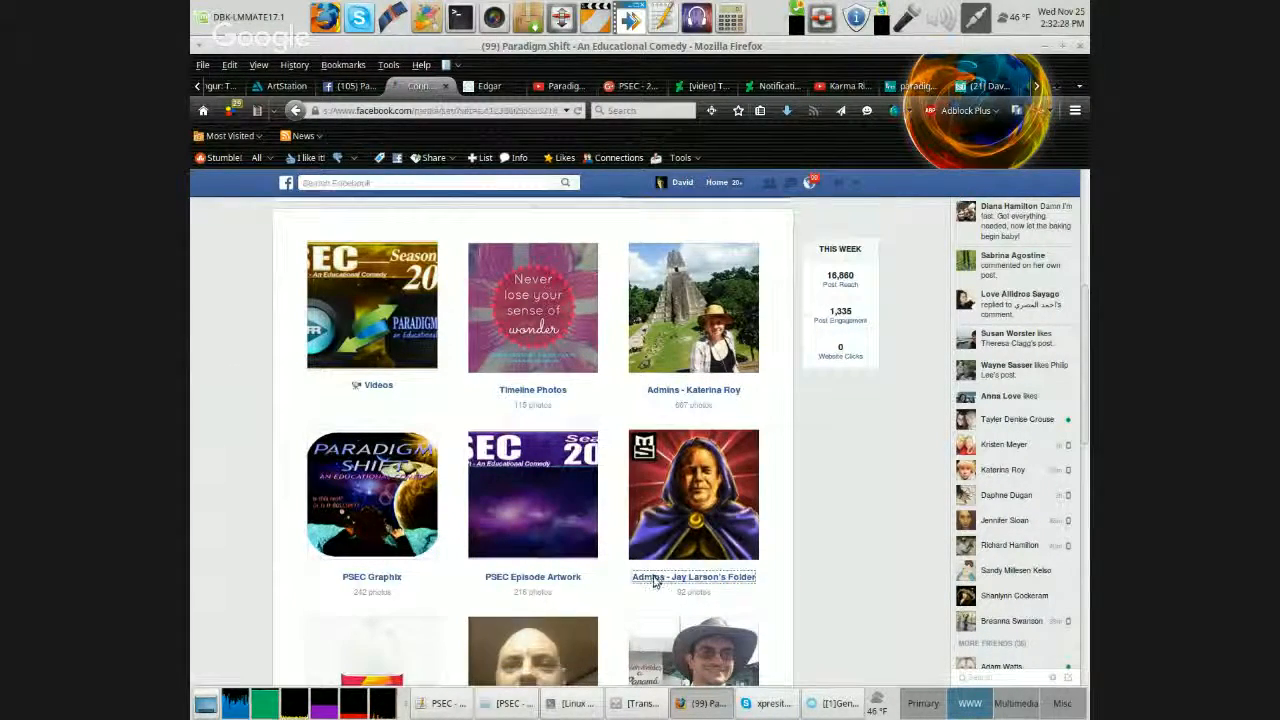
pyautogui.click(692, 576)
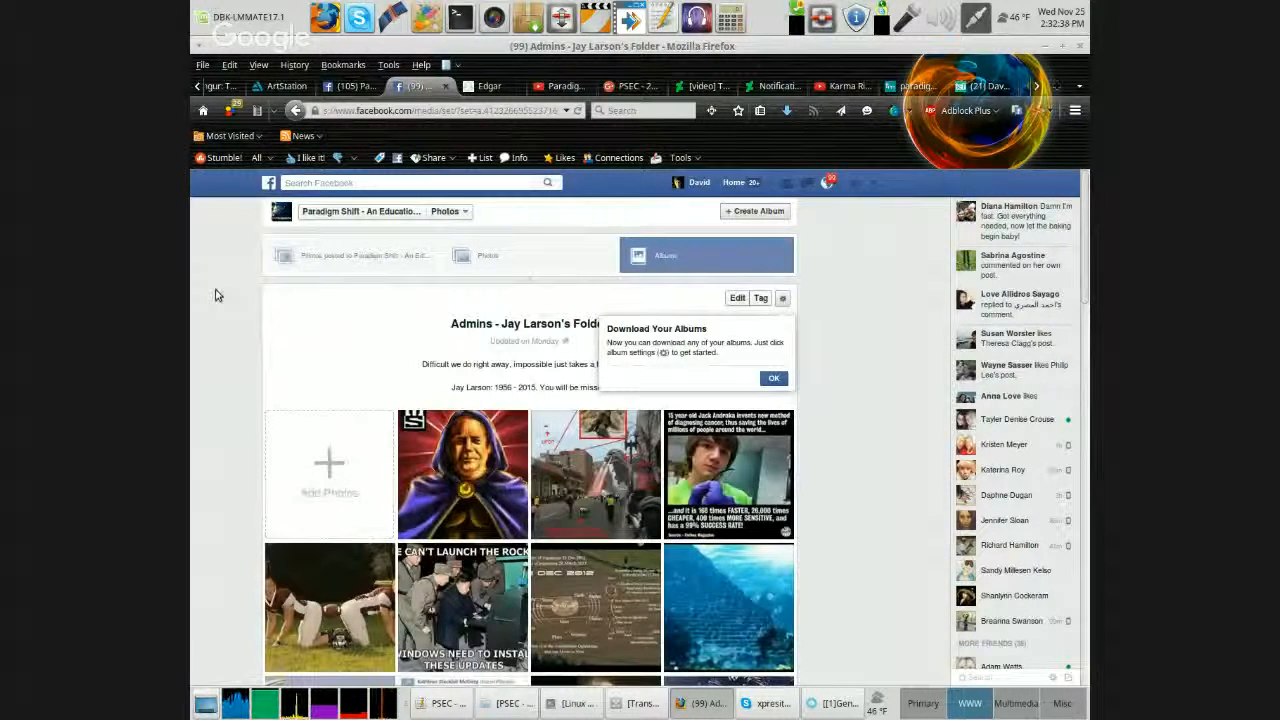
pyautogui.moveTo(364, 306)
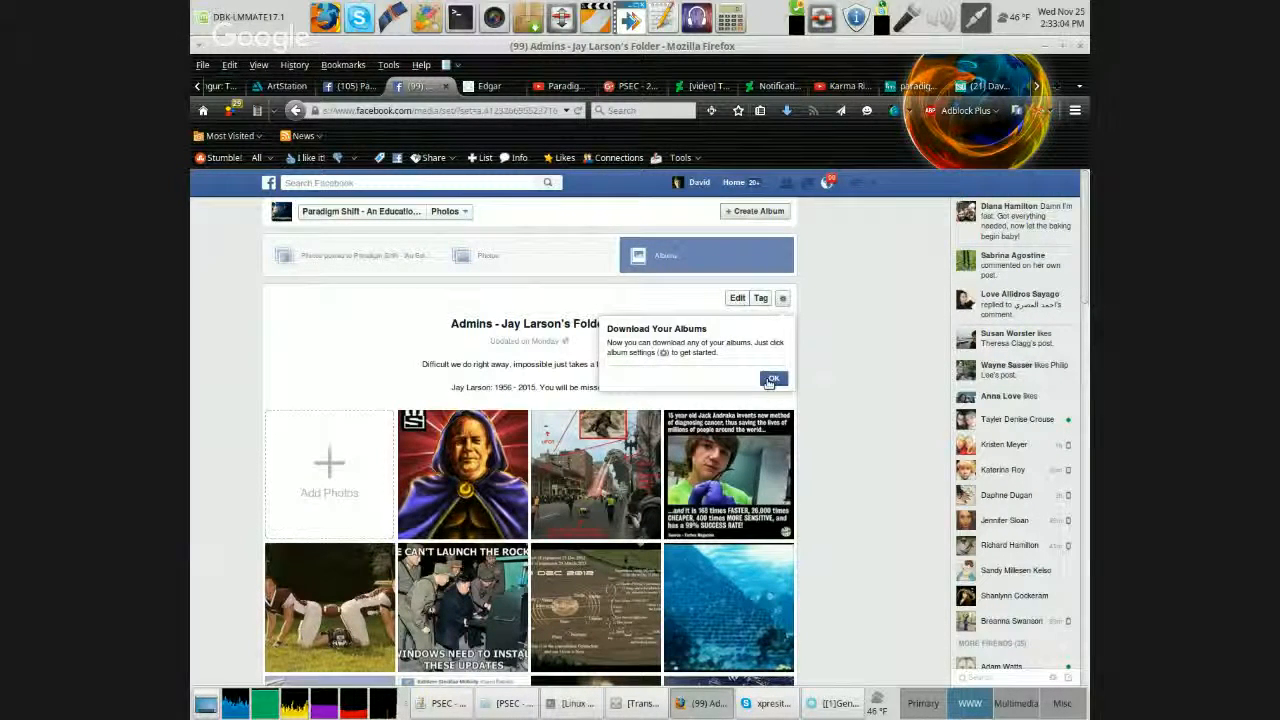
pyautogui.click(772, 380)
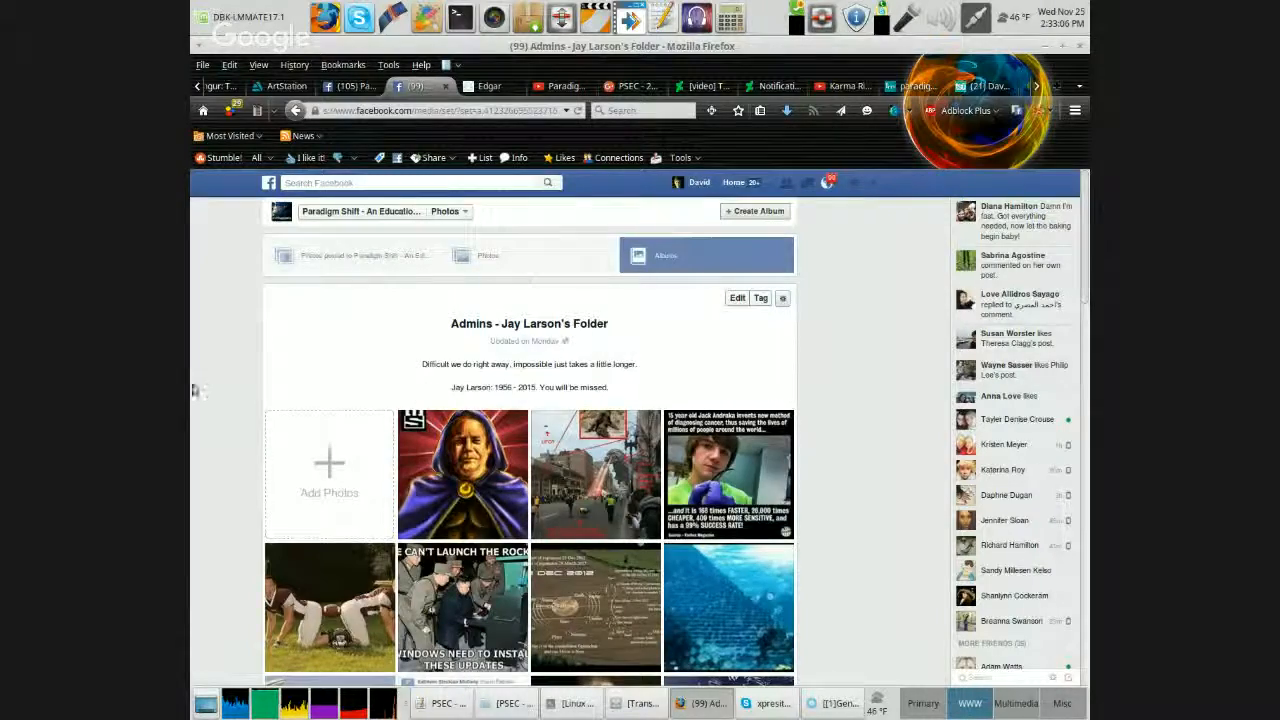
# Scroll to the album's last row and open the November 19, 2015 geomagnetic storm chart photo.
pyautogui.scroll(-3)
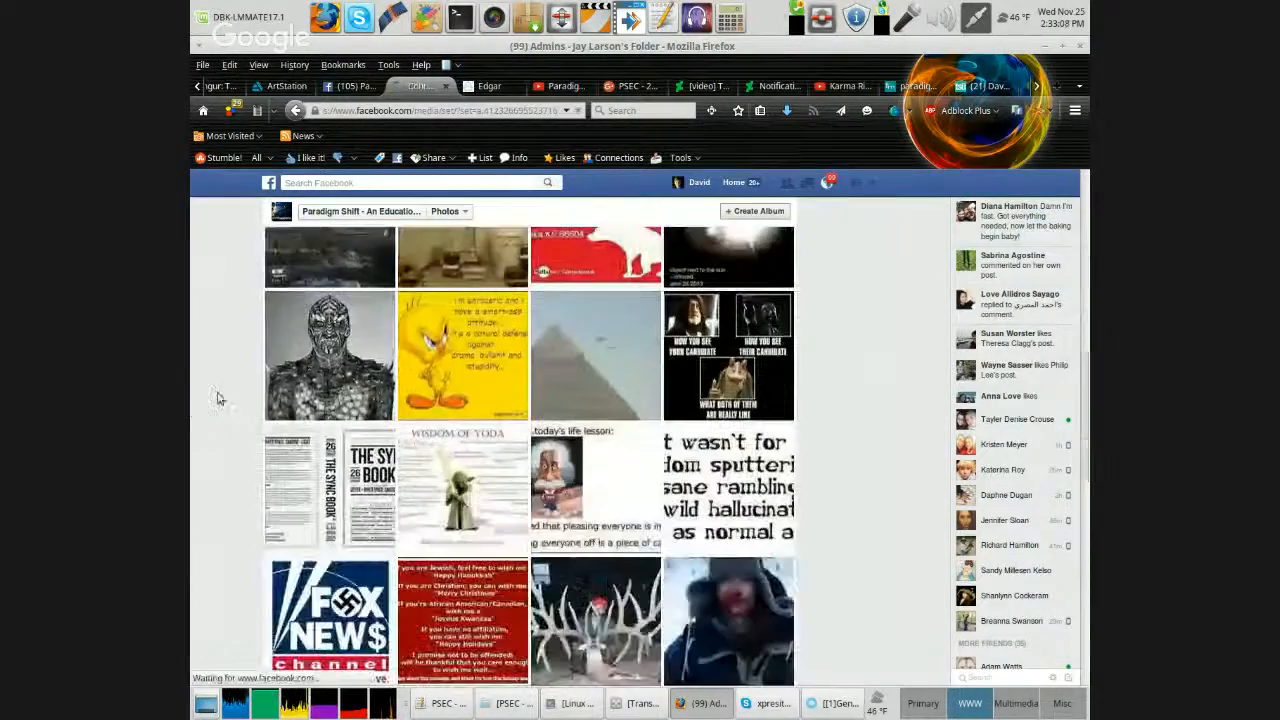
pyautogui.scroll(-3)
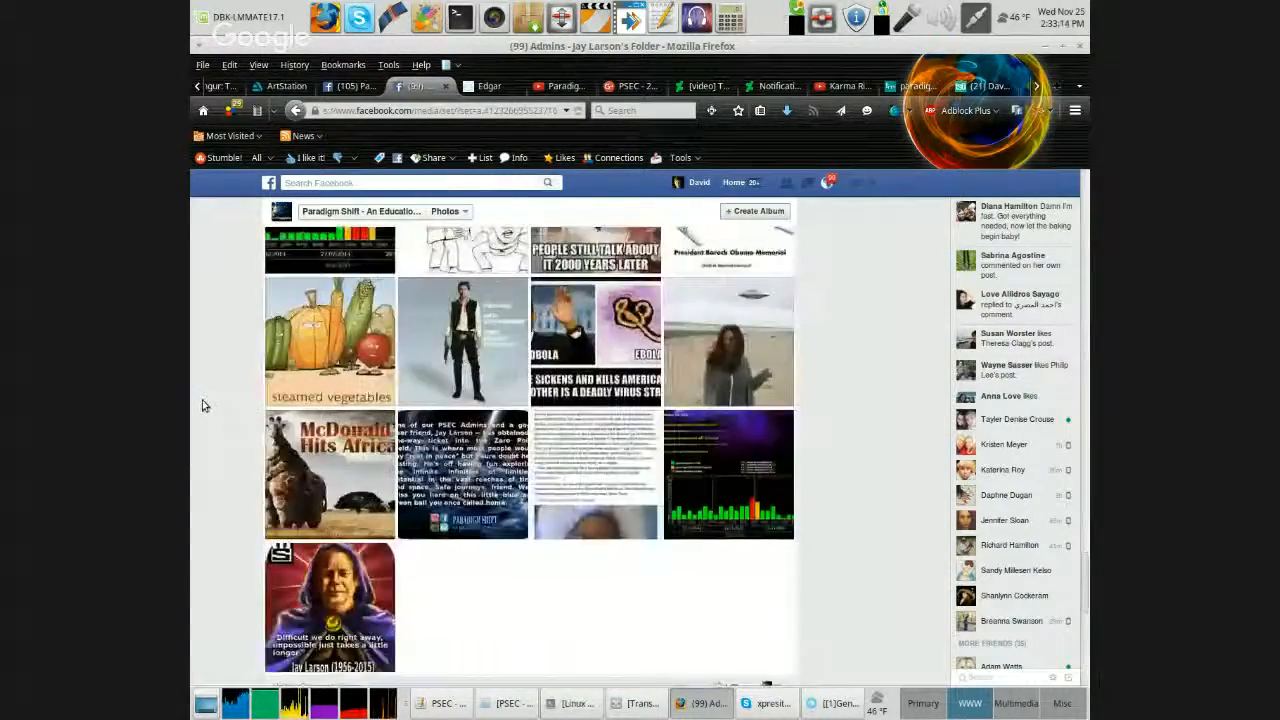
pyautogui.scroll(-3)
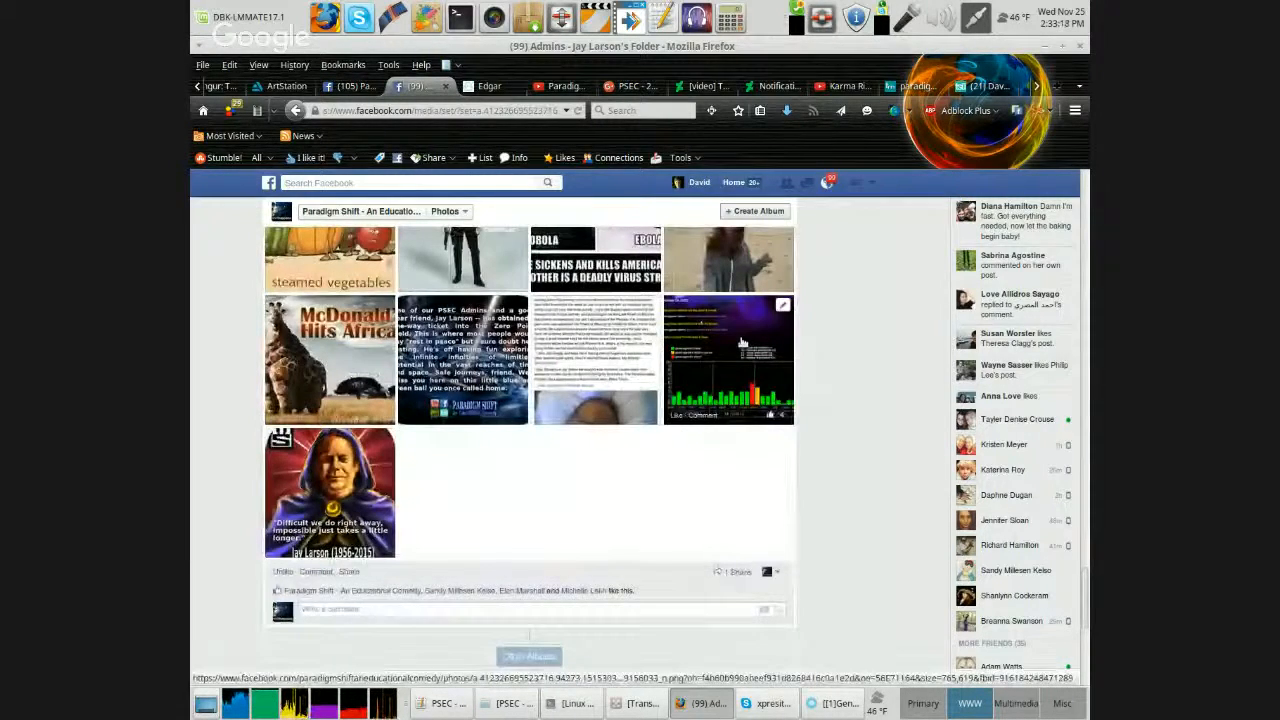
pyautogui.click(728, 358)
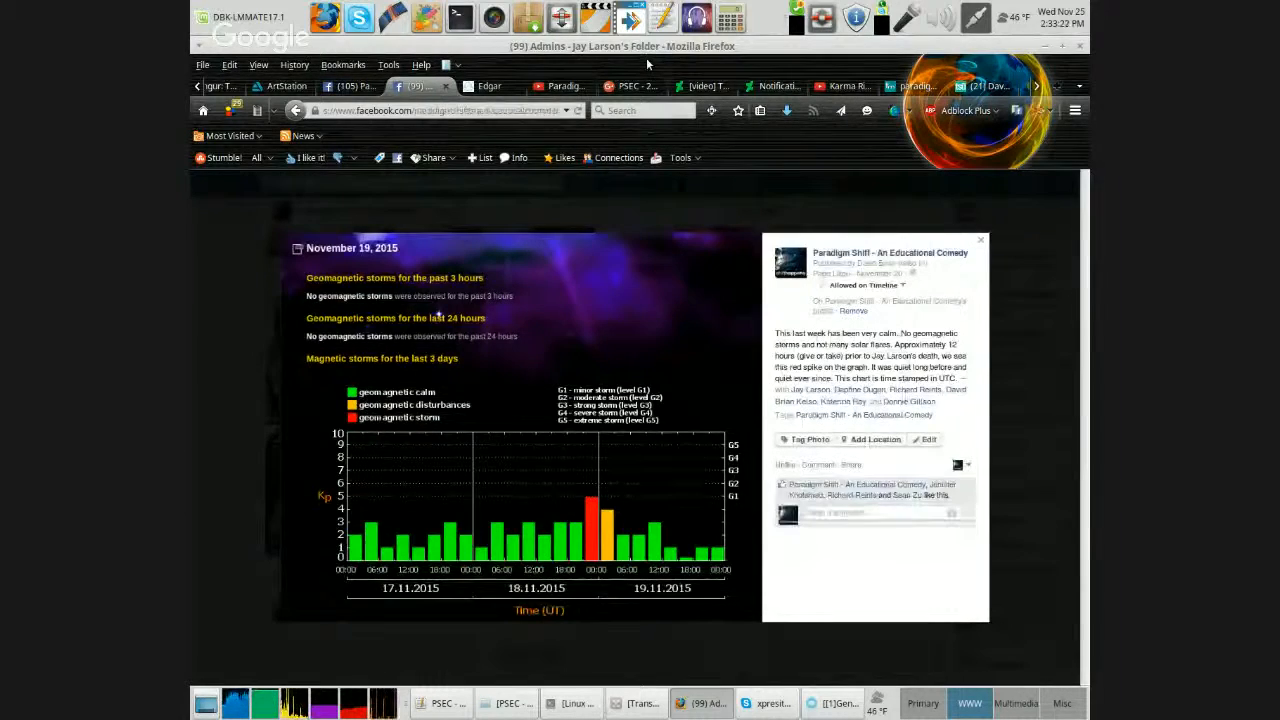
pyautogui.moveTo(808, 322)
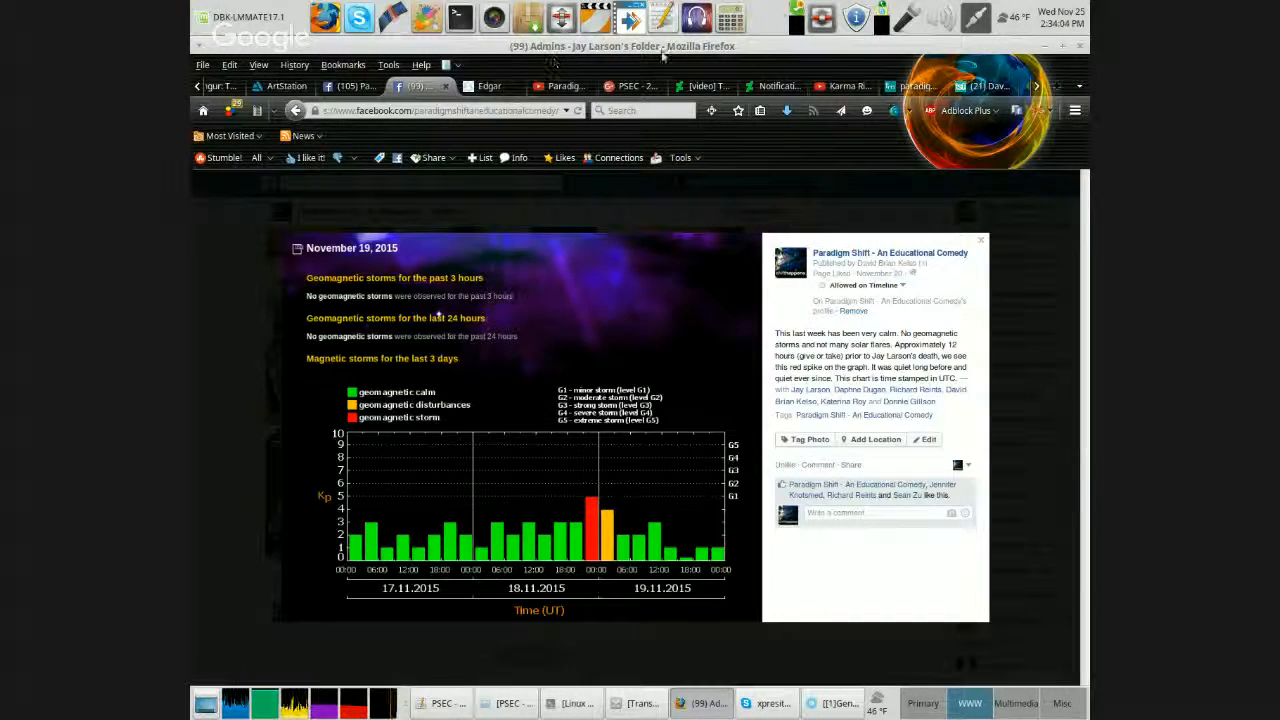
# Close the storm chart photo viewer.
pyautogui.click(700, 86)
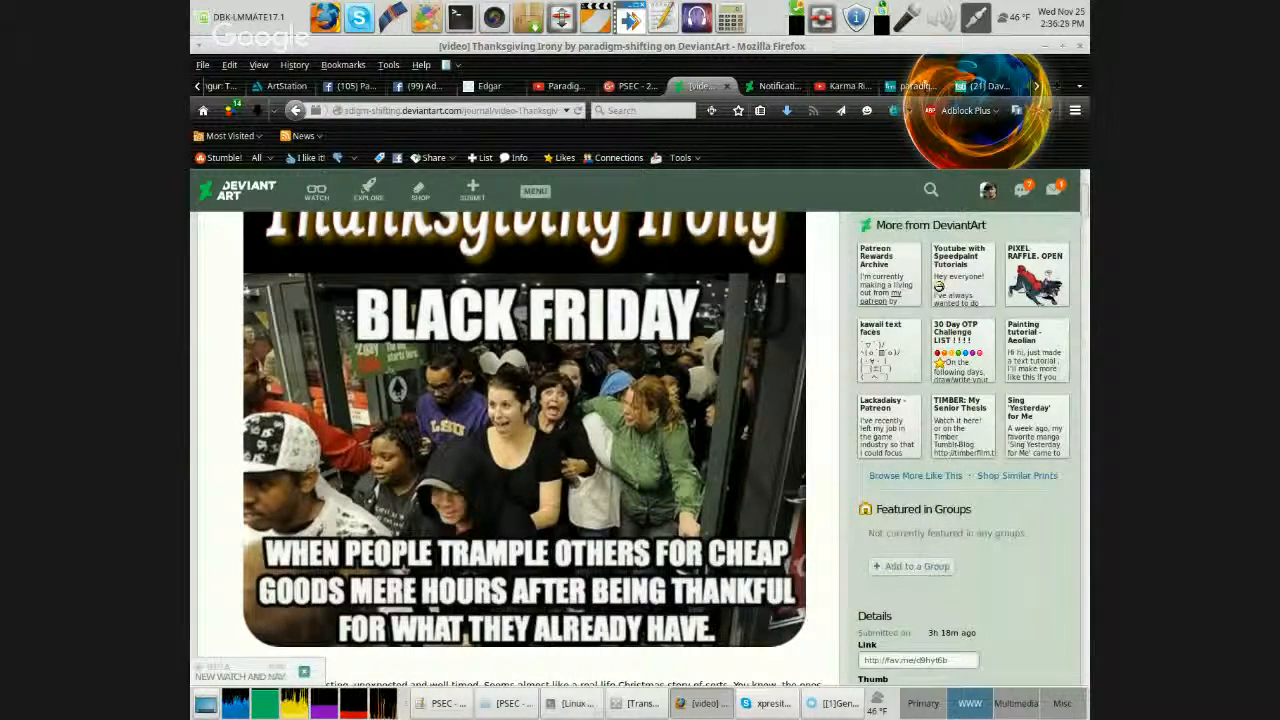
# Return to the DeviantArt 'Thanksgiving Irony' deviation with its Black Friday meme.
pyautogui.click(1024, 190)
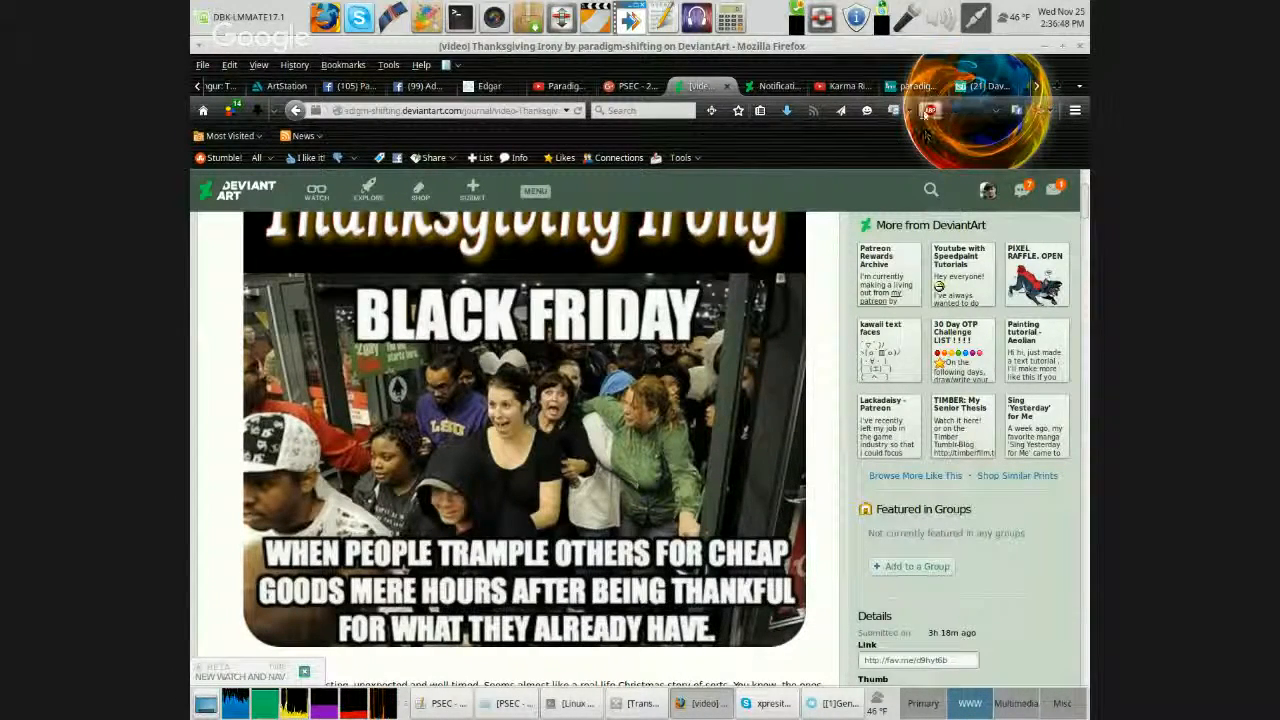
pyautogui.click(988, 190)
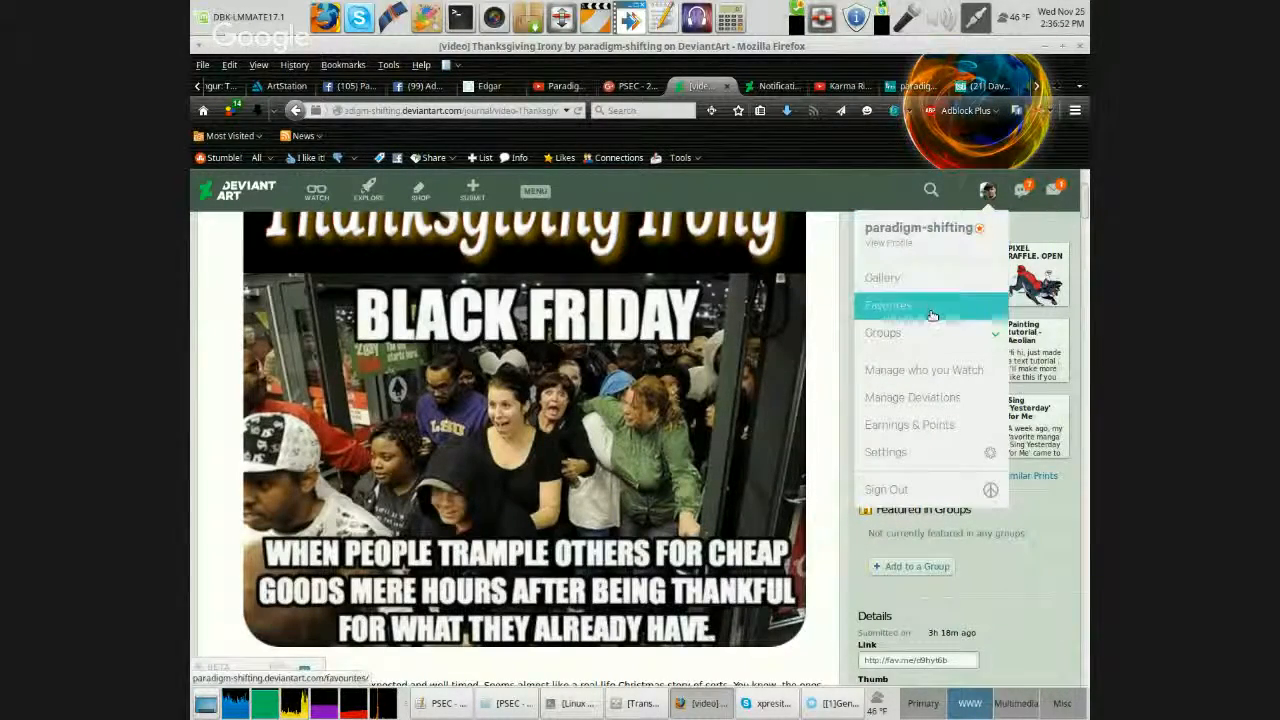
# Choose Favourites from the DeviantArt account menu.
pyautogui.click(884, 332)
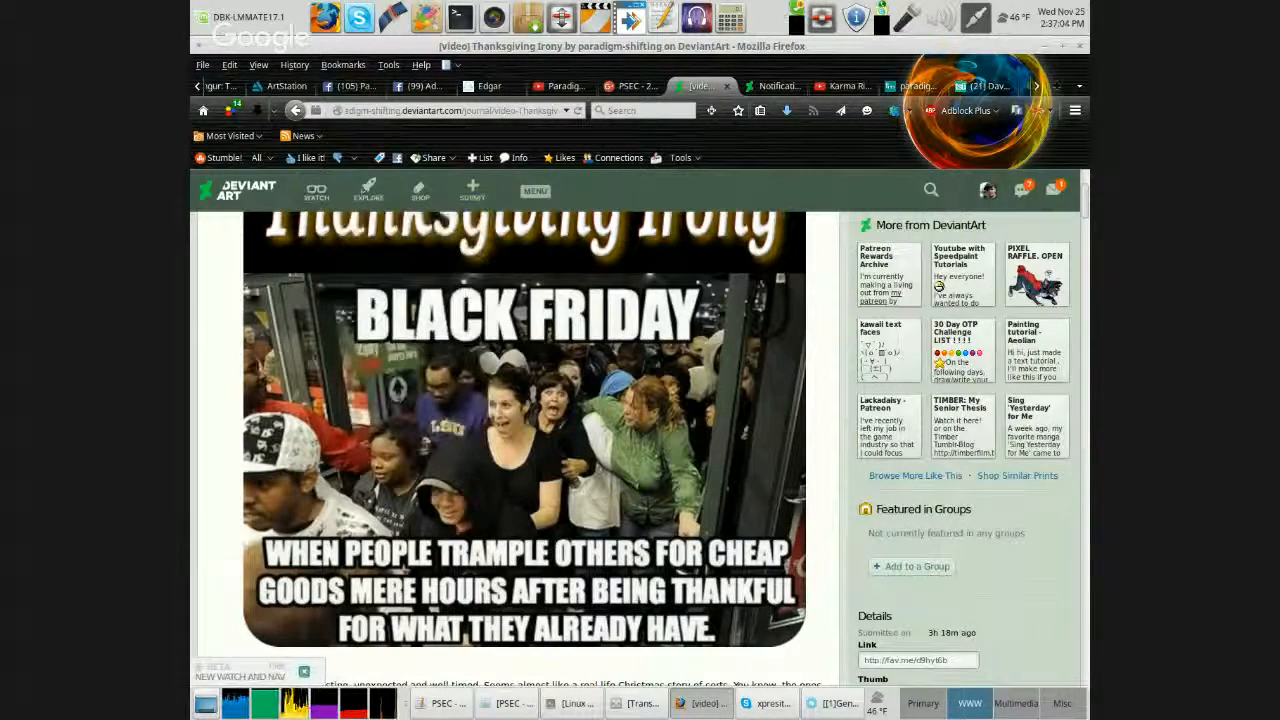
pyautogui.moveTo(196, 384)
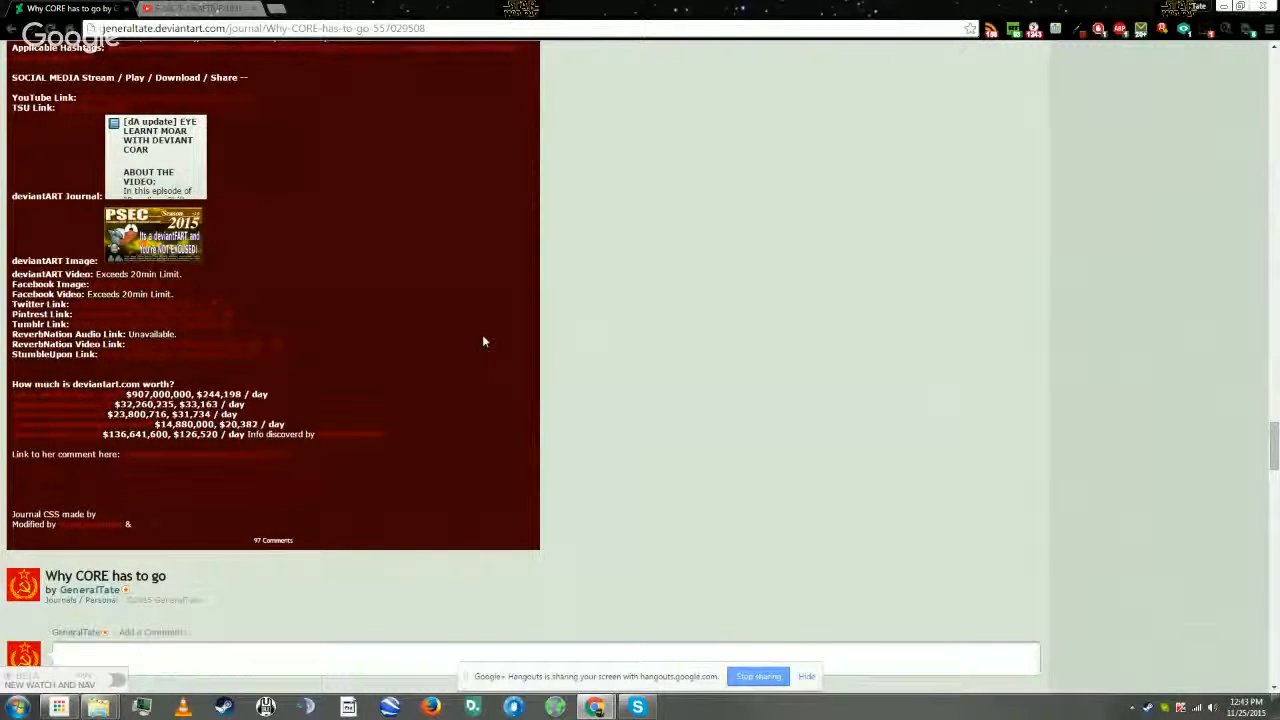
pyautogui.scroll(3)
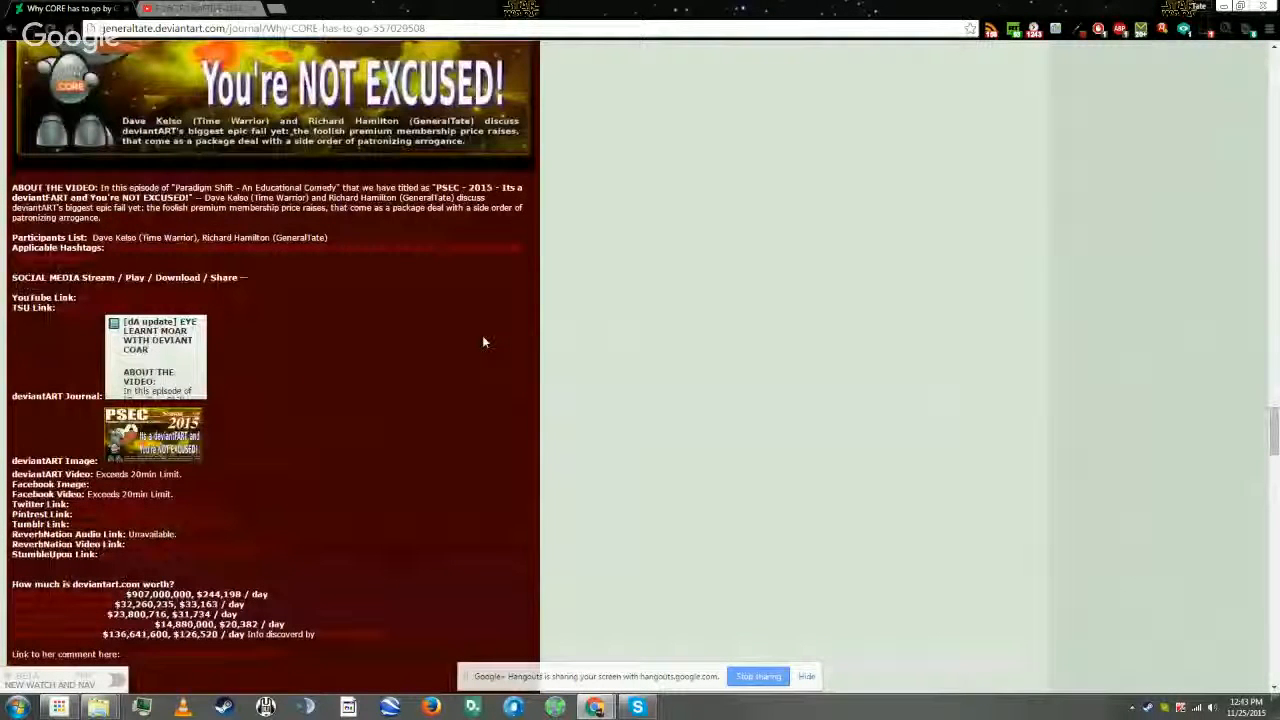
pyautogui.scroll(-3)
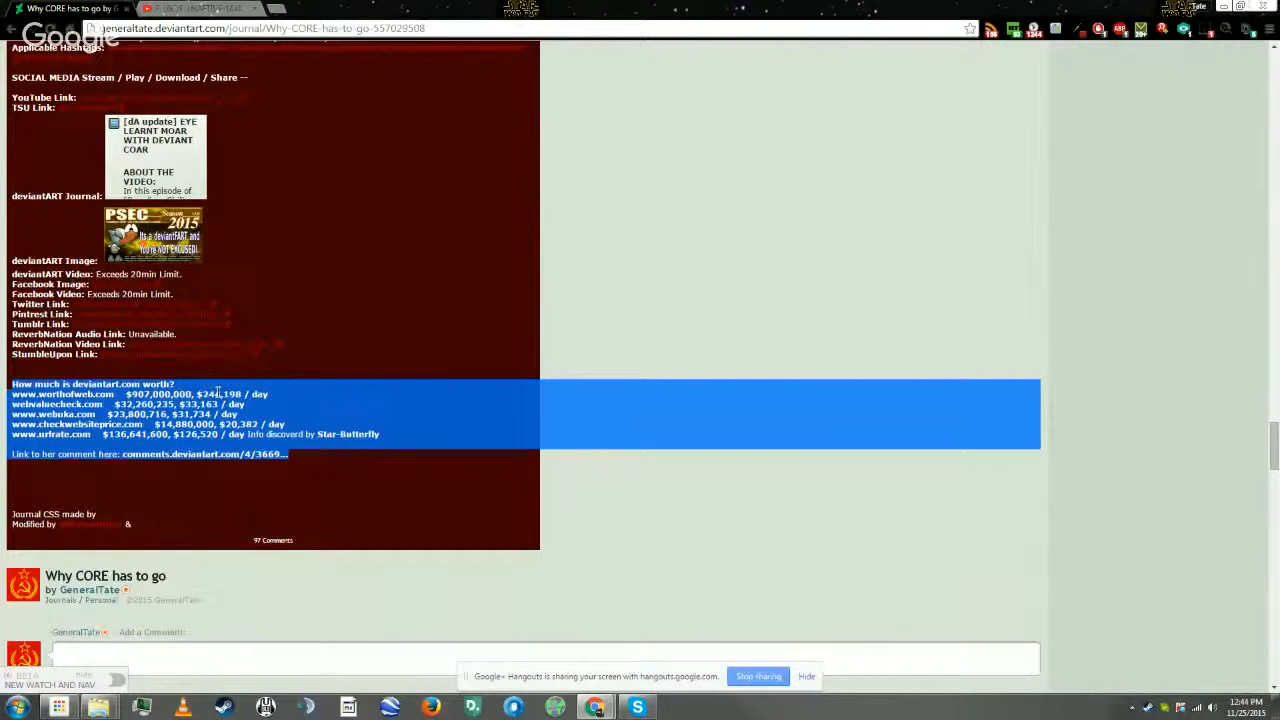
pyautogui.moveTo(278, 396)
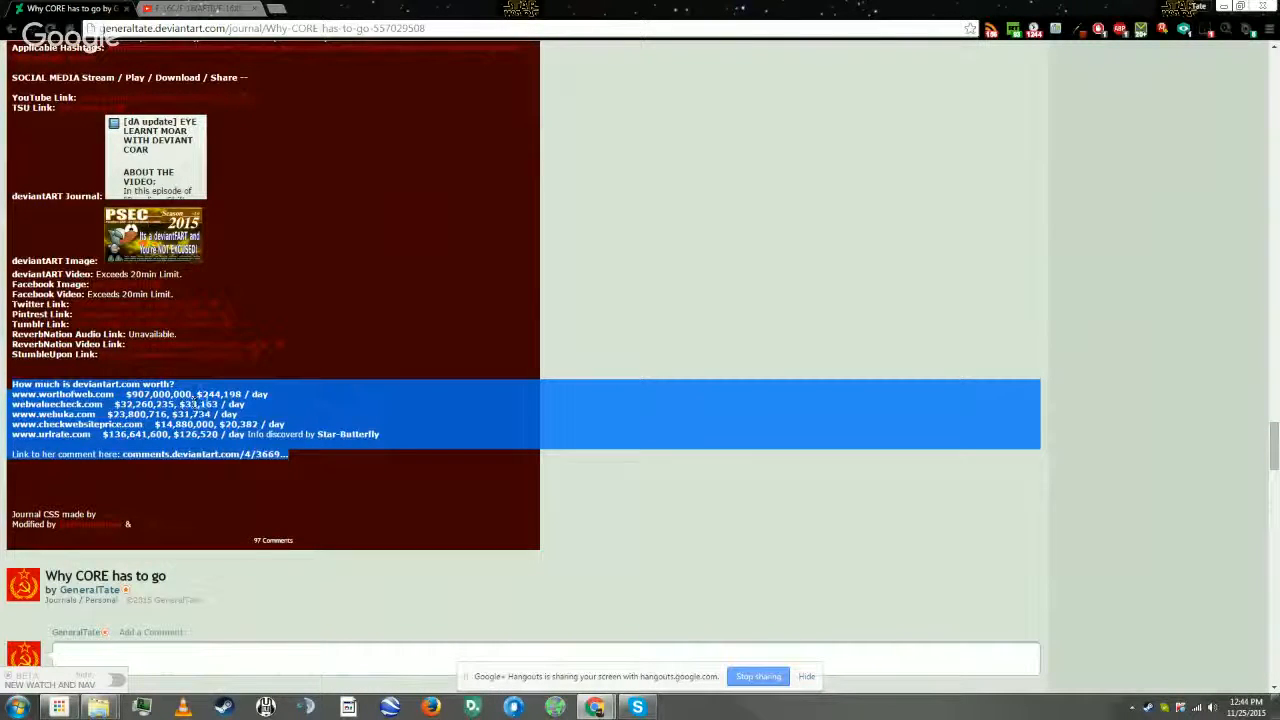
pyautogui.moveTo(290, 396)
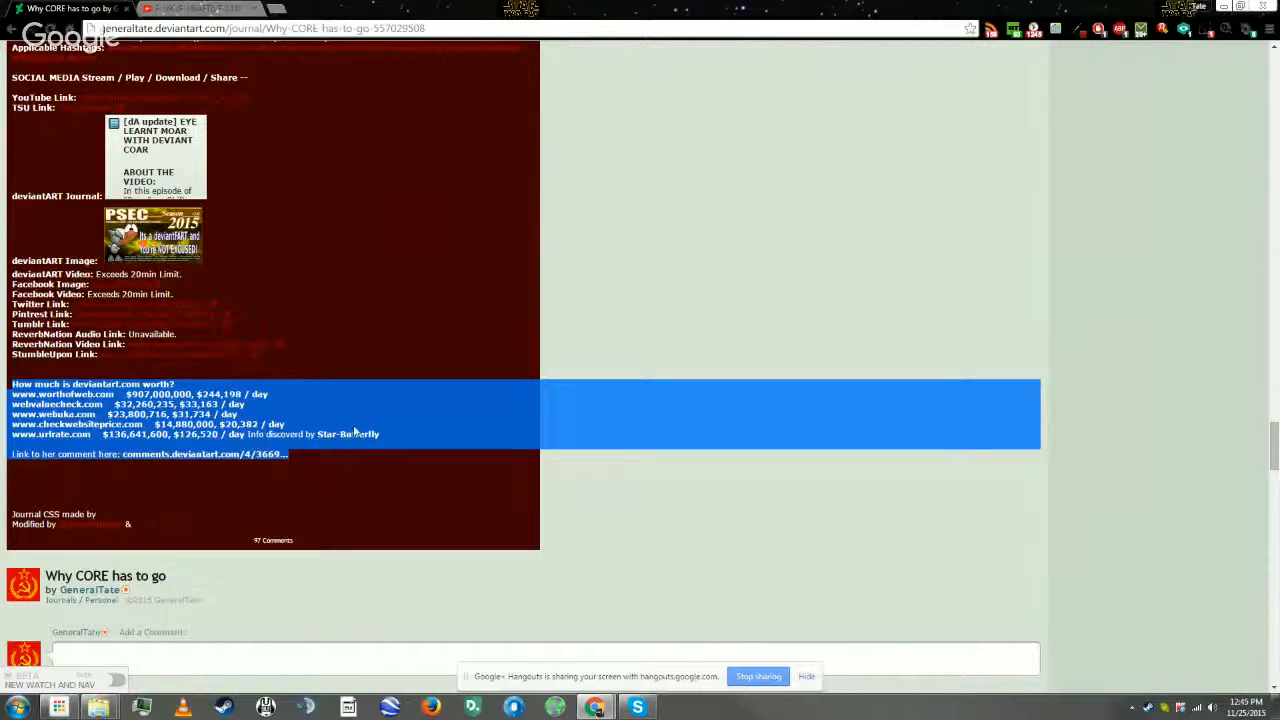
pyautogui.moveTo(184, 464)
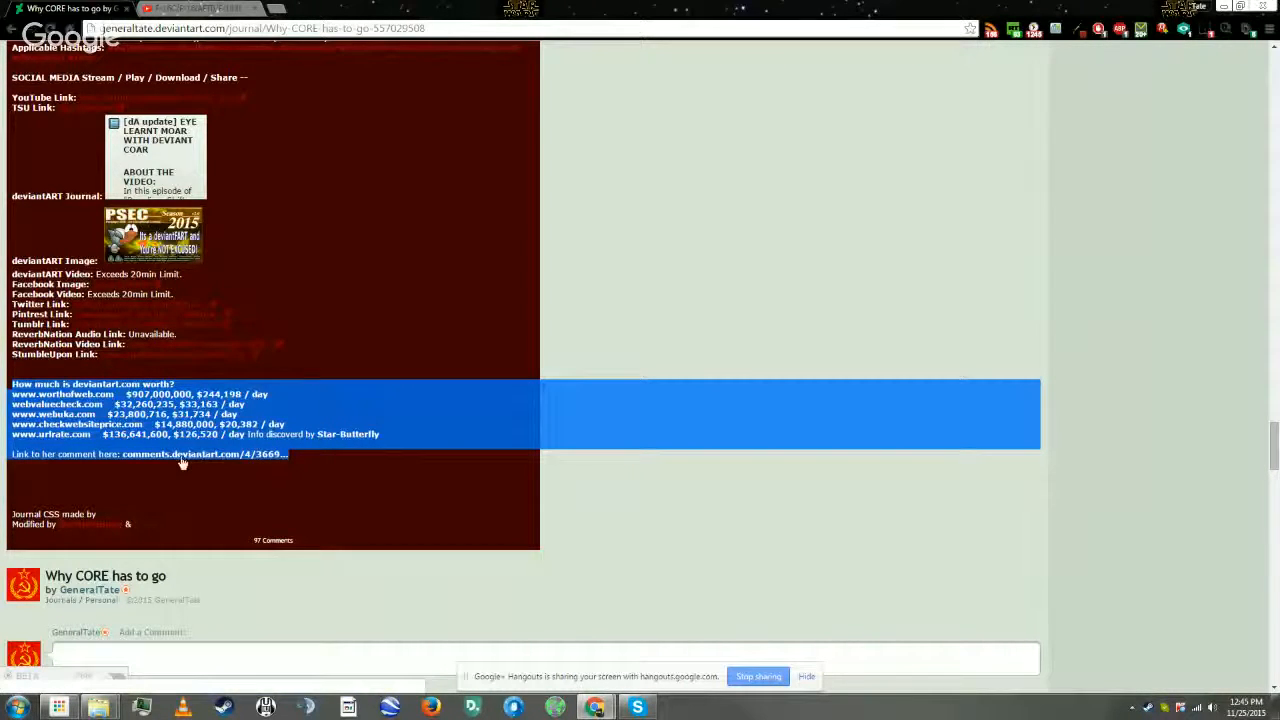
pyautogui.moveTo(362, 476)
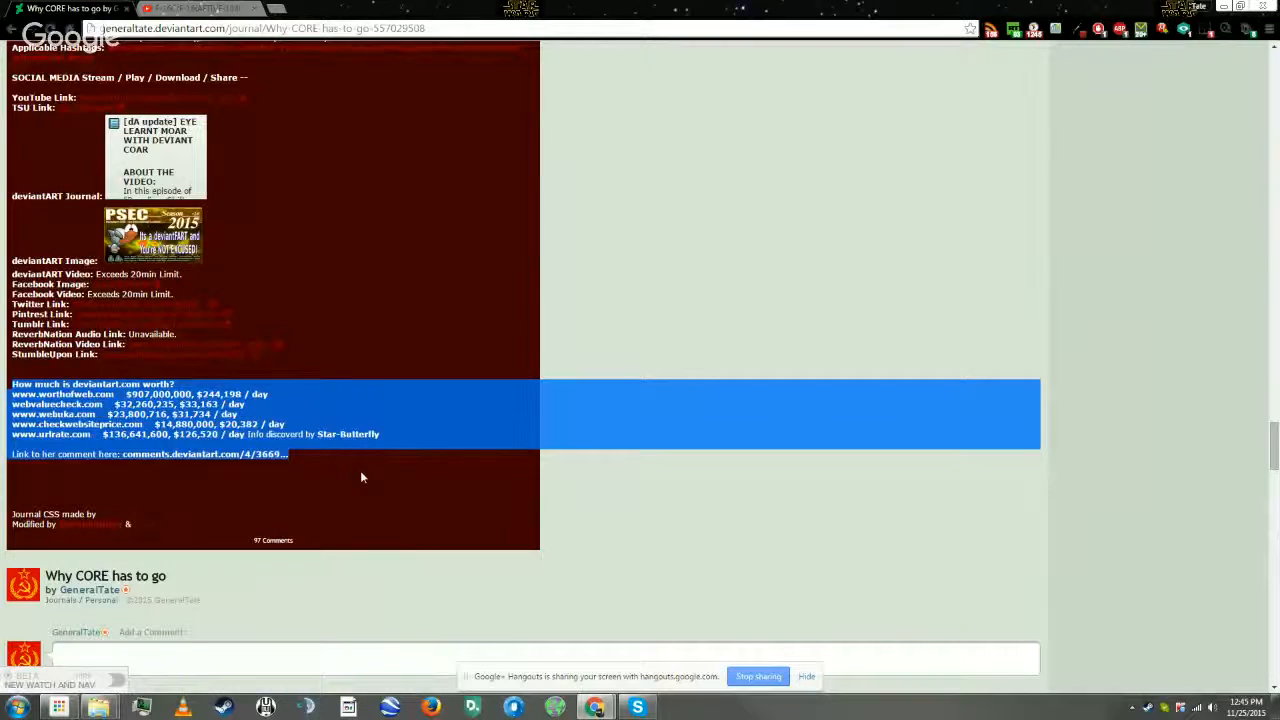
pyautogui.moveTo(324, 476)
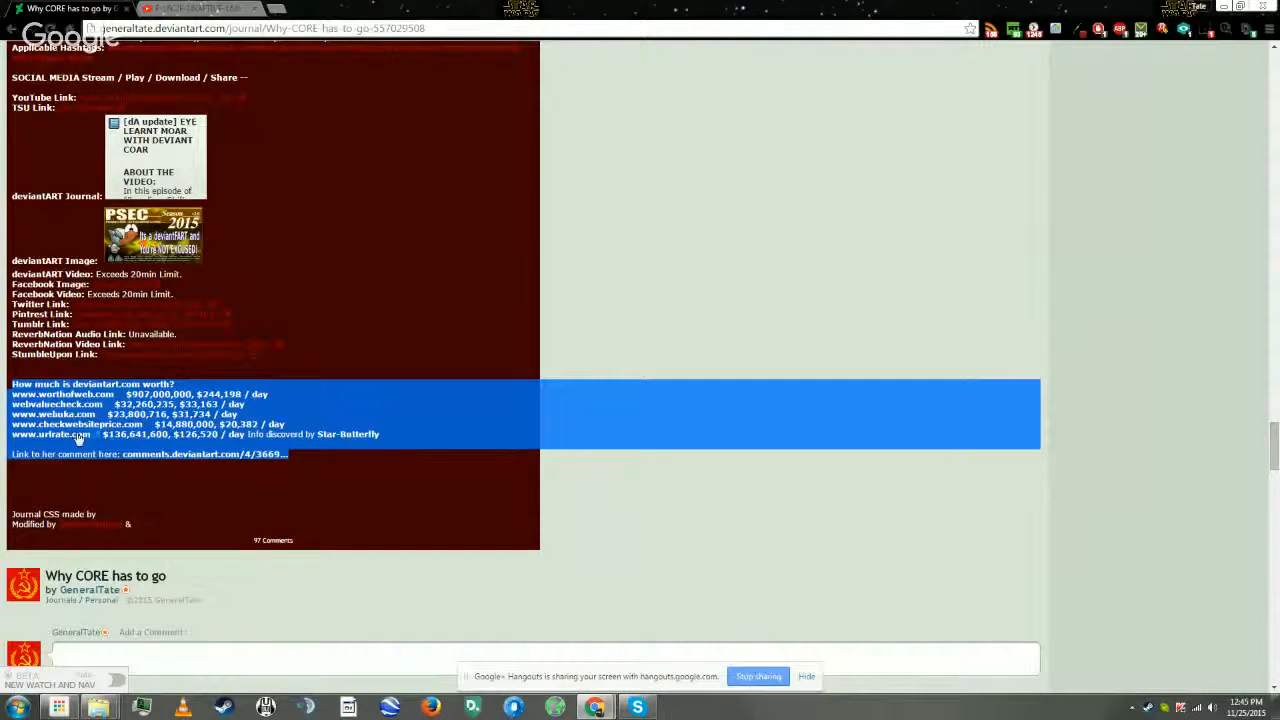
pyautogui.moveTo(316, 478)
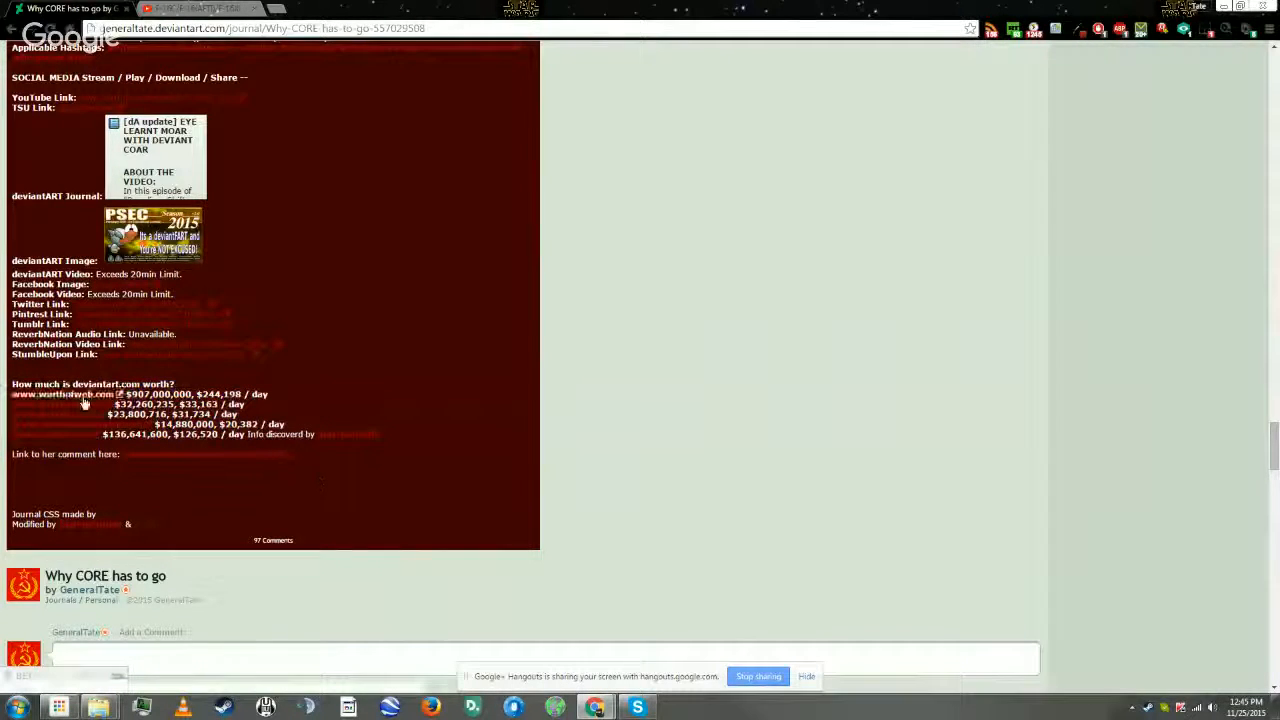
pyautogui.click(64, 394)
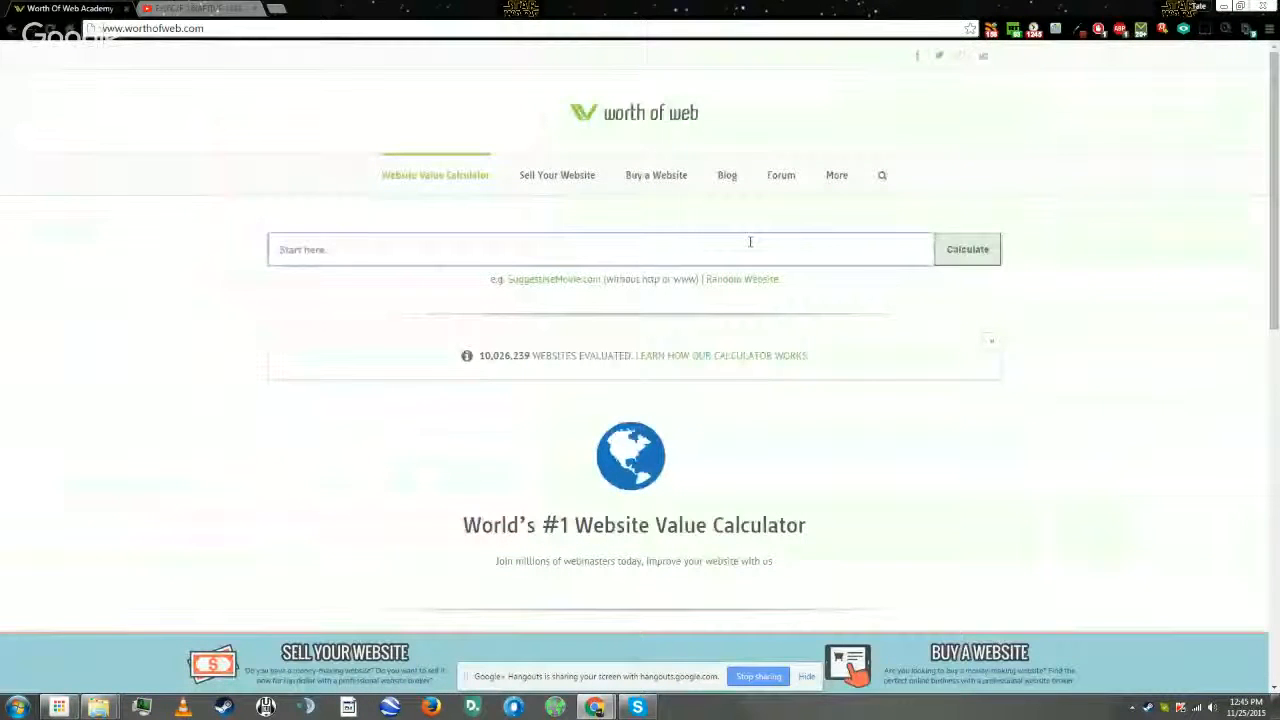
pyautogui.scroll(-3)
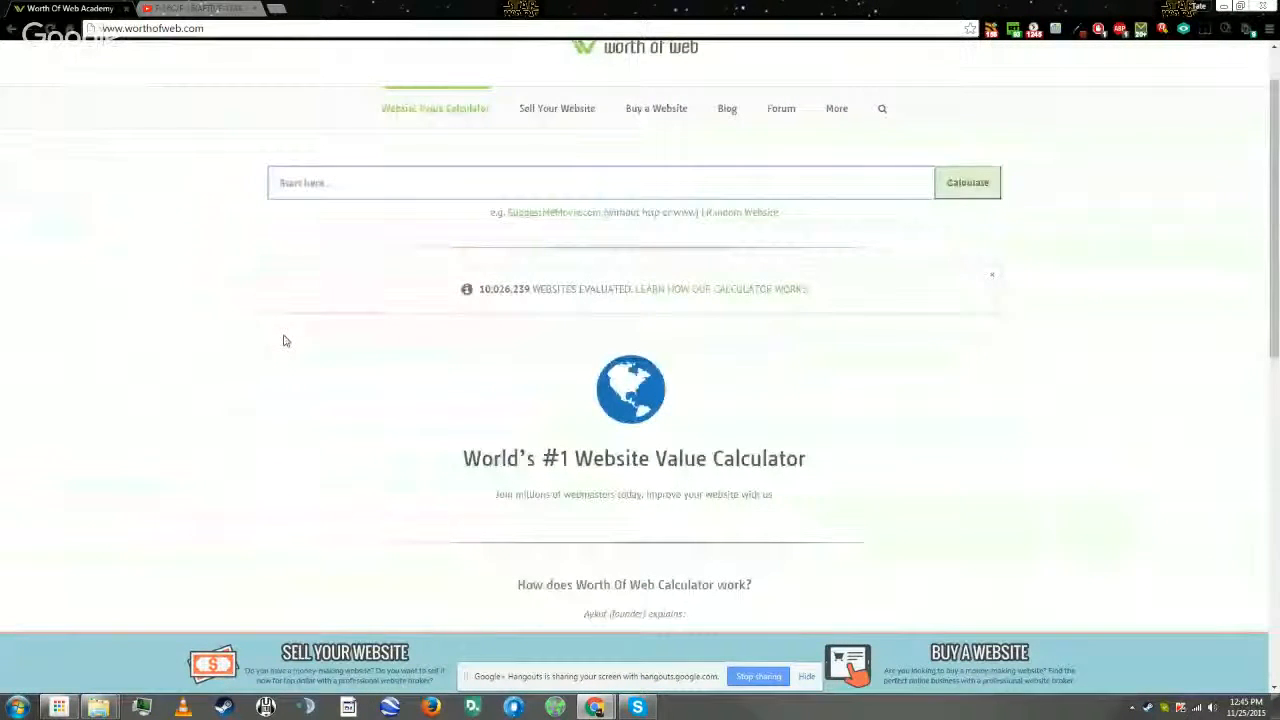
pyautogui.scroll(3)
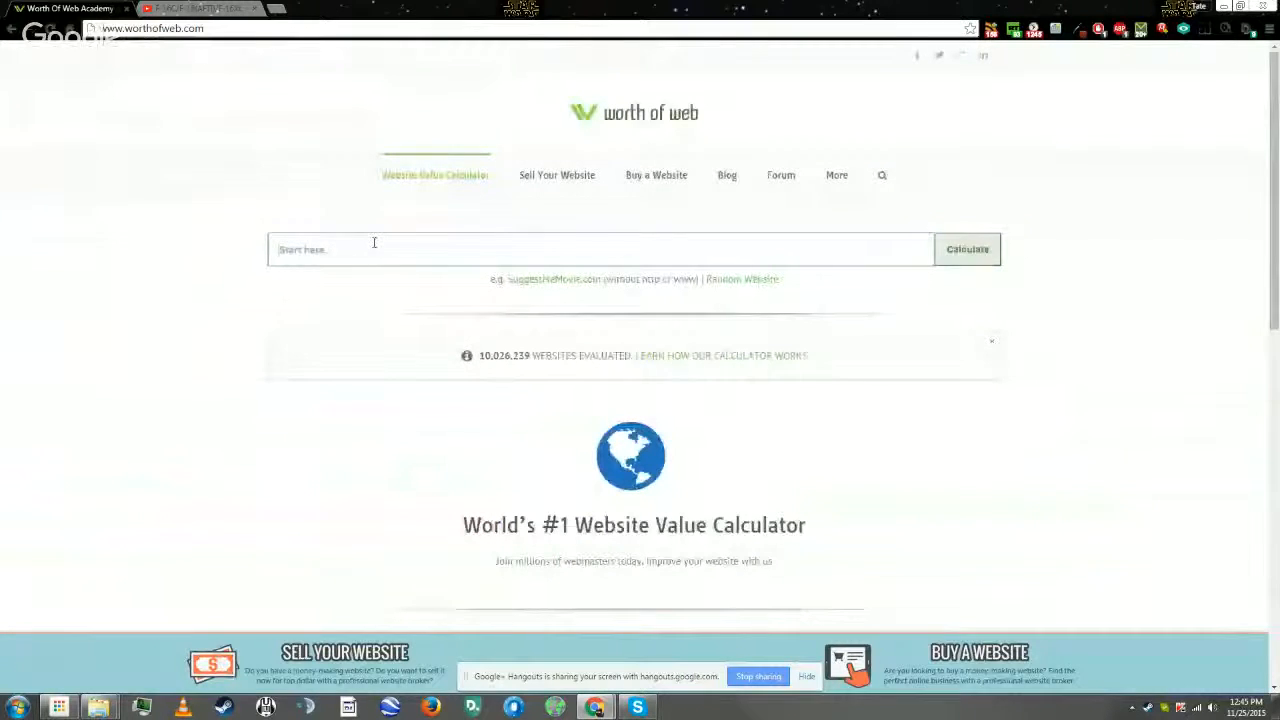
pyautogui.write('www.d')
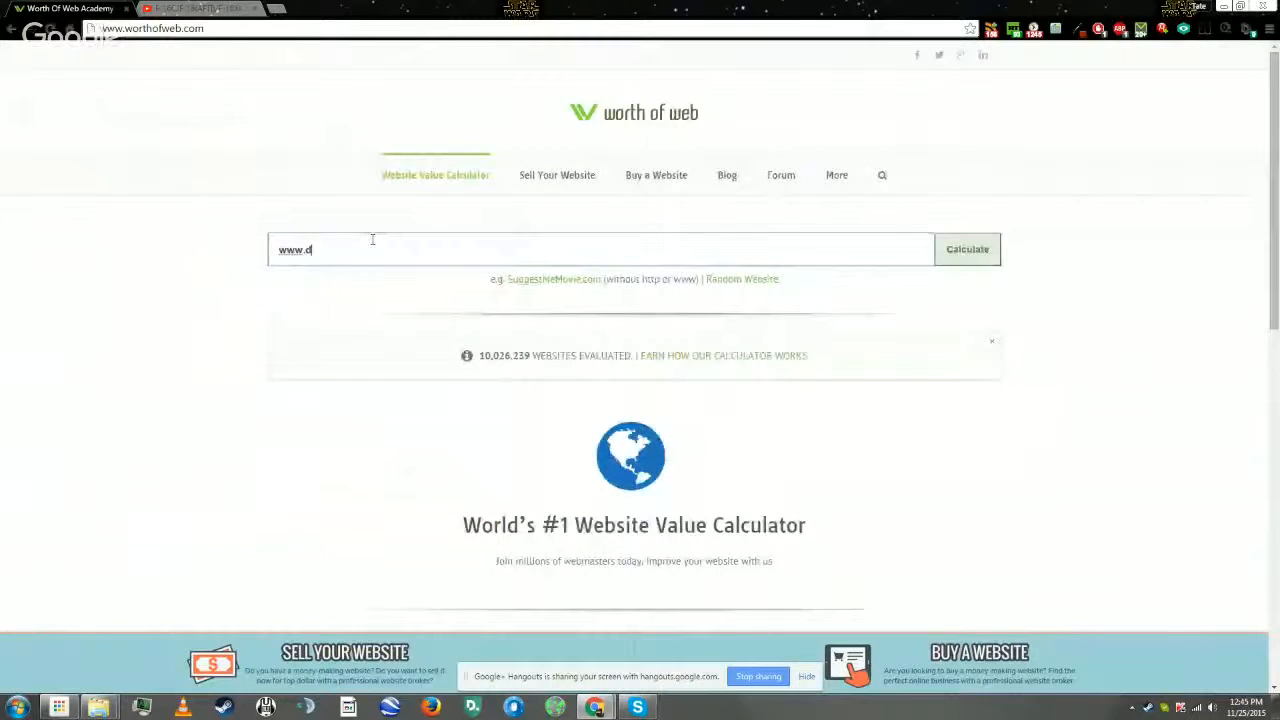
pyautogui.write('eviant')
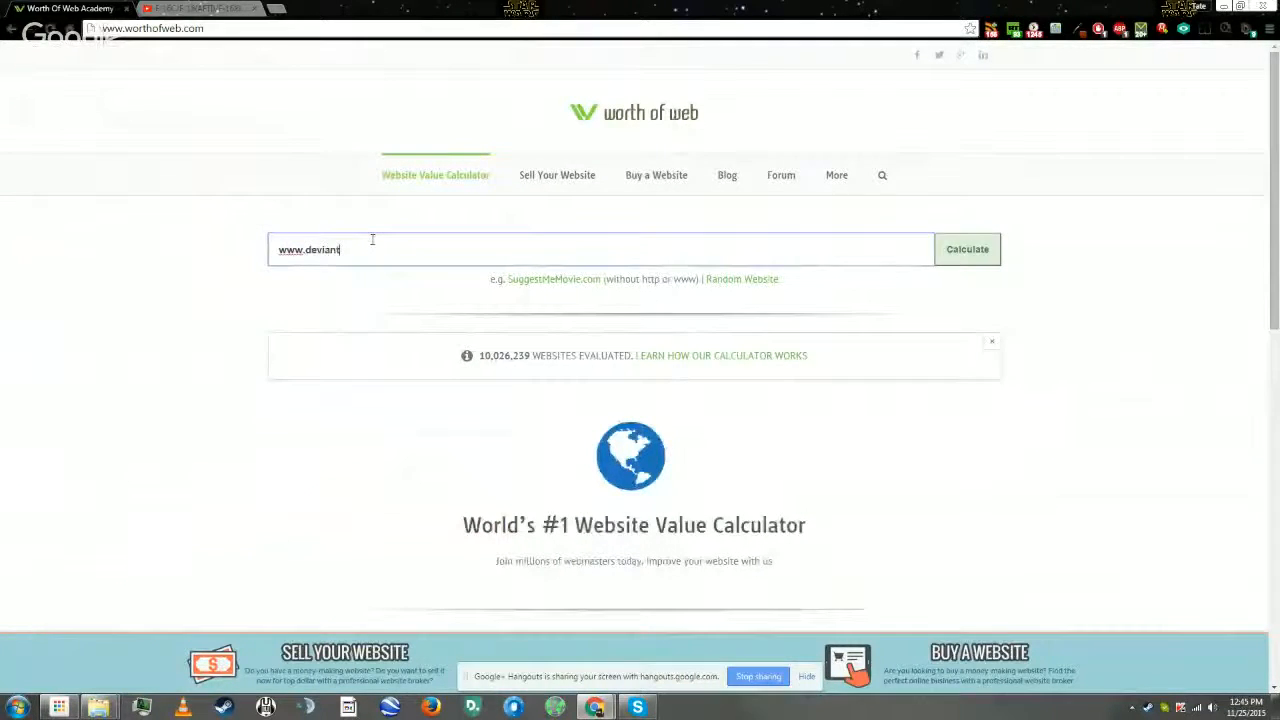
pyautogui.write('art.com')
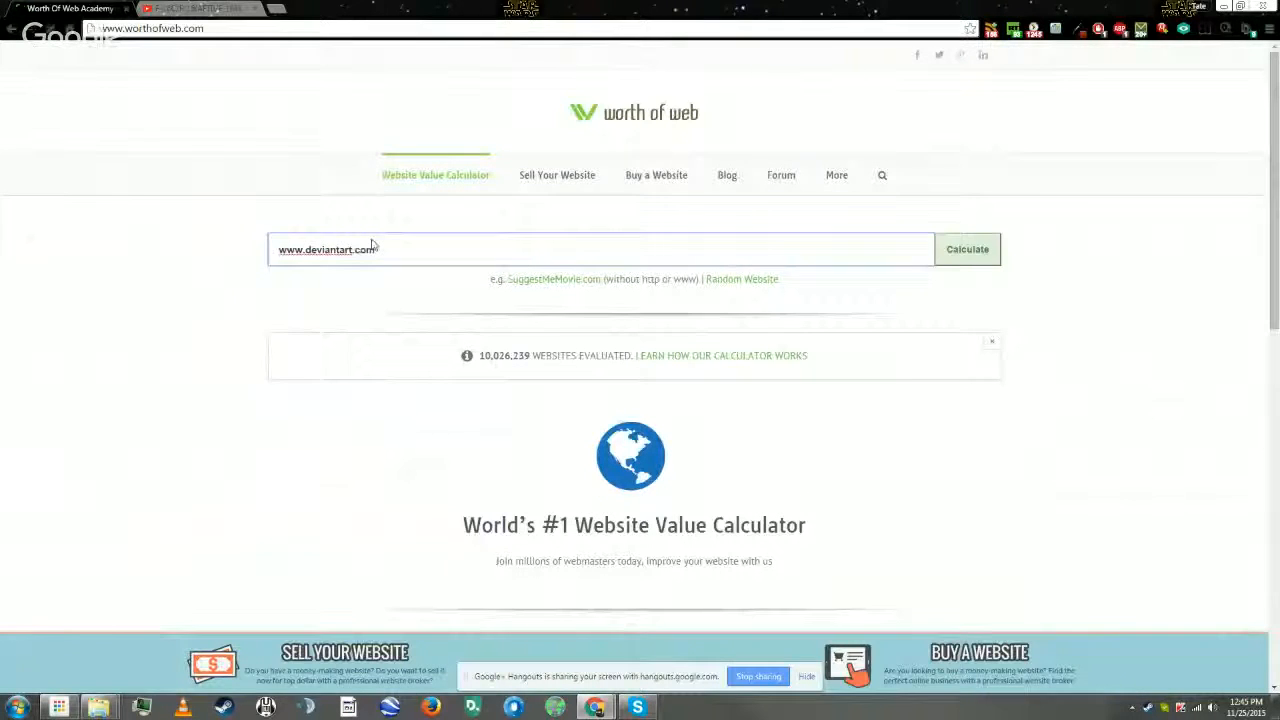
# Calculate deviantart.com's worth: $901,000,000 estimate with a 90/100 Worth of Web score.
pyautogui.click(966, 248)
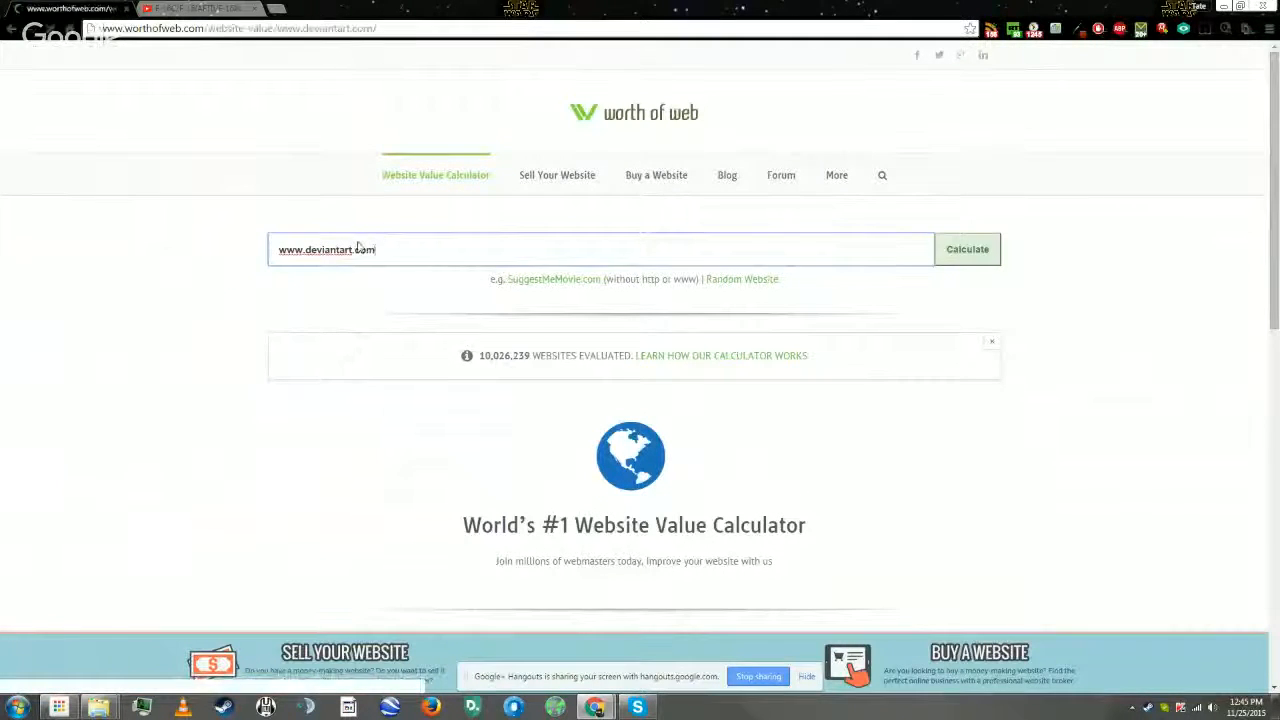
pyautogui.click(966, 248)
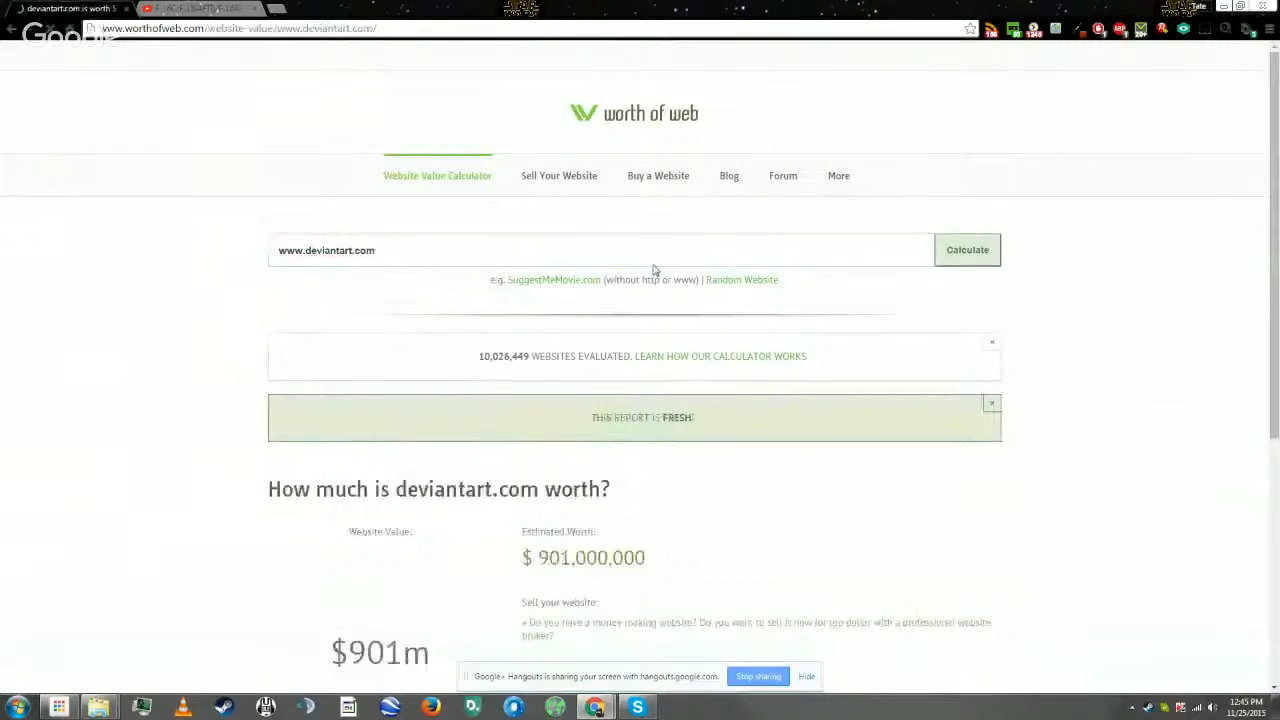
pyautogui.scroll(-3)
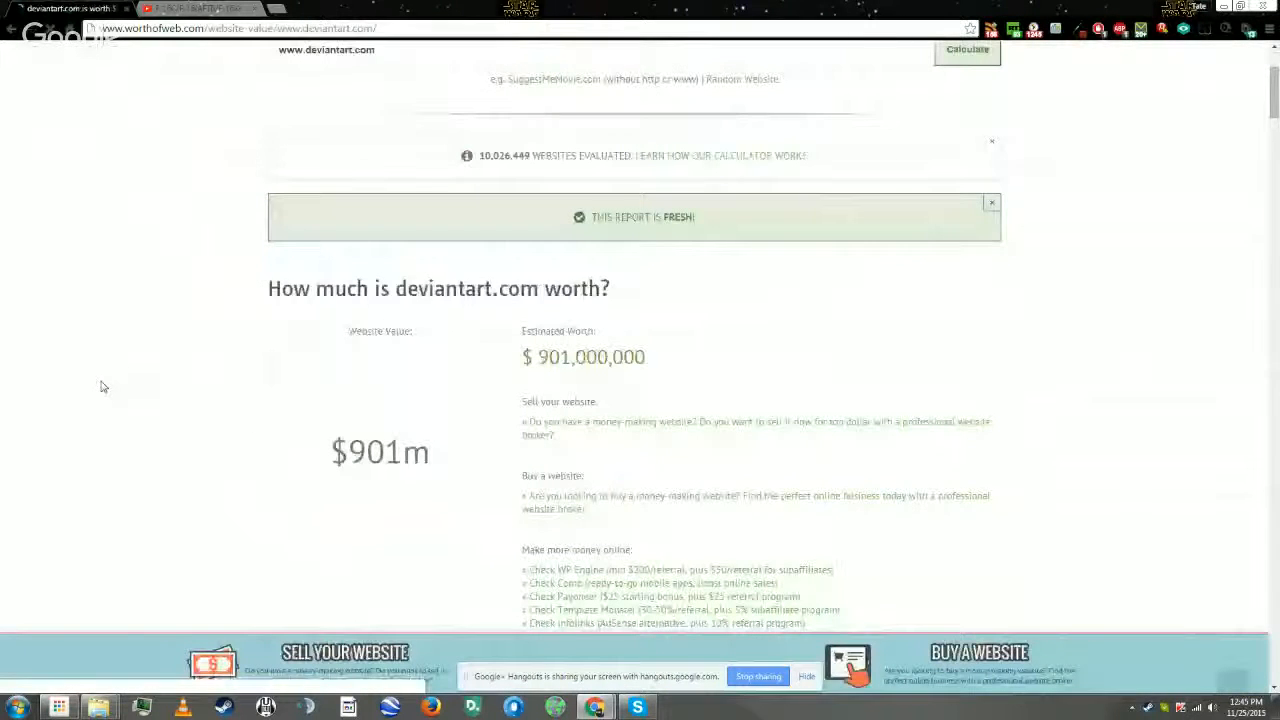
pyautogui.scroll(-3)
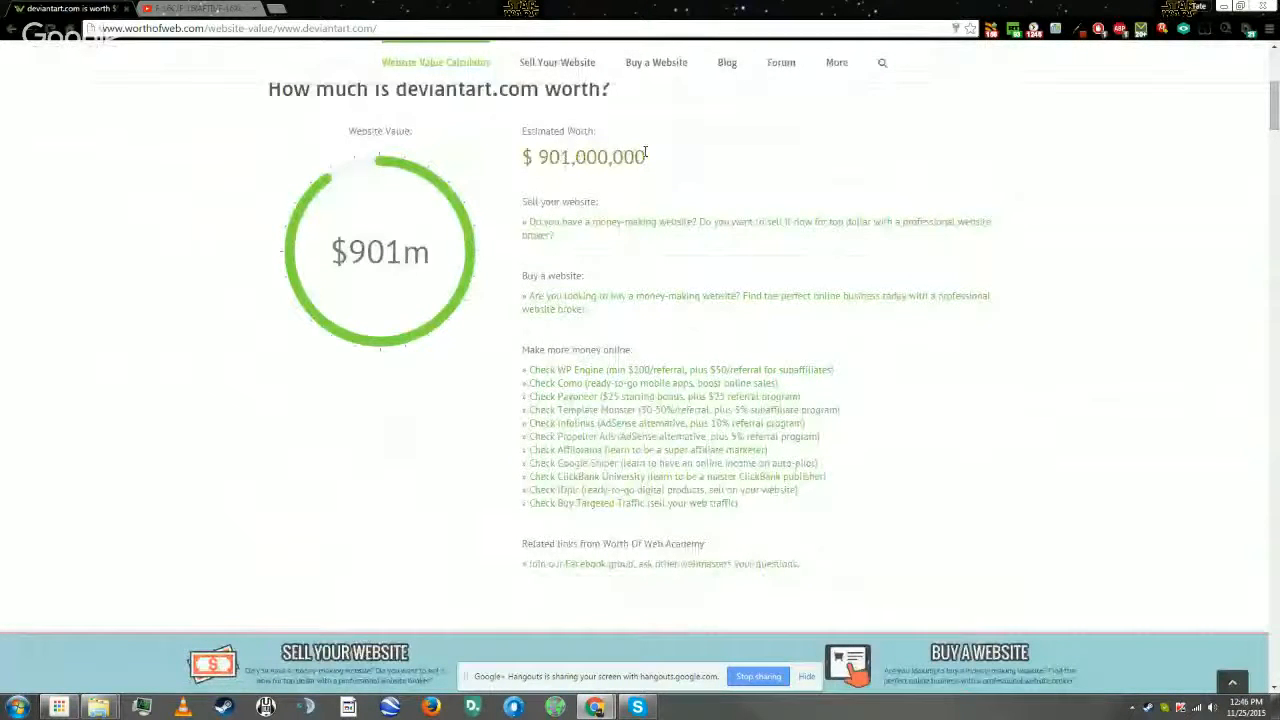
pyautogui.scroll(-3)
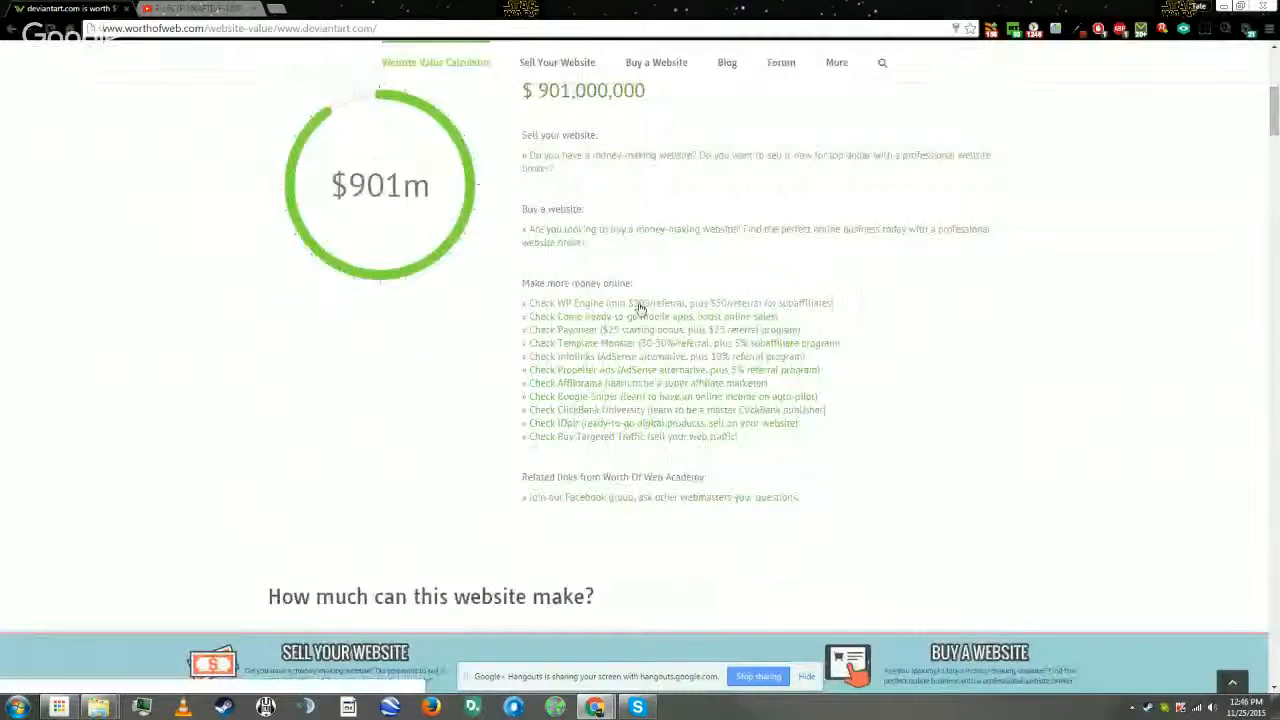
pyautogui.moveTo(602, 250)
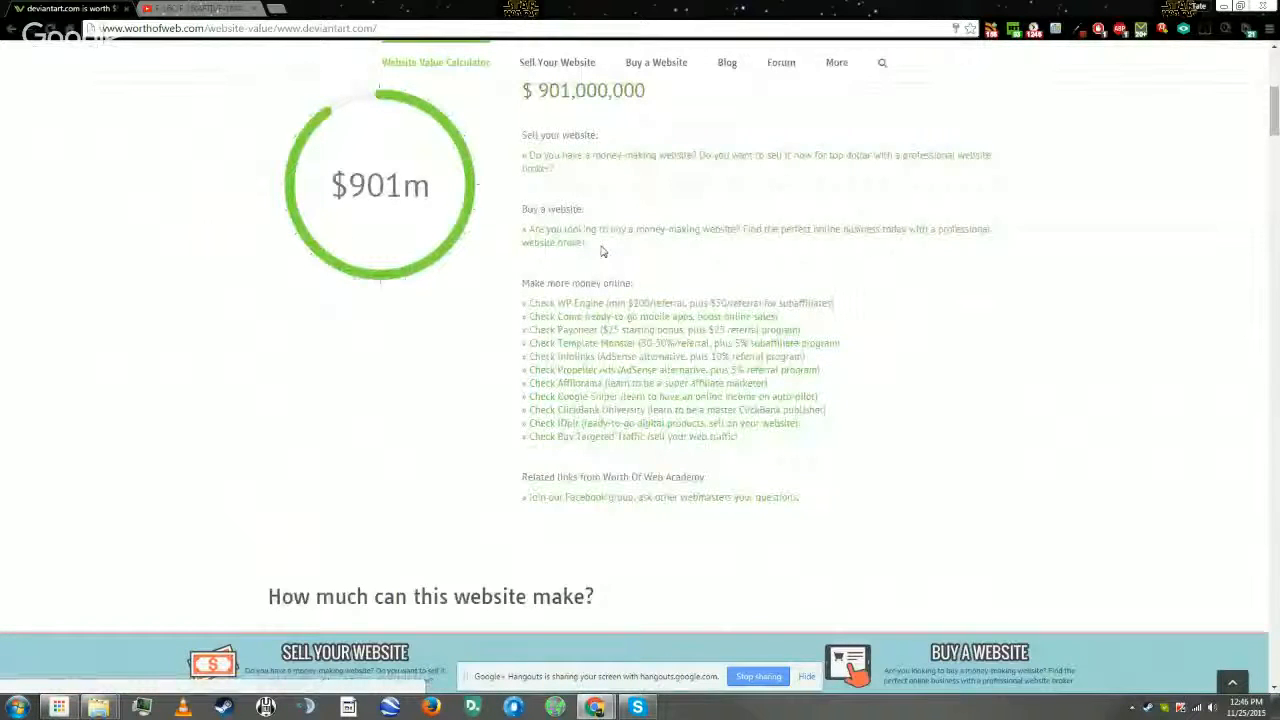
pyautogui.moveTo(616, 460)
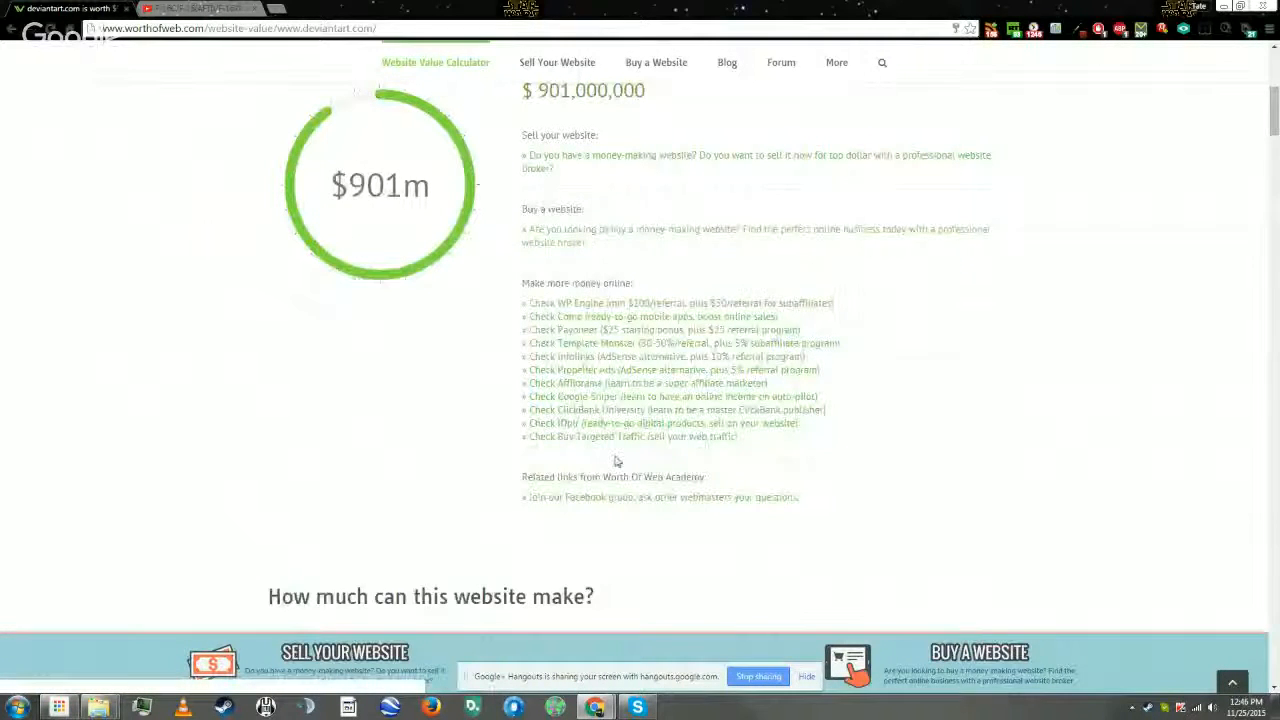
pyautogui.scroll(-3)
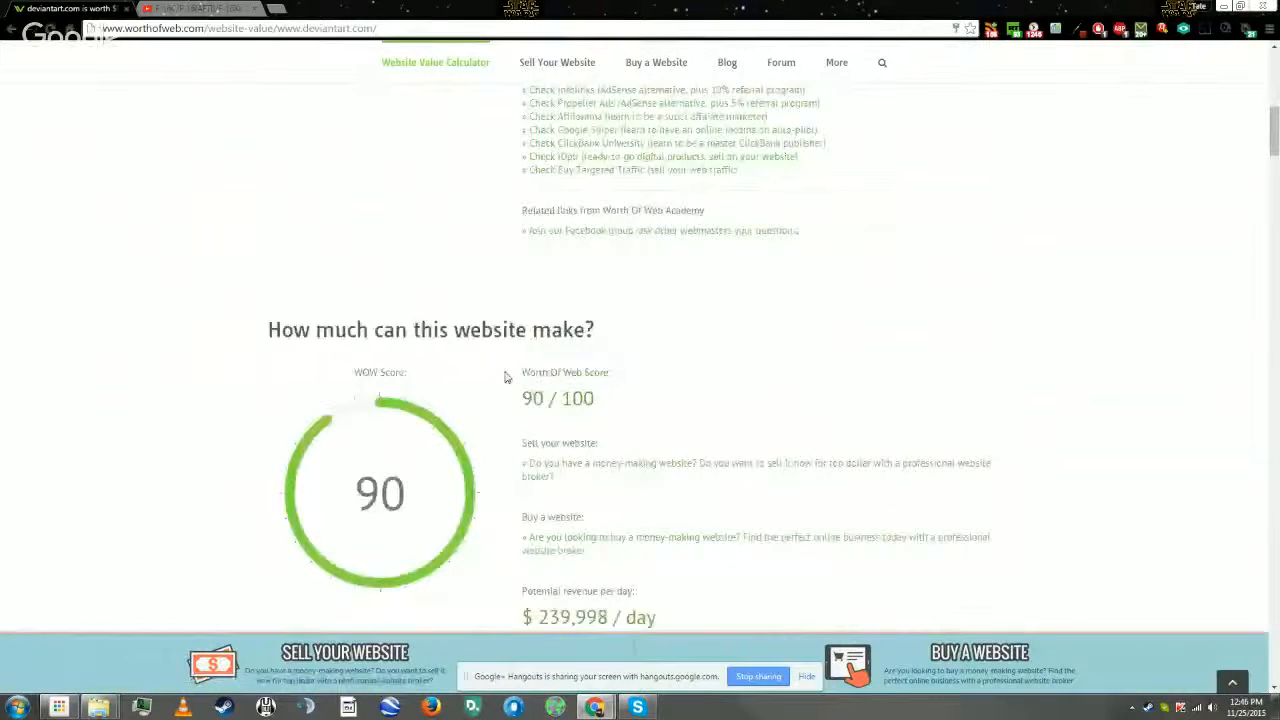
# Read down past 16,000,000 daily visits and $7,199,940 monthly revenue to the search engine sections.
pyautogui.scroll(-3)
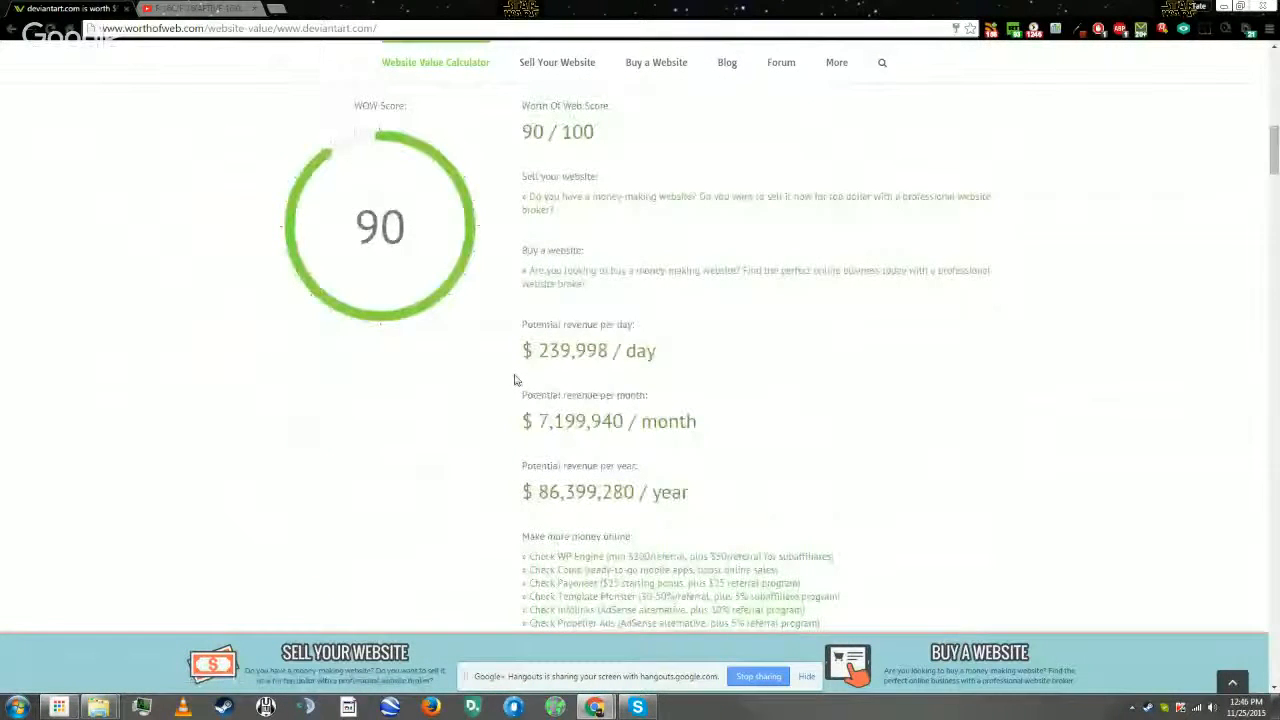
pyautogui.scroll(-3)
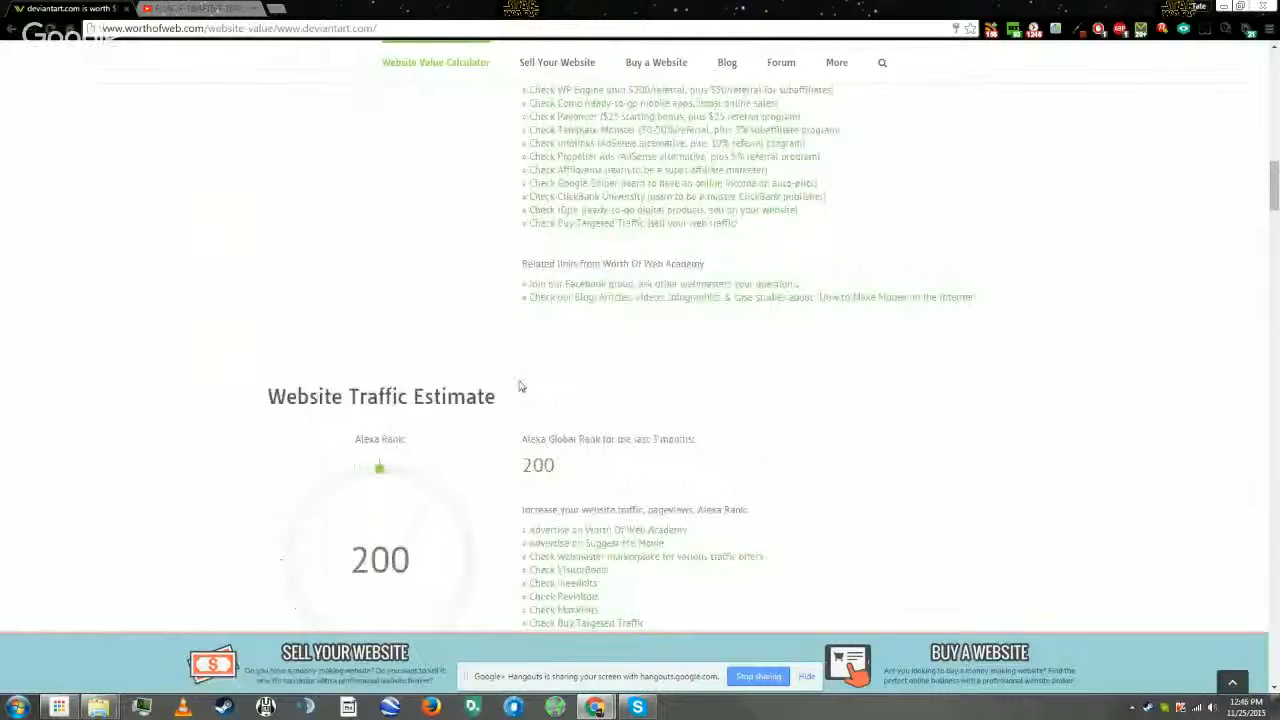
pyautogui.scroll(-3)
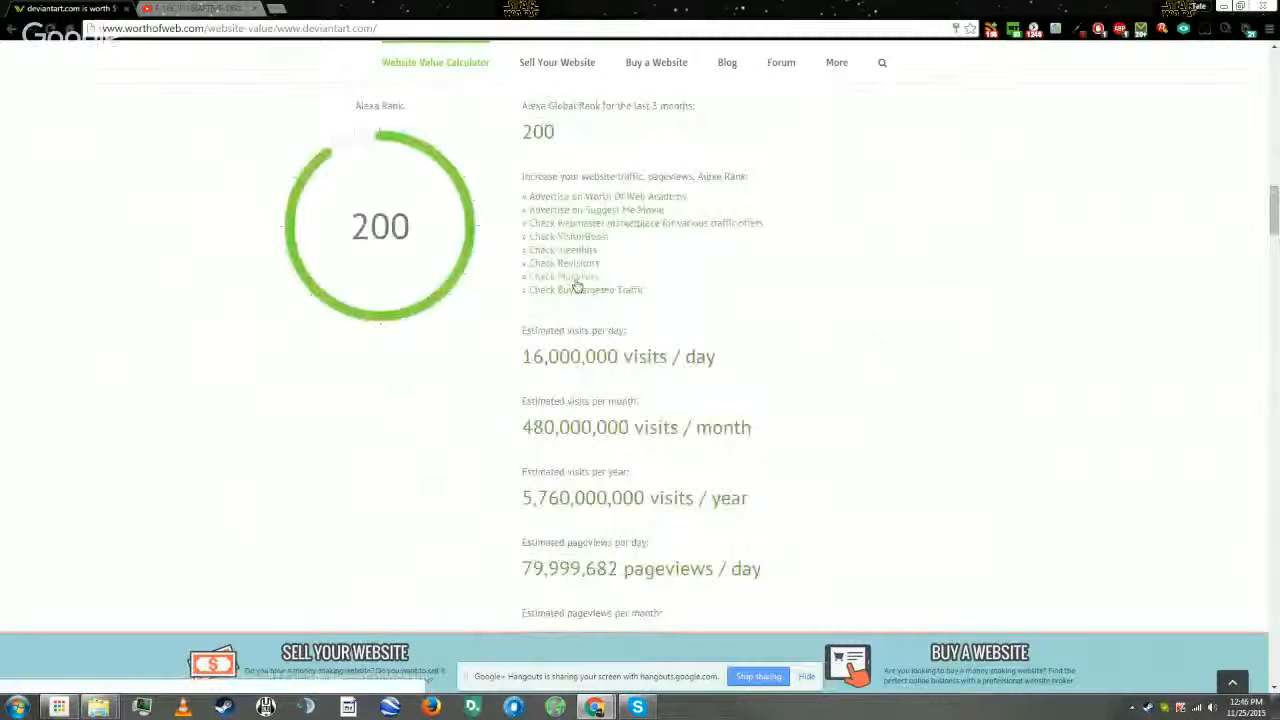
pyautogui.scroll(-3)
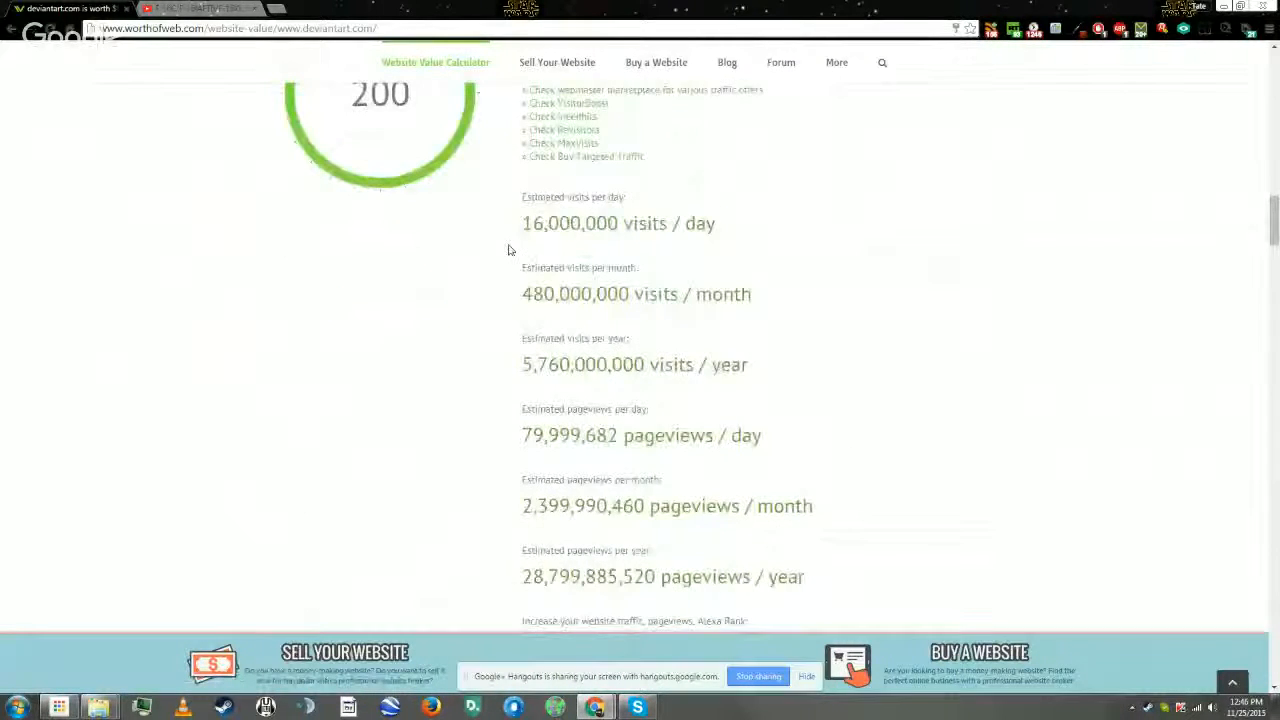
pyautogui.scroll(-3)
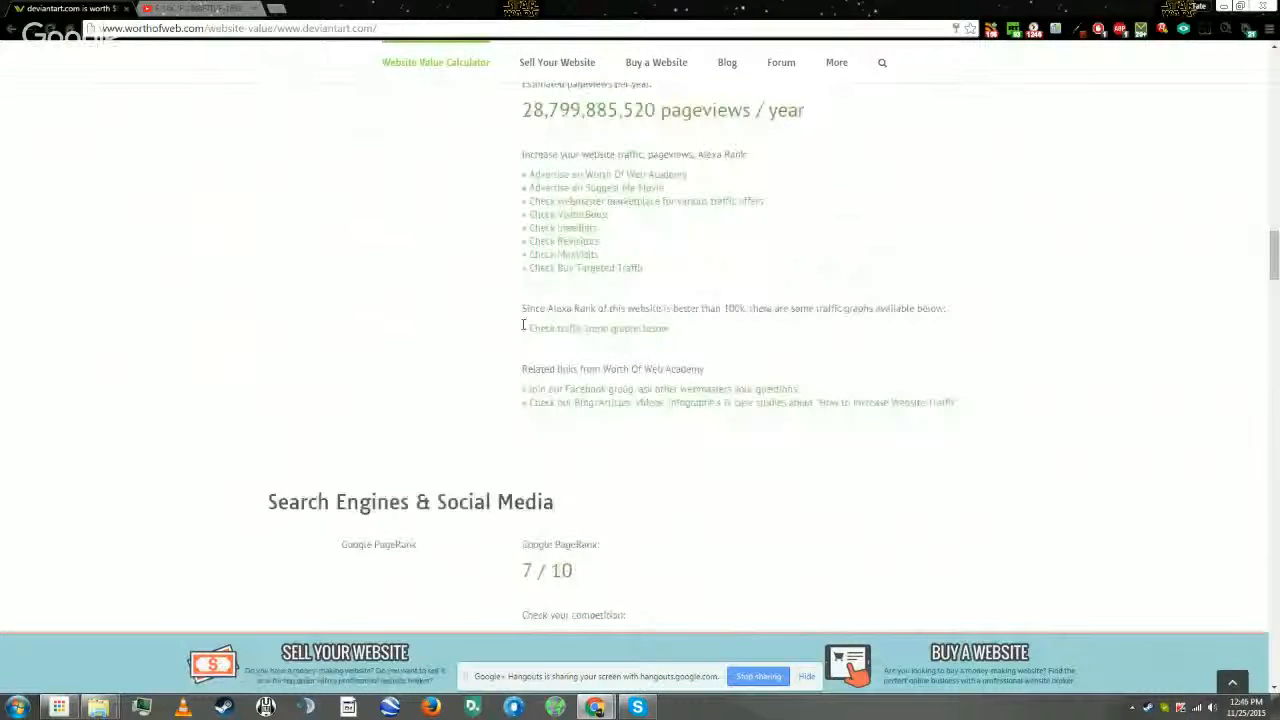
pyautogui.scroll(-3)
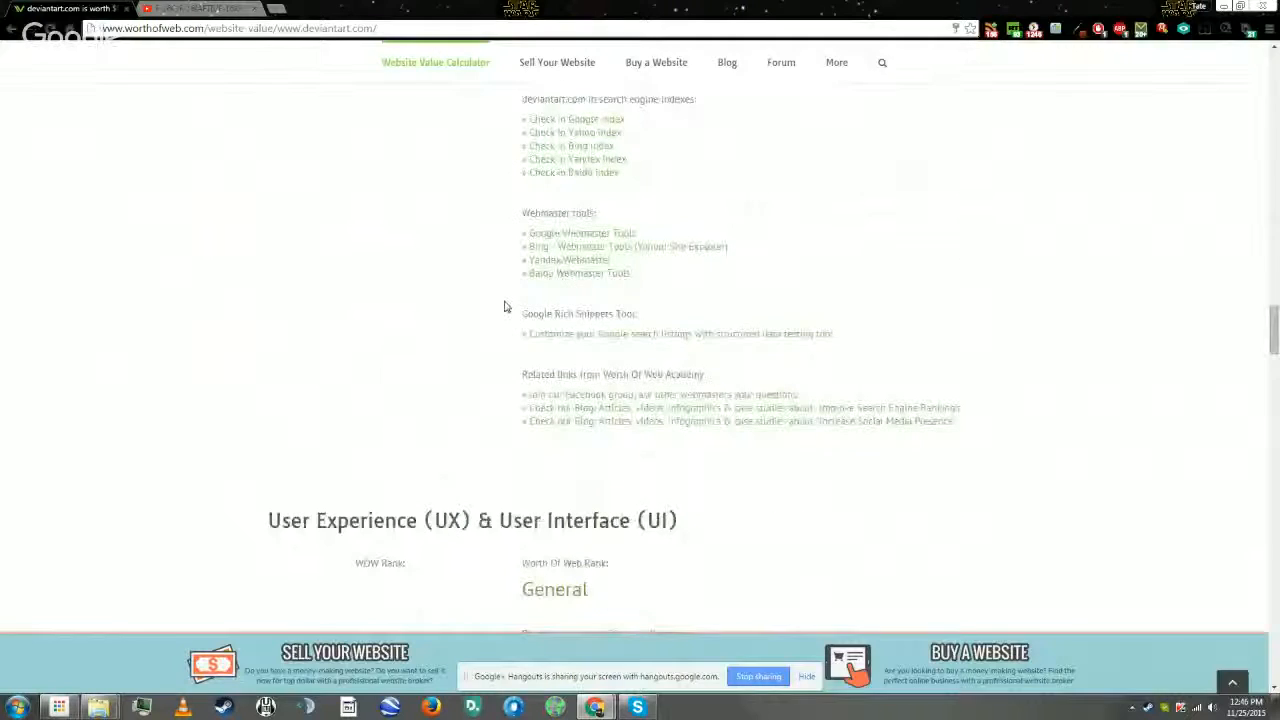
# Scroll through the UX, Domain & Hosting and Graphs sections of the deviantart.com report.
pyautogui.scroll(-3)
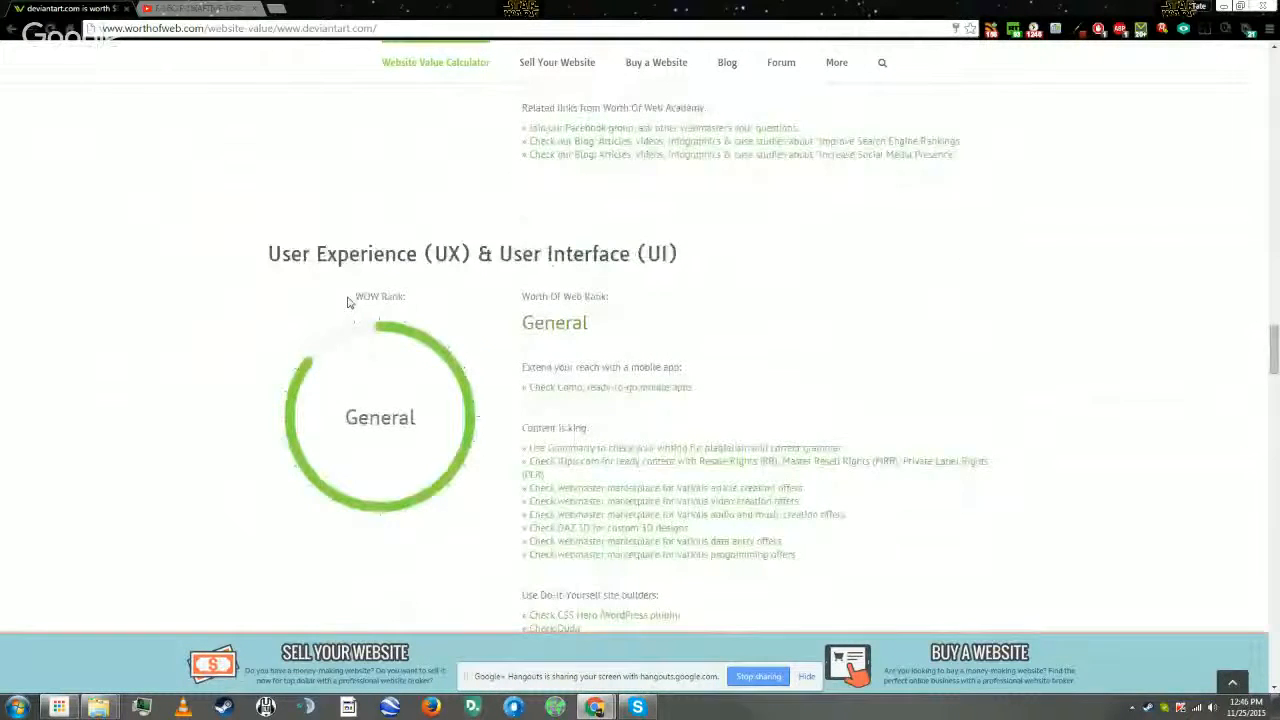
pyautogui.scroll(-3)
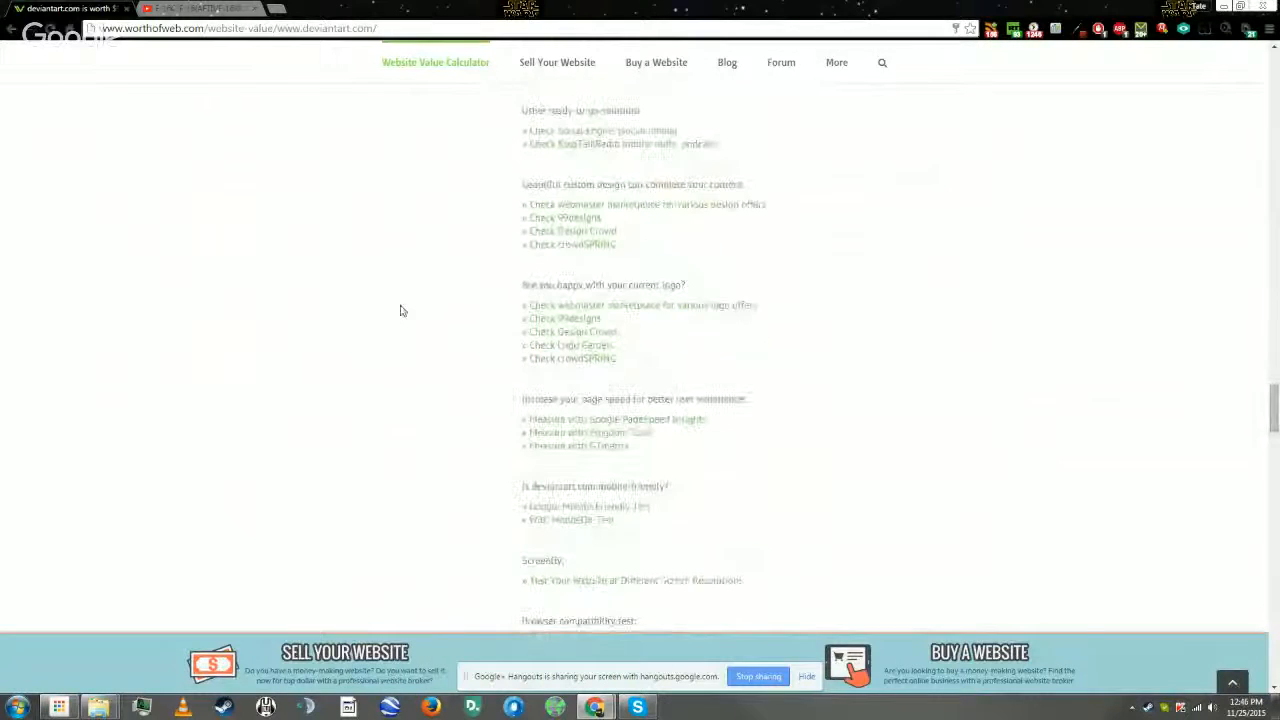
pyautogui.scroll(-3)
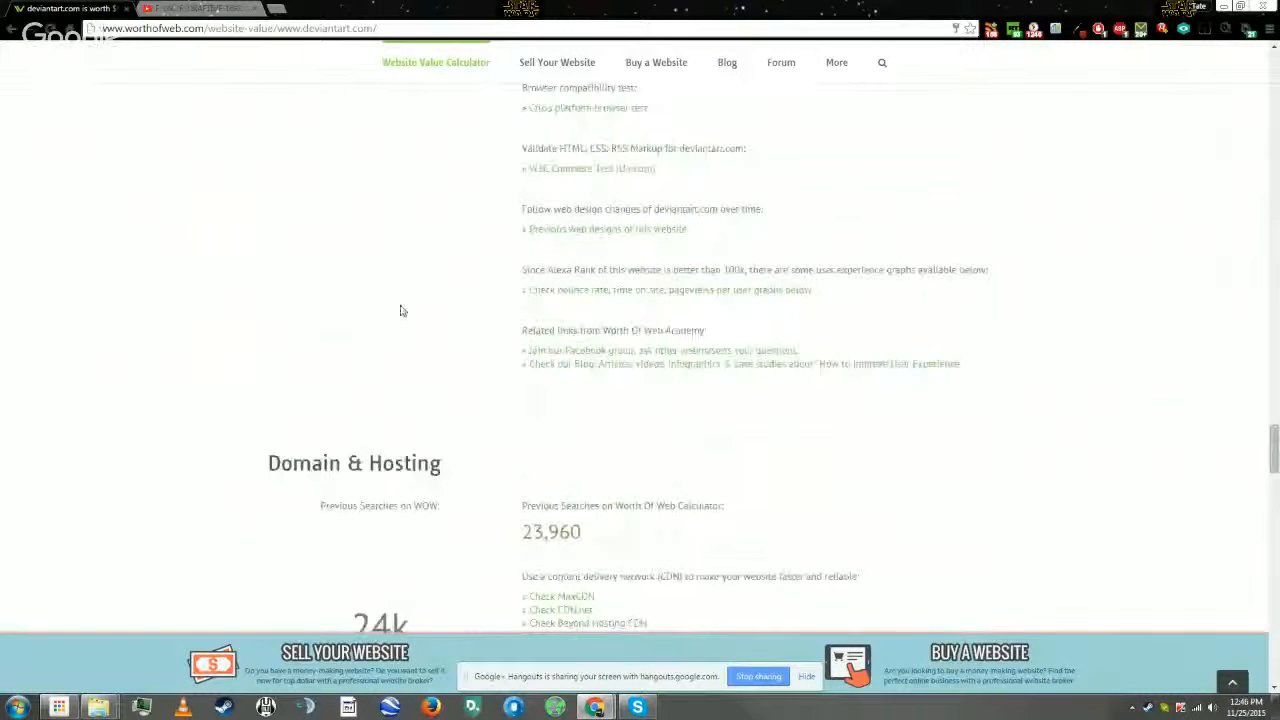
pyautogui.scroll(-3)
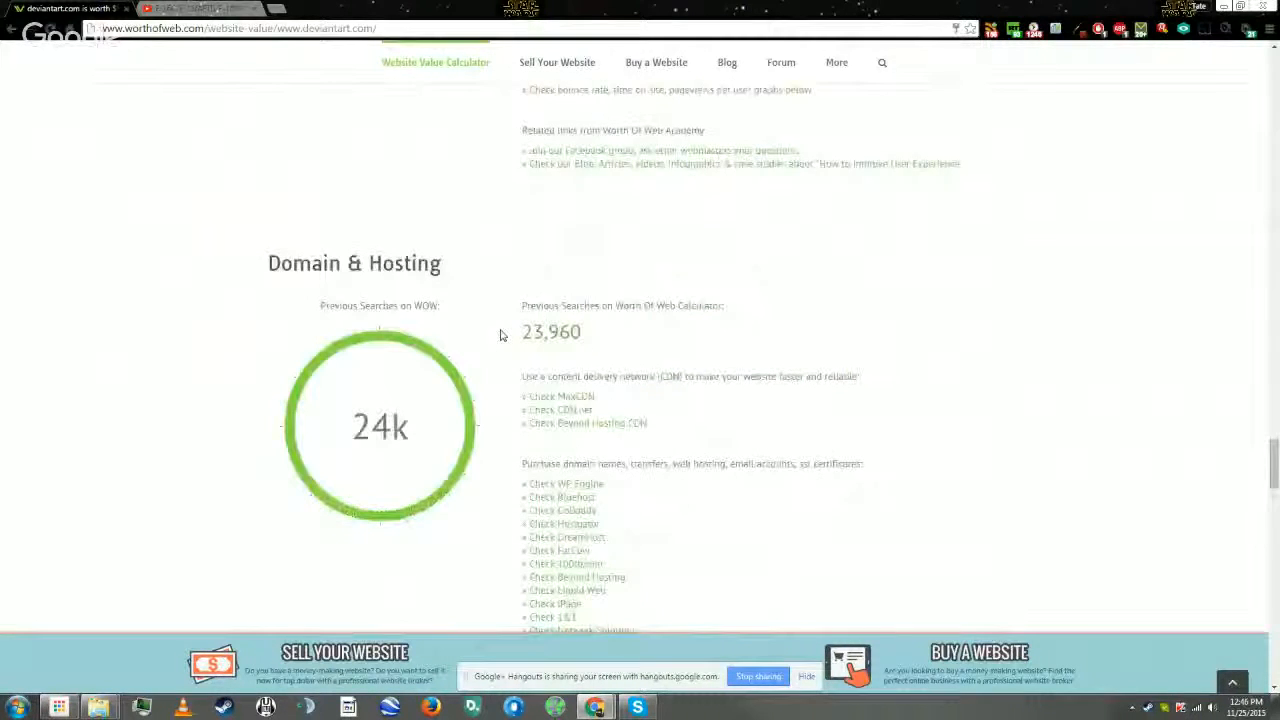
pyautogui.scroll(-3)
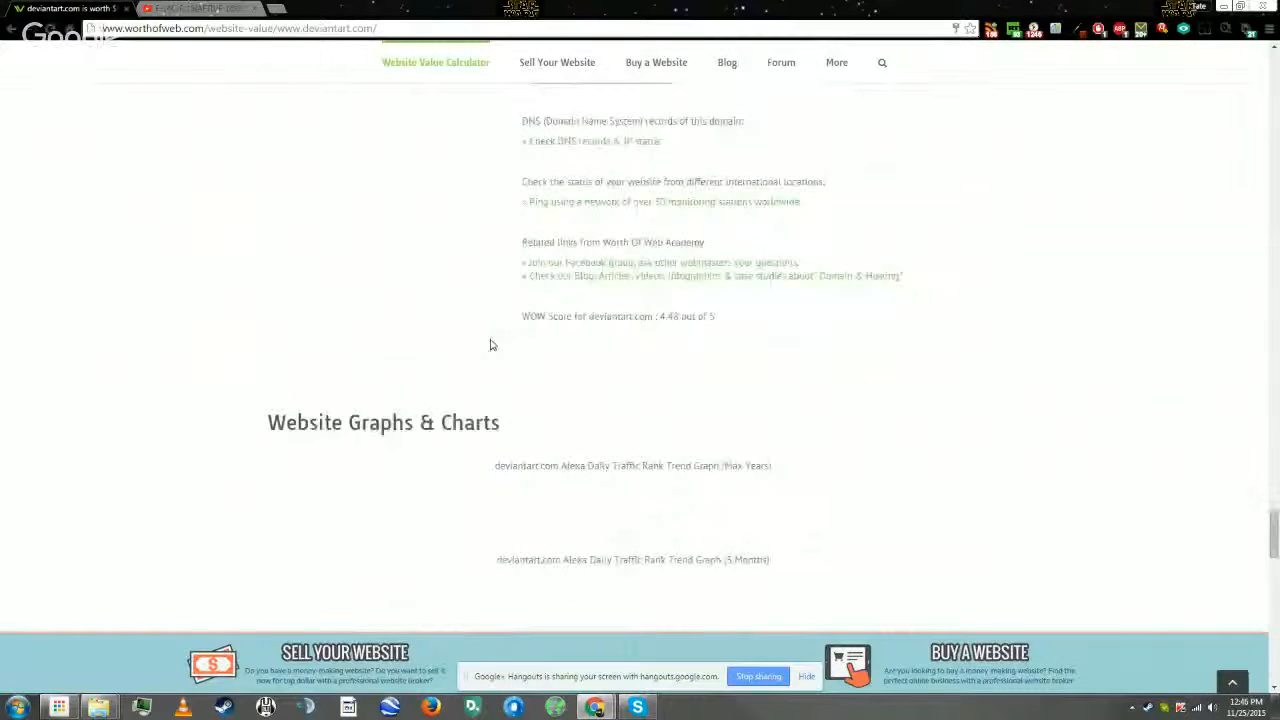
pyautogui.scroll(-3)
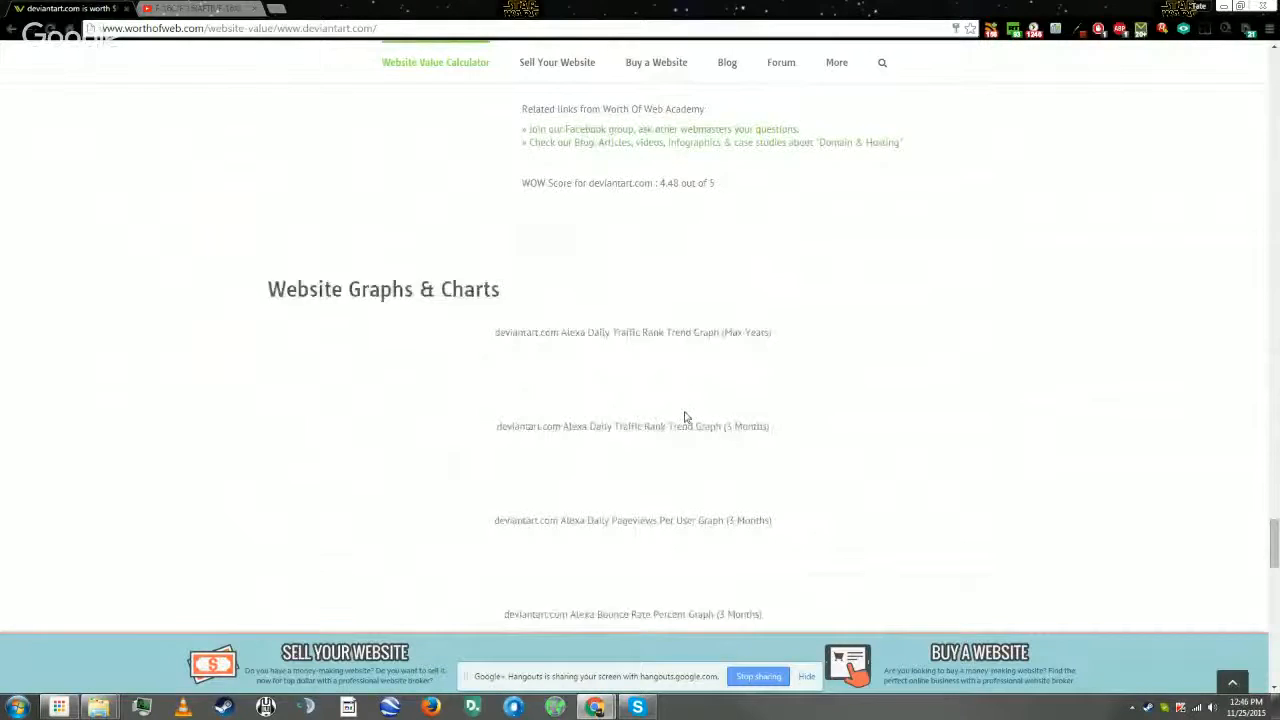
pyautogui.scroll(-3)
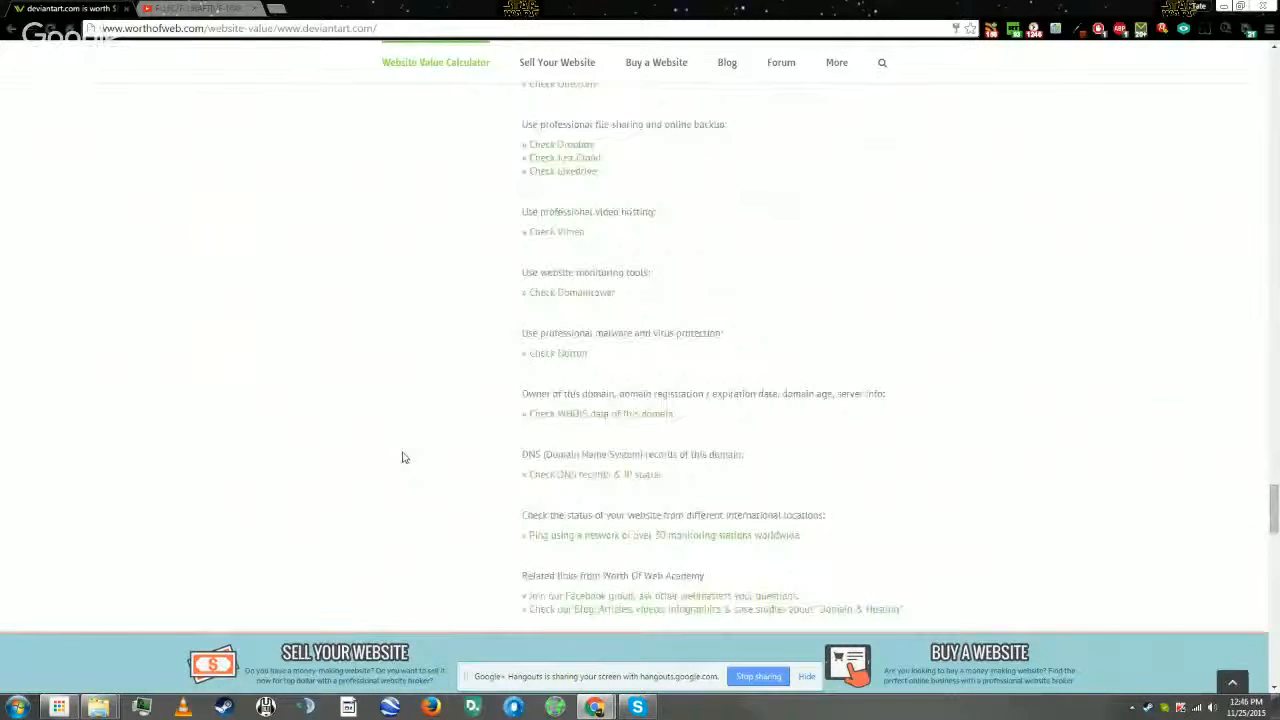
# Scroll back up to the 90/100 score with $239,998 daily and $86,399,280 yearly revenue.
pyautogui.scroll(3)
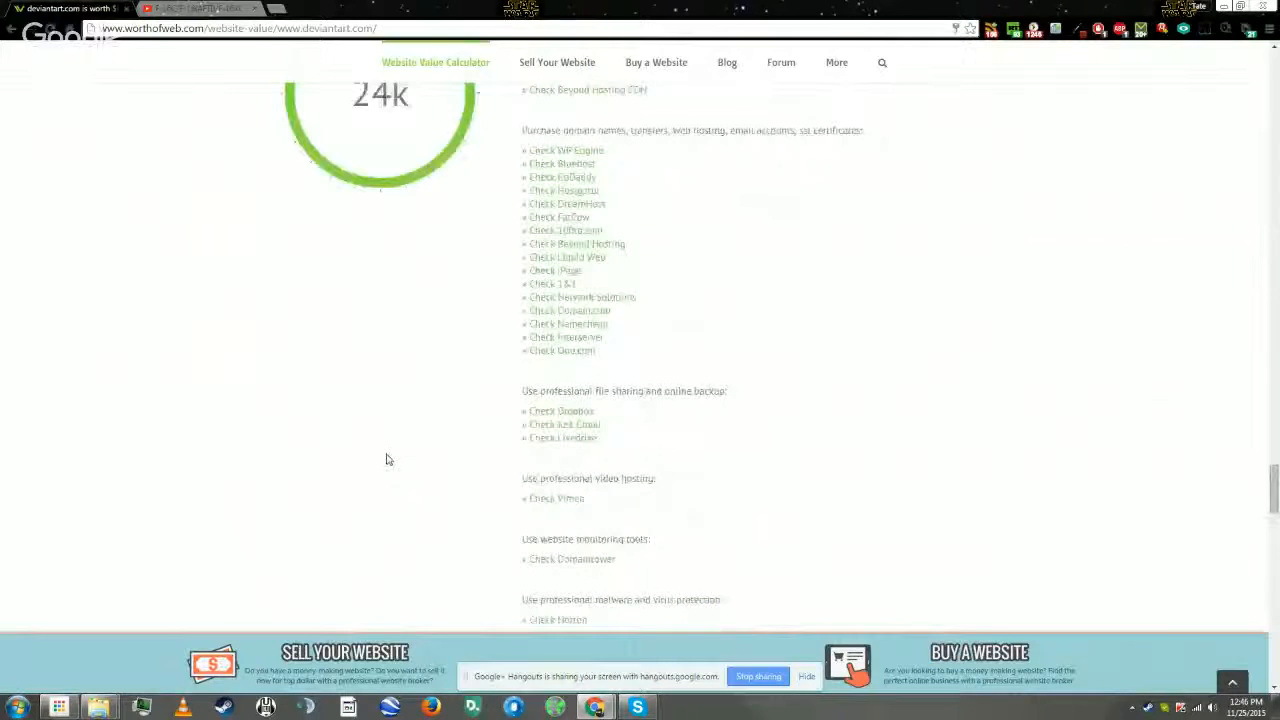
pyautogui.scroll(-3)
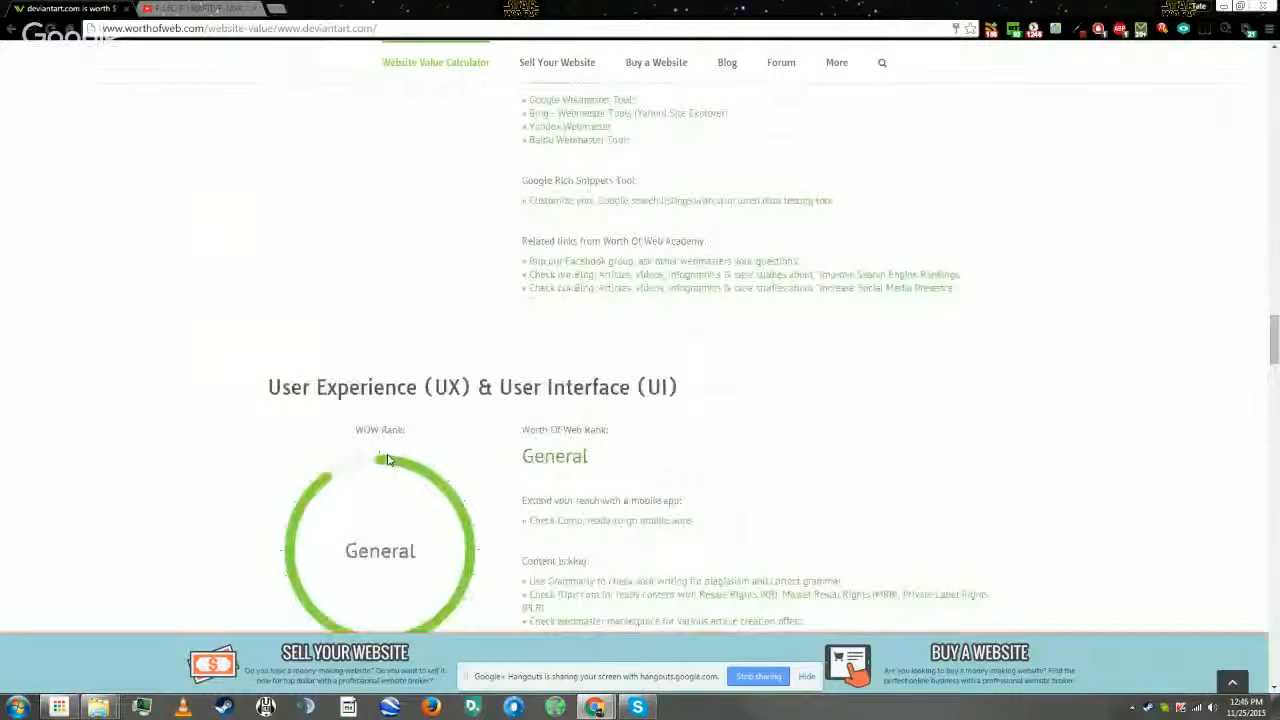
pyautogui.scroll(3)
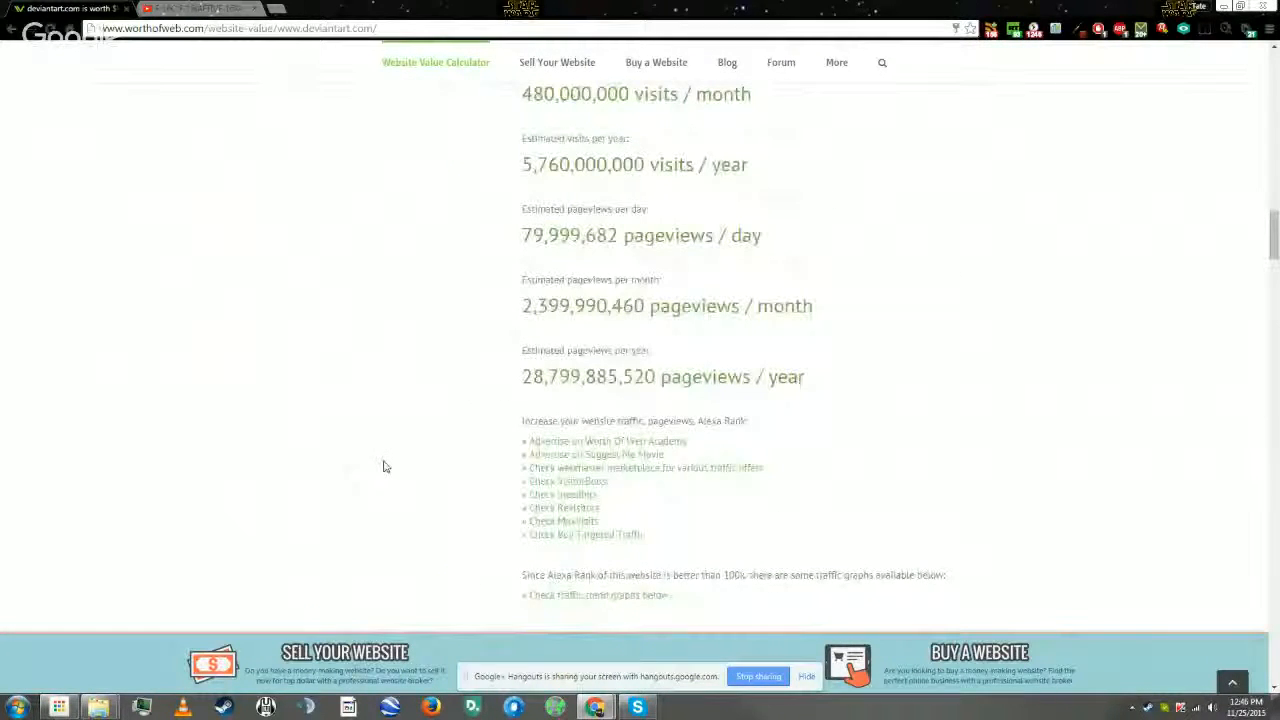
pyautogui.scroll(3)
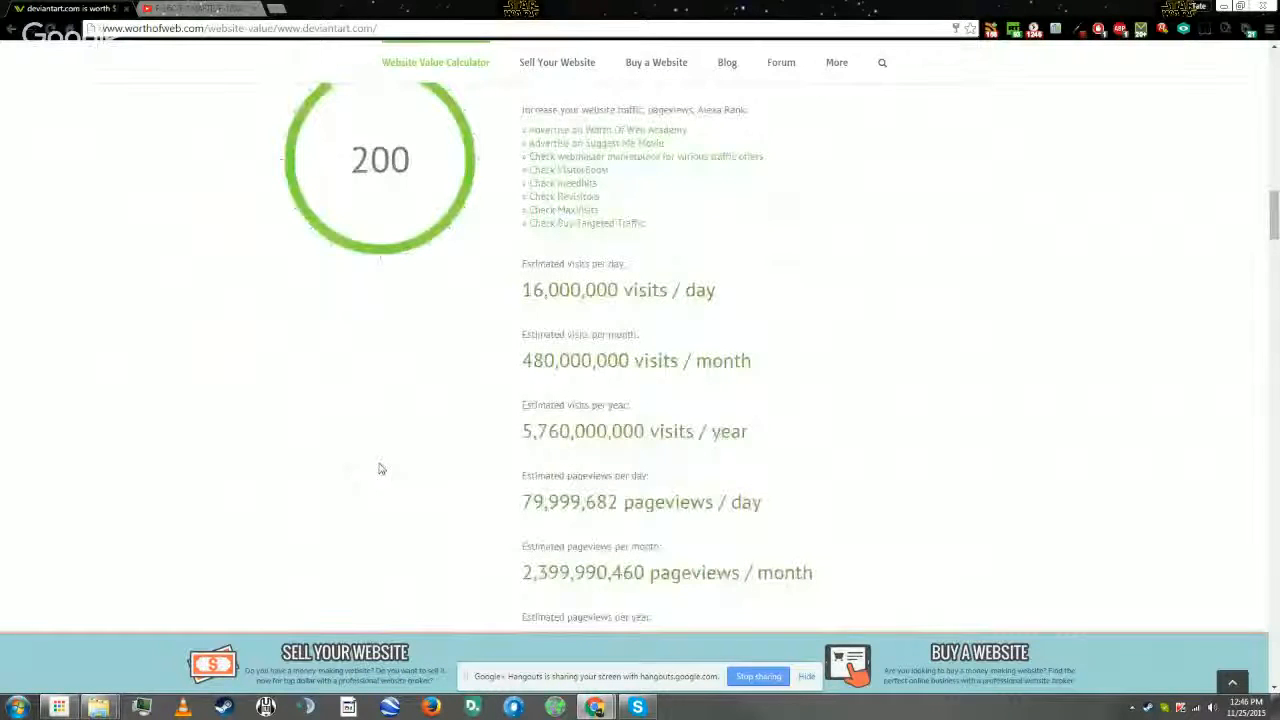
pyautogui.scroll(-3)
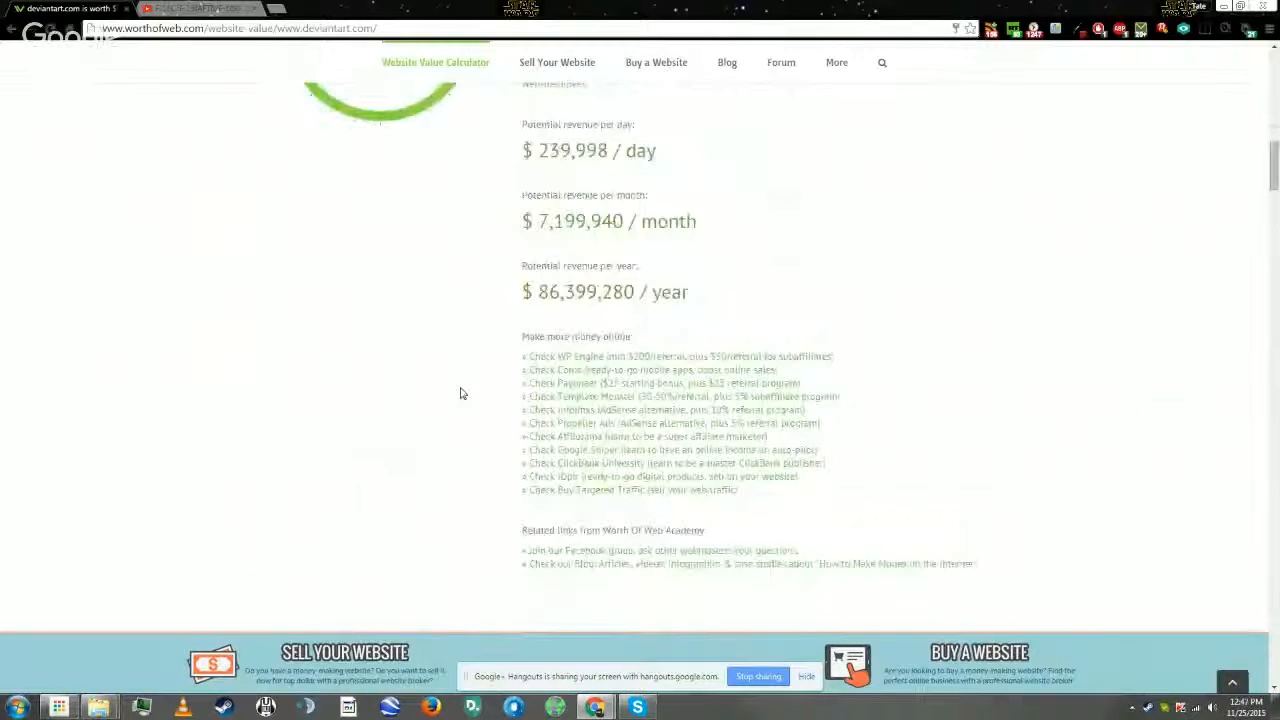
pyautogui.scroll(3)
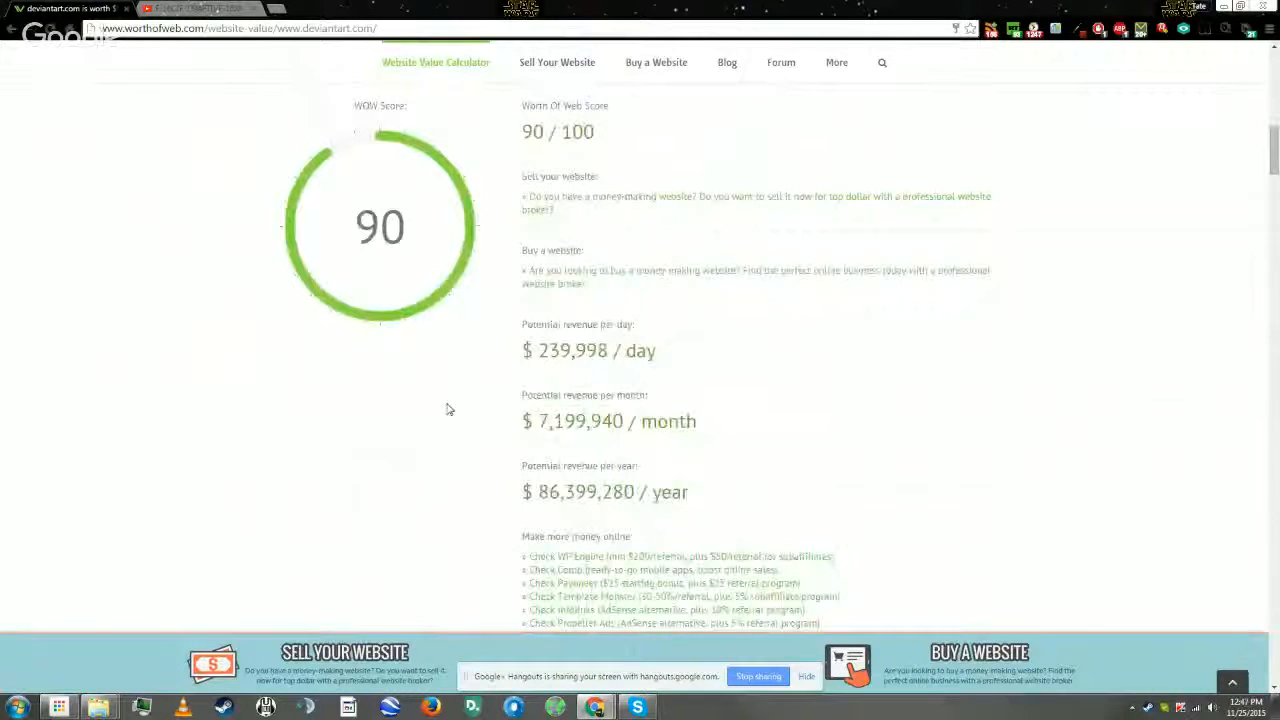
pyautogui.moveTo(472, 444)
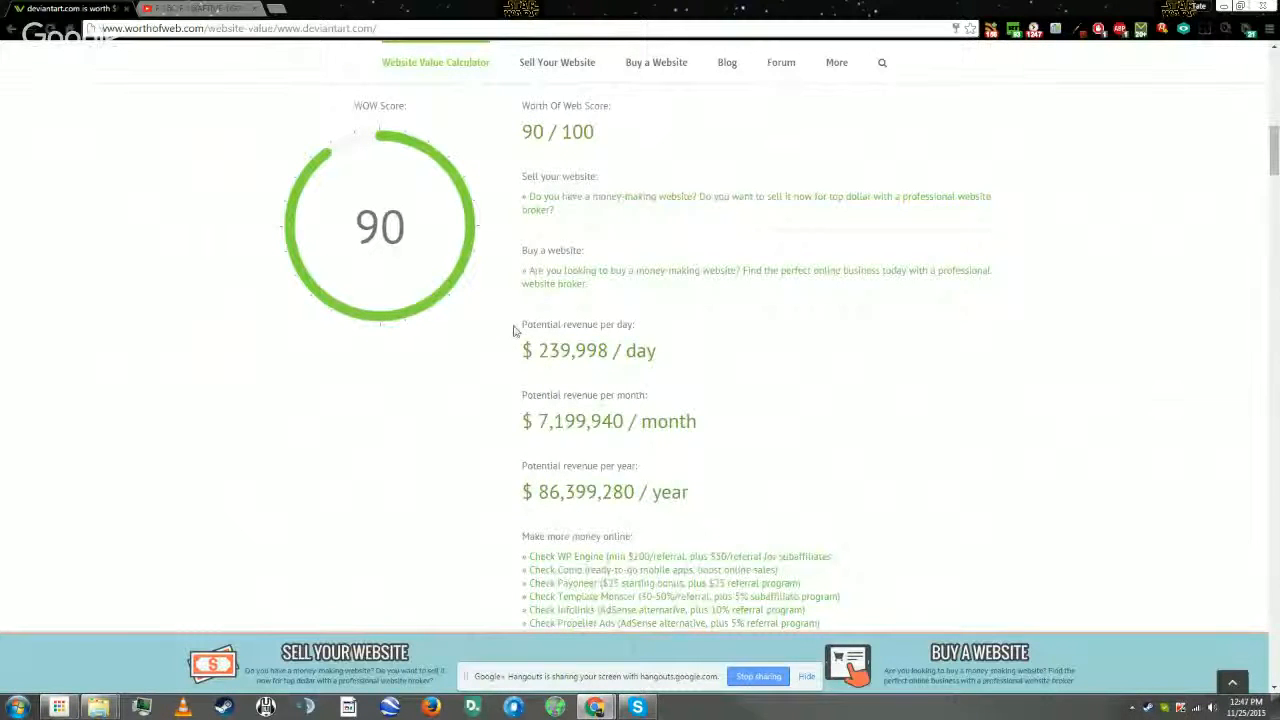
pyautogui.moveTo(556, 374)
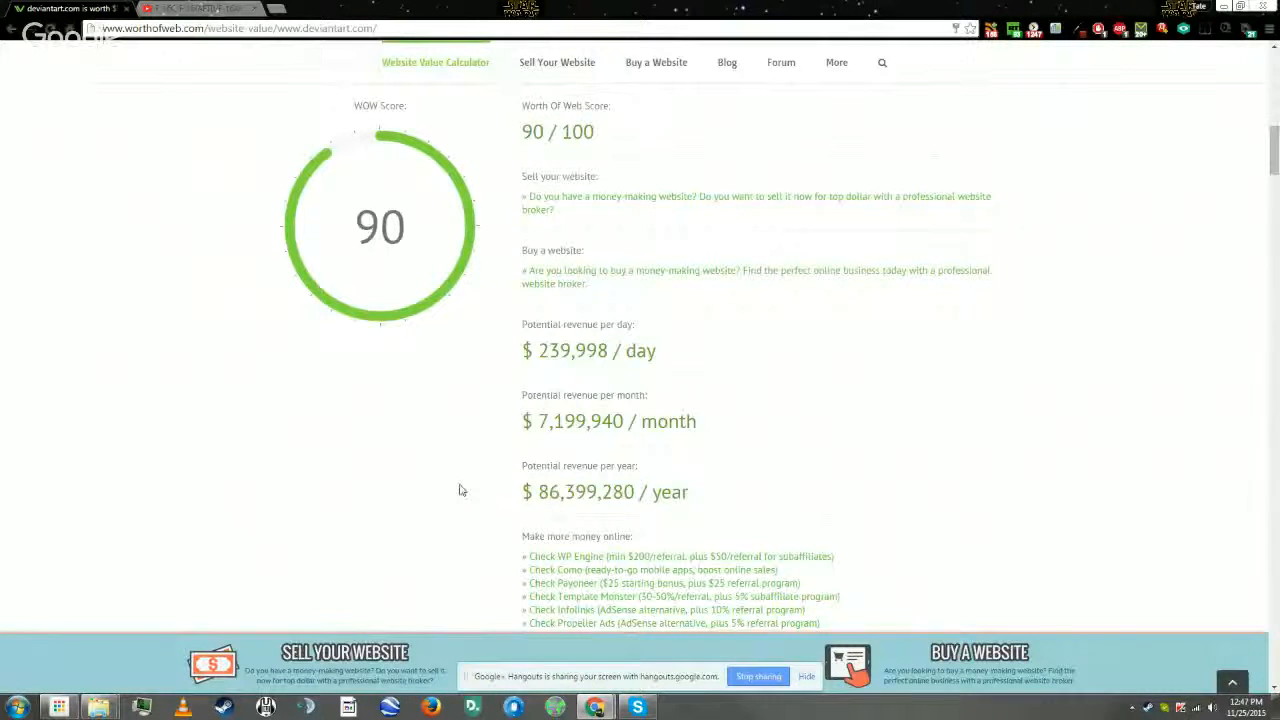
pyautogui.moveTo(572, 684)
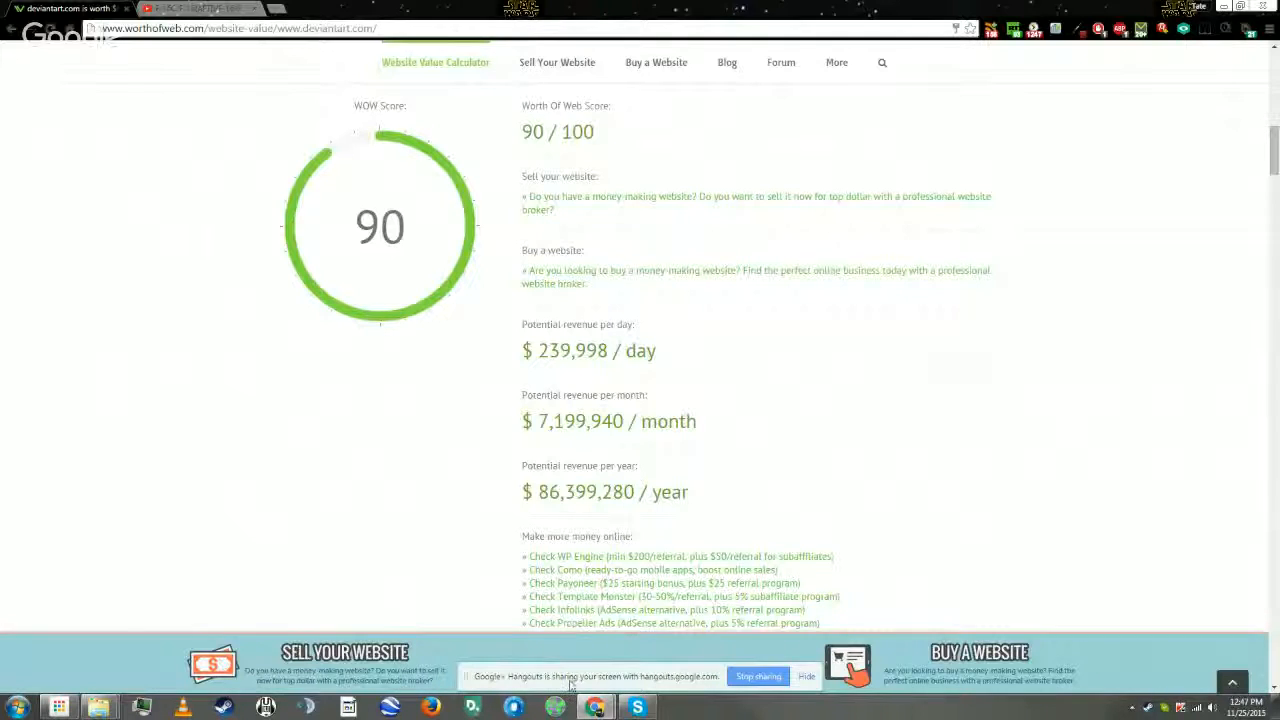
pyautogui.moveTo(388, 520)
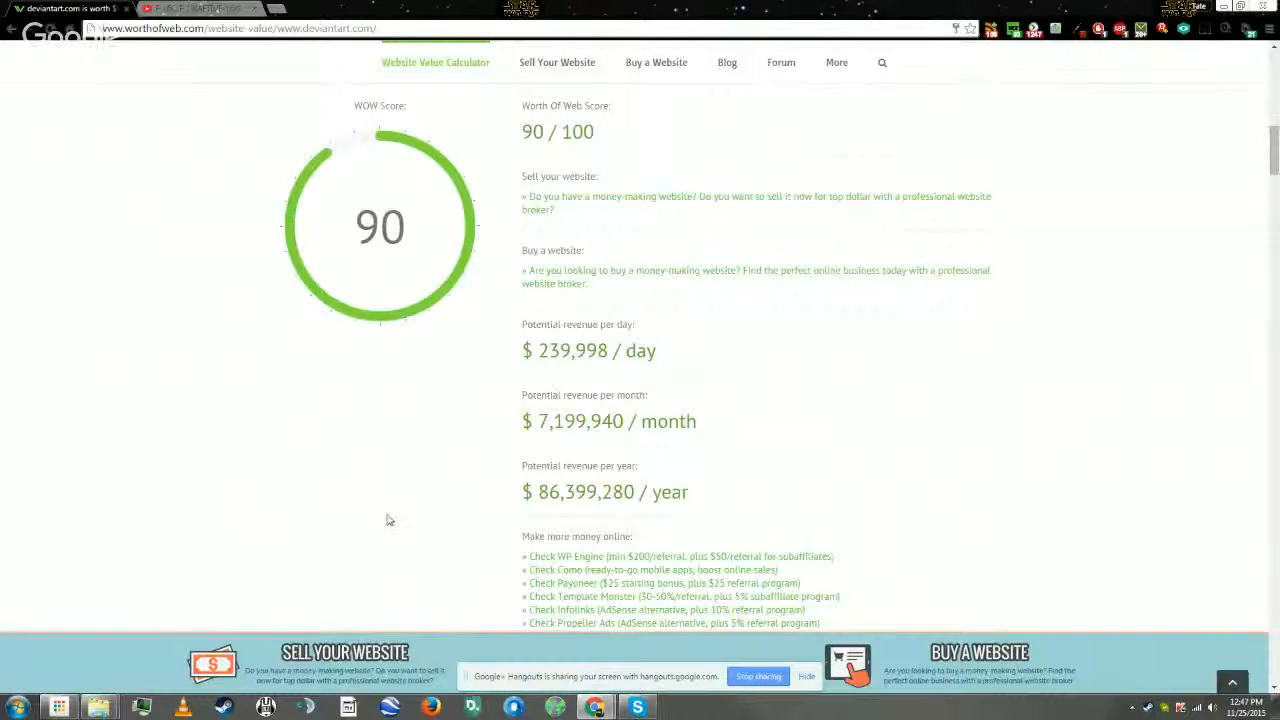
pyautogui.moveTo(380, 588)
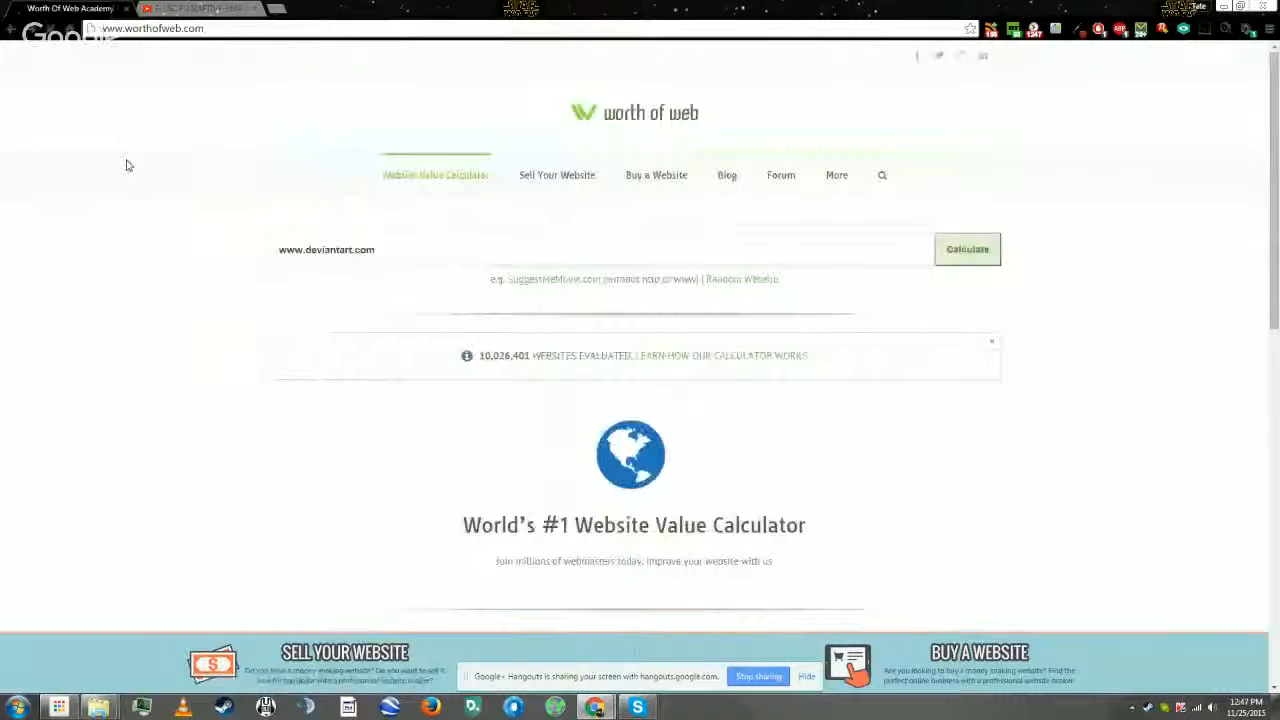
pyautogui.scroll(-3)
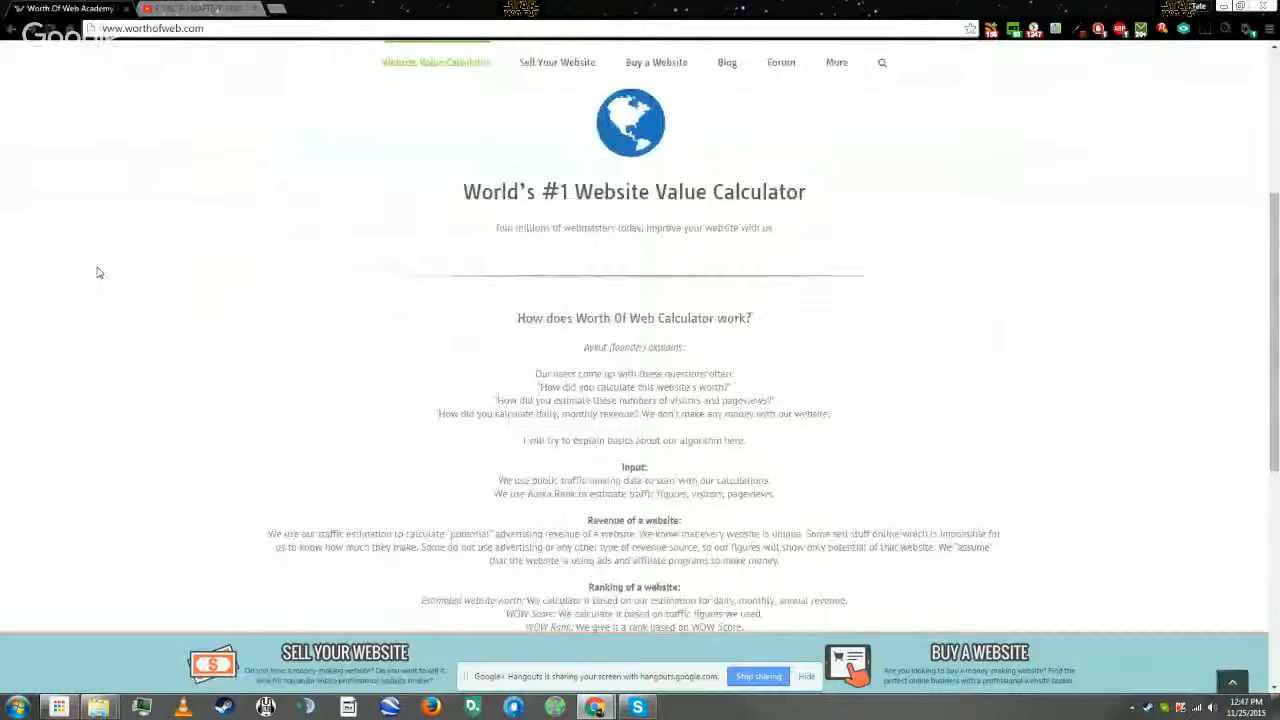
pyautogui.scroll(-3)
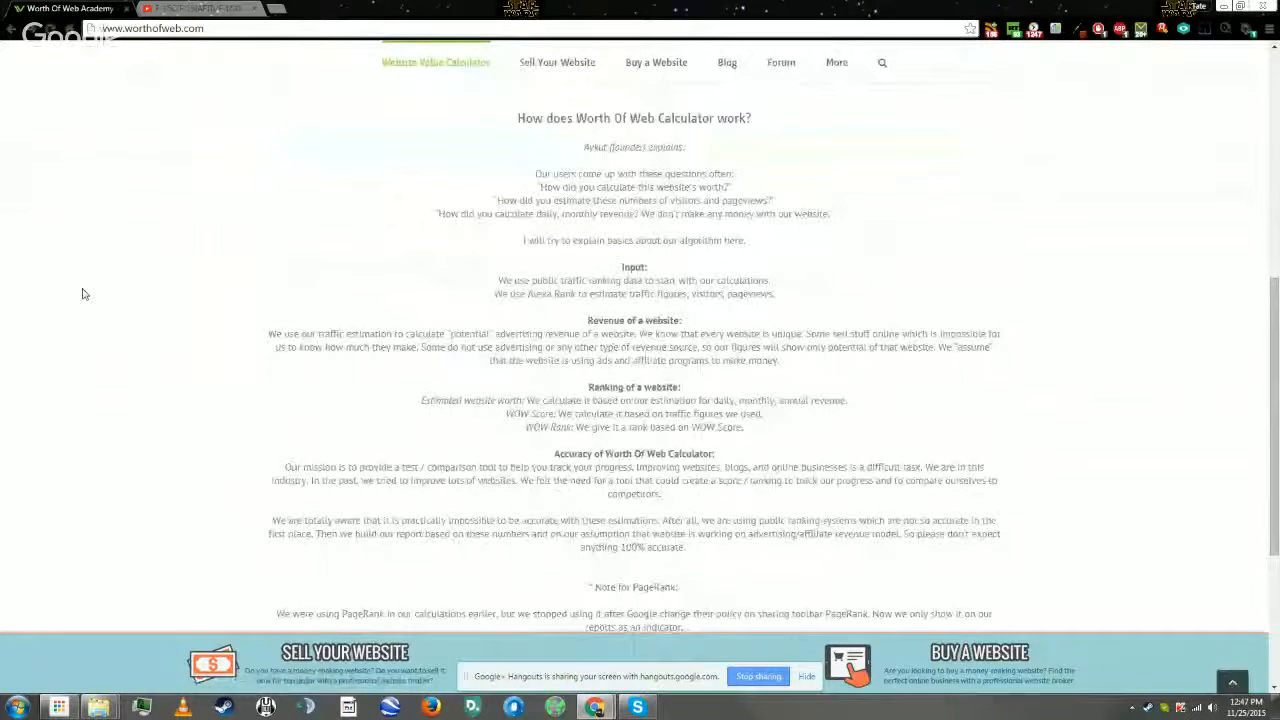
pyautogui.moveTo(56, 344)
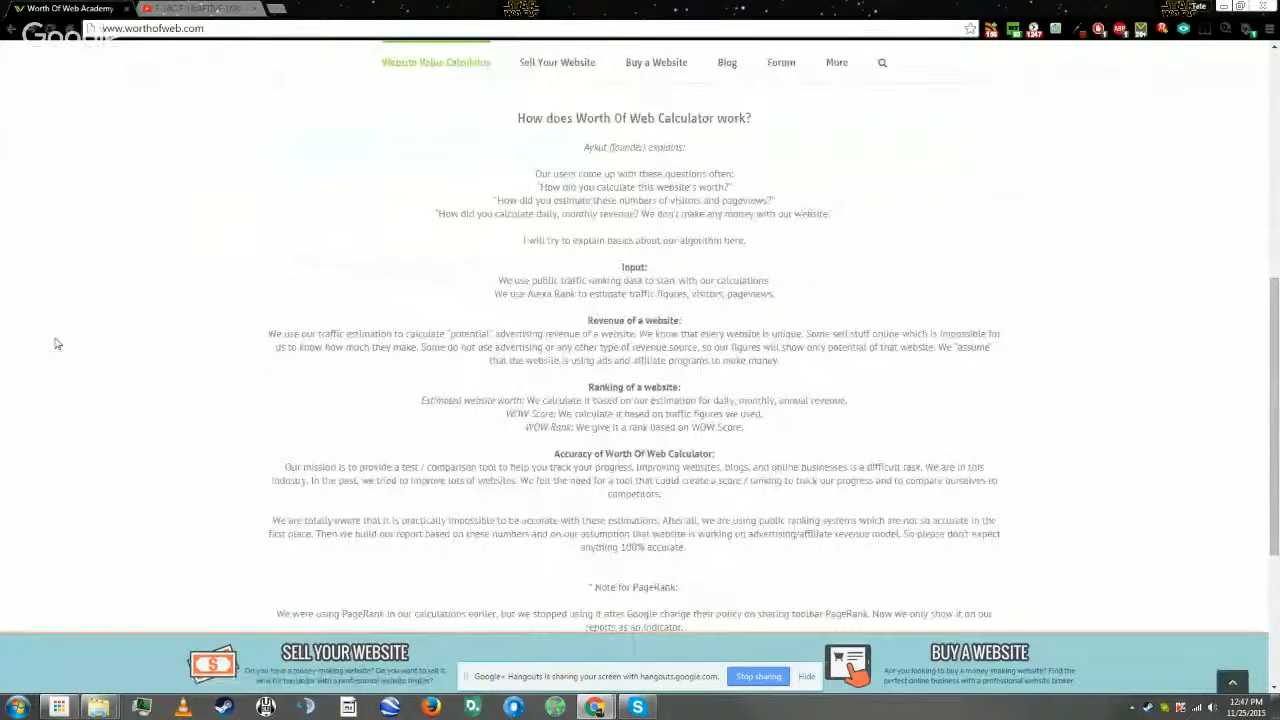
pyautogui.scroll(-3)
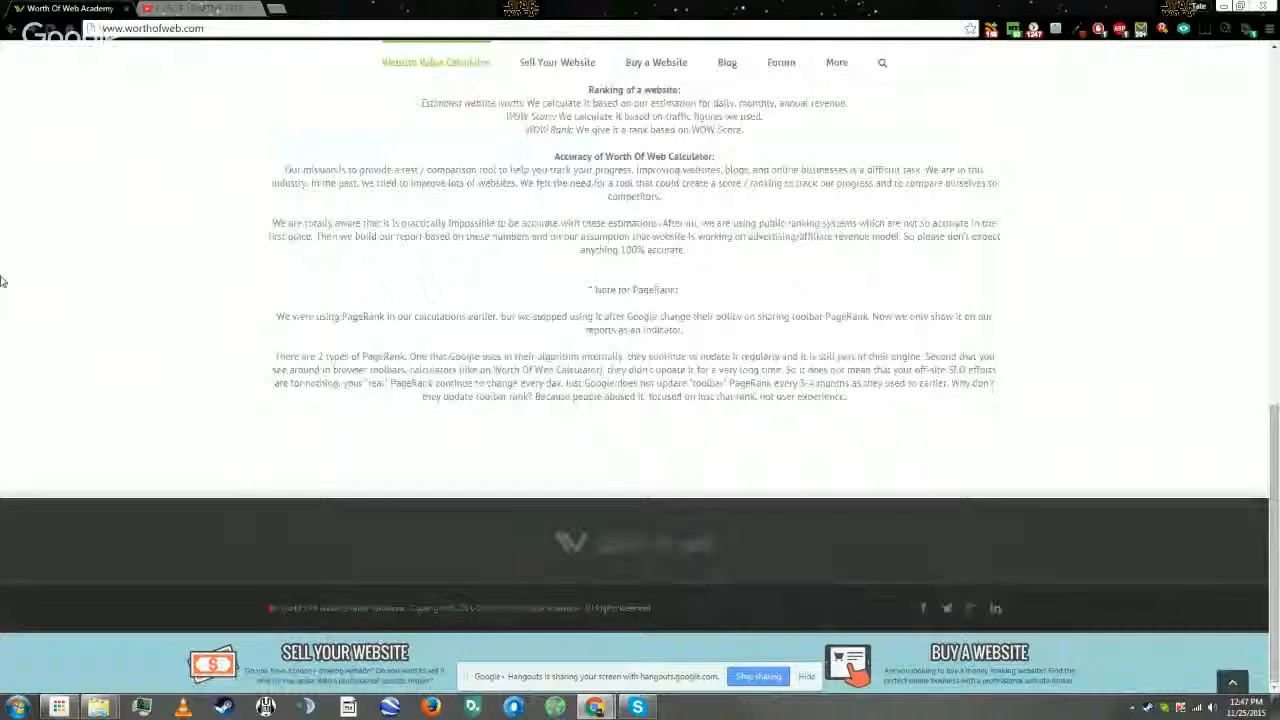
pyautogui.scroll(3)
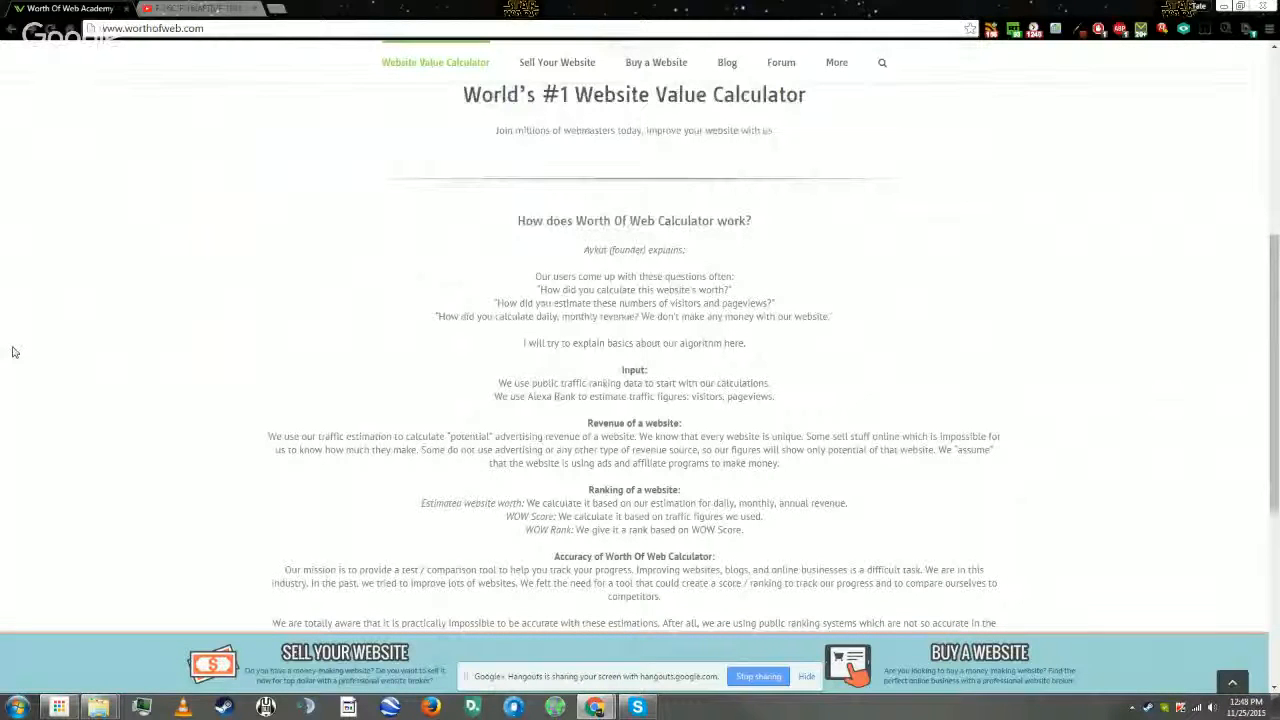
pyautogui.scroll(-3)
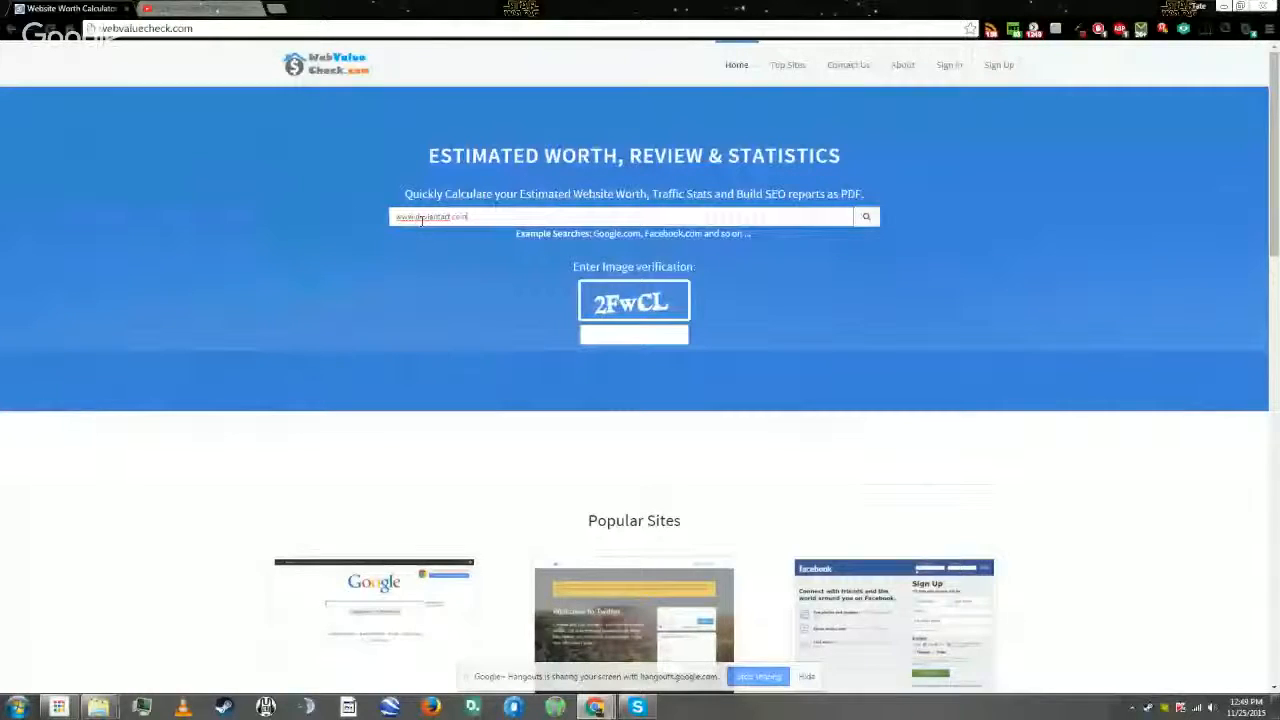
# Enter captcha code 2FwCL and run the WebValueCheck valuation for deviantart.com.
pyautogui.click(866, 216)
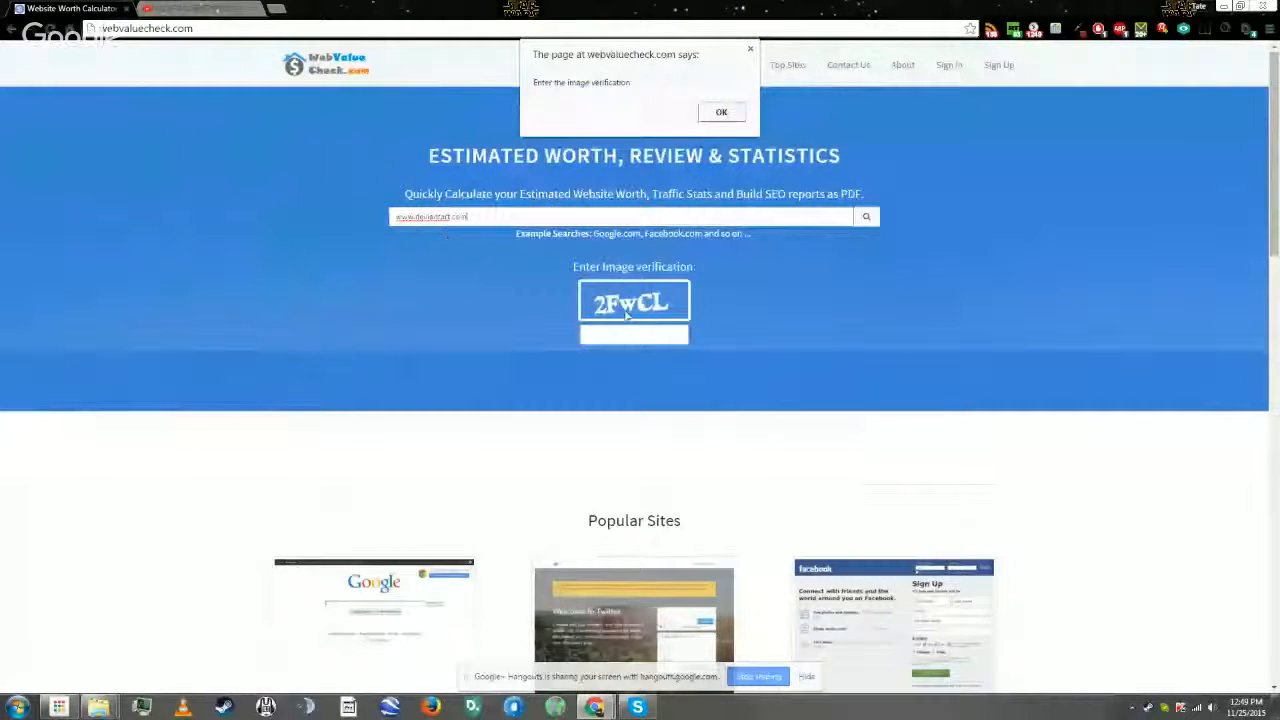
pyautogui.click(720, 112)
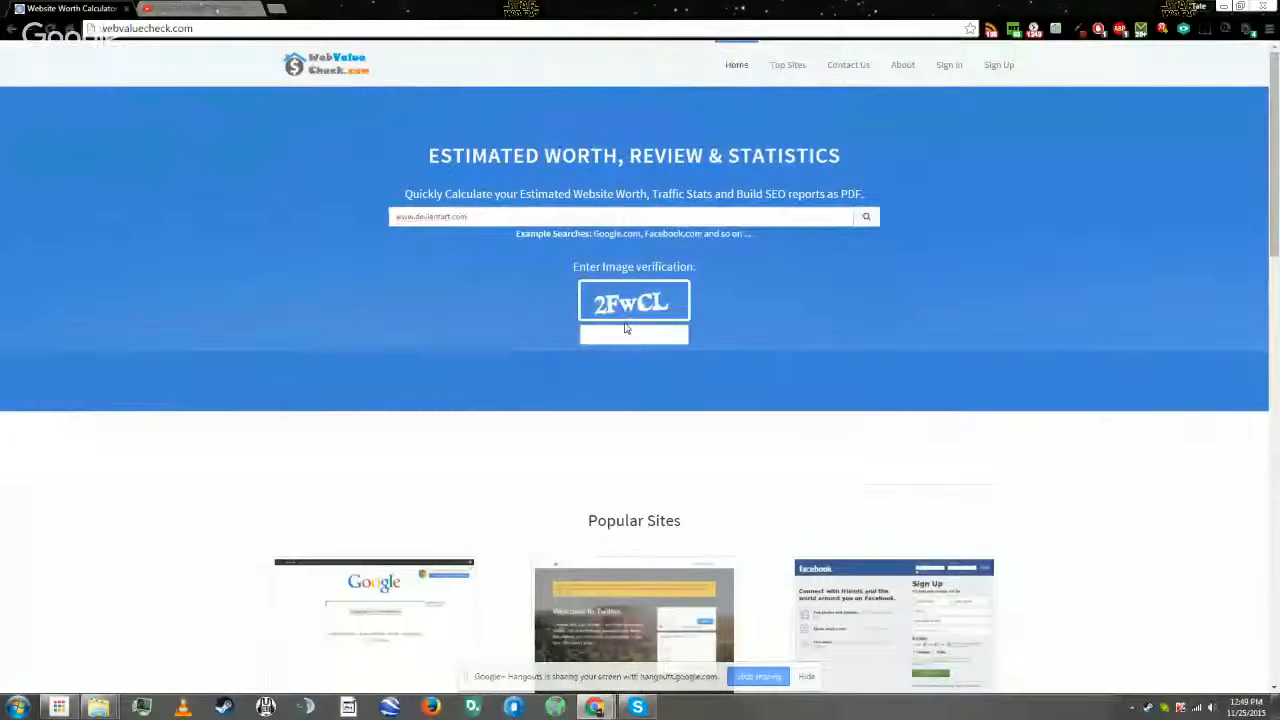
pyautogui.write('2f')
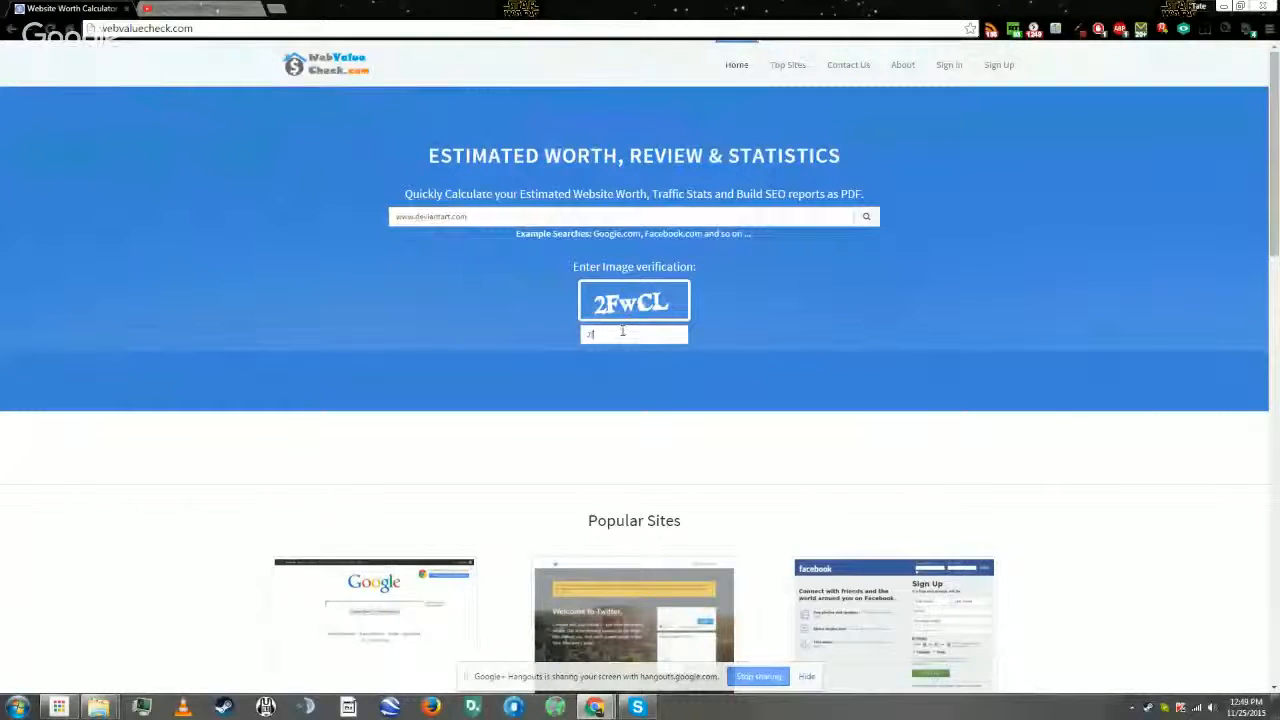
pyautogui.write('2fwcl')
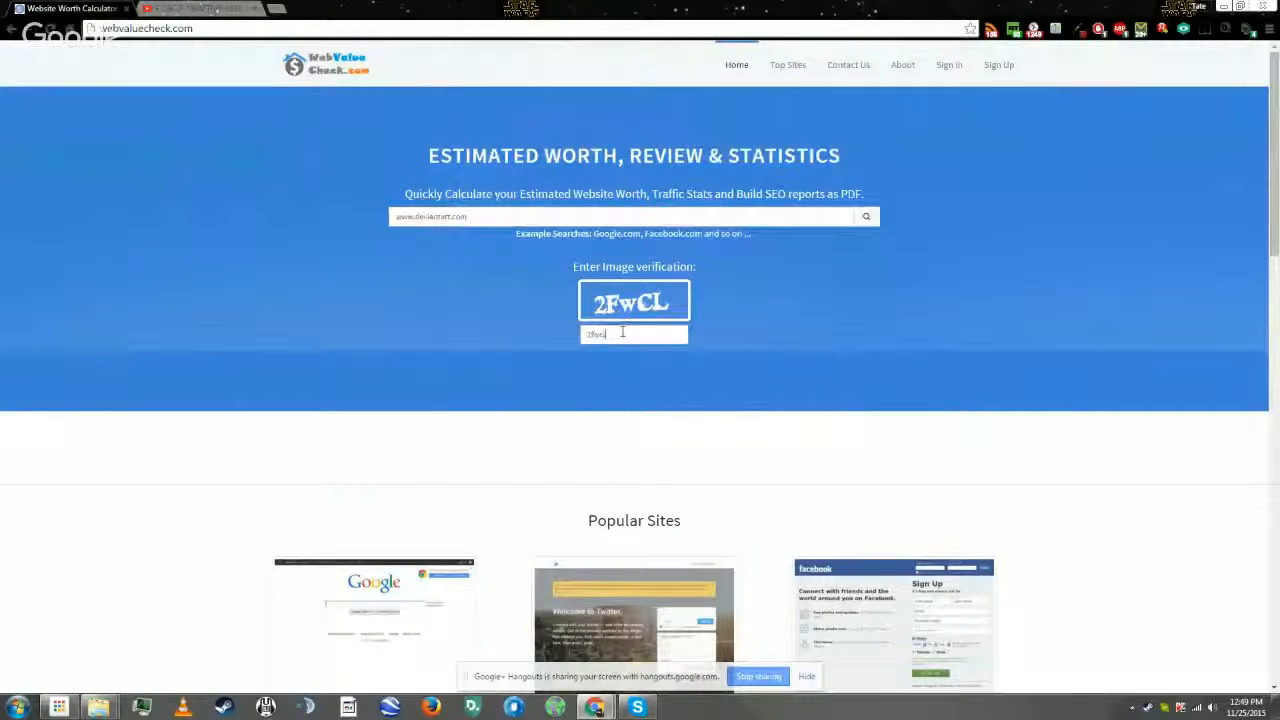
pyautogui.moveTo(800, 294)
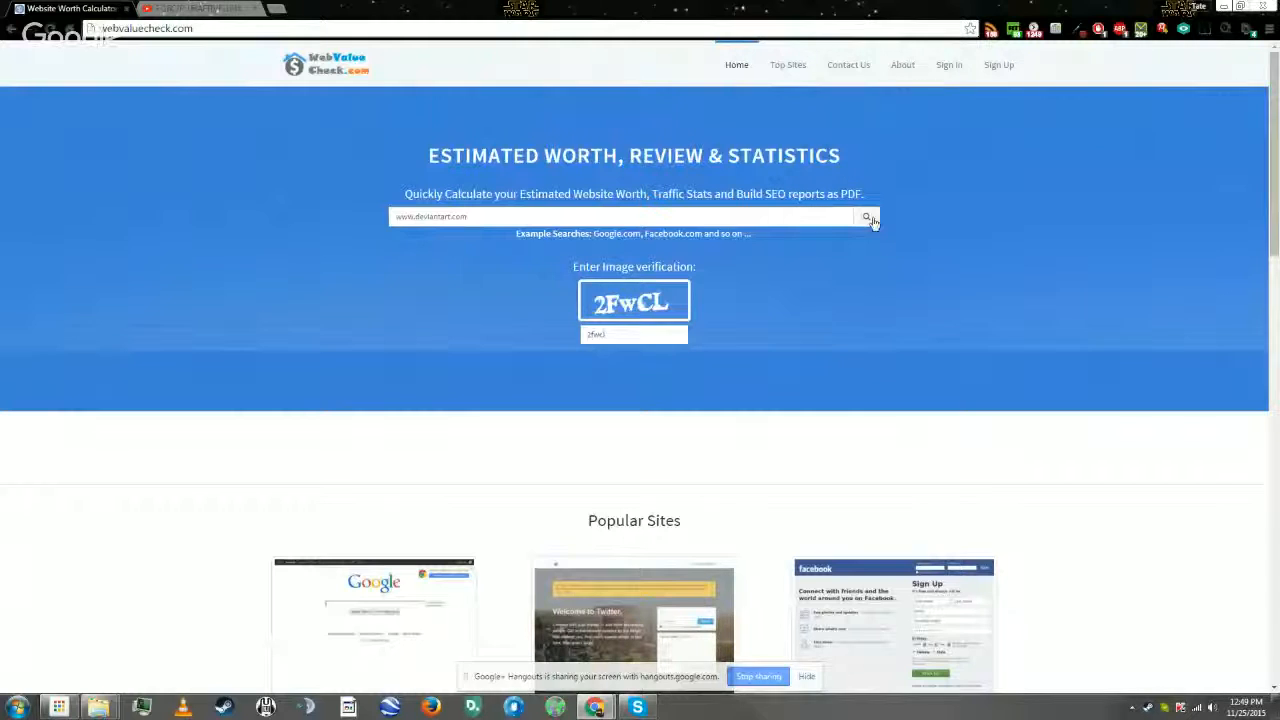
pyautogui.click(866, 216)
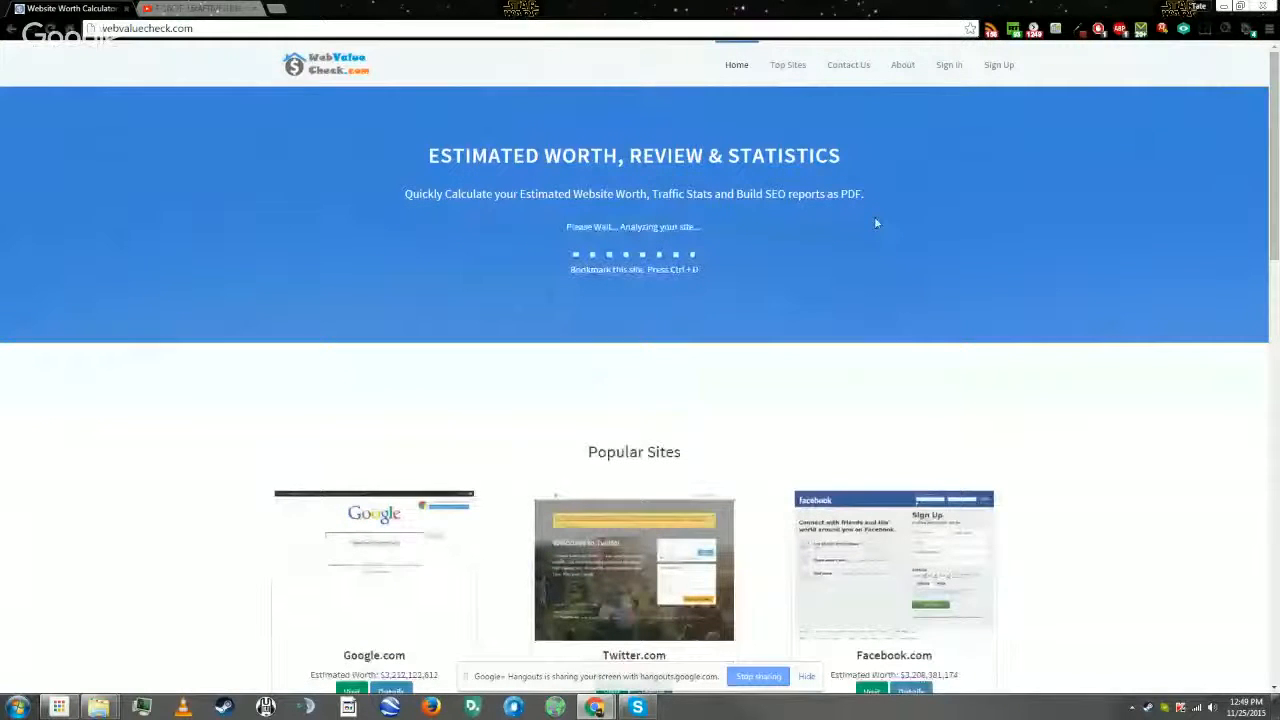
pyautogui.moveTo(560, 328)
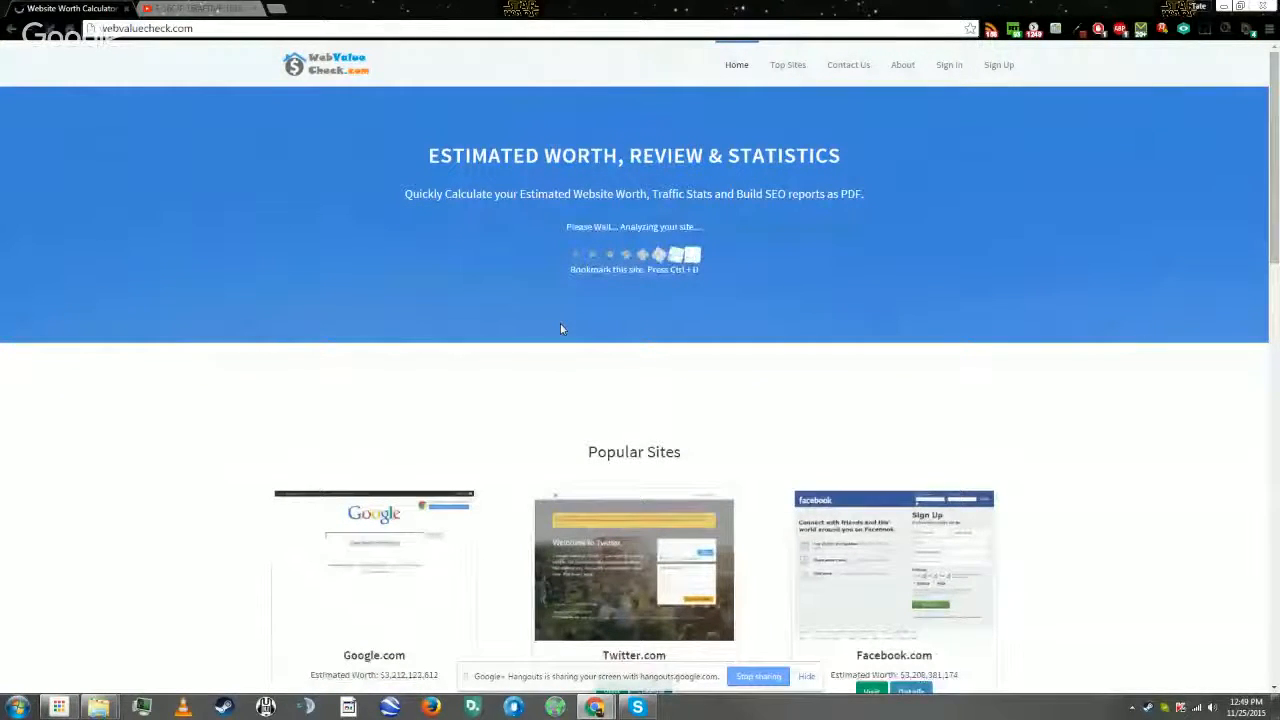
pyautogui.moveTo(216, 300)
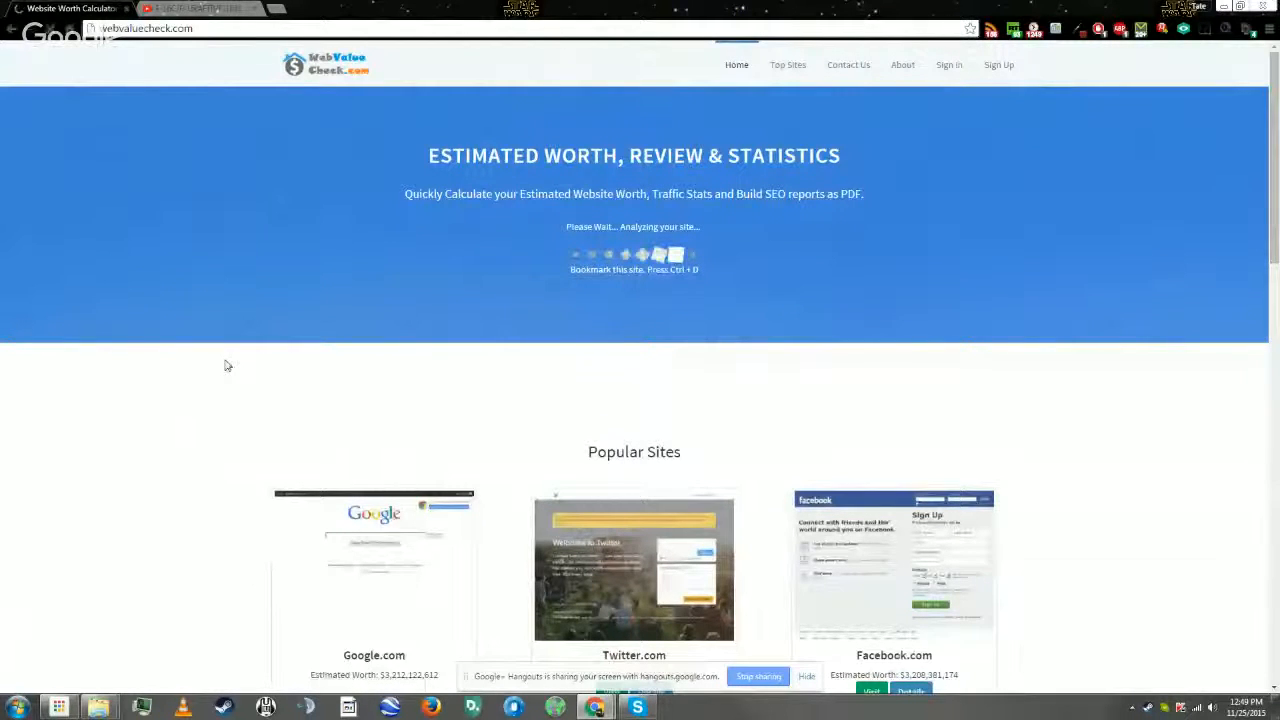
# Read the $32,260,235 estimated worth report with its traffic and SEO statistics.
pyautogui.scroll(-3)
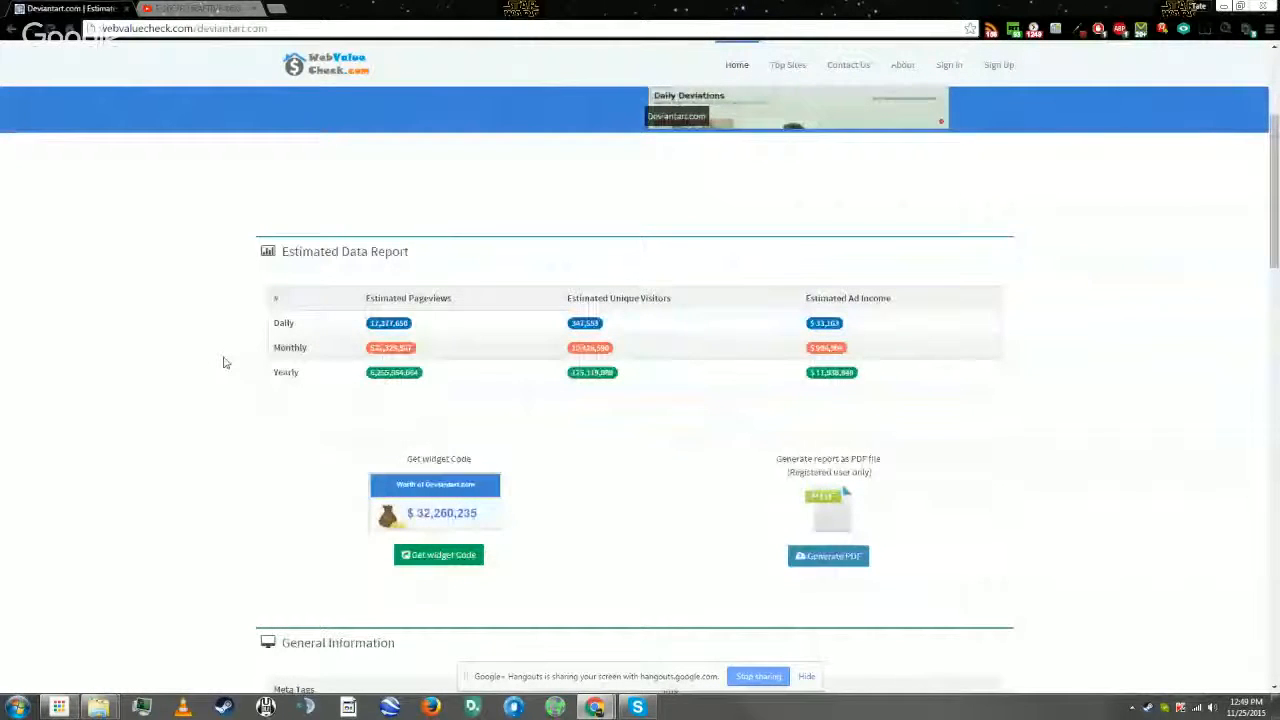
pyautogui.scroll(3)
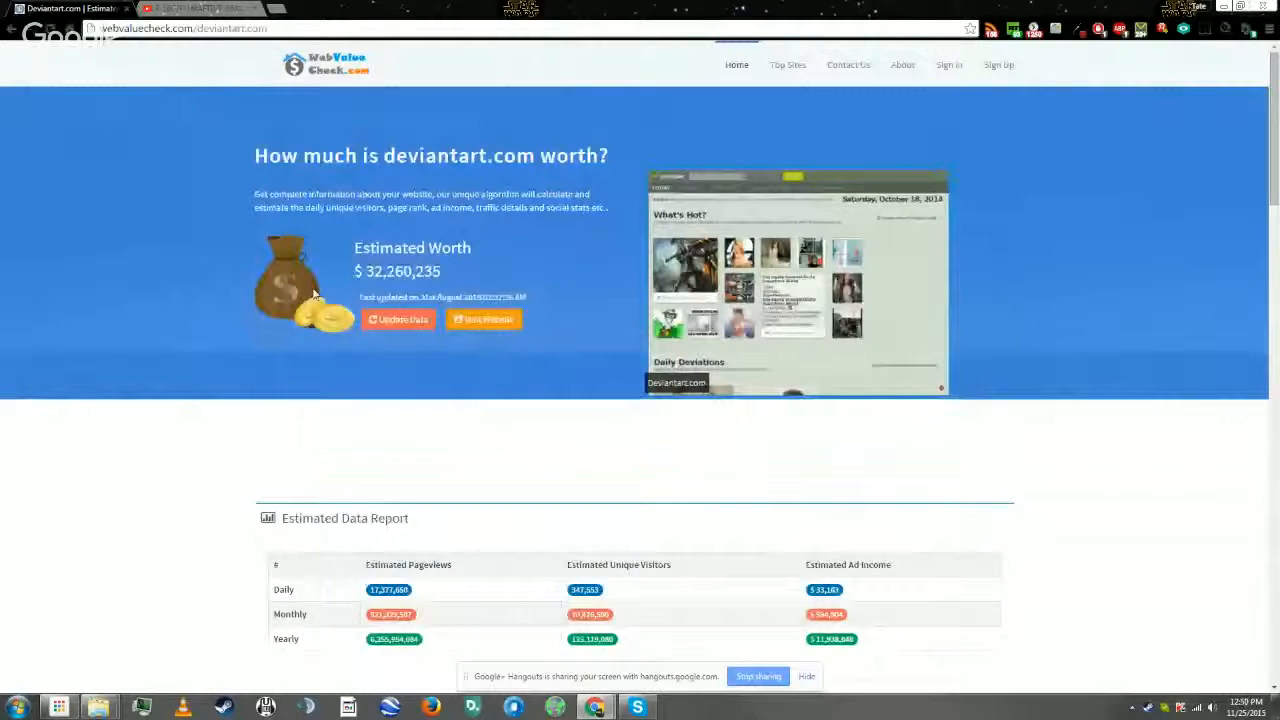
pyautogui.scroll(-3)
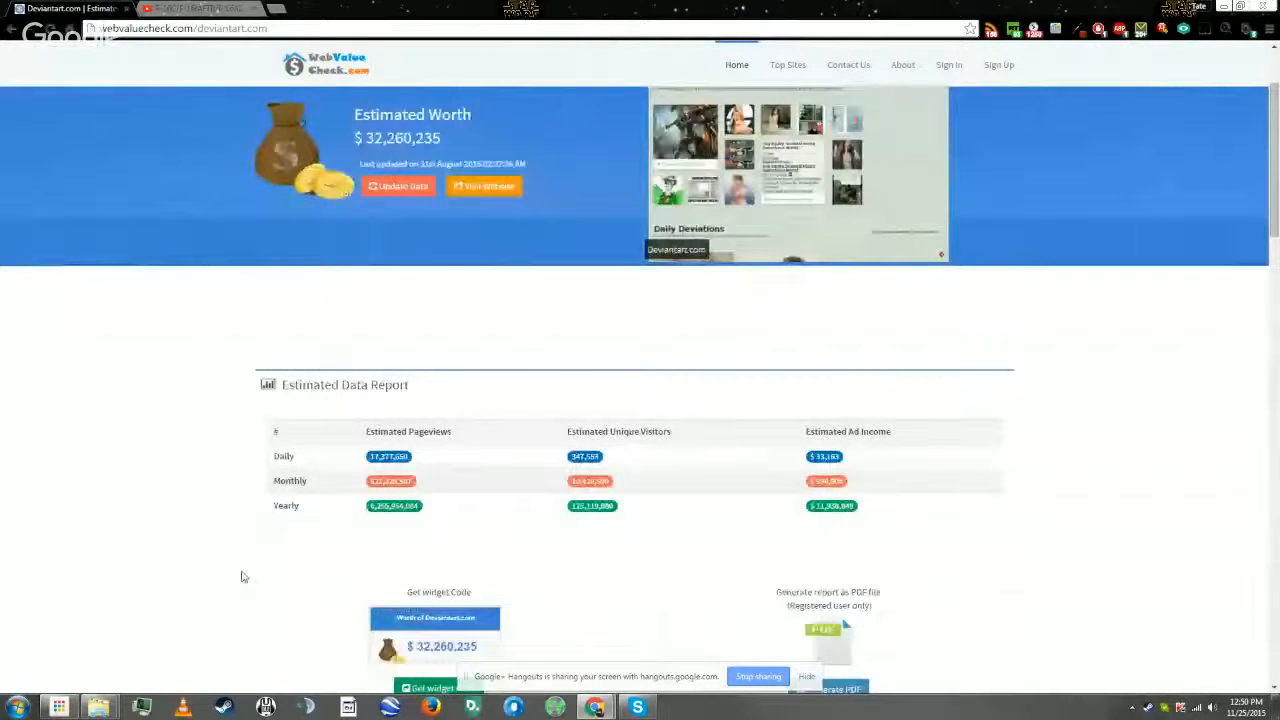
pyautogui.moveTo(856, 470)
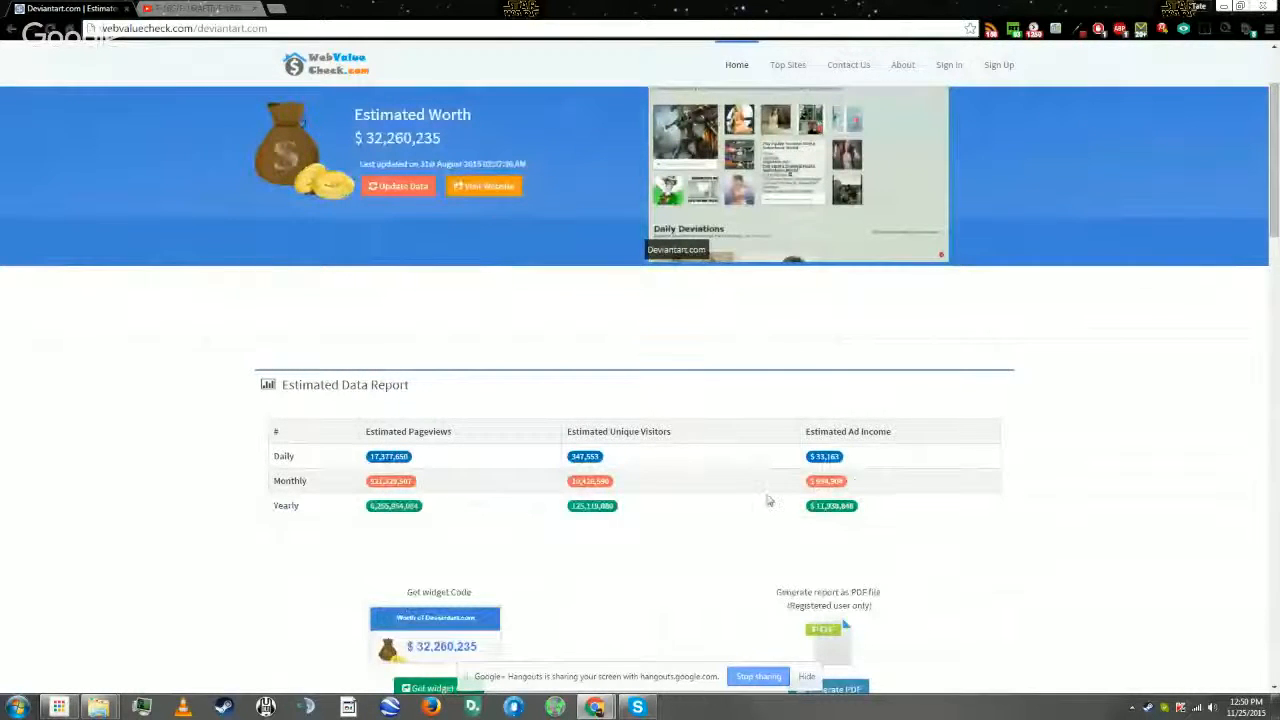
pyautogui.moveTo(4, 582)
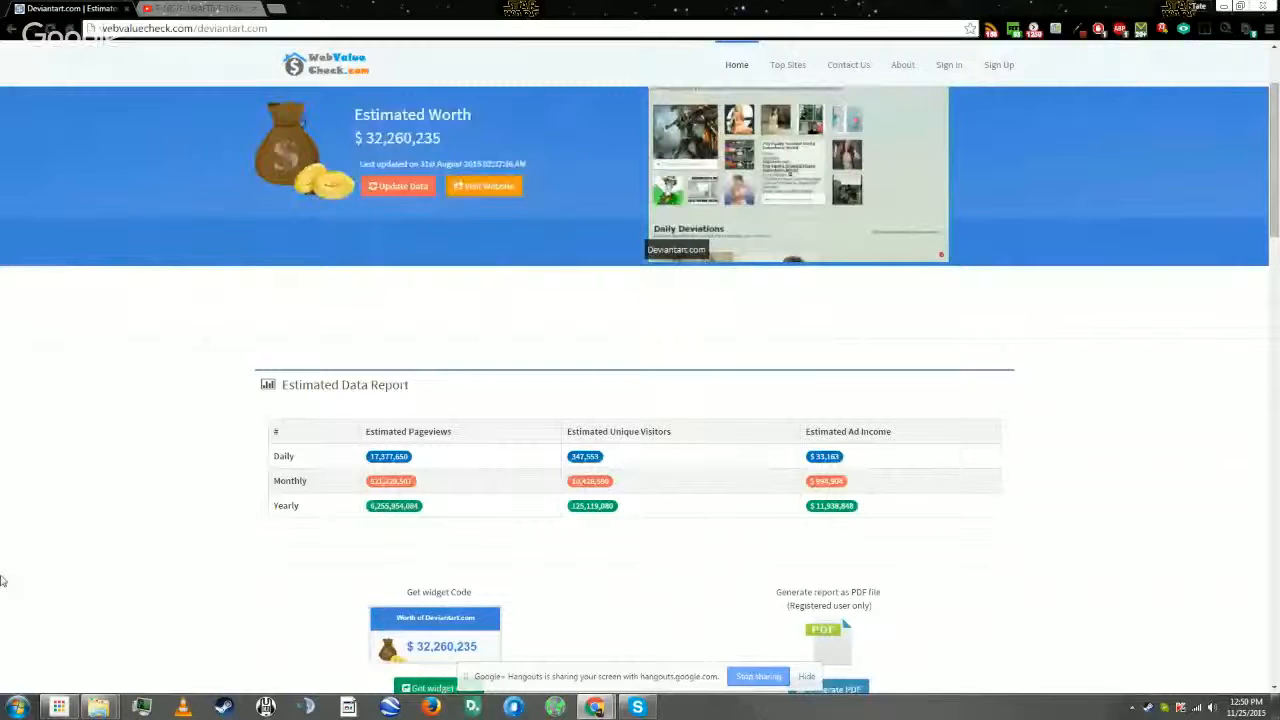
pyautogui.scroll(-3)
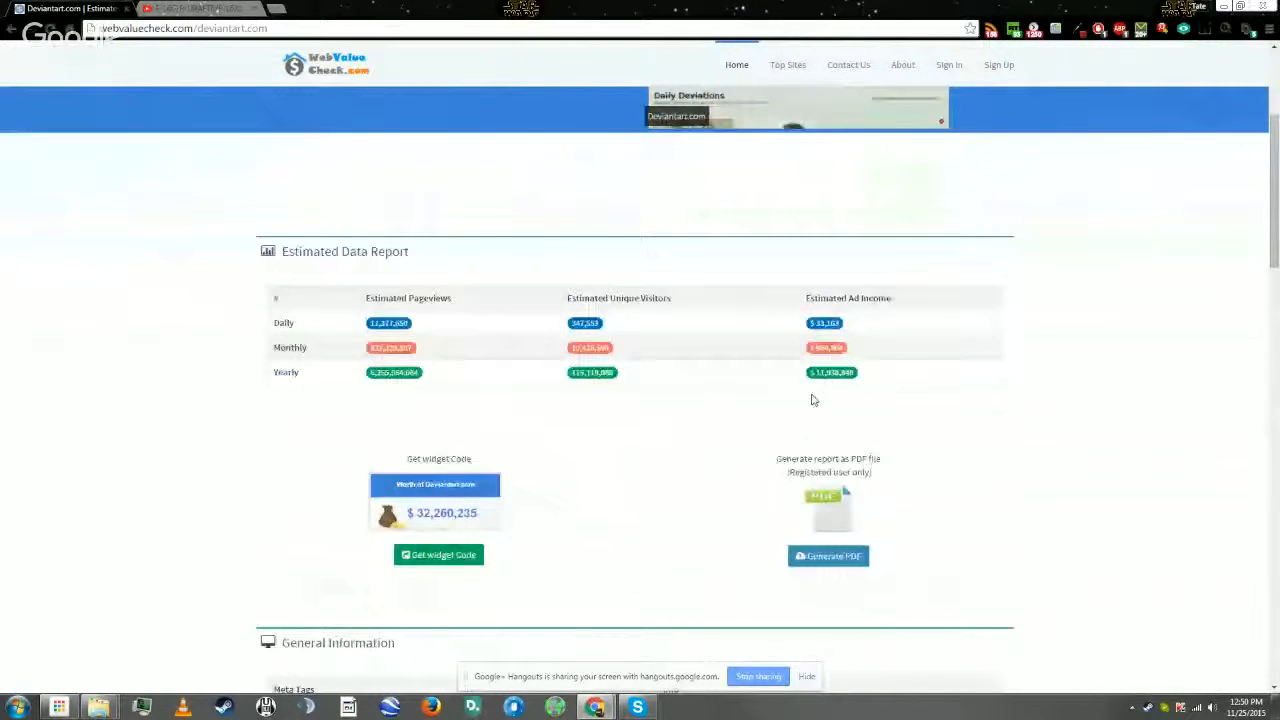
pyautogui.scroll(-3)
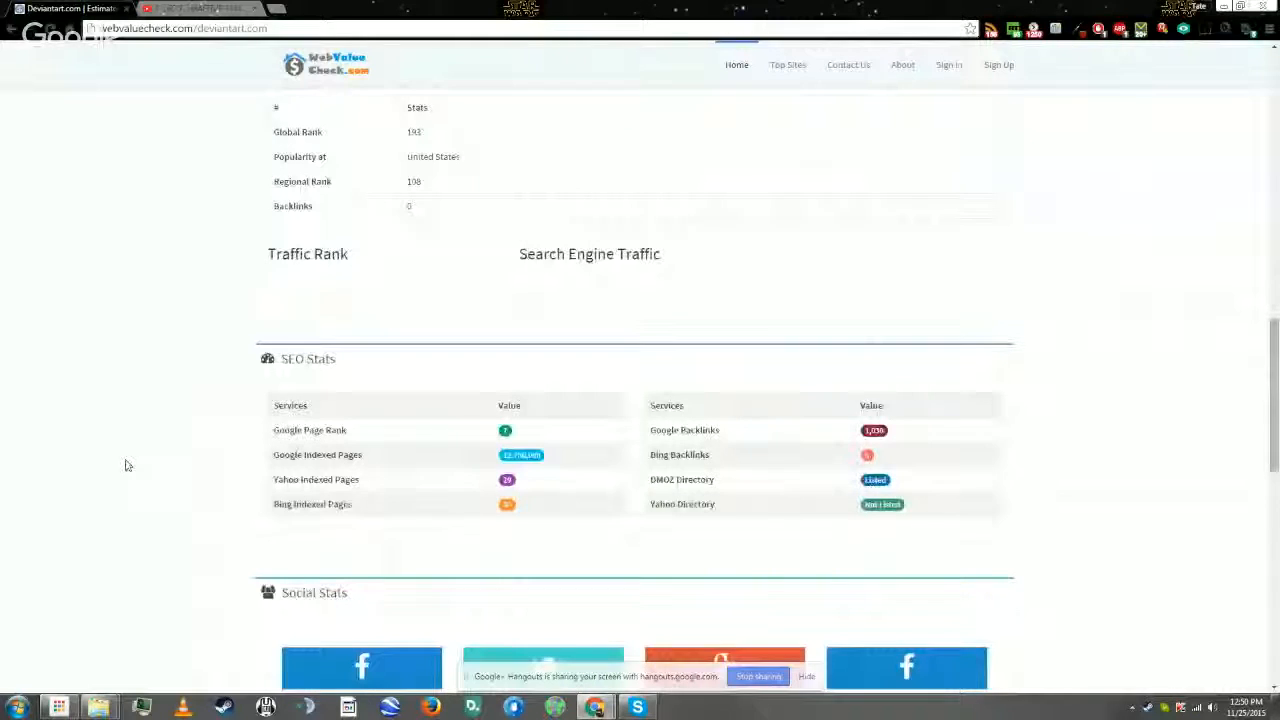
pyautogui.scroll(-3)
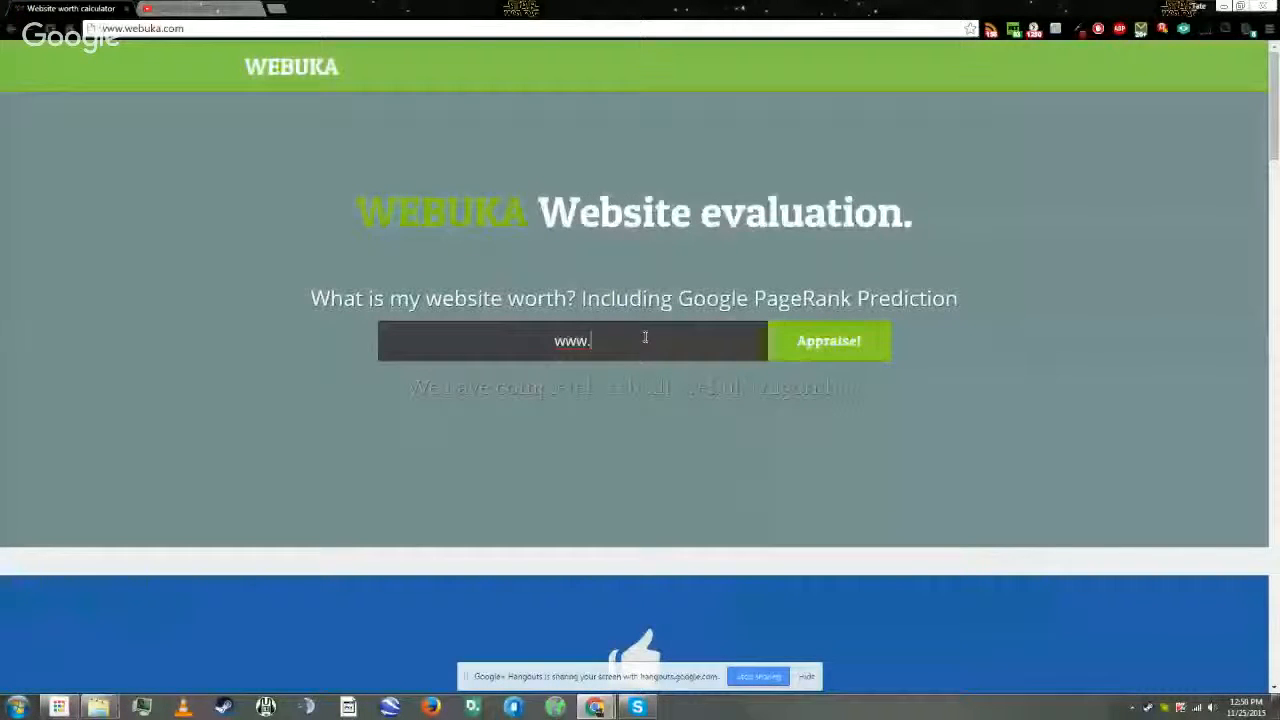
# Enter deviantart.com in Webuka's URL field and request its appraisal.
pyautogui.write('deviantart')
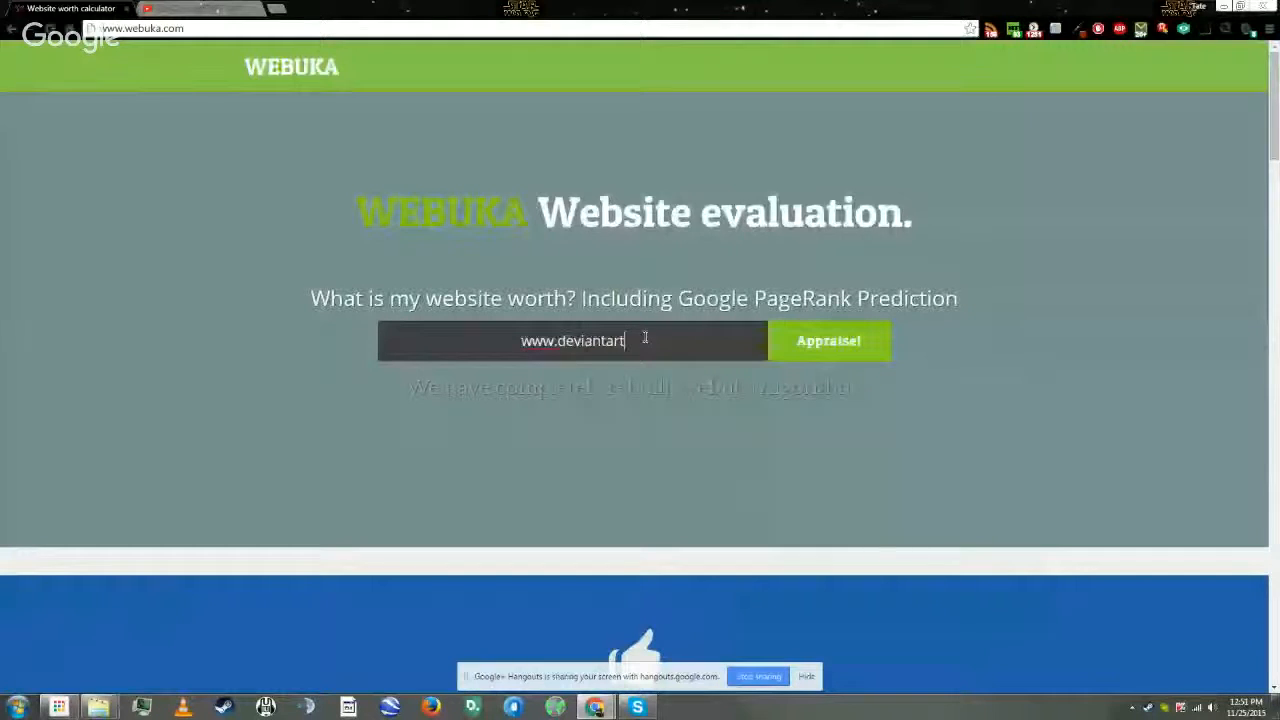
pyautogui.write('.com')
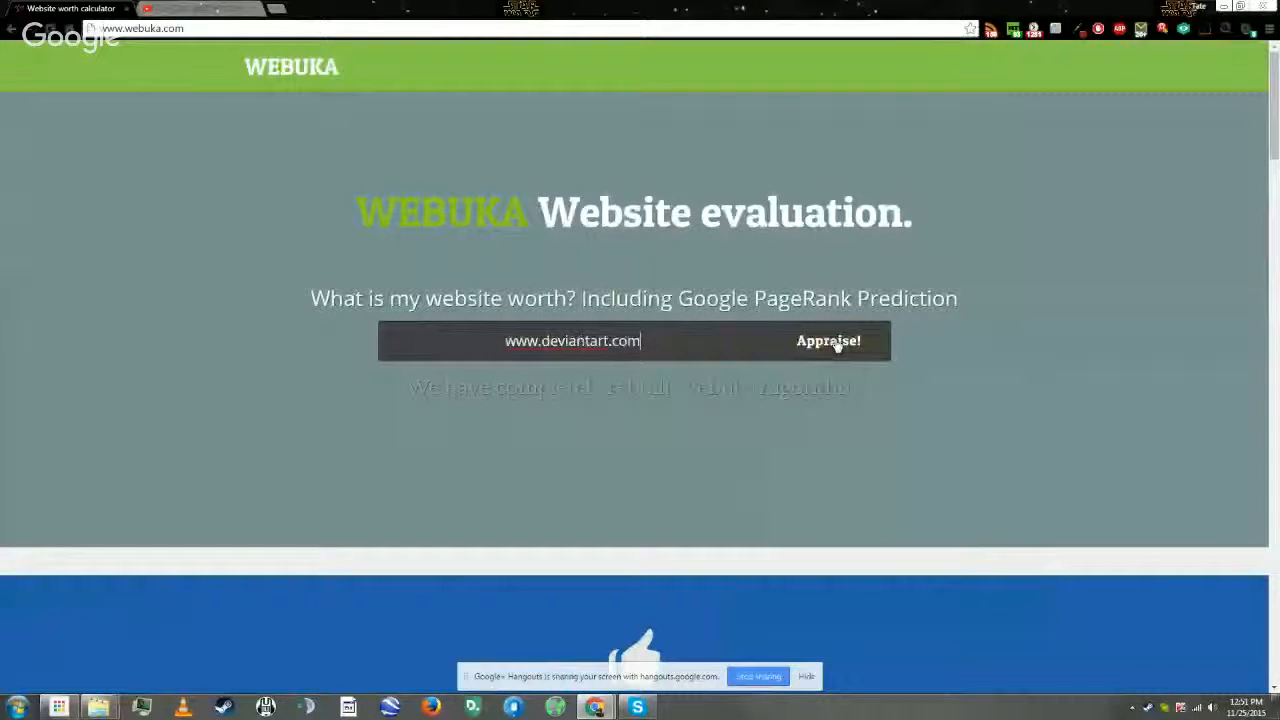
pyautogui.click(828, 340)
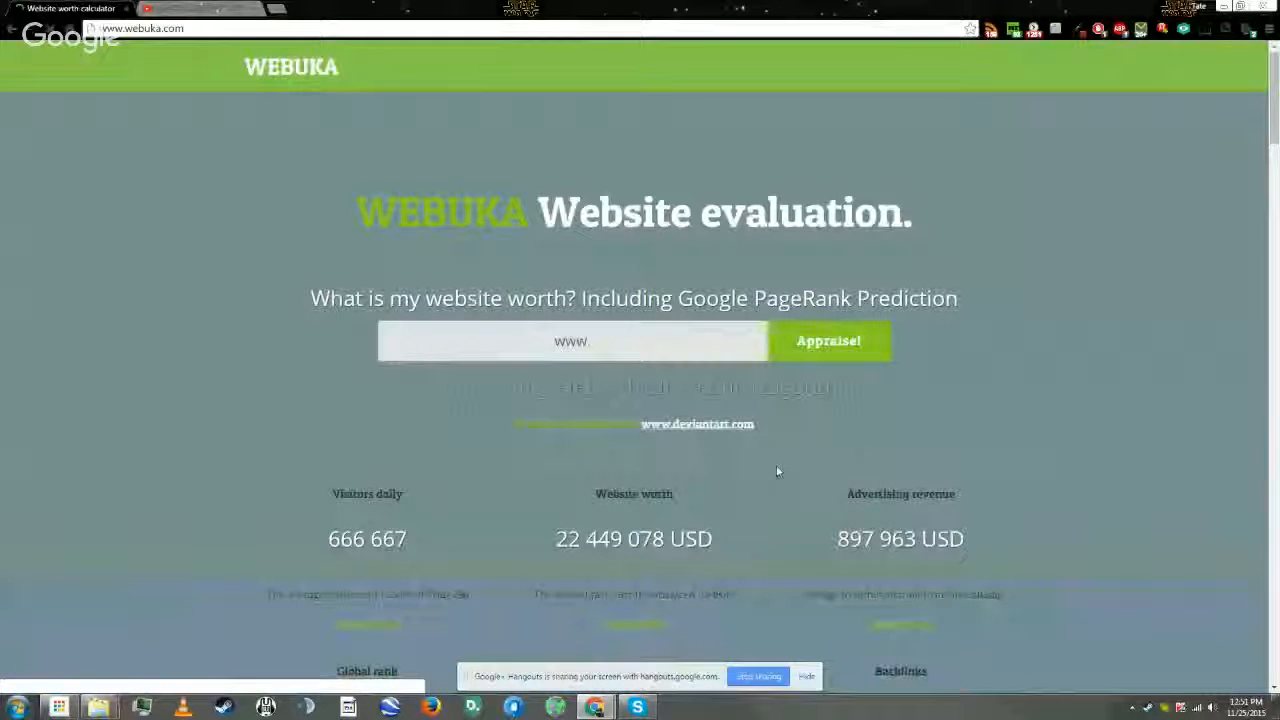
pyautogui.scroll(-3)
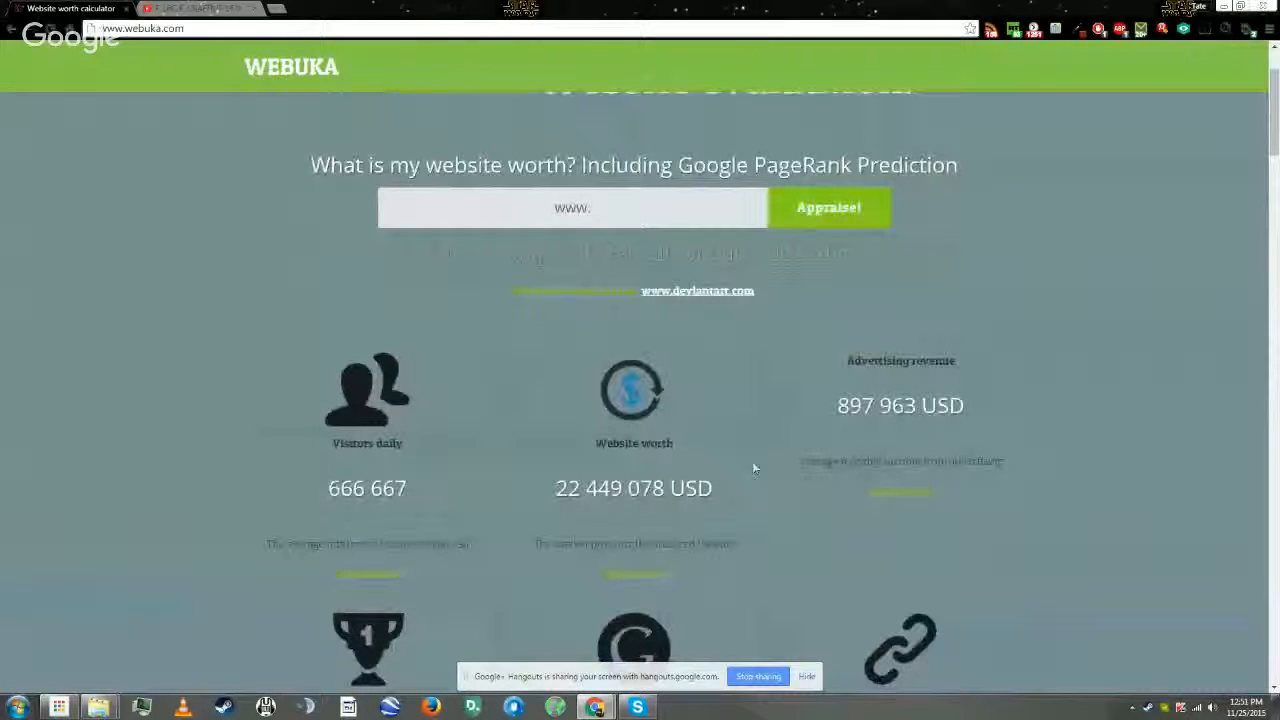
pyautogui.moveTo(840, 420)
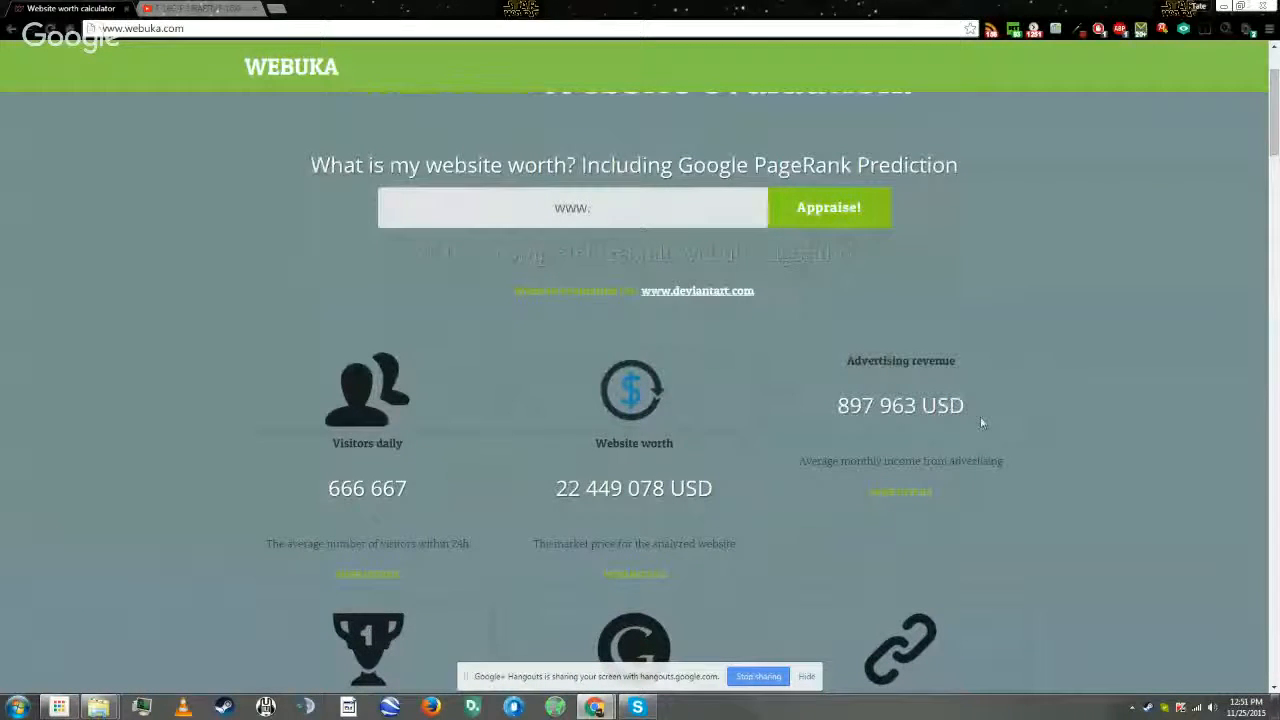
pyautogui.moveTo(692, 468)
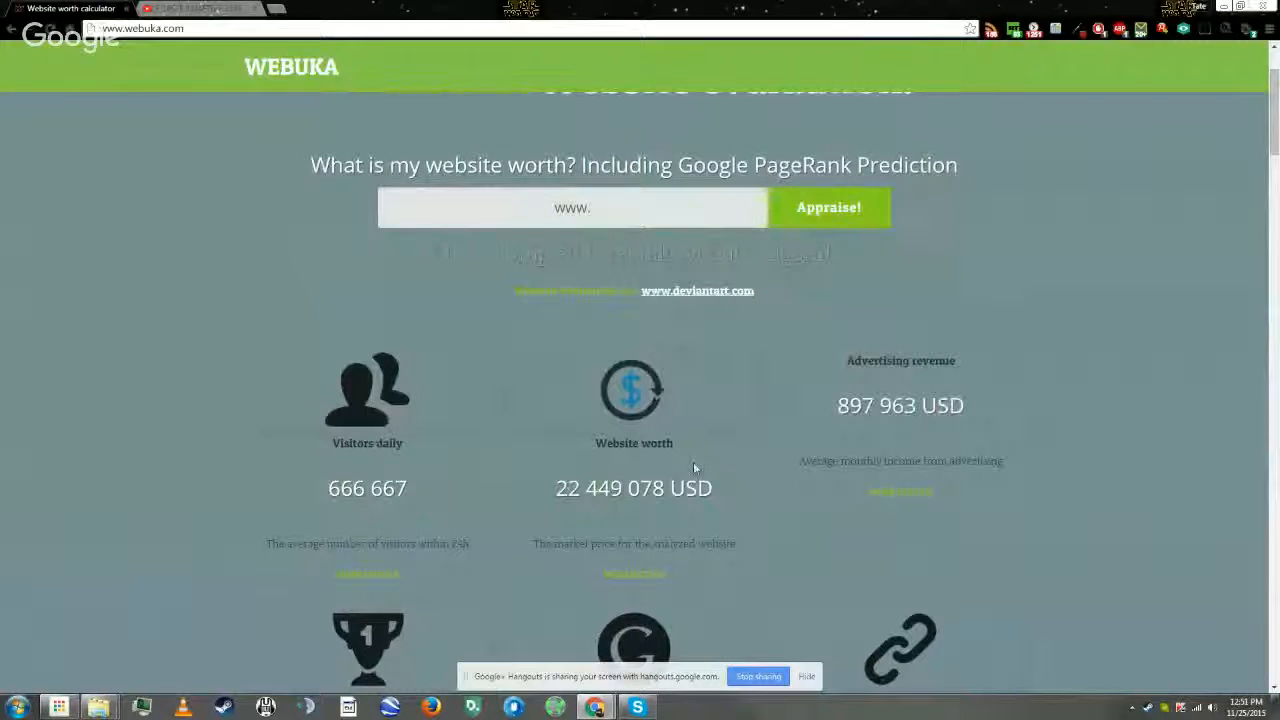
pyautogui.scroll(-3)
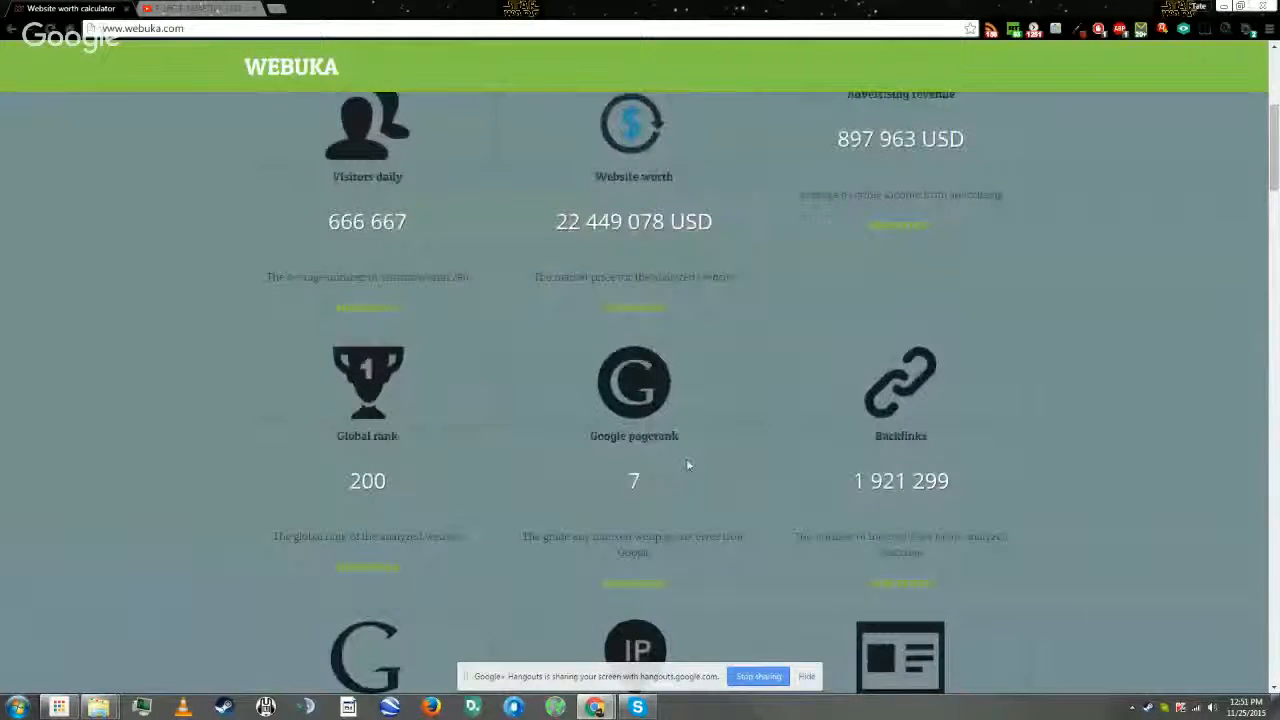
pyautogui.scroll(-3)
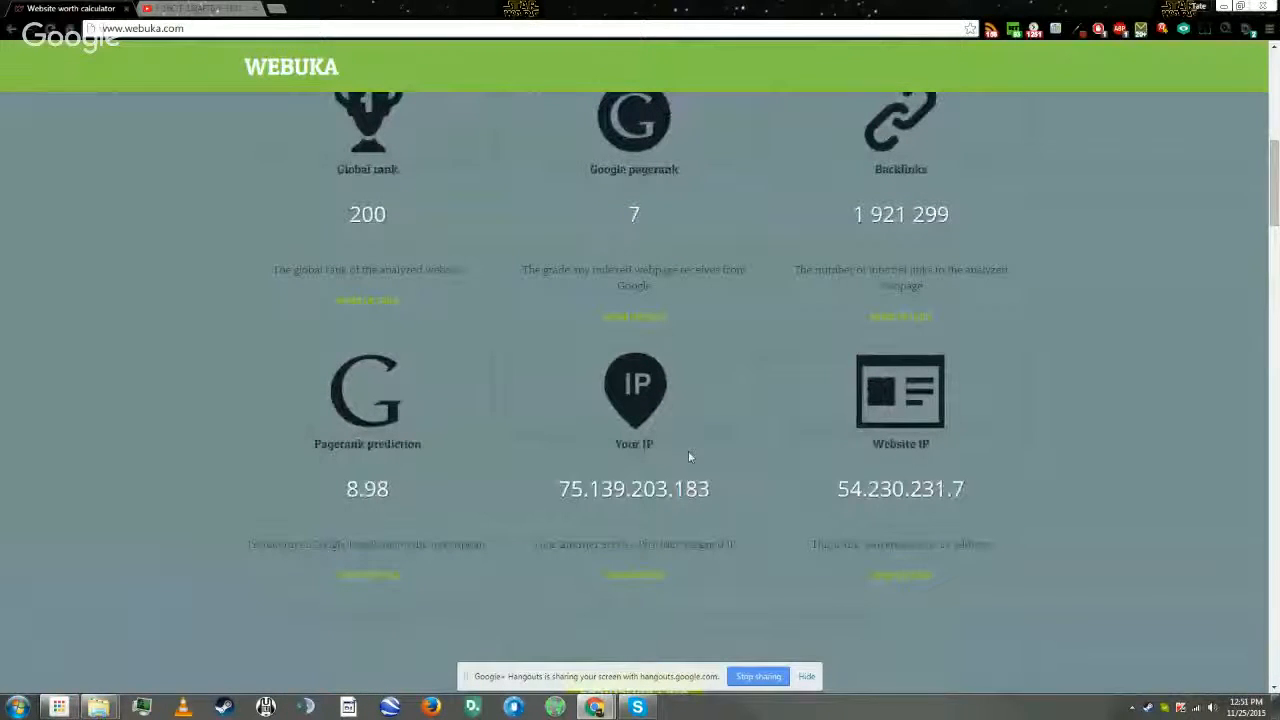
pyautogui.scroll(3)
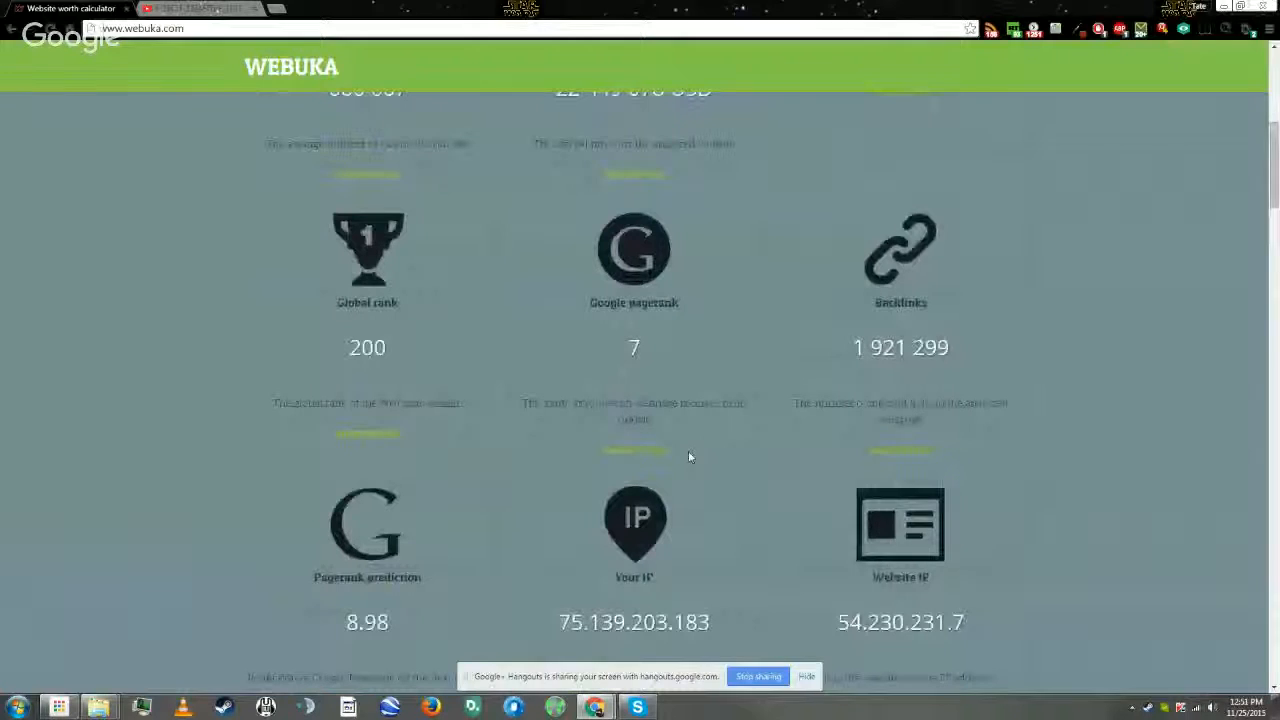
pyautogui.scroll(3)
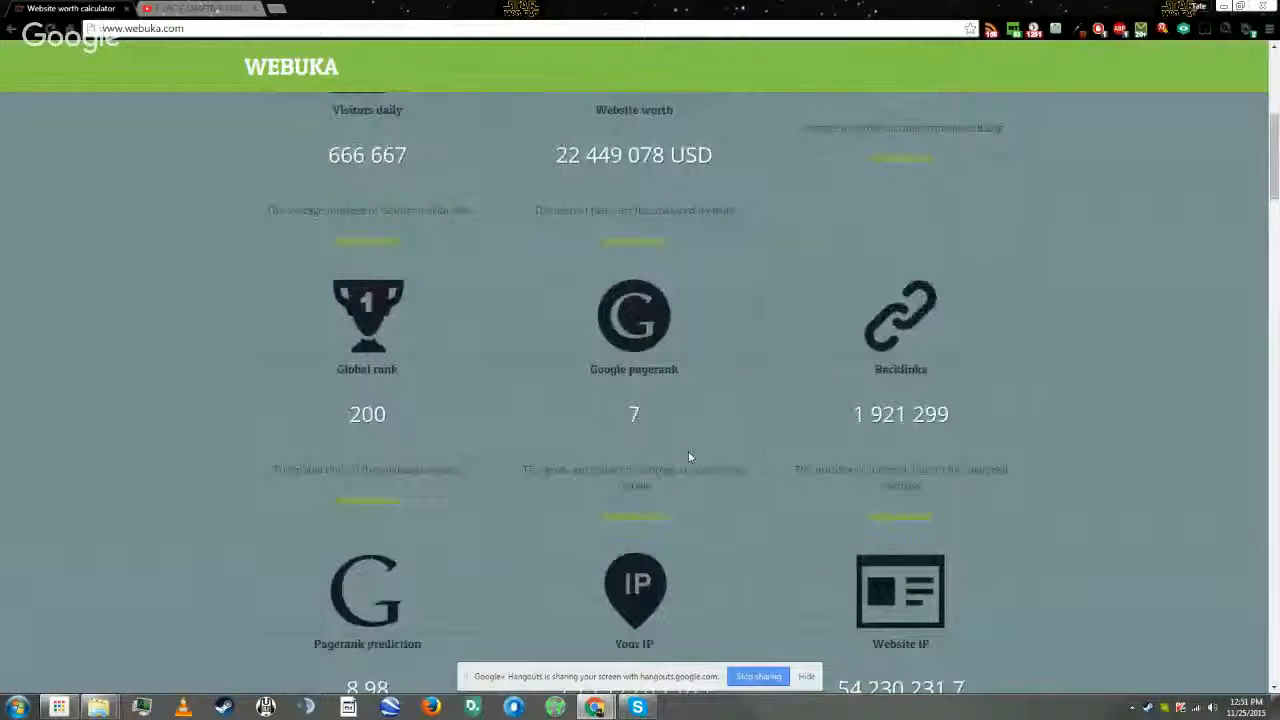
pyautogui.scroll(3)
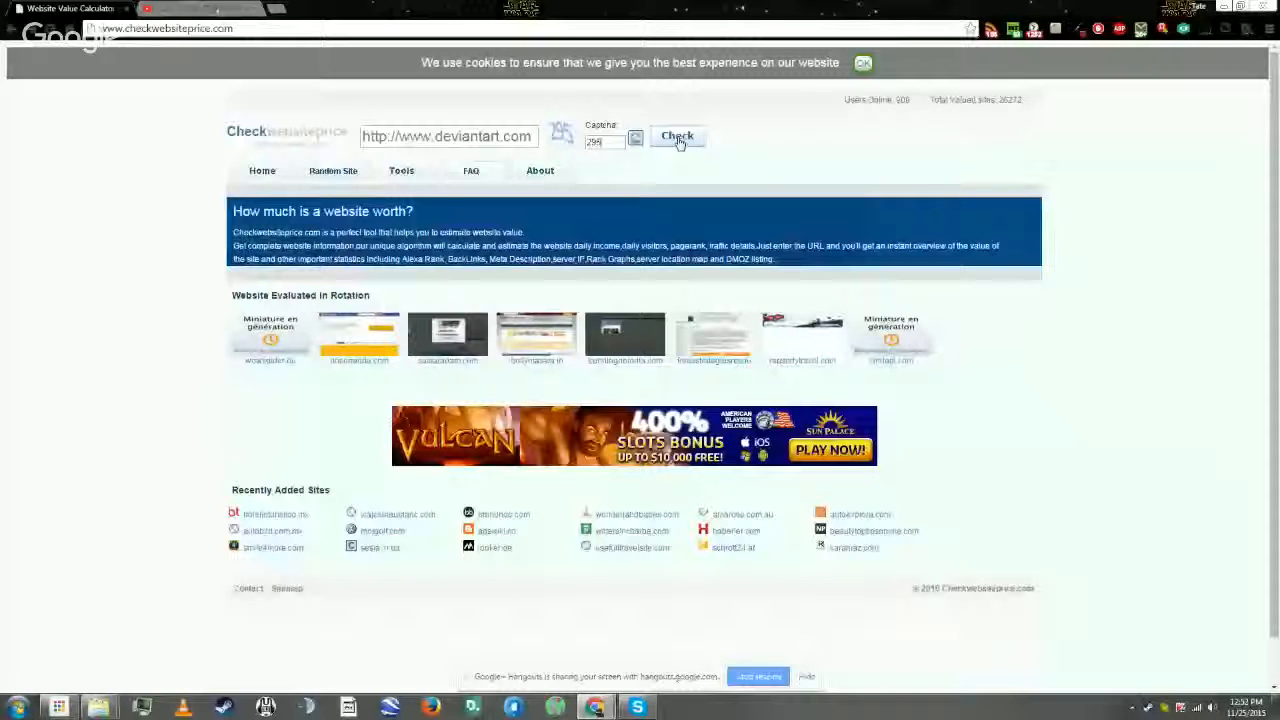
pyautogui.click(676, 136)
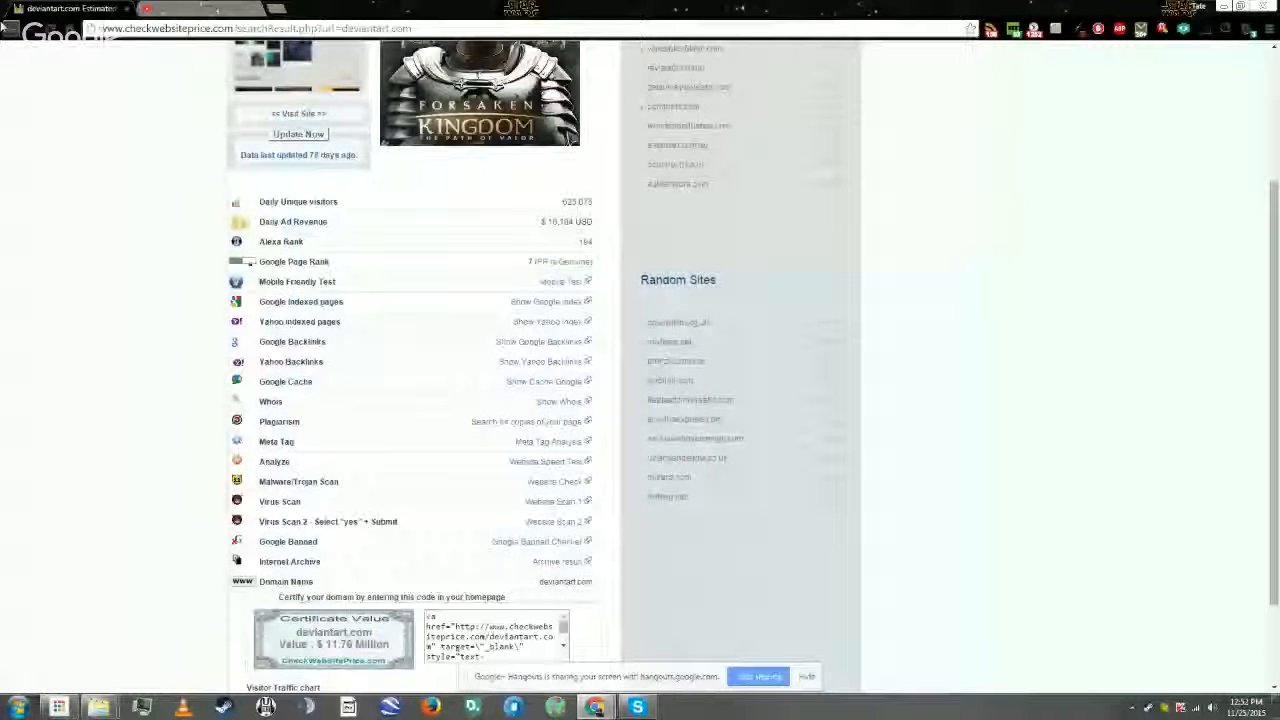